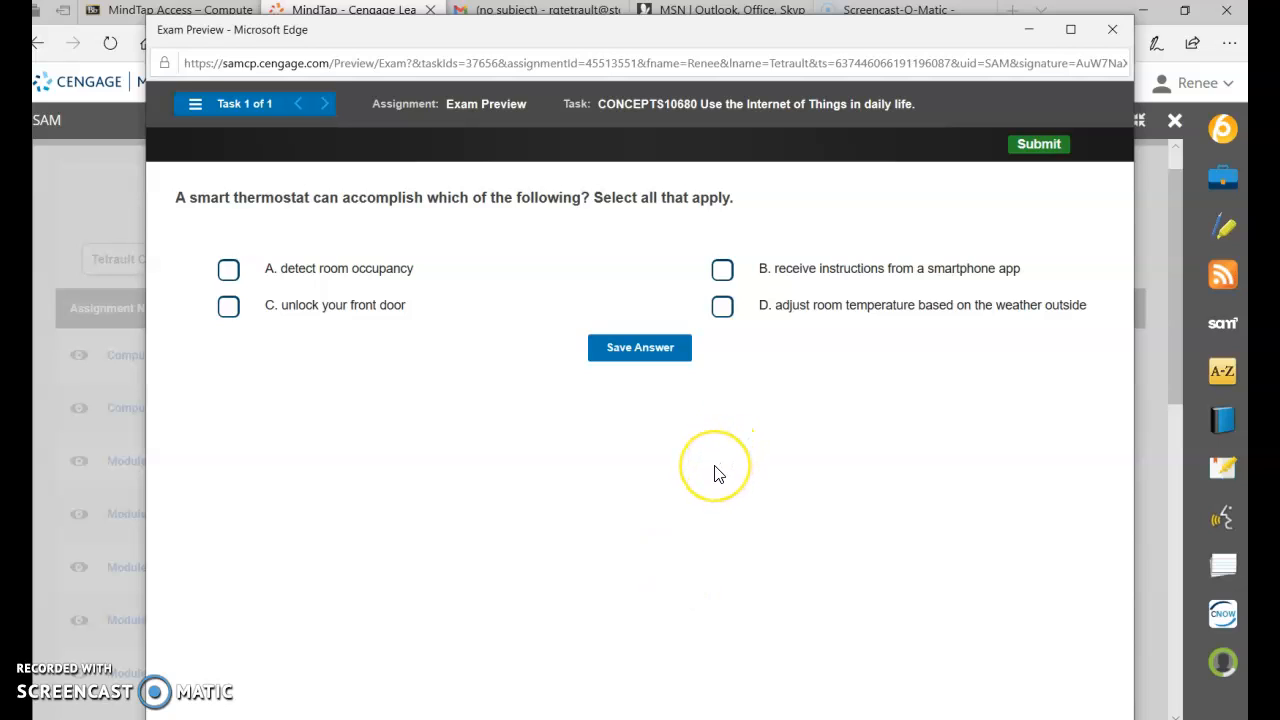
{"action": "mouse_move", "coordinate": [700, 480]}
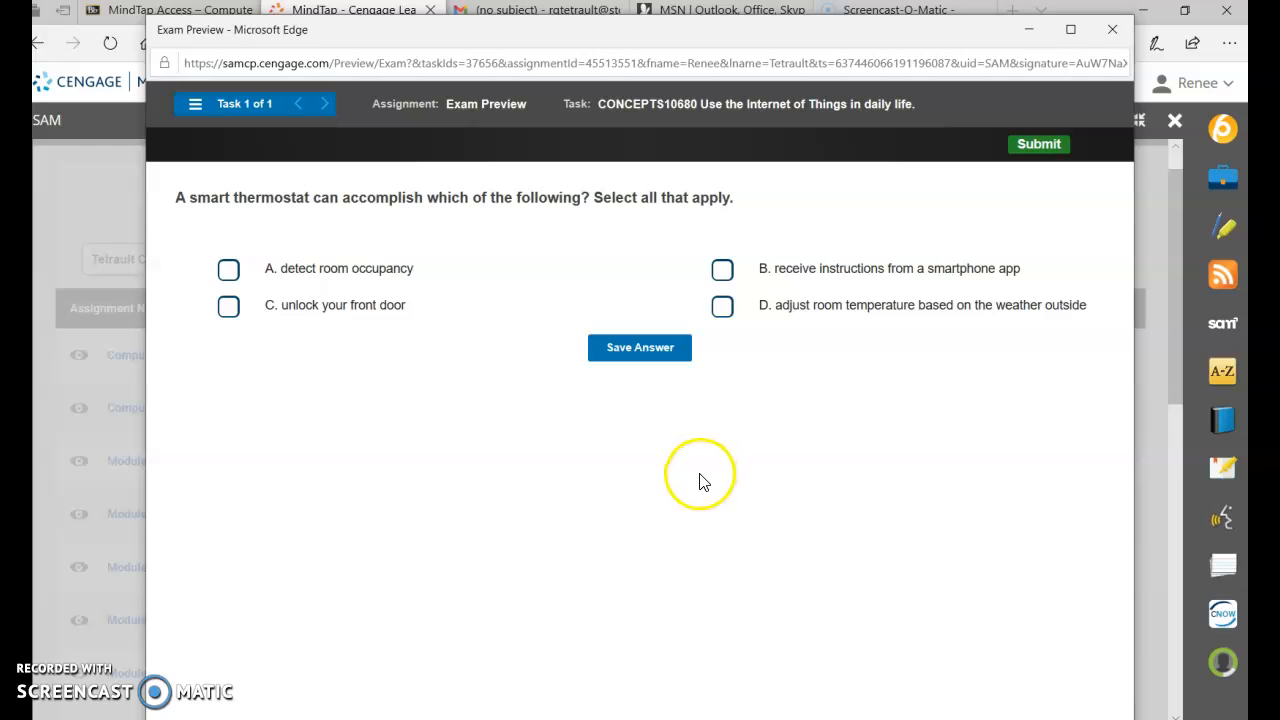
{"action": "mouse_move", "coordinate": [672, 504]}
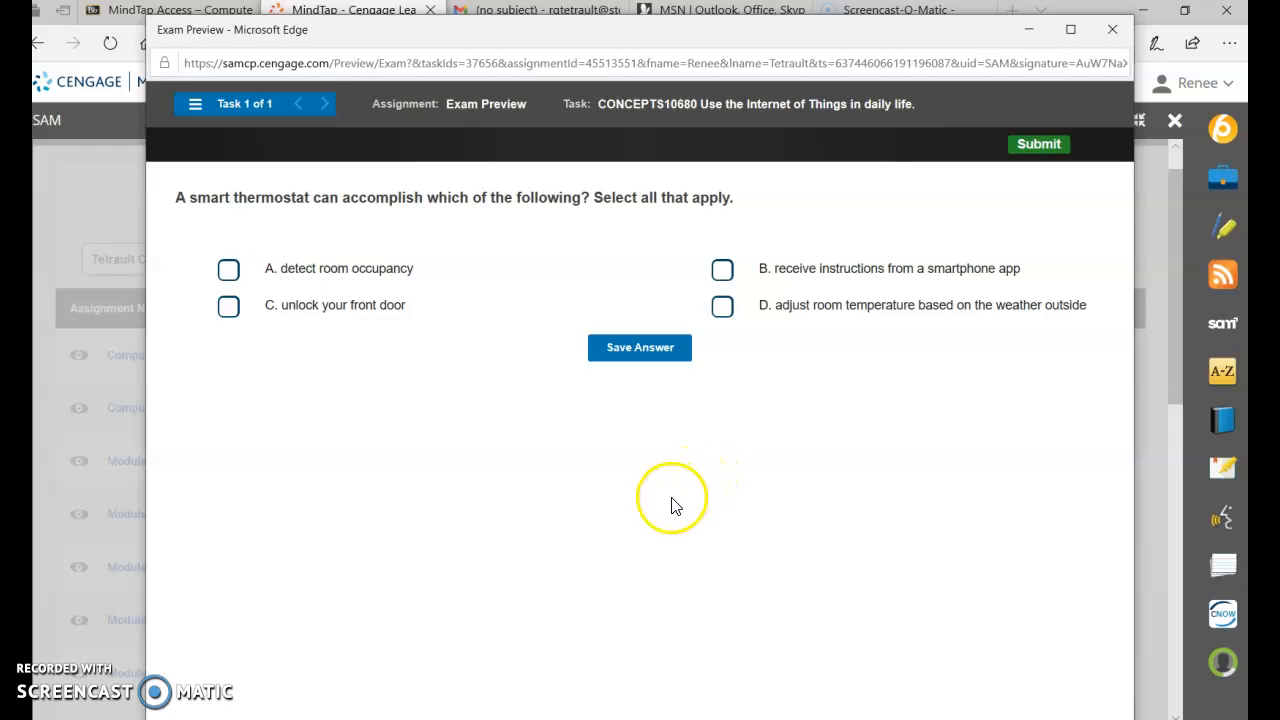
{"action": "mouse_move", "coordinate": [656, 510]}
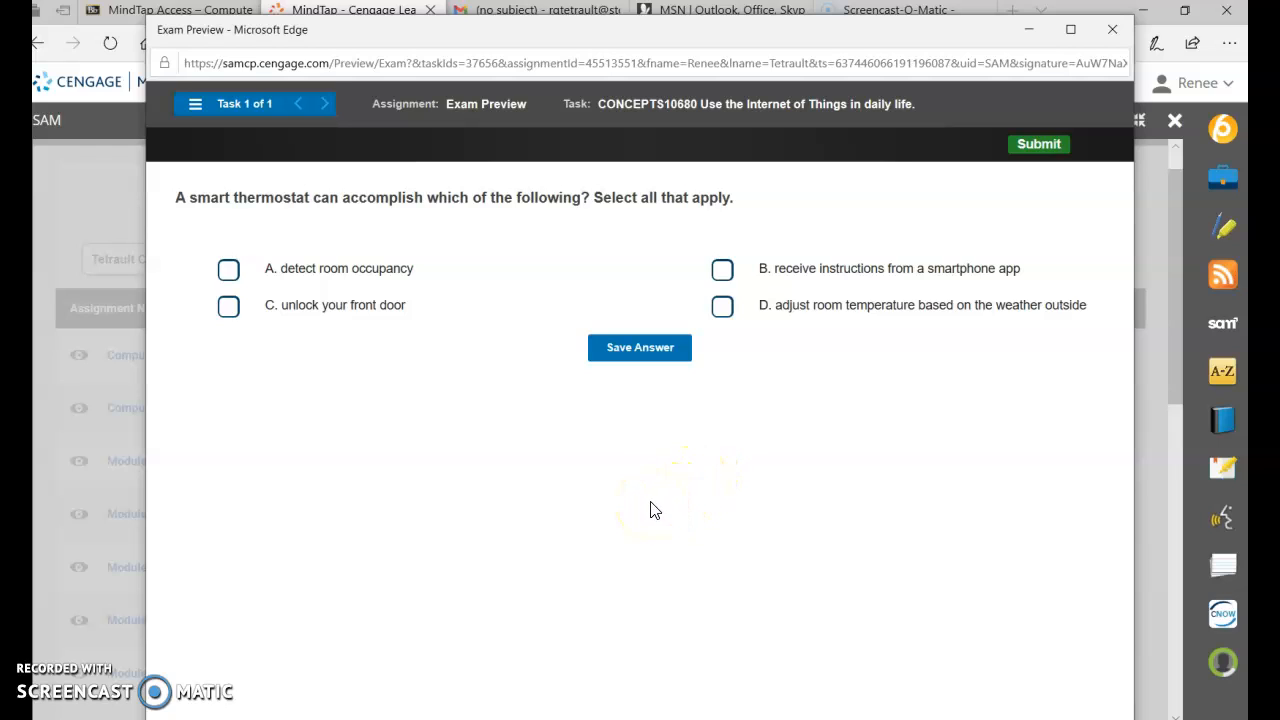
{"action": "mouse_move", "coordinate": [464, 348]}
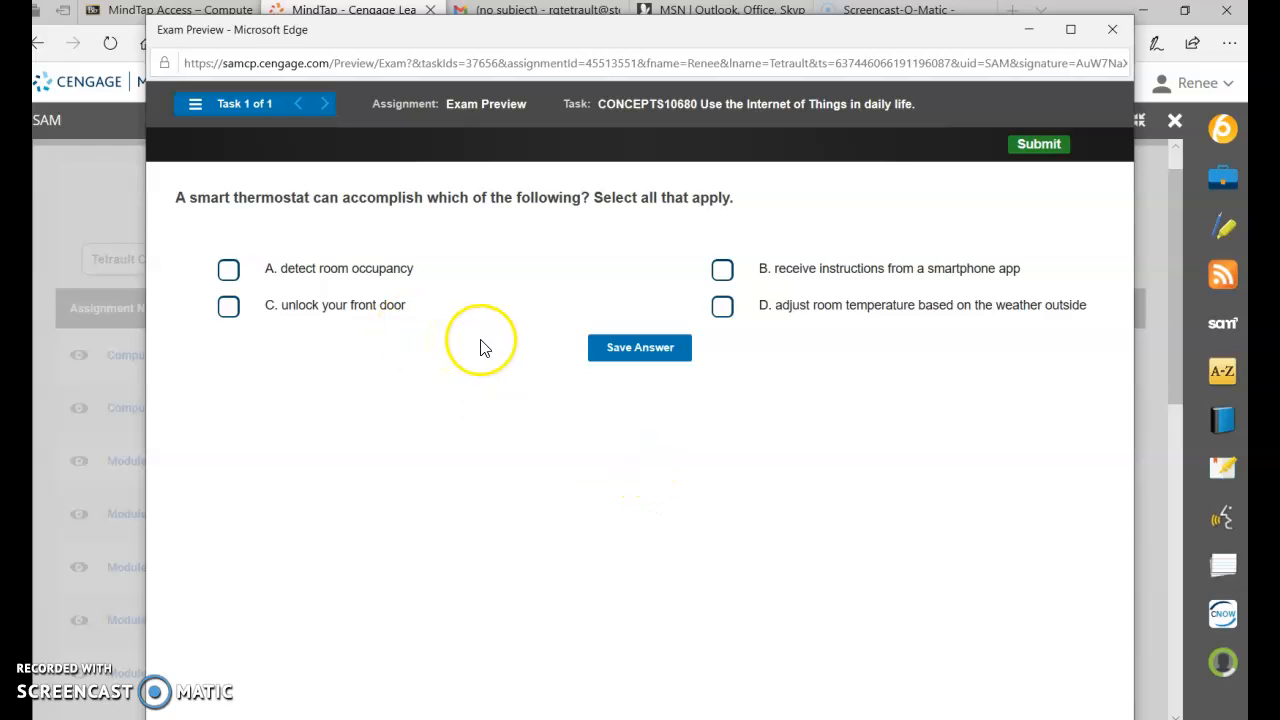
{"action": "mouse_move", "coordinate": [490, 348]}
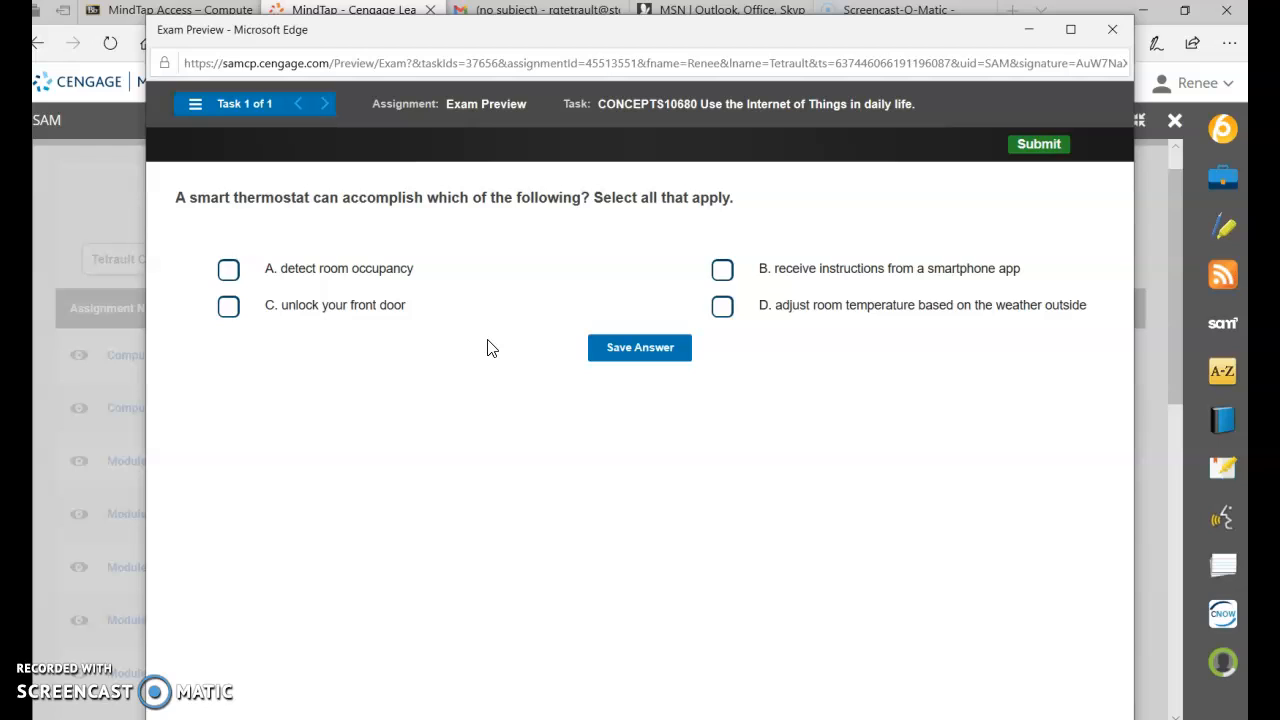
{"action": "mouse_move", "coordinate": [334, 308]}
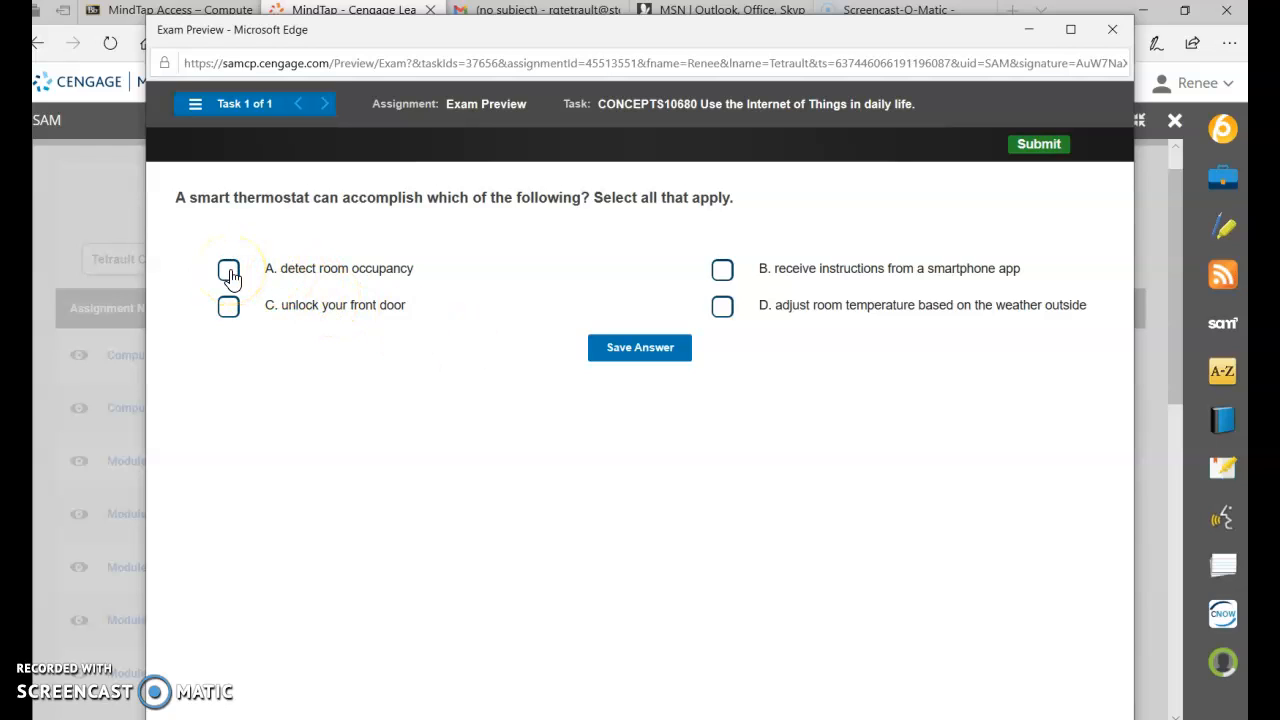
Step: Select occupancy detection, smartphone instructions and weather-based temperature adjustment, then save the answer
{"action": "left_click", "coordinate": [228, 270]}
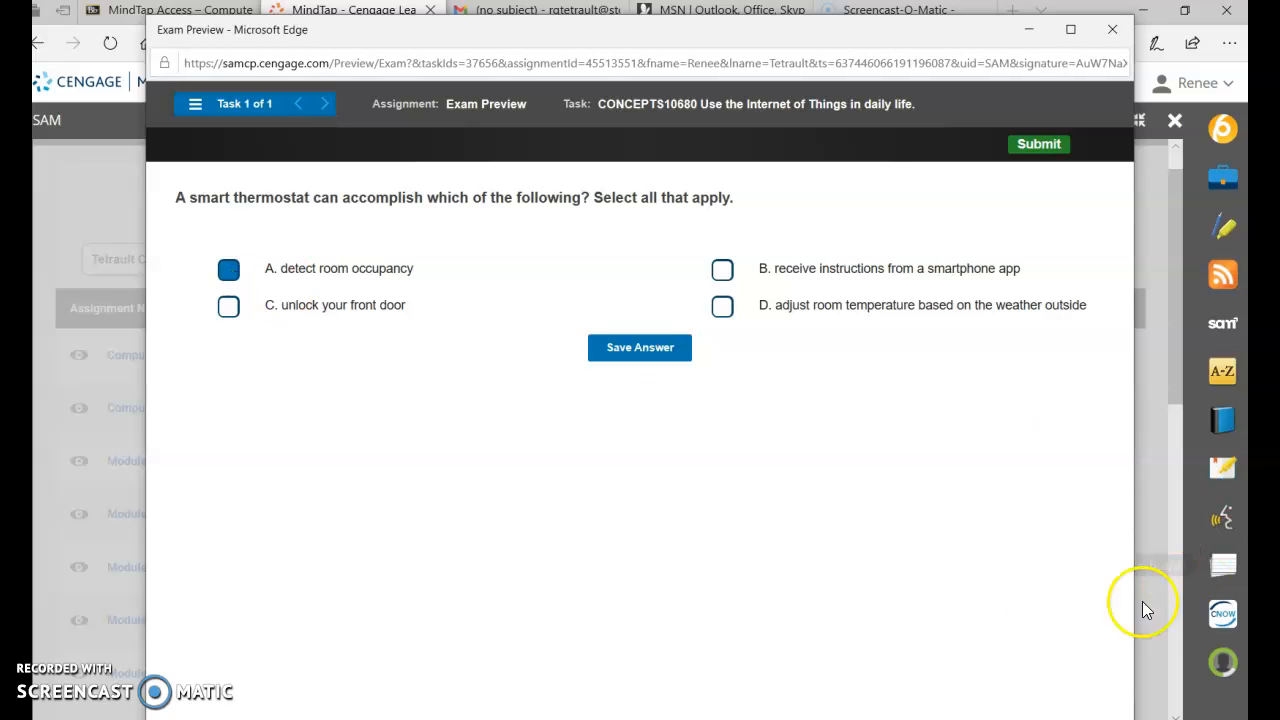
{"action": "mouse_move", "coordinate": [1230, 704]}
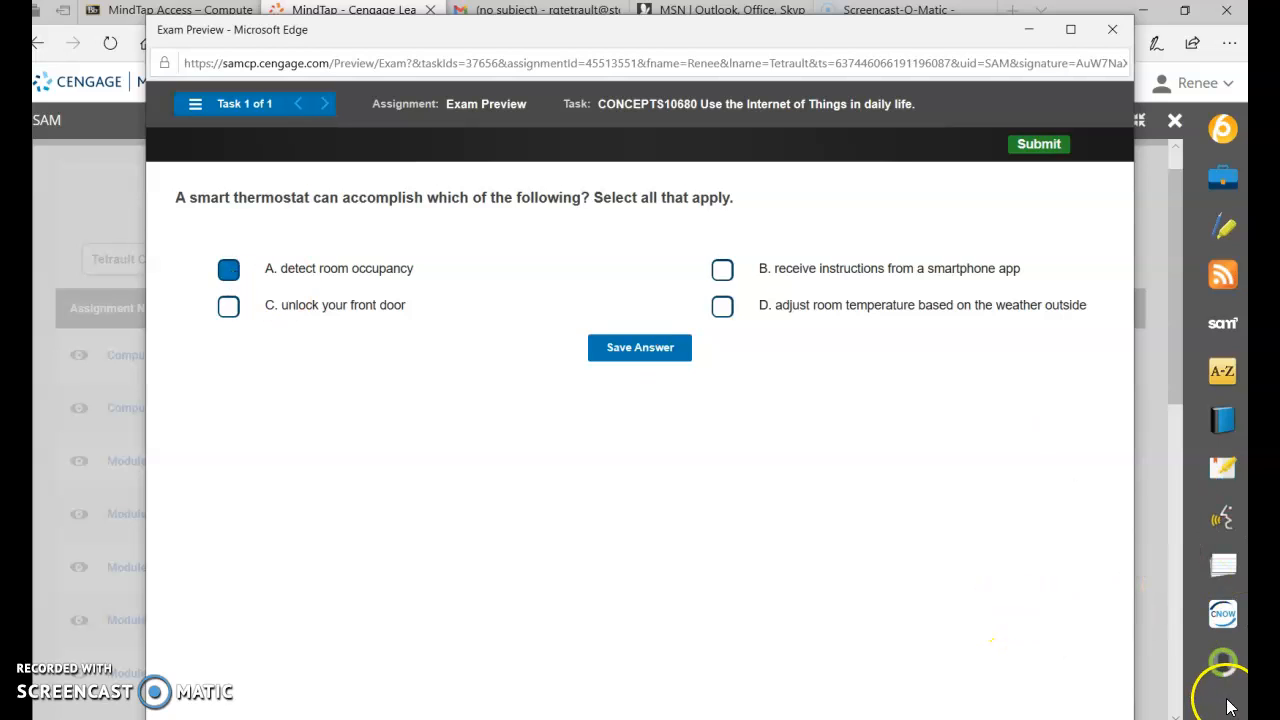
{"action": "mouse_move", "coordinate": [722, 270]}
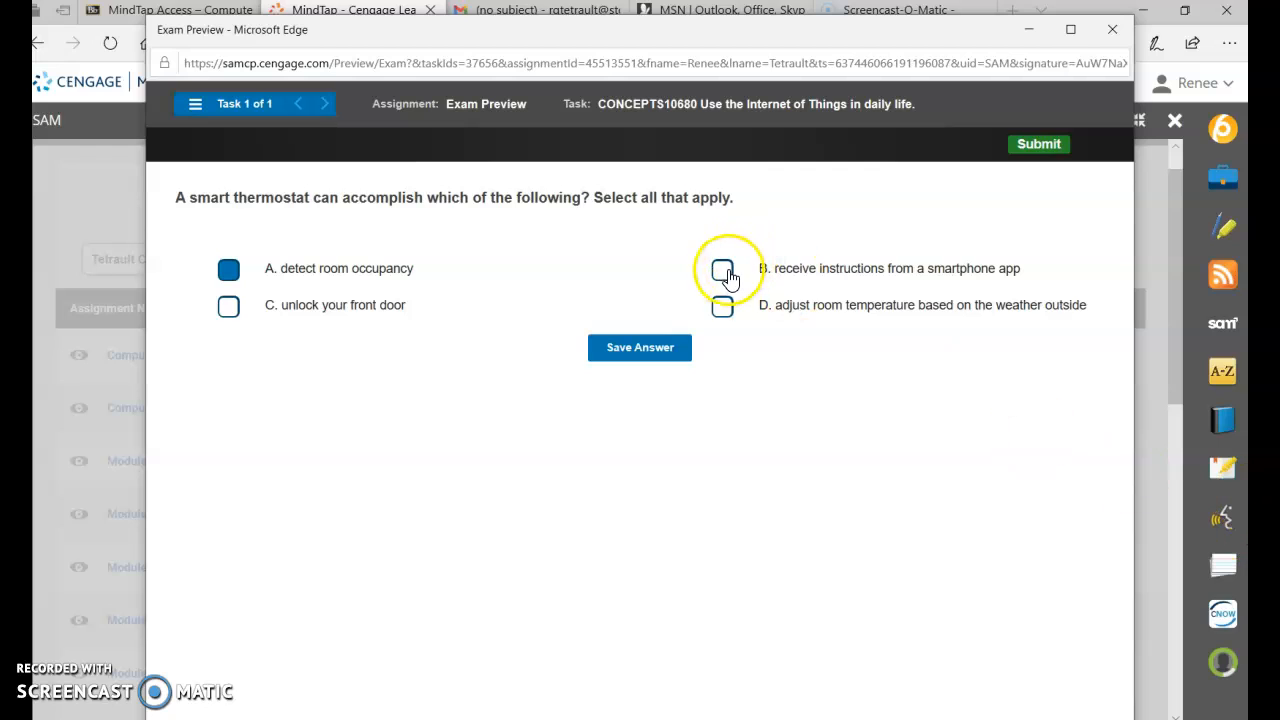
{"action": "left_click", "coordinate": [722, 270]}
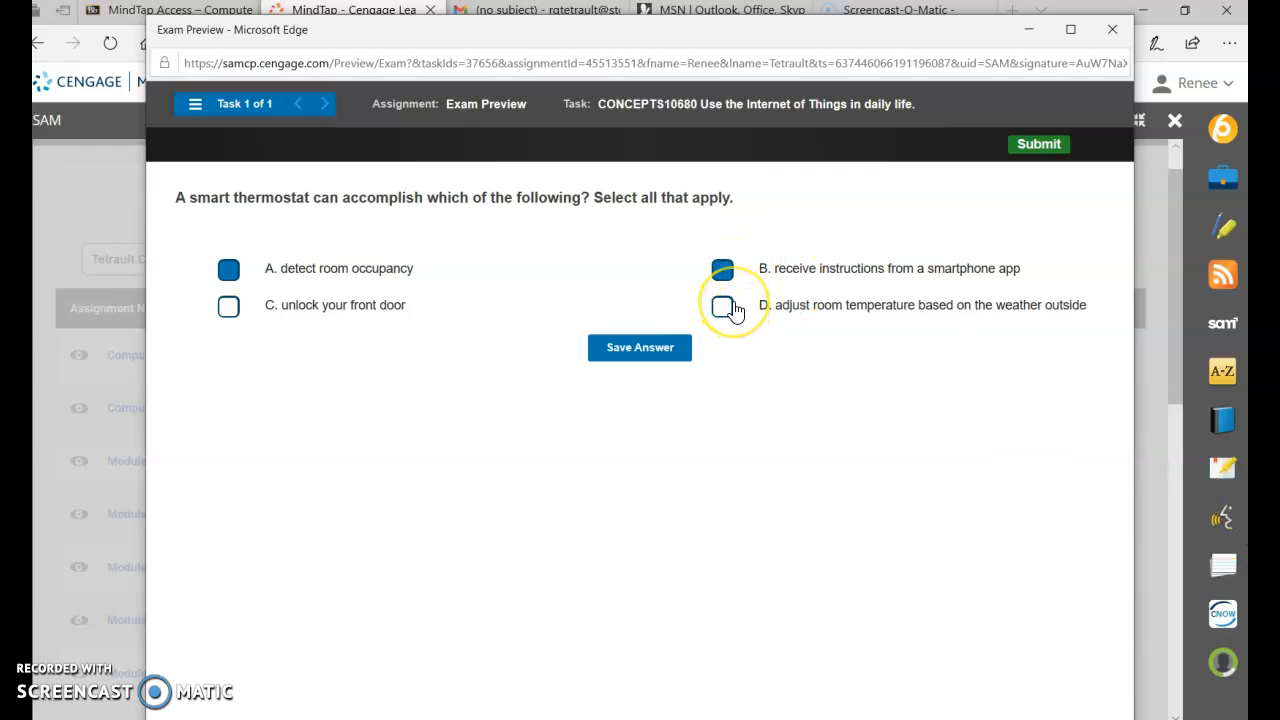
{"action": "left_click", "coordinate": [722, 306]}
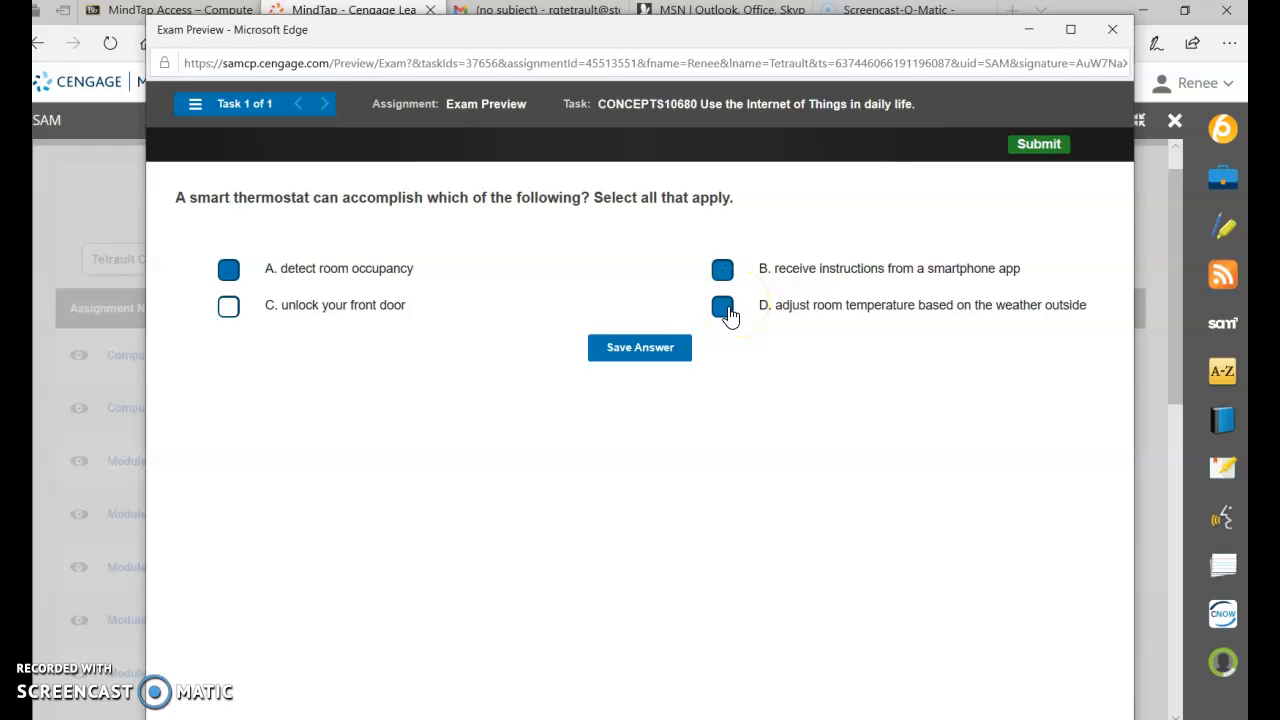
{"action": "left_click", "coordinate": [724, 306]}
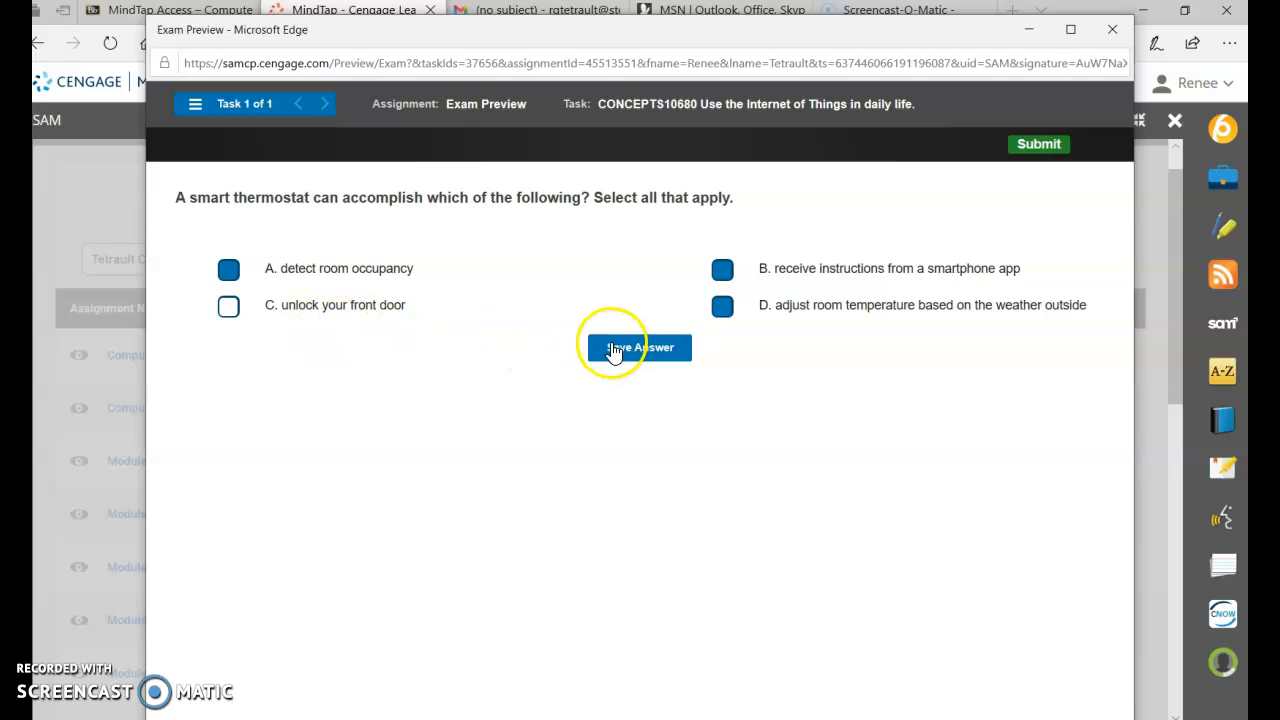
{"action": "left_click", "coordinate": [640, 348]}
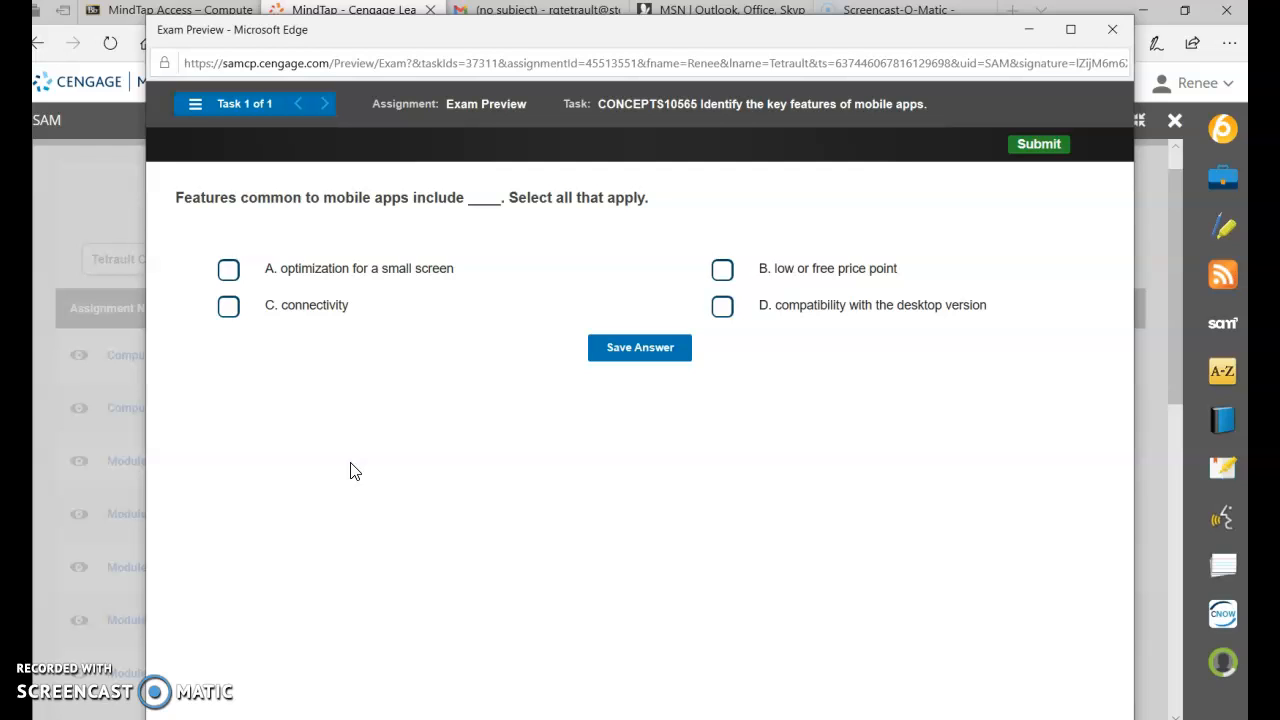
{"action": "mouse_move", "coordinate": [504, 302]}
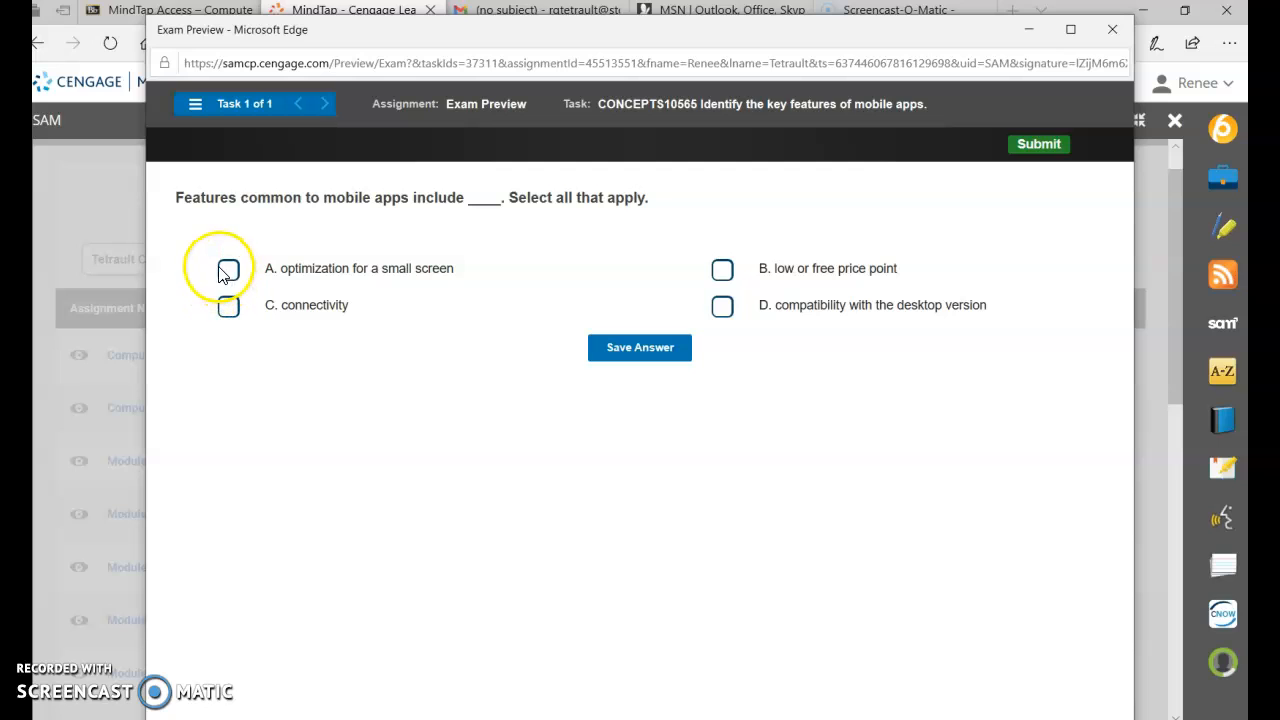
Step: Select small-screen optimization, low price, connectivity and desktop compatibility, then save the answer
{"action": "left_click", "coordinate": [228, 268]}
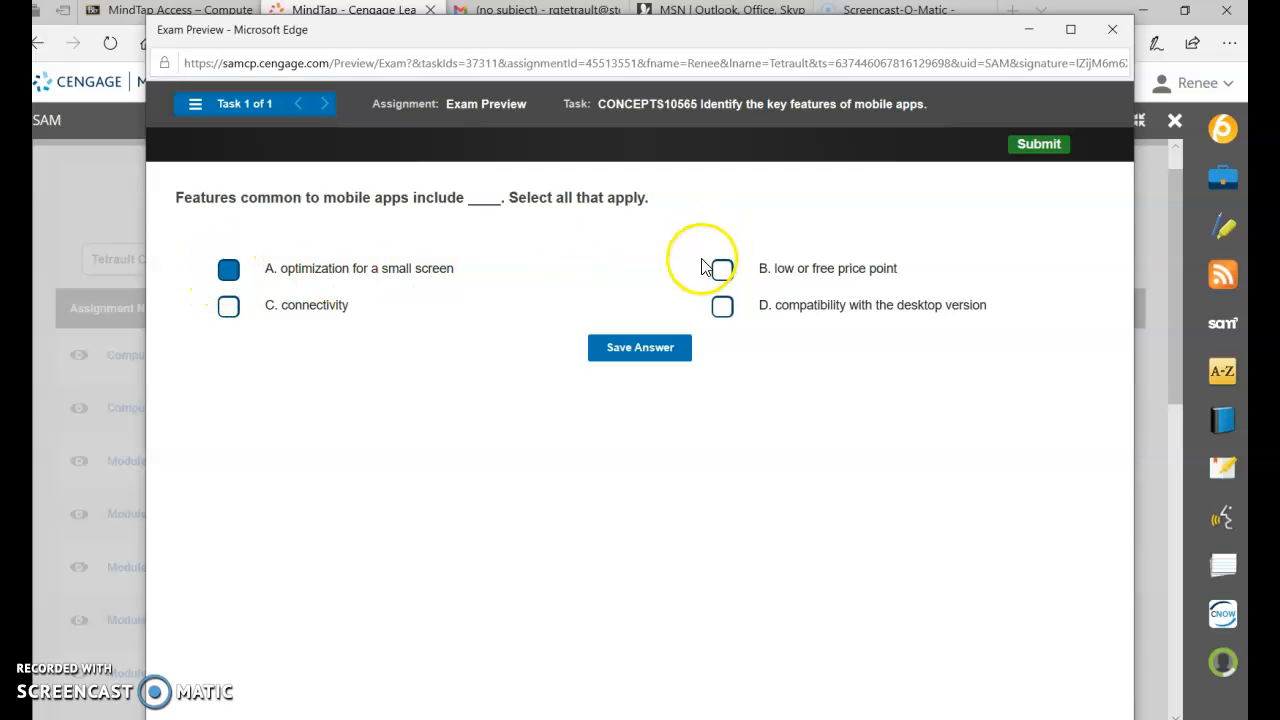
{"action": "left_click", "coordinate": [722, 268]}
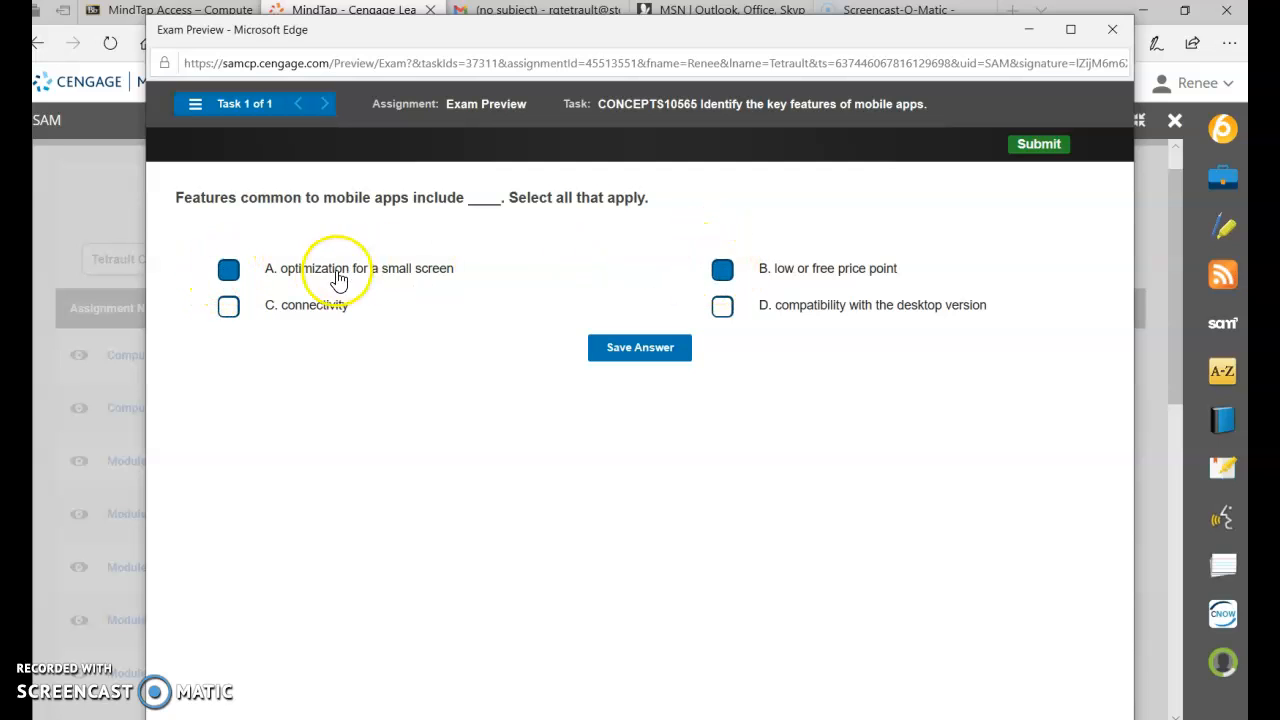
{"action": "left_click", "coordinate": [228, 304]}
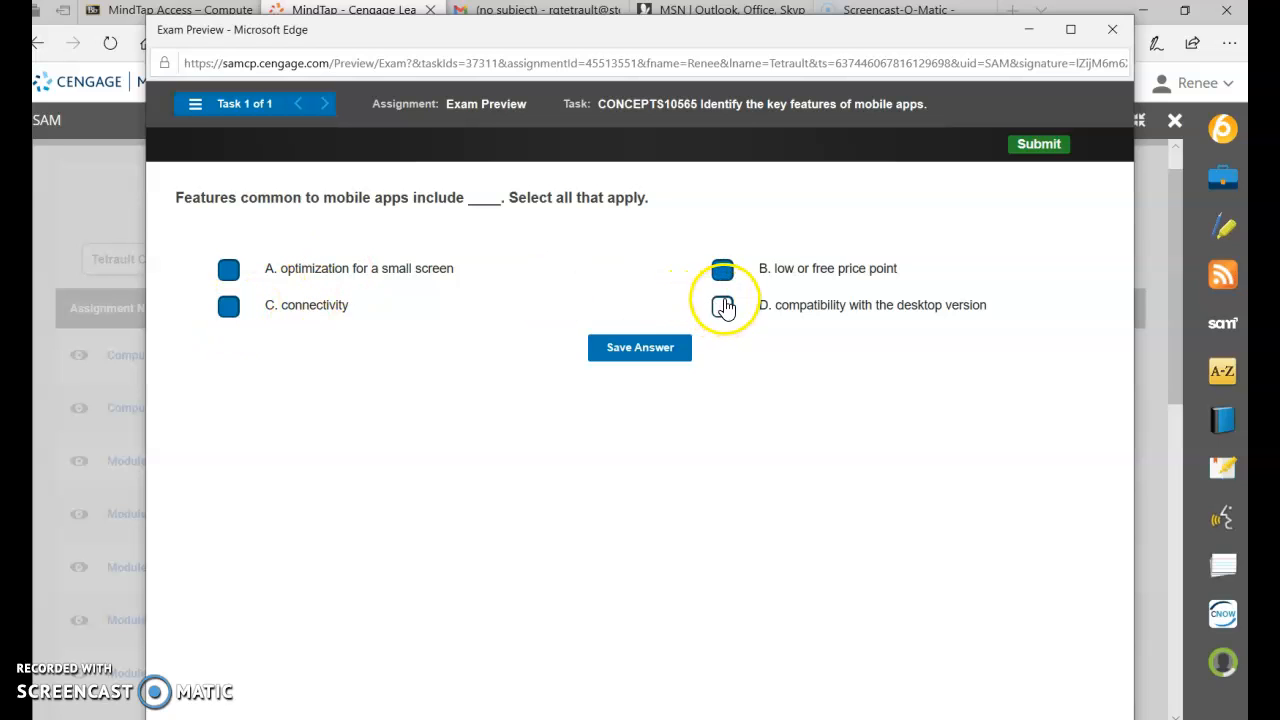
{"action": "left_click", "coordinate": [722, 304]}
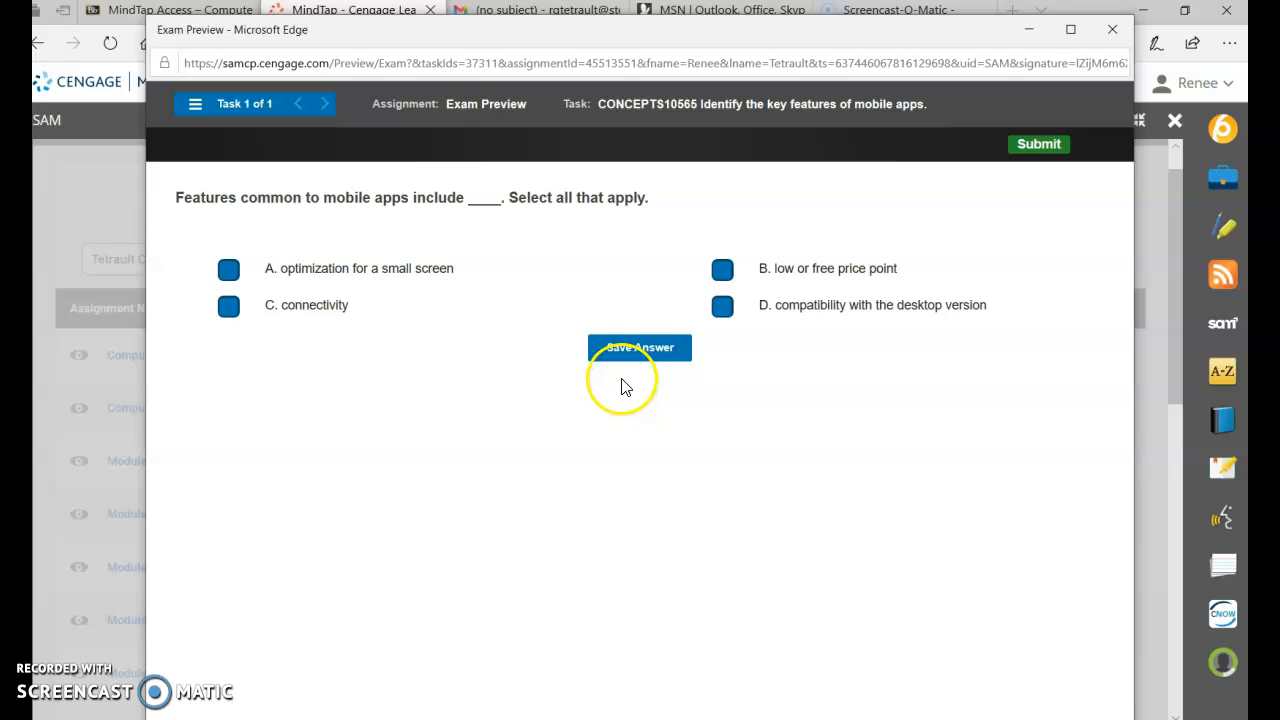
{"action": "left_click", "coordinate": [640, 348]}
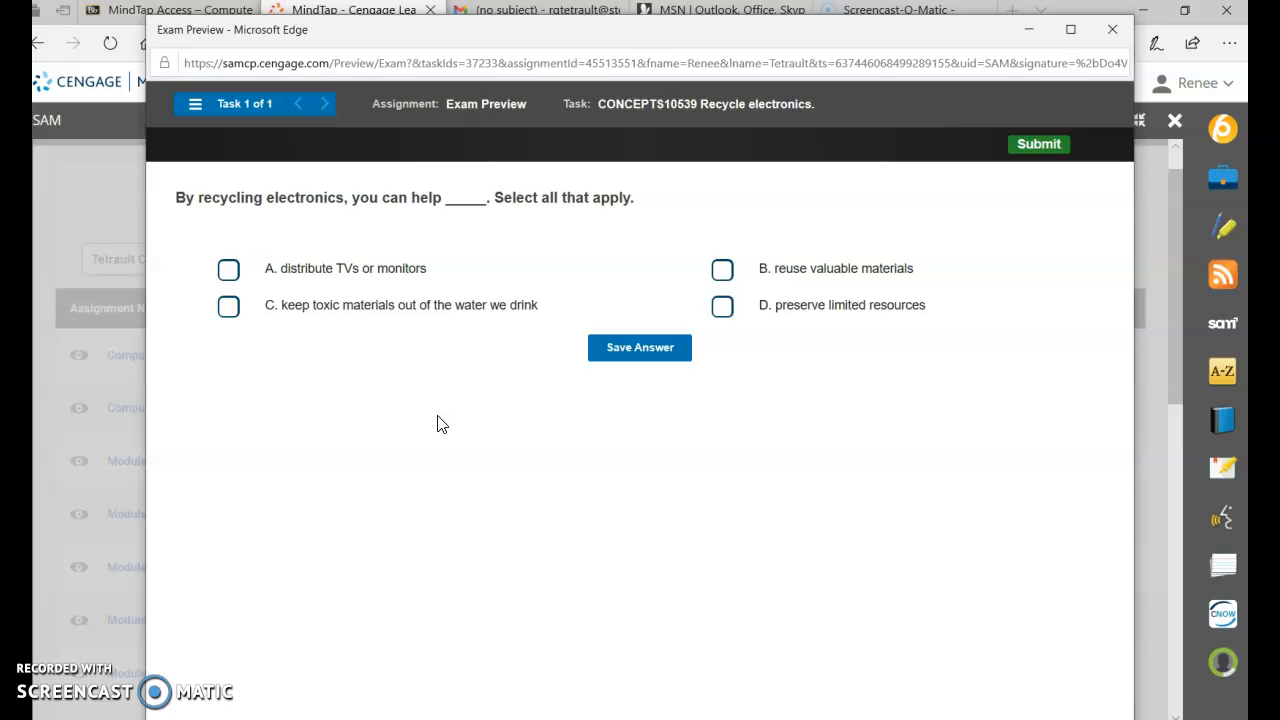
{"action": "mouse_move", "coordinate": [724, 270]}
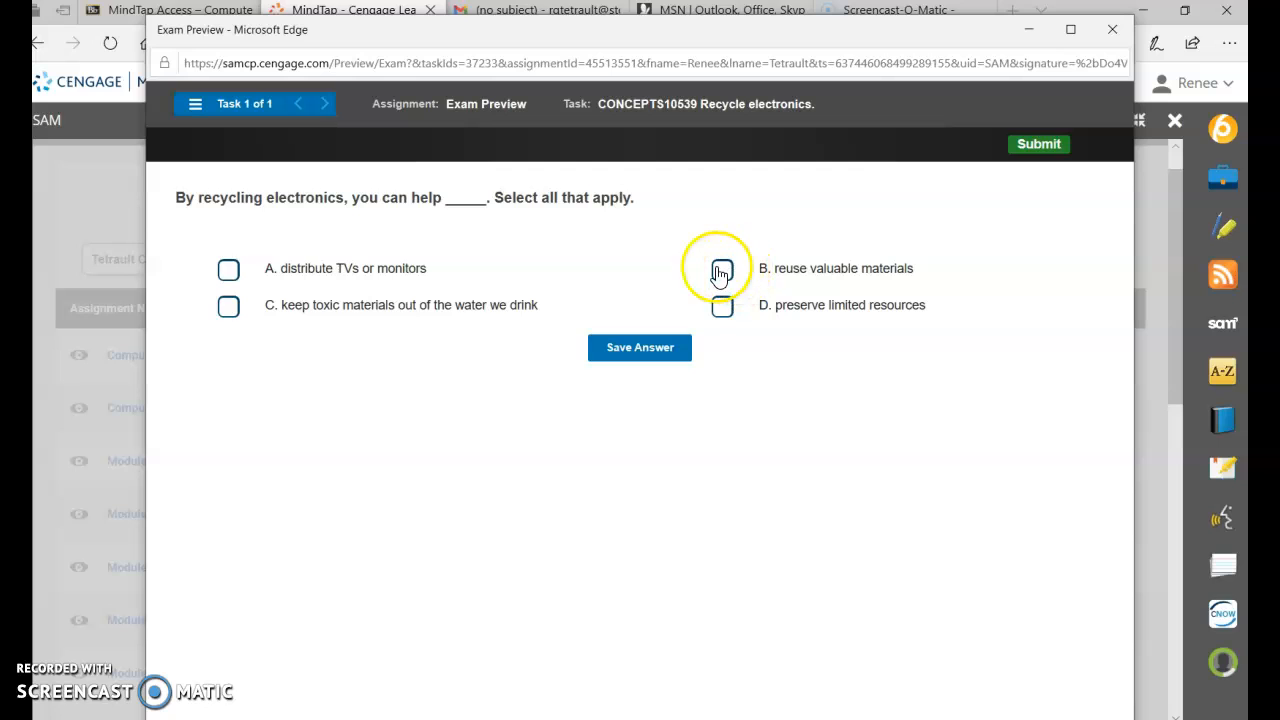
Step: Select reusing materials, keeping toxics out of water and preserving resources, then save the answer
{"action": "left_click", "coordinate": [722, 268]}
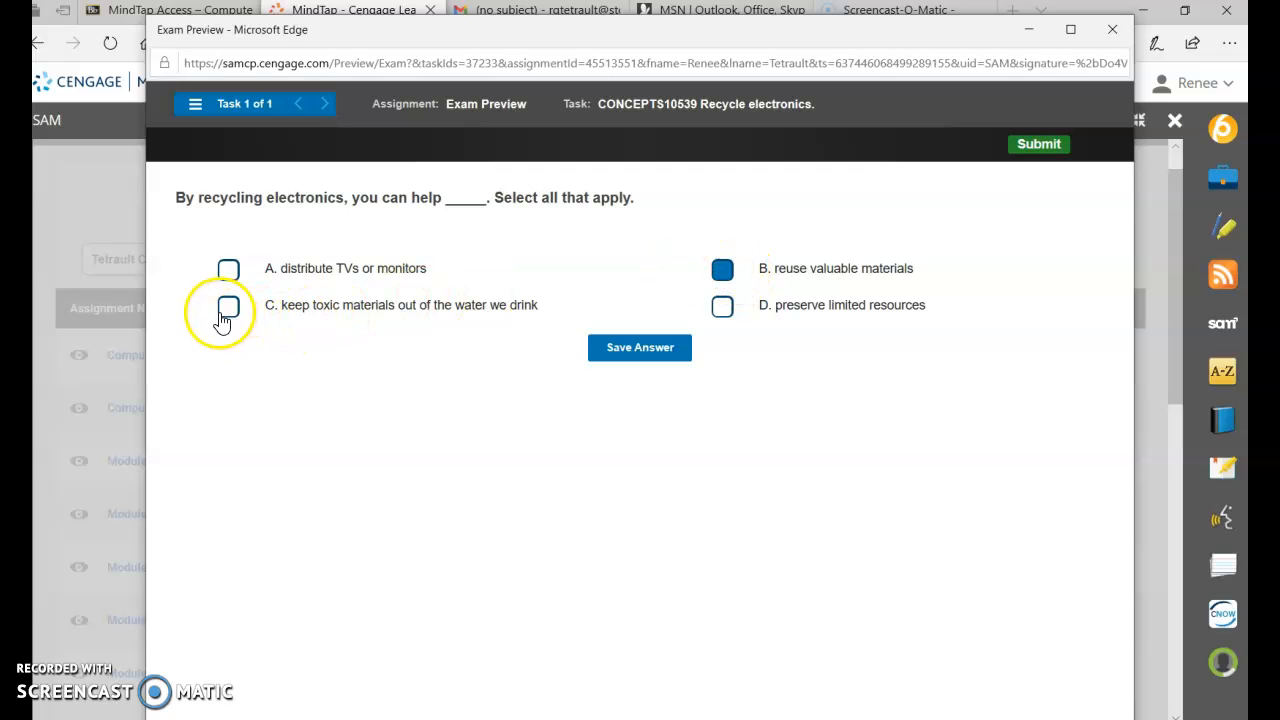
{"action": "left_click", "coordinate": [228, 306]}
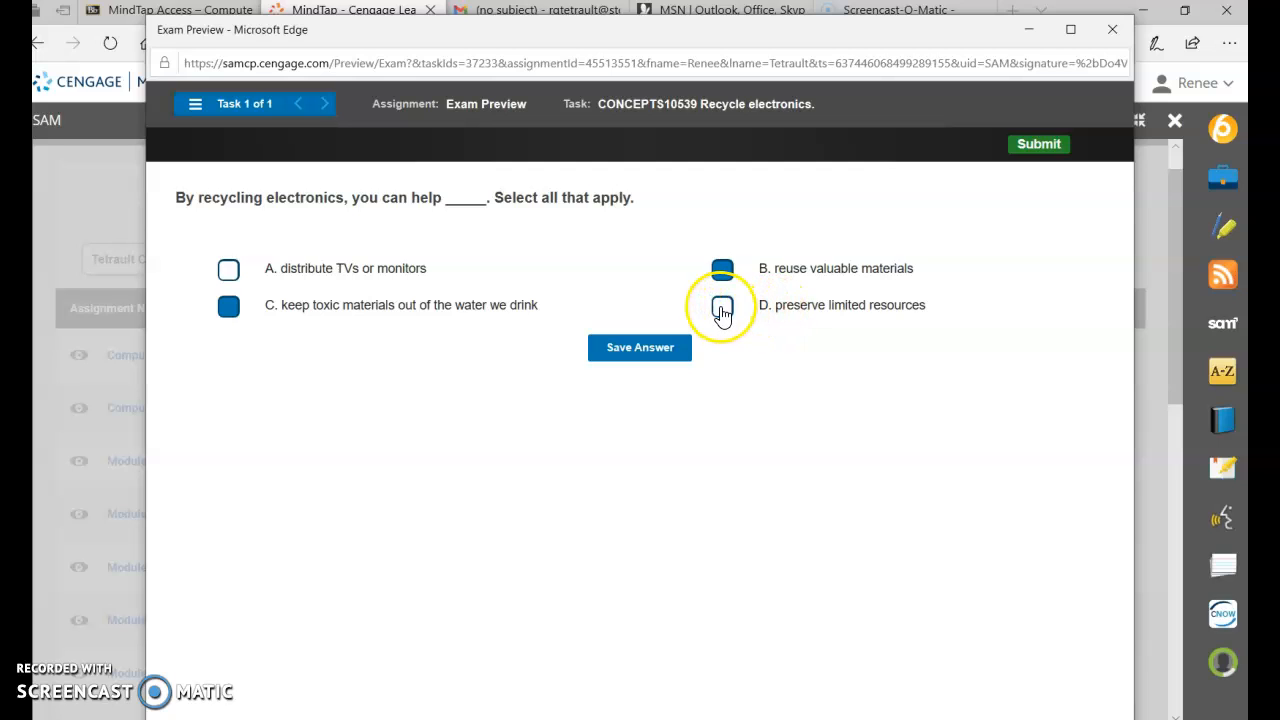
{"action": "left_click", "coordinate": [722, 304]}
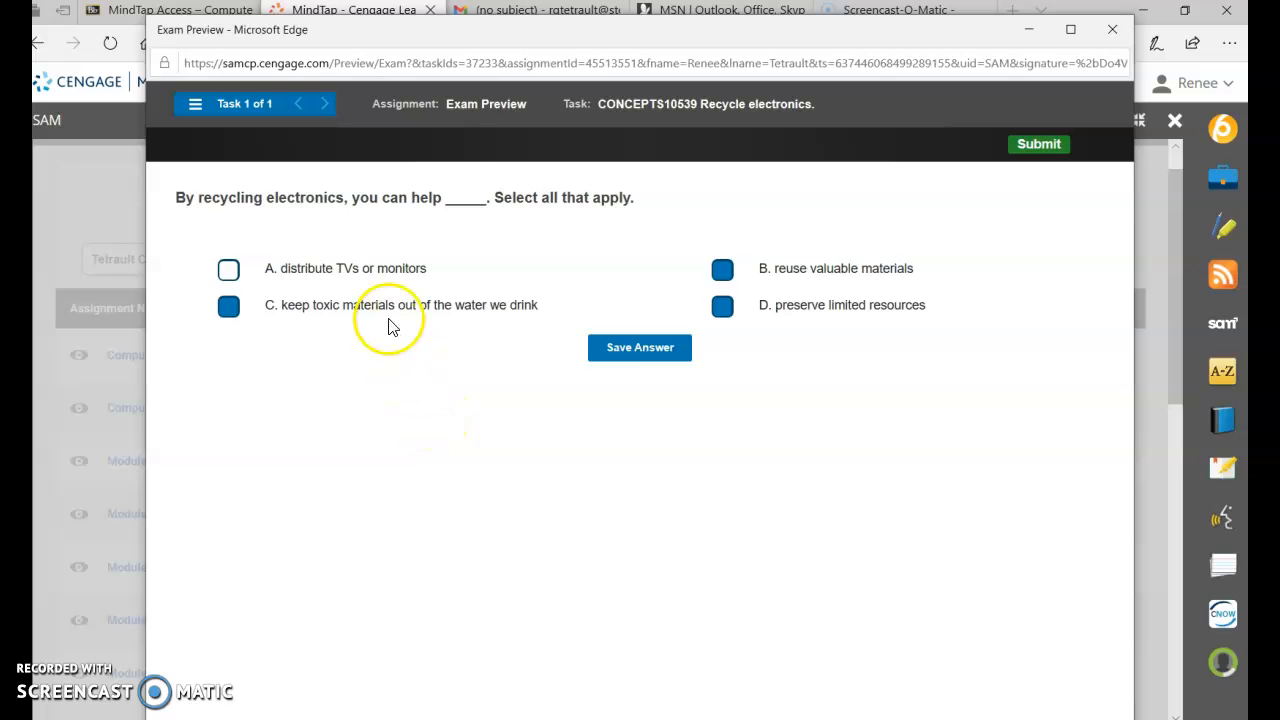
{"action": "mouse_move", "coordinate": [640, 348]}
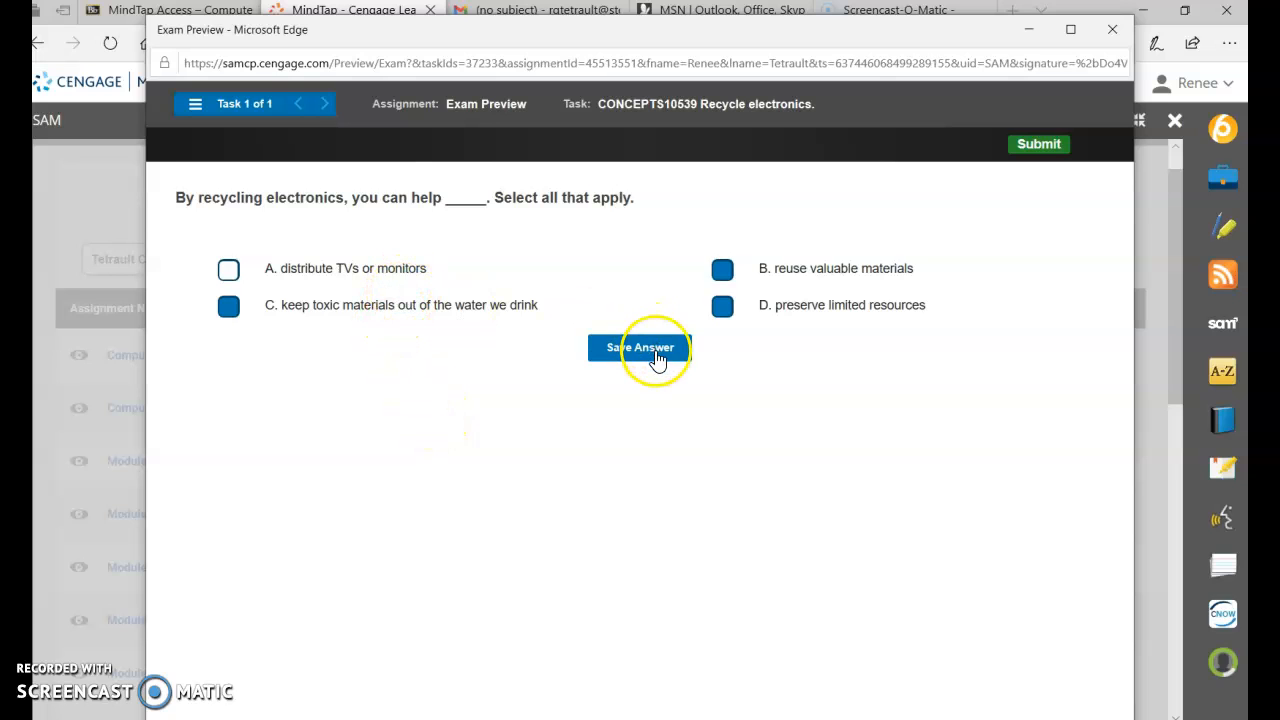
{"action": "left_click", "coordinate": [640, 348]}
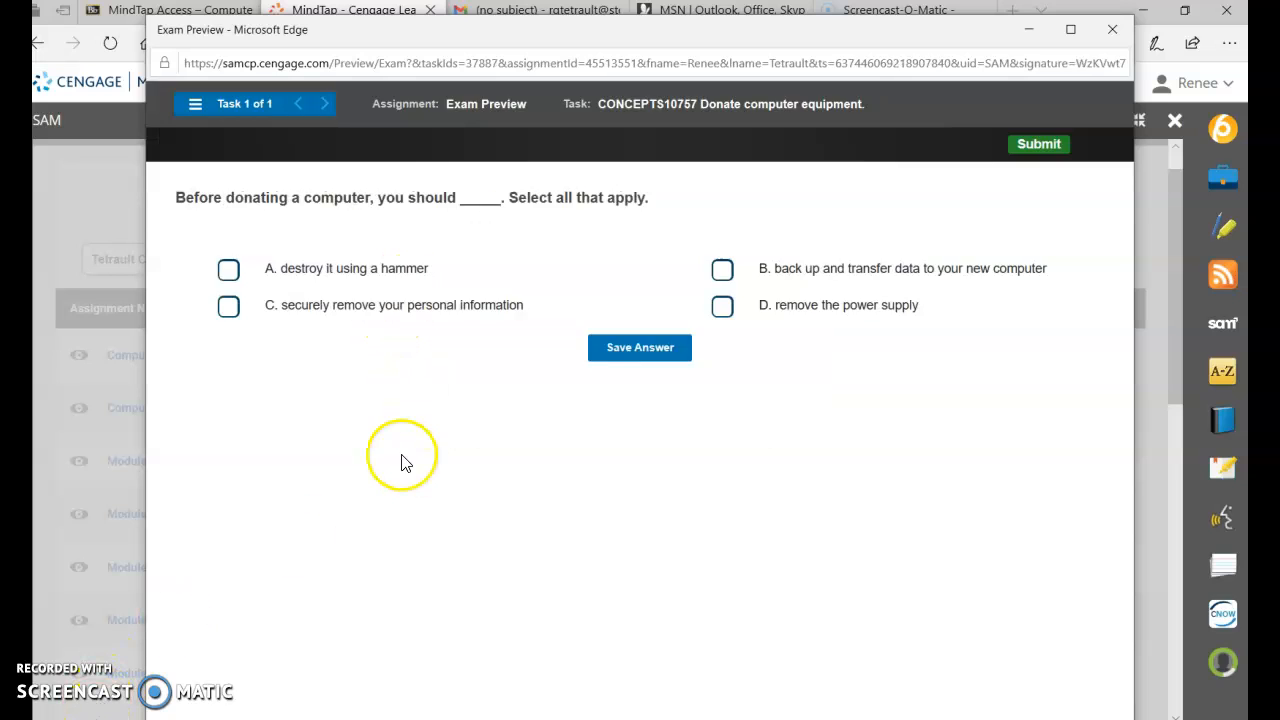
{"action": "mouse_move", "coordinate": [268, 228]}
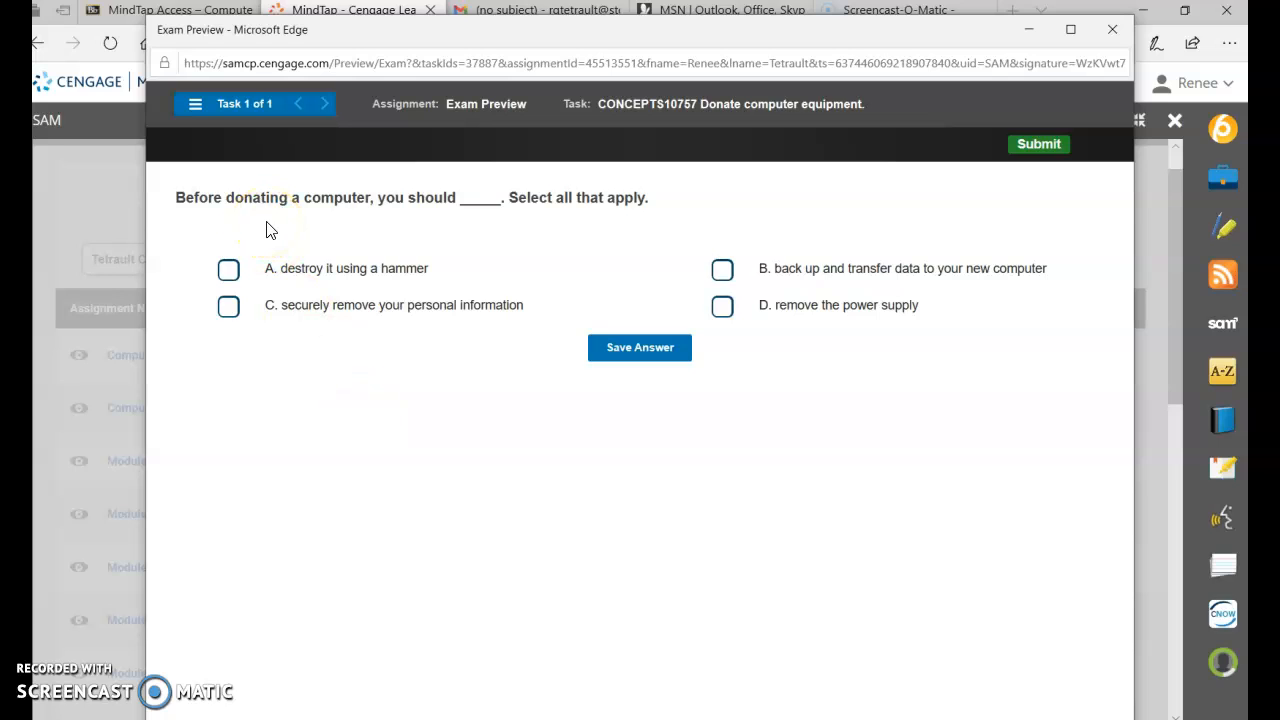
{"action": "mouse_move", "coordinate": [530, 328]}
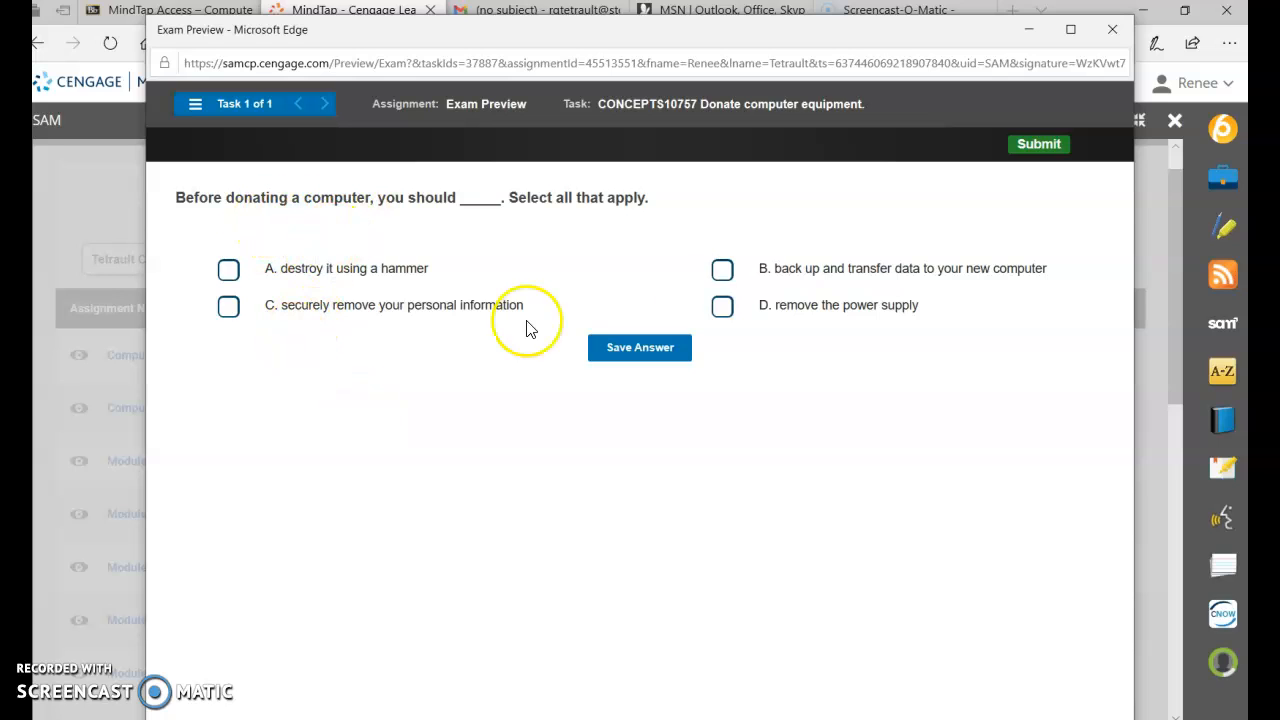
{"action": "mouse_move", "coordinate": [722, 272]}
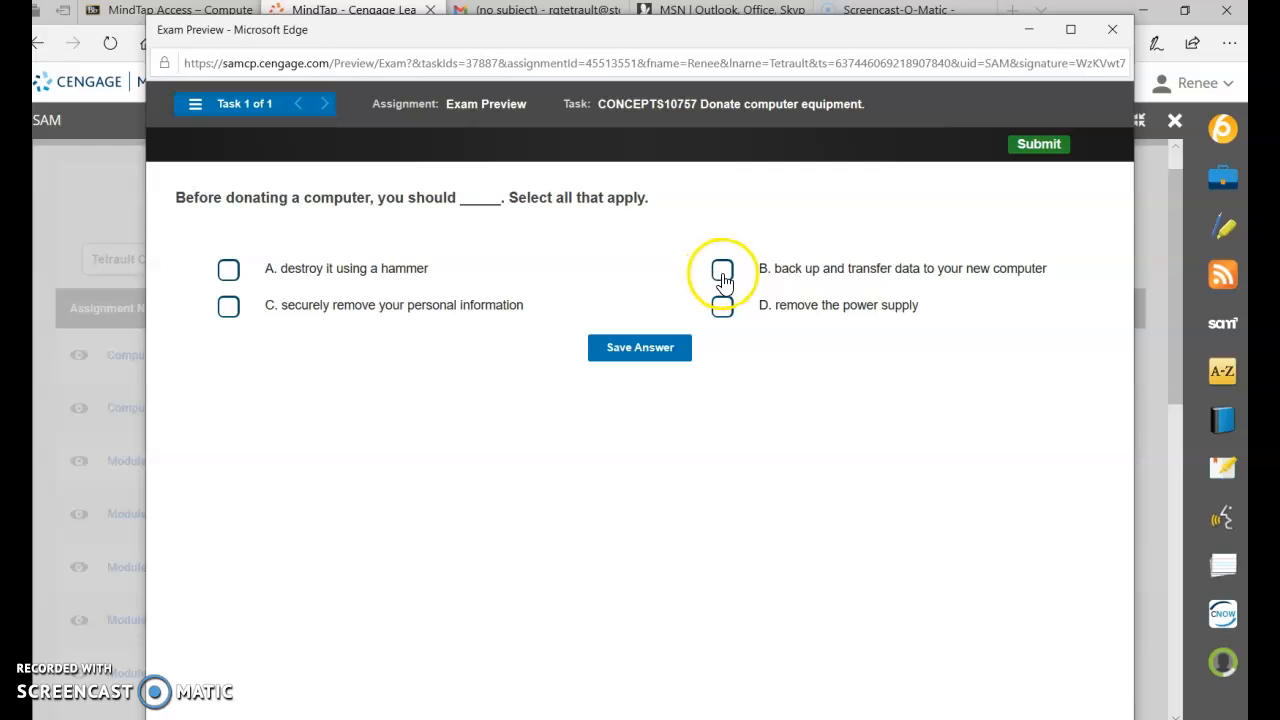
Step: Select backing up data and securely removing personal information, then save the answer
{"action": "left_click", "coordinate": [722, 270]}
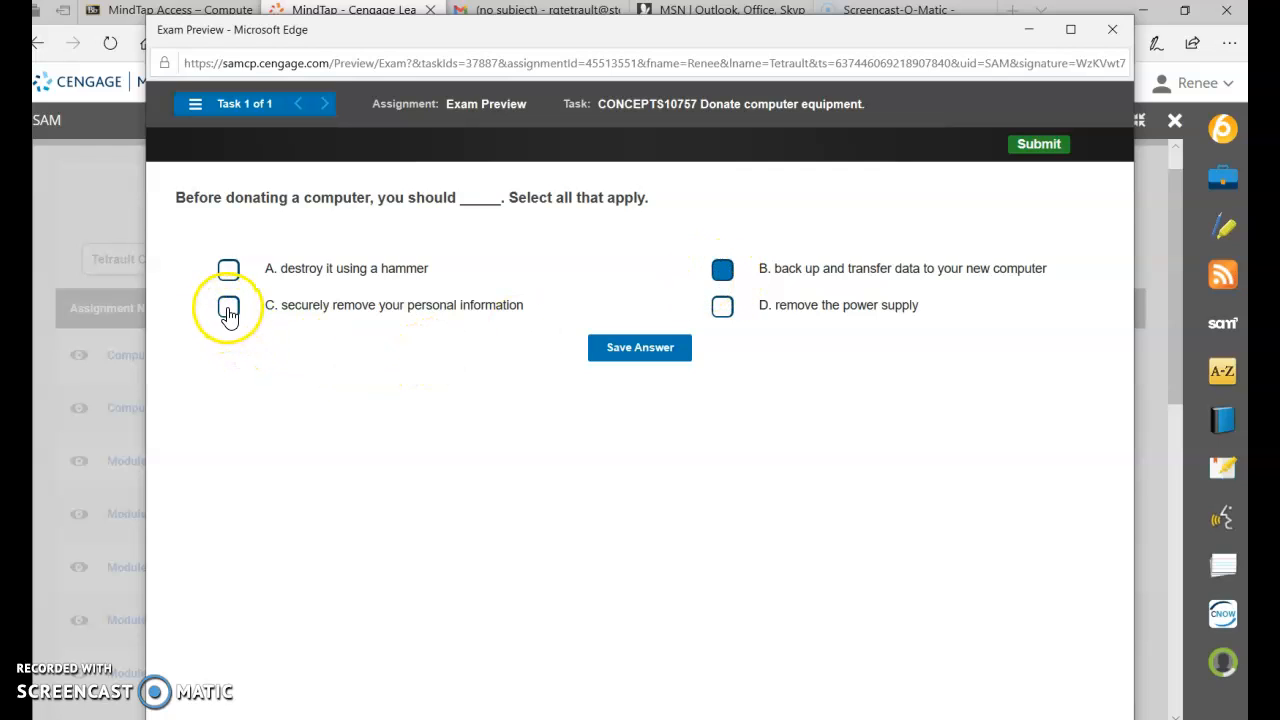
{"action": "left_click", "coordinate": [228, 304]}
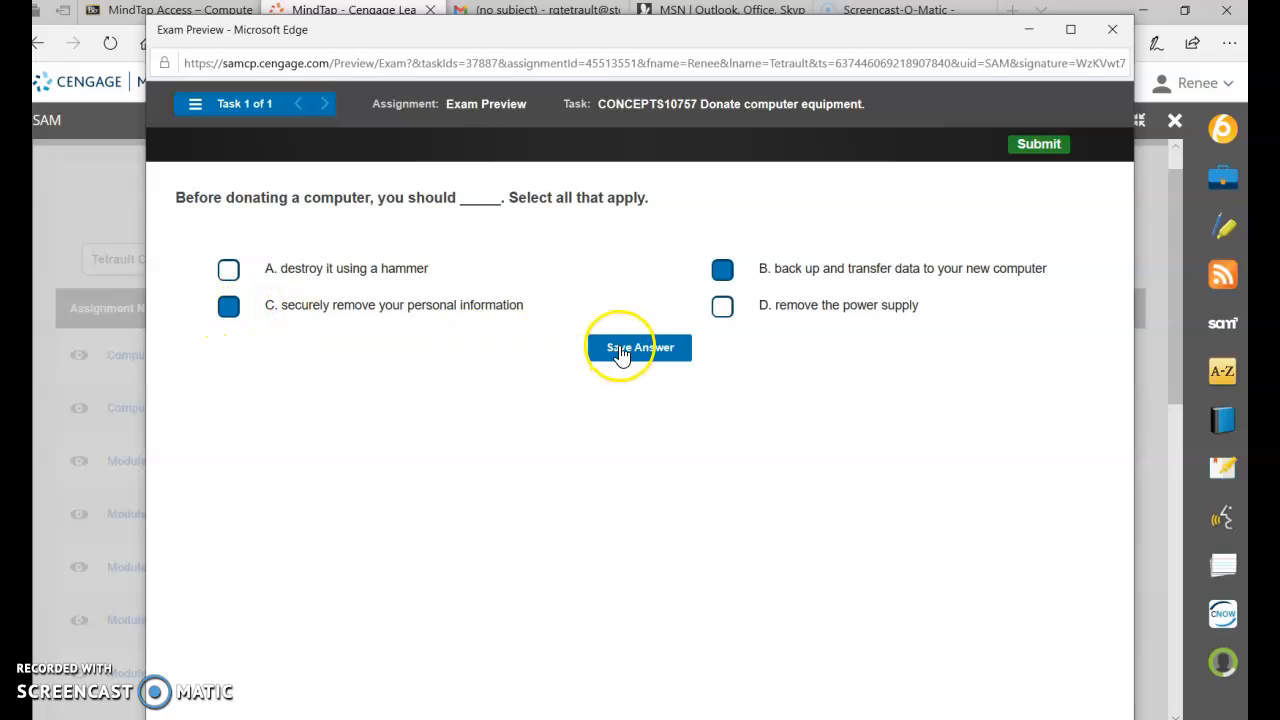
{"action": "left_click", "coordinate": [640, 348]}
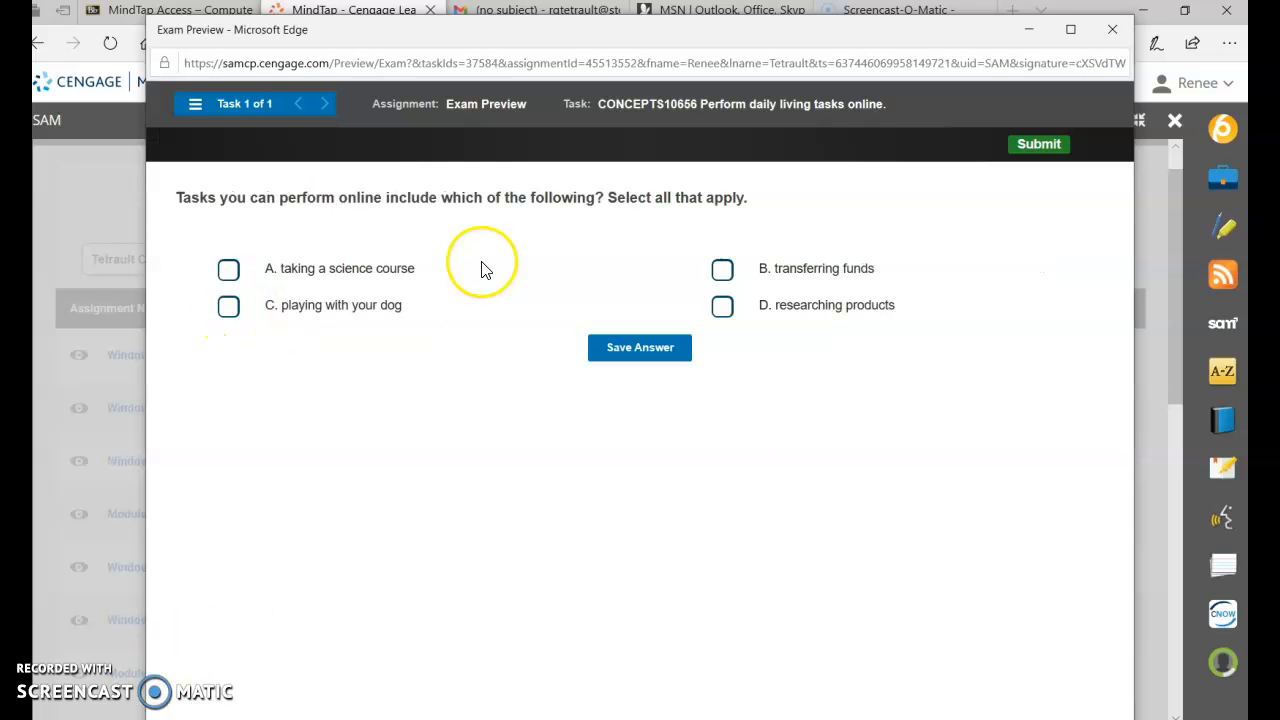
{"action": "mouse_move", "coordinate": [470, 252]}
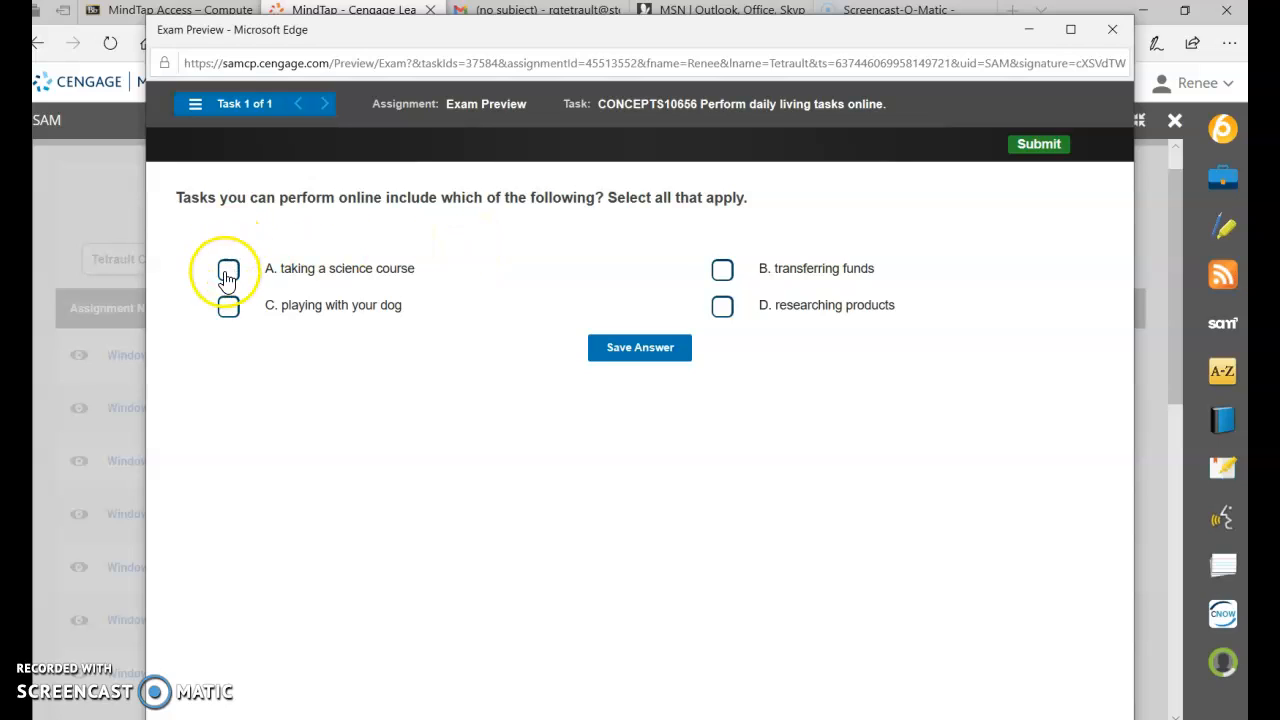
Step: Select taking a science course, transferring funds and researching products, then save the answer
{"action": "left_click", "coordinate": [228, 268]}
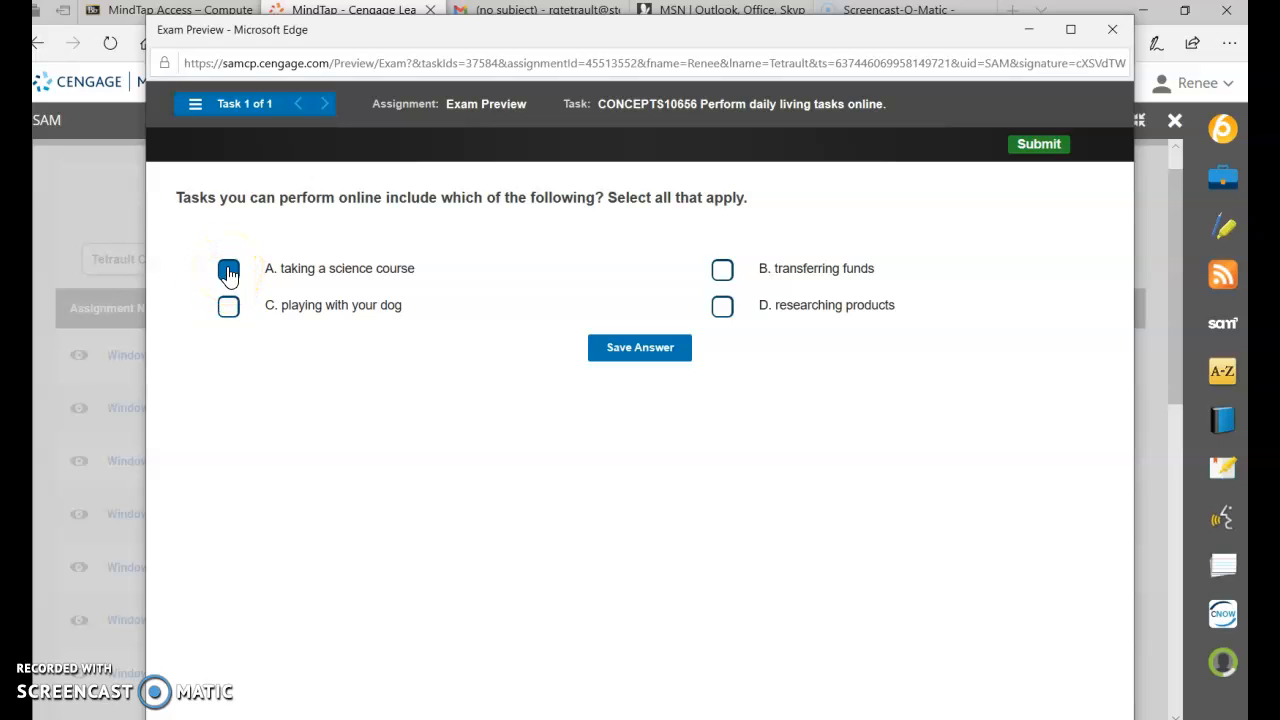
{"action": "left_click", "coordinate": [722, 270]}
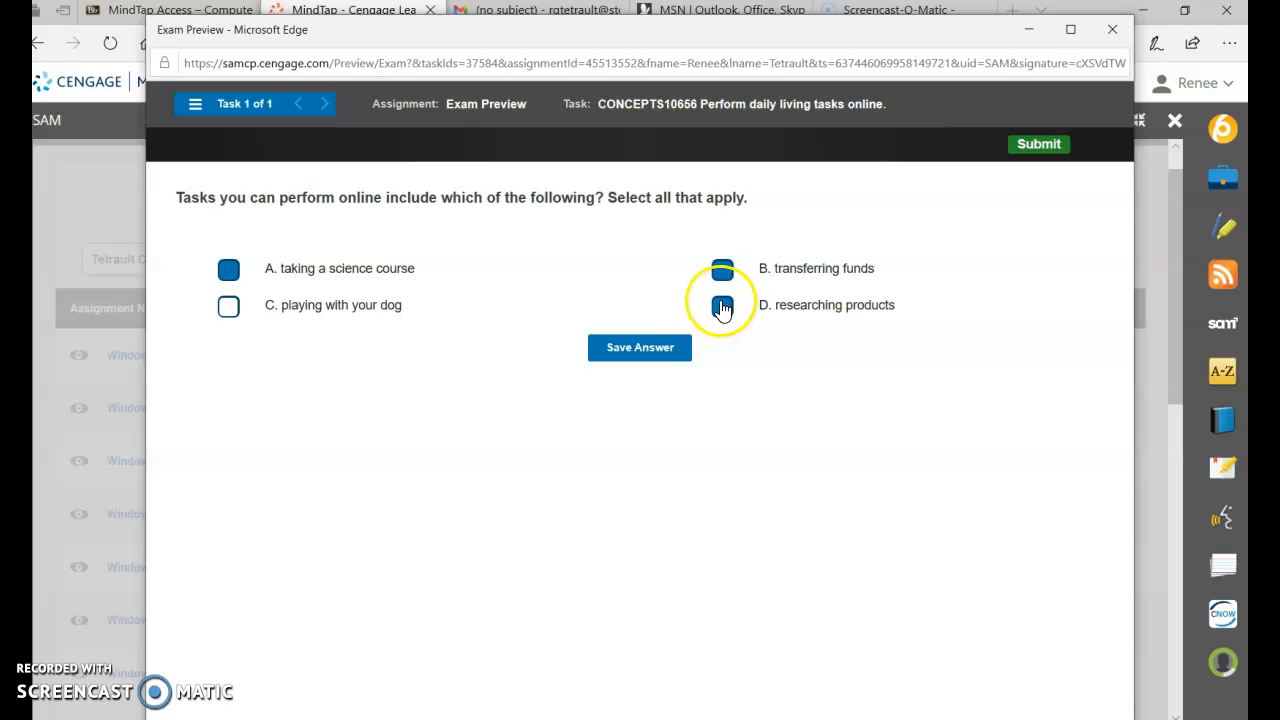
{"action": "left_click", "coordinate": [722, 304]}
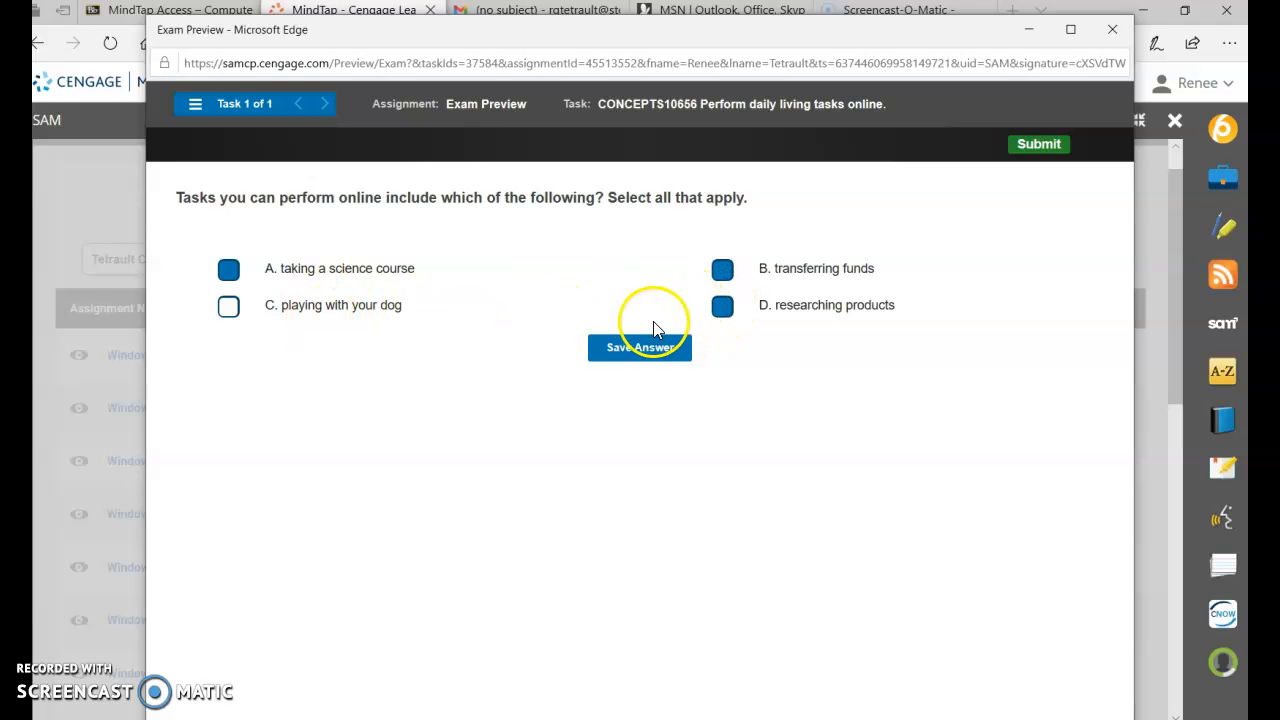
{"action": "left_click", "coordinate": [640, 348]}
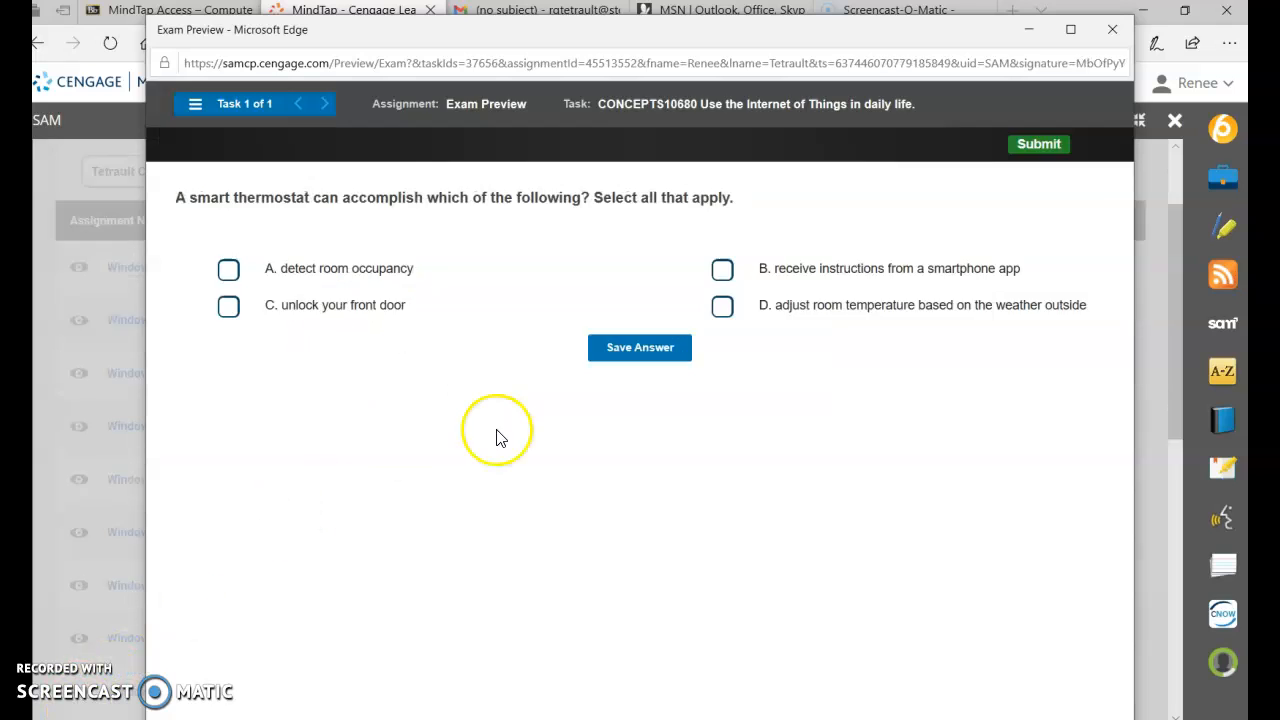
{"action": "mouse_move", "coordinate": [500, 438]}
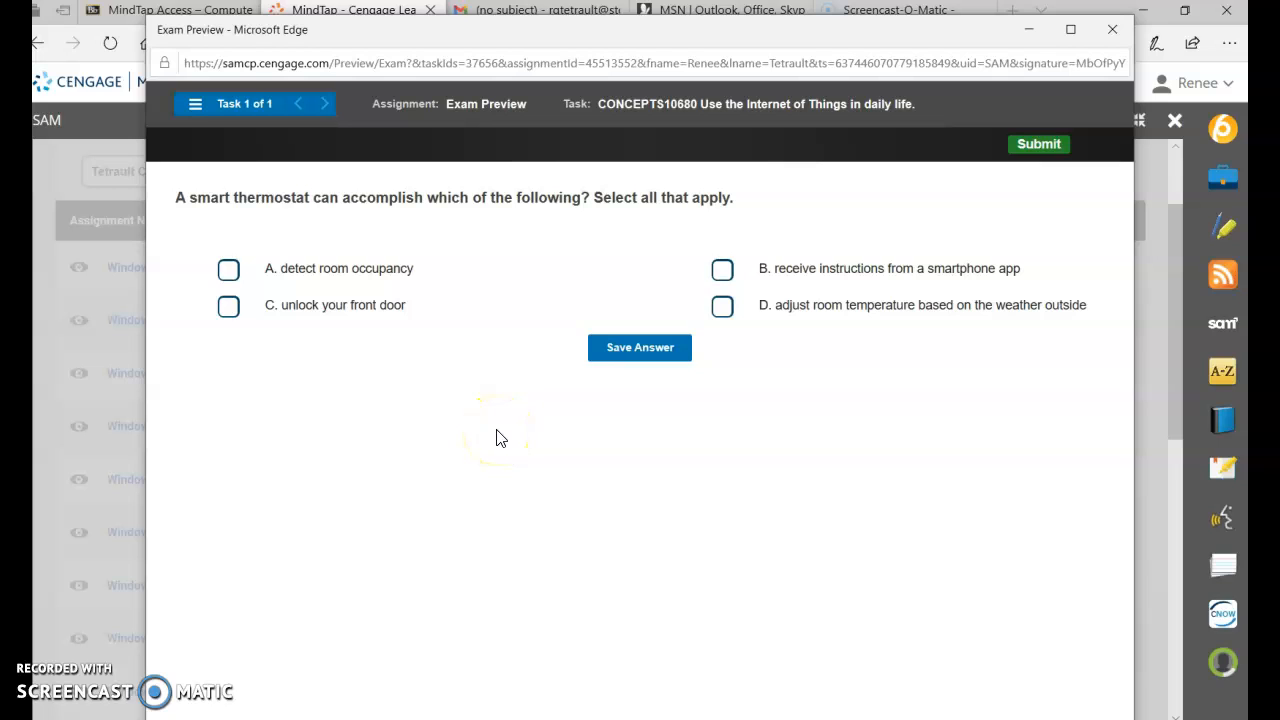
Step: Select occupancy detection, smartphone instructions and weather-based temperature, then save the answer
{"action": "left_click", "coordinate": [228, 270]}
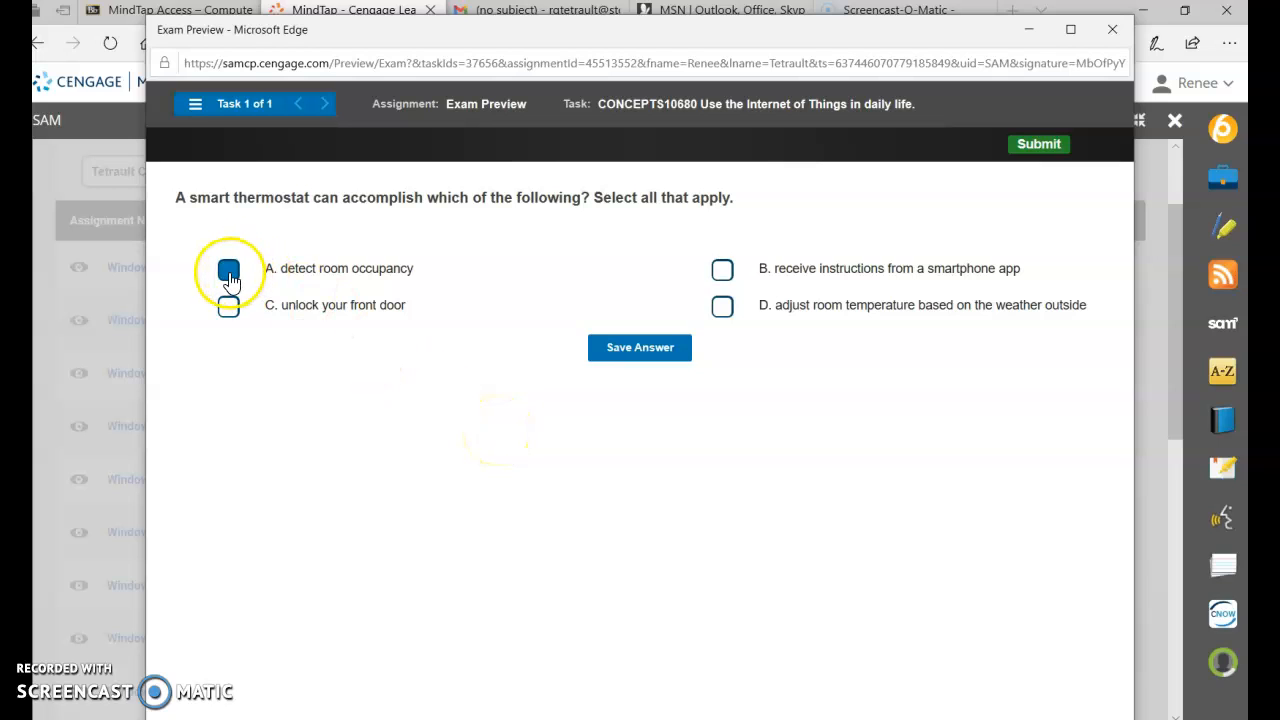
{"action": "mouse_move", "coordinate": [722, 272]}
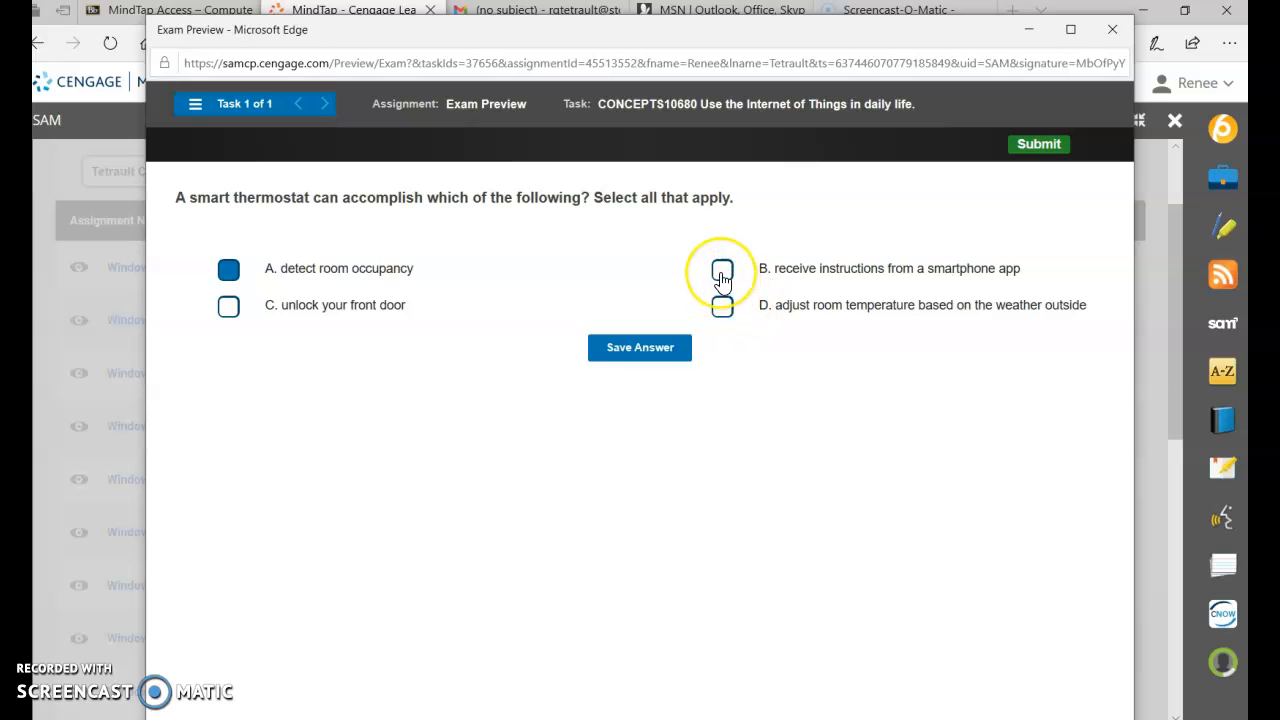
{"action": "left_click", "coordinate": [722, 268]}
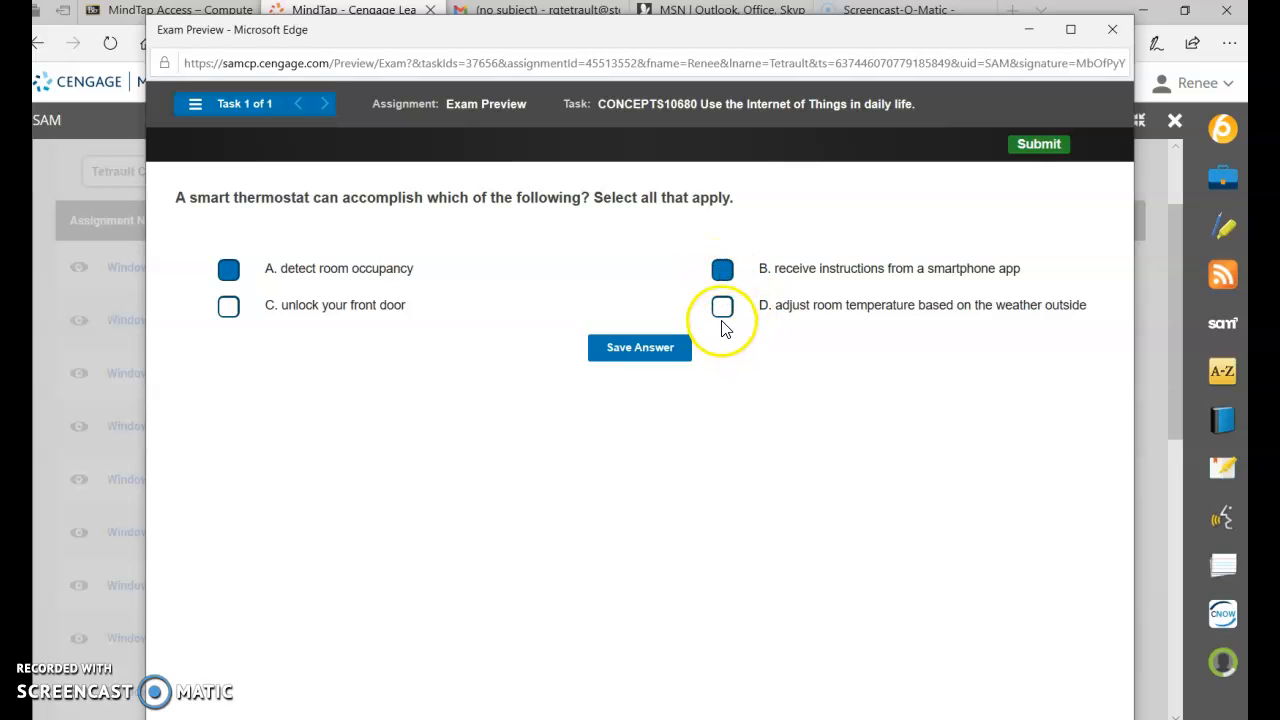
{"action": "left_click", "coordinate": [722, 306]}
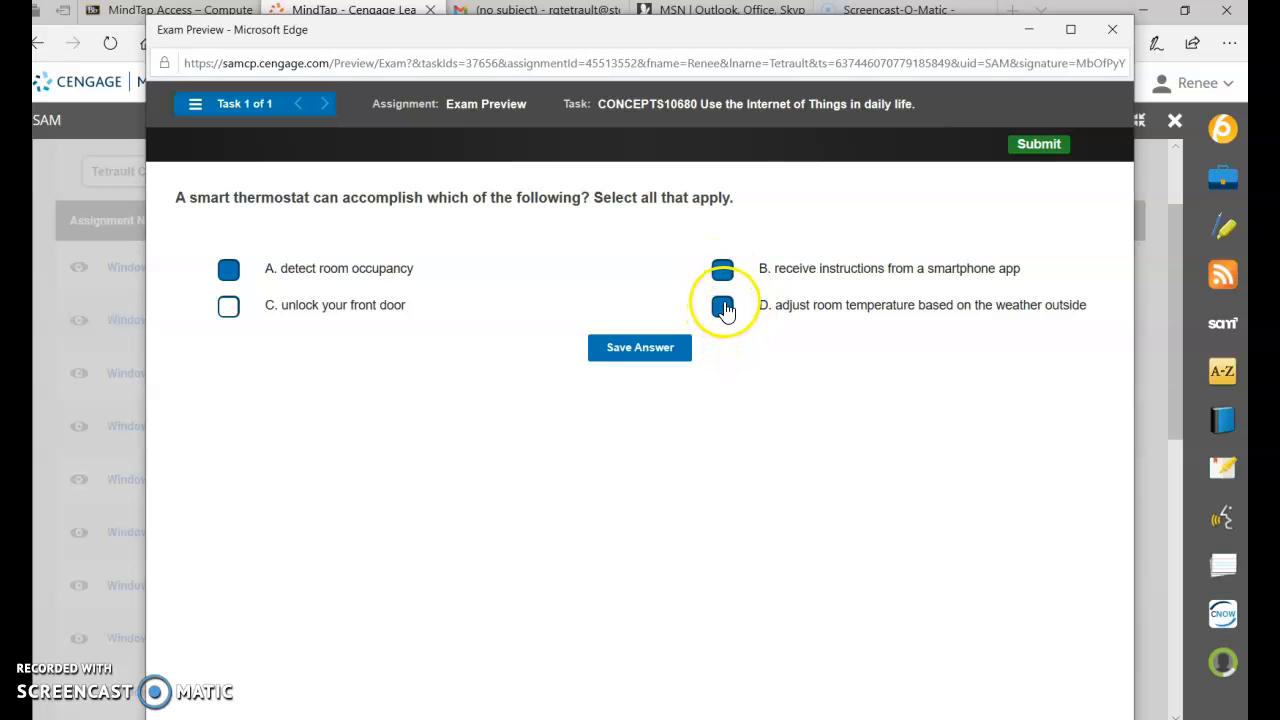
{"action": "left_click", "coordinate": [722, 304]}
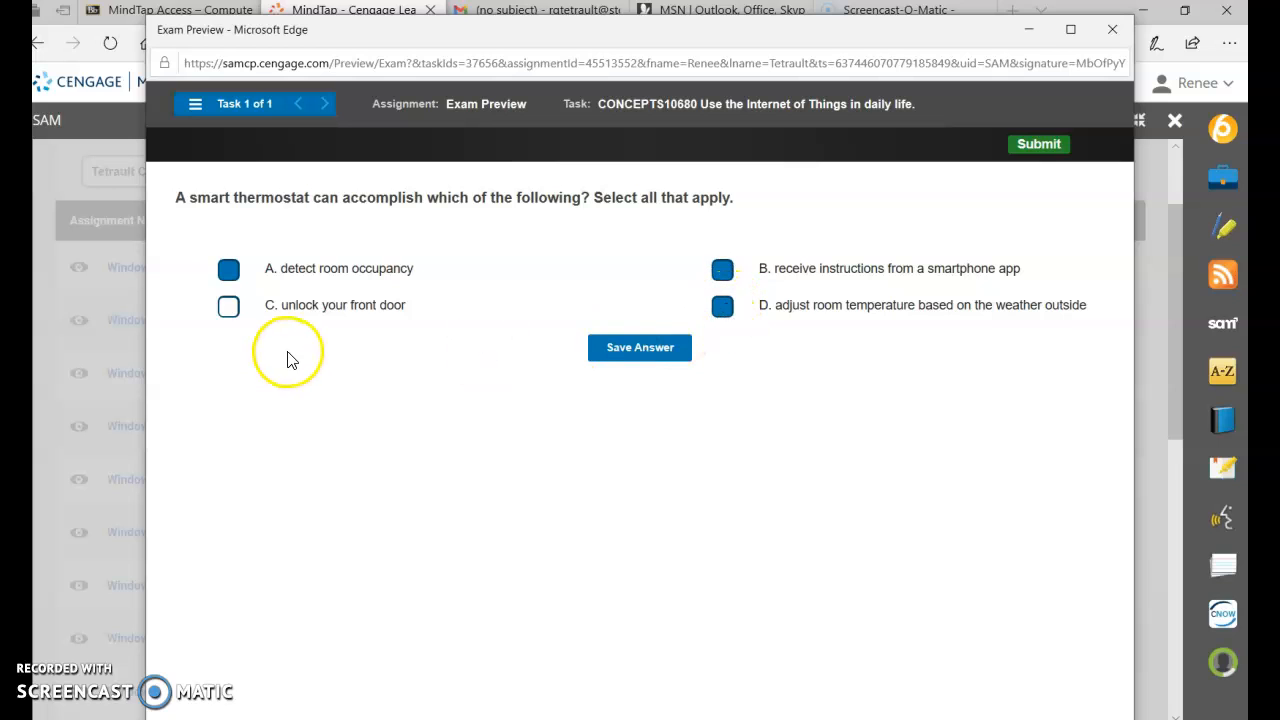
{"action": "mouse_move", "coordinate": [348, 328]}
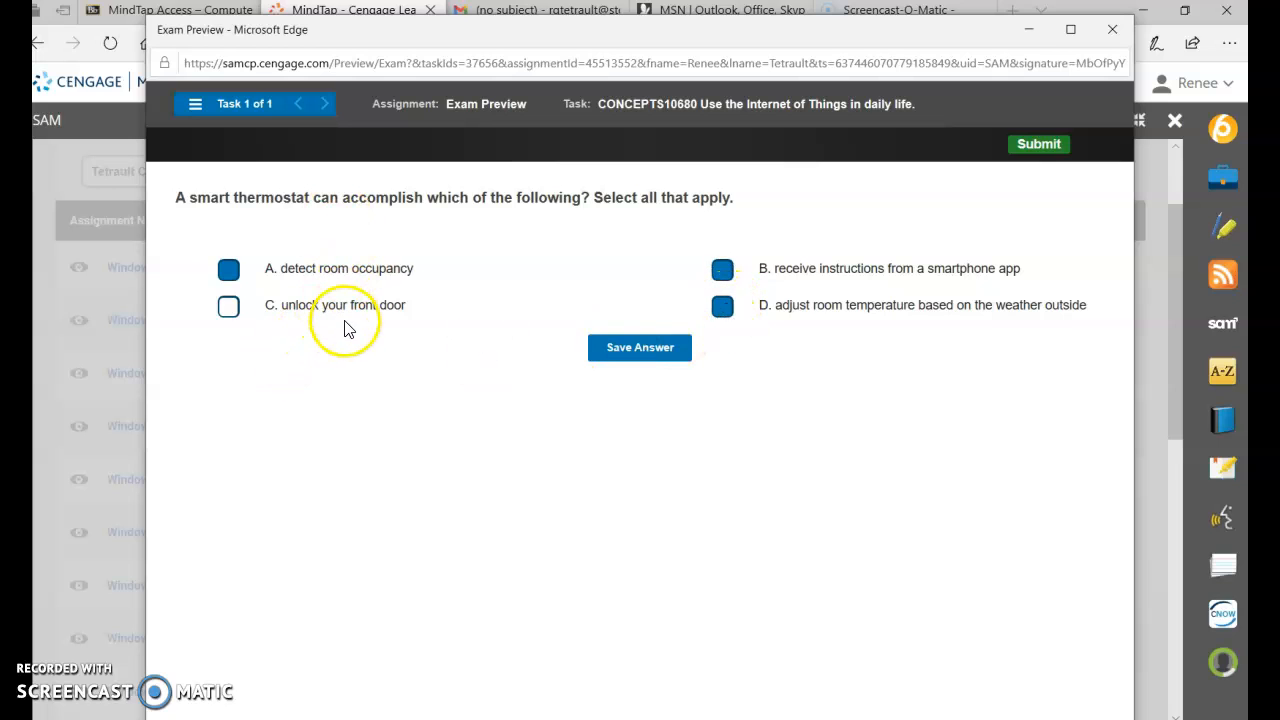
{"action": "left_click", "coordinate": [640, 348]}
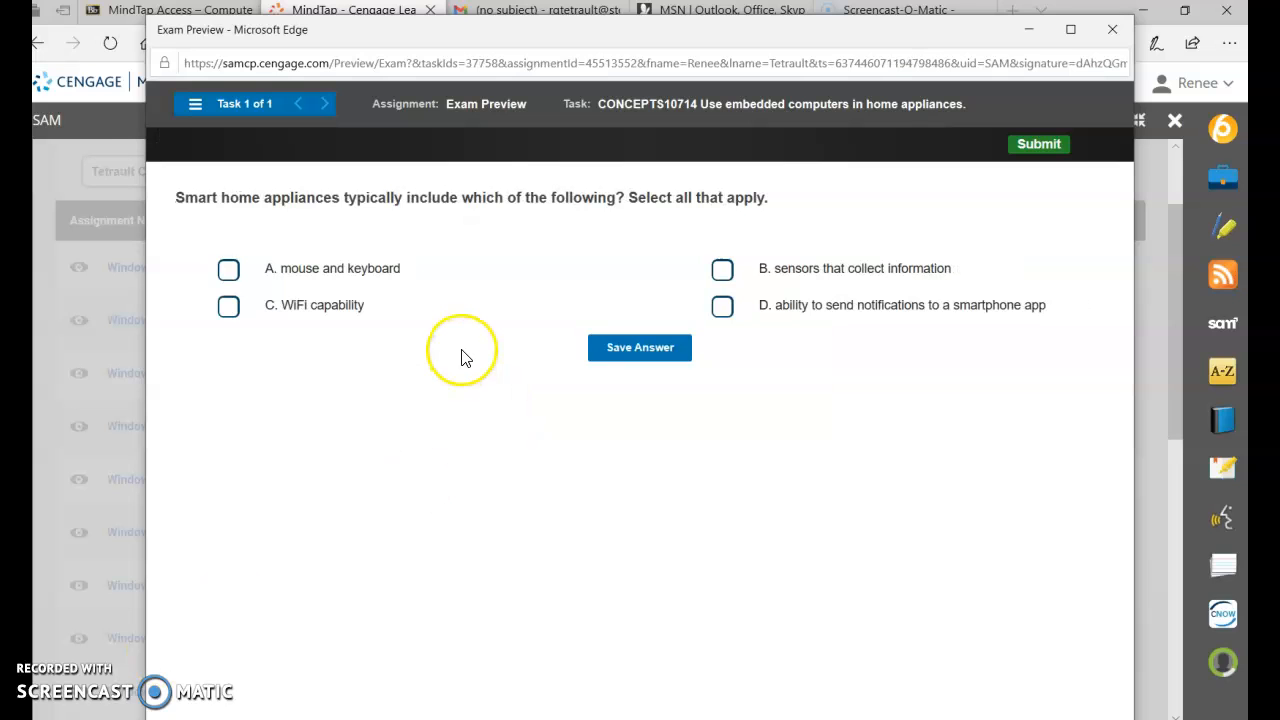
{"action": "mouse_move", "coordinate": [508, 420]}
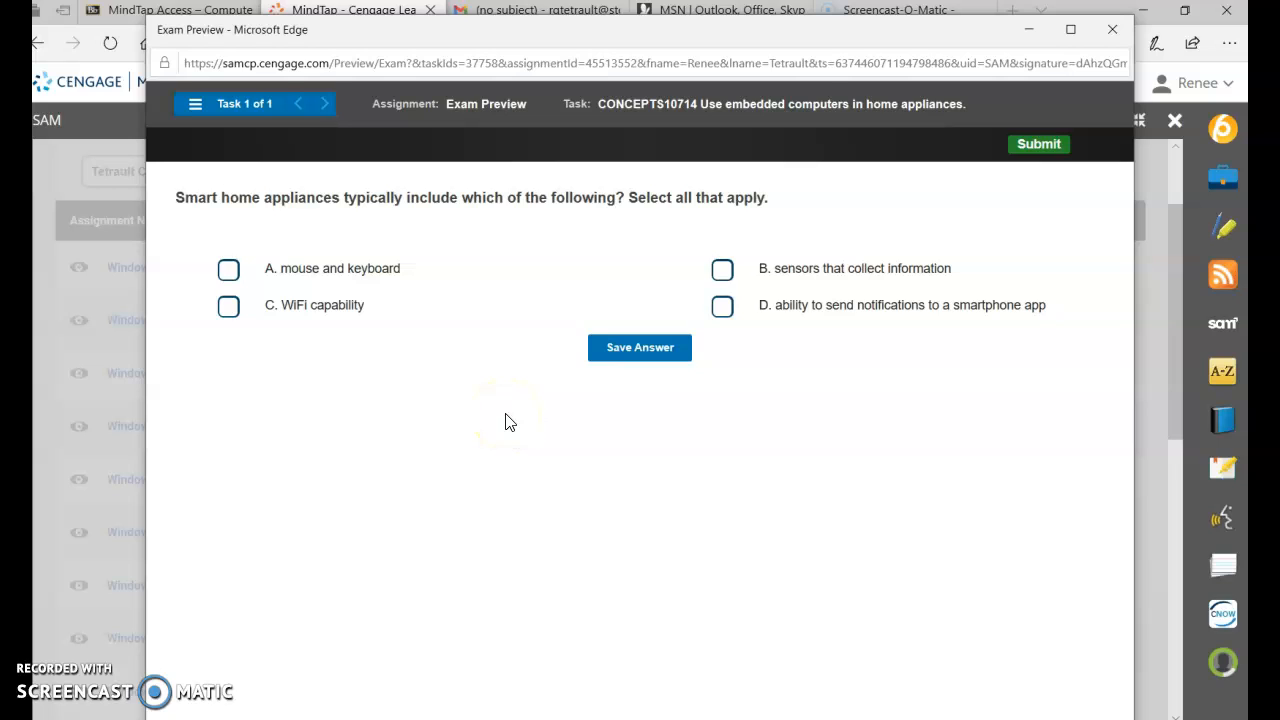
{"action": "mouse_move", "coordinate": [686, 296]}
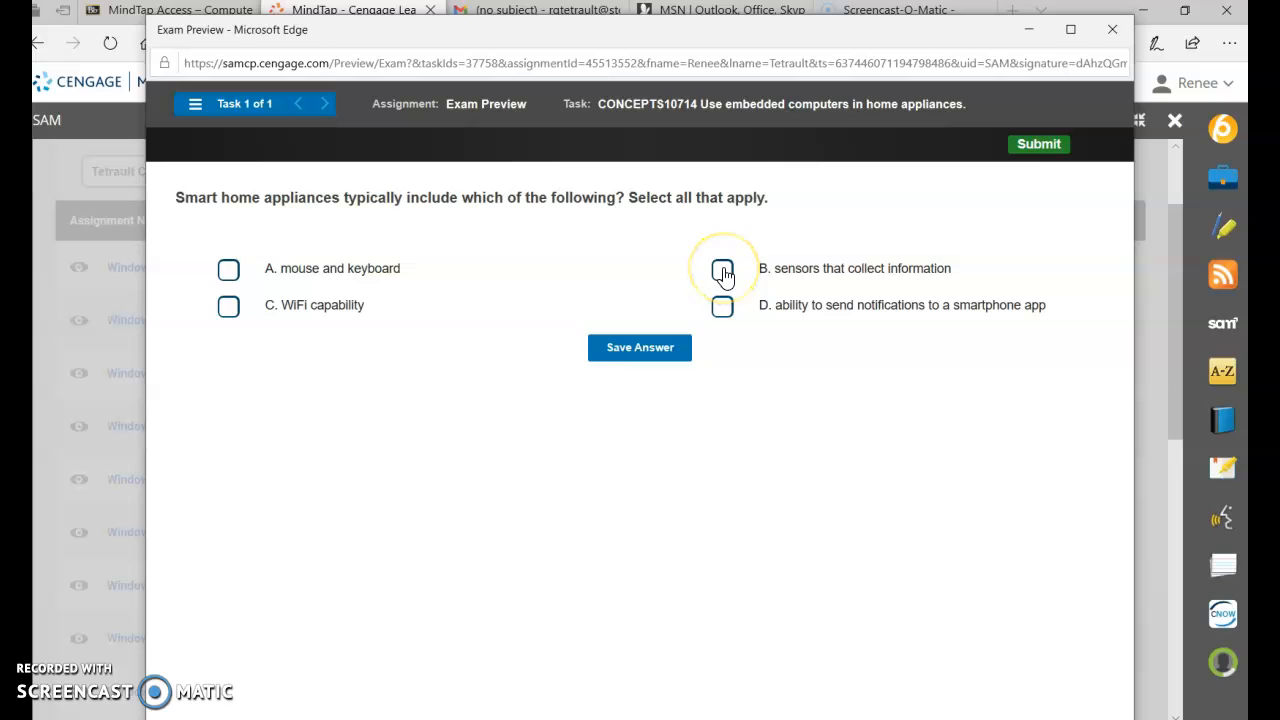
Step: Select sensors, WiFi capability and smartphone notifications, then save to reach the Word task
{"action": "left_click", "coordinate": [722, 268]}
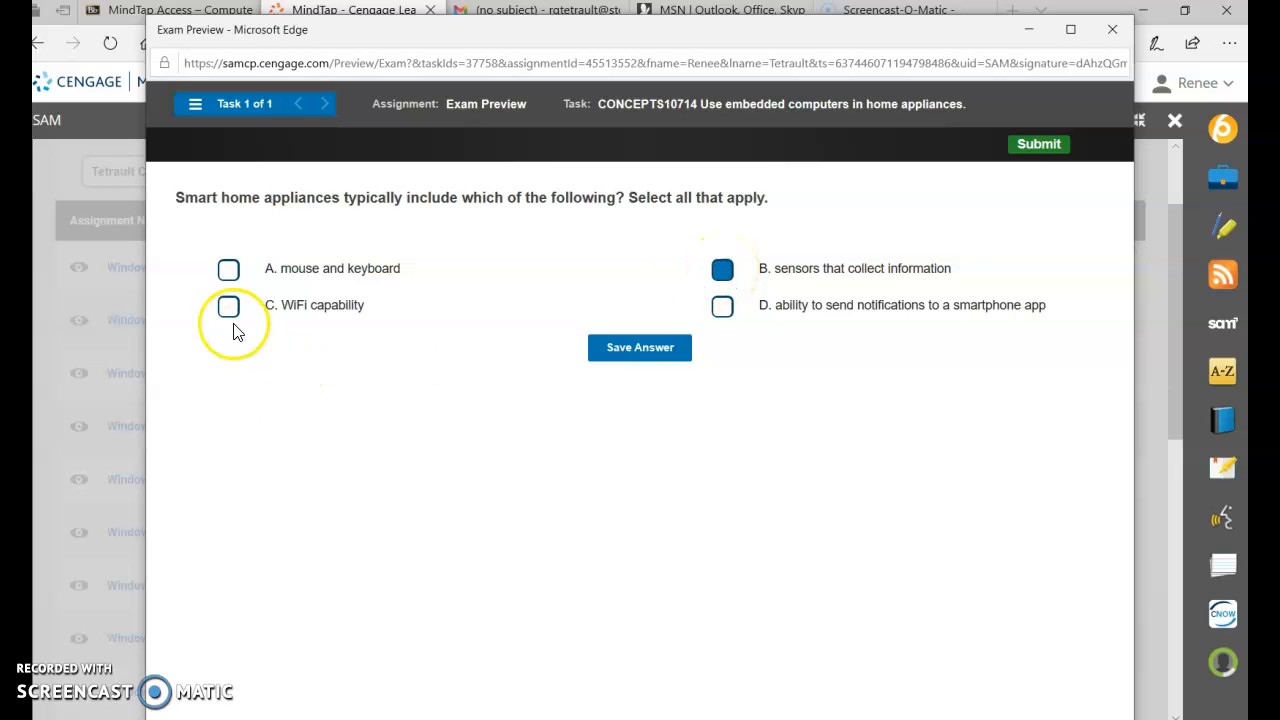
{"action": "left_click", "coordinate": [228, 306]}
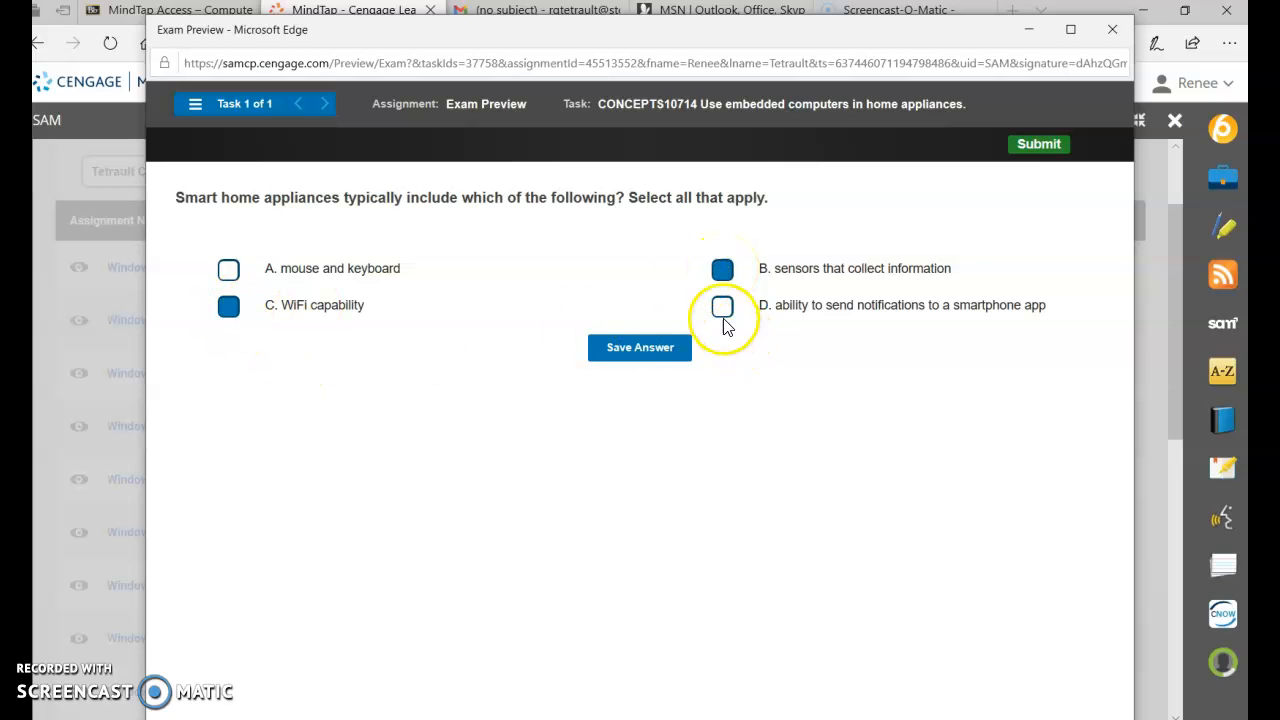
{"action": "left_click", "coordinate": [722, 306]}
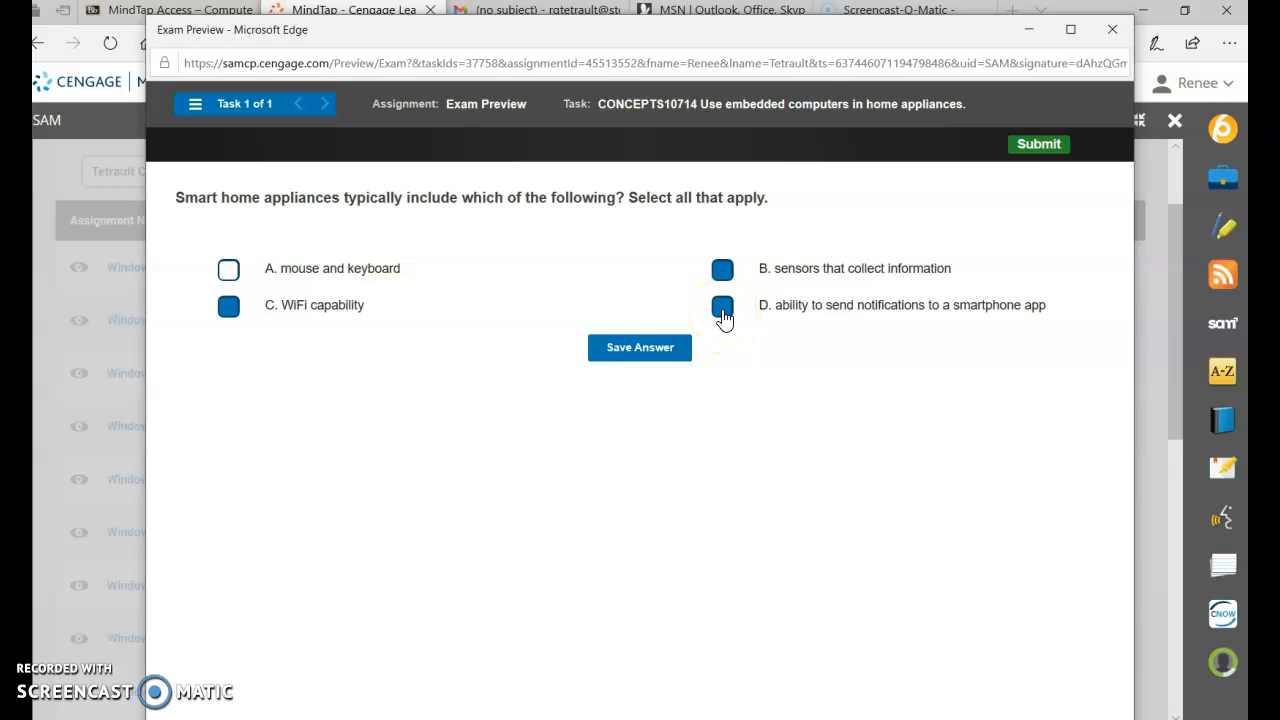
{"action": "left_click", "coordinate": [722, 304]}
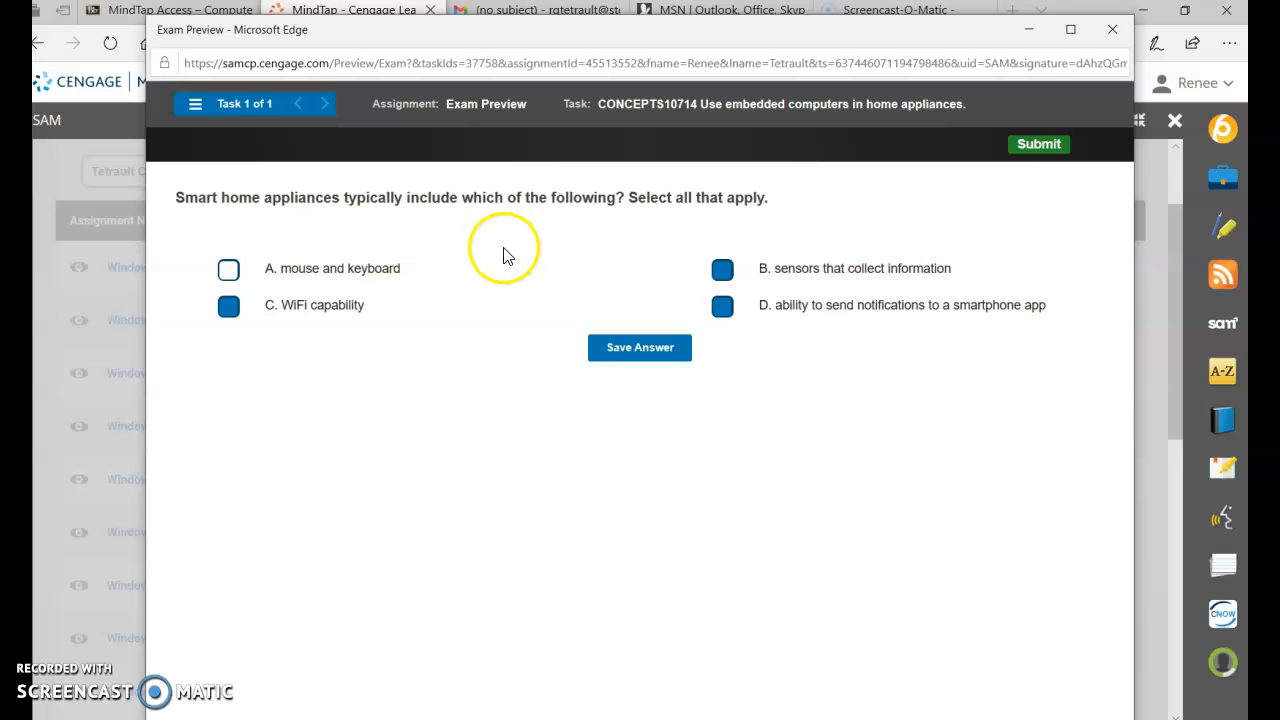
{"action": "mouse_move", "coordinate": [480, 308]}
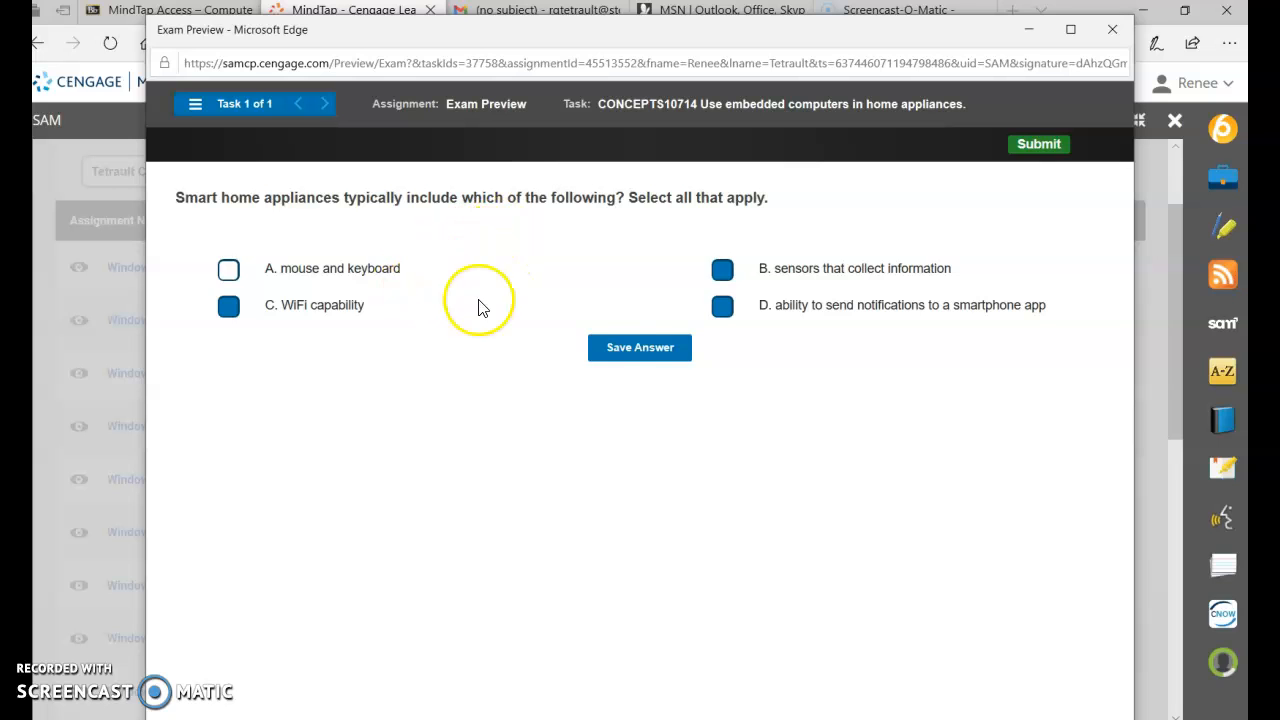
{"action": "left_click", "coordinate": [640, 348]}
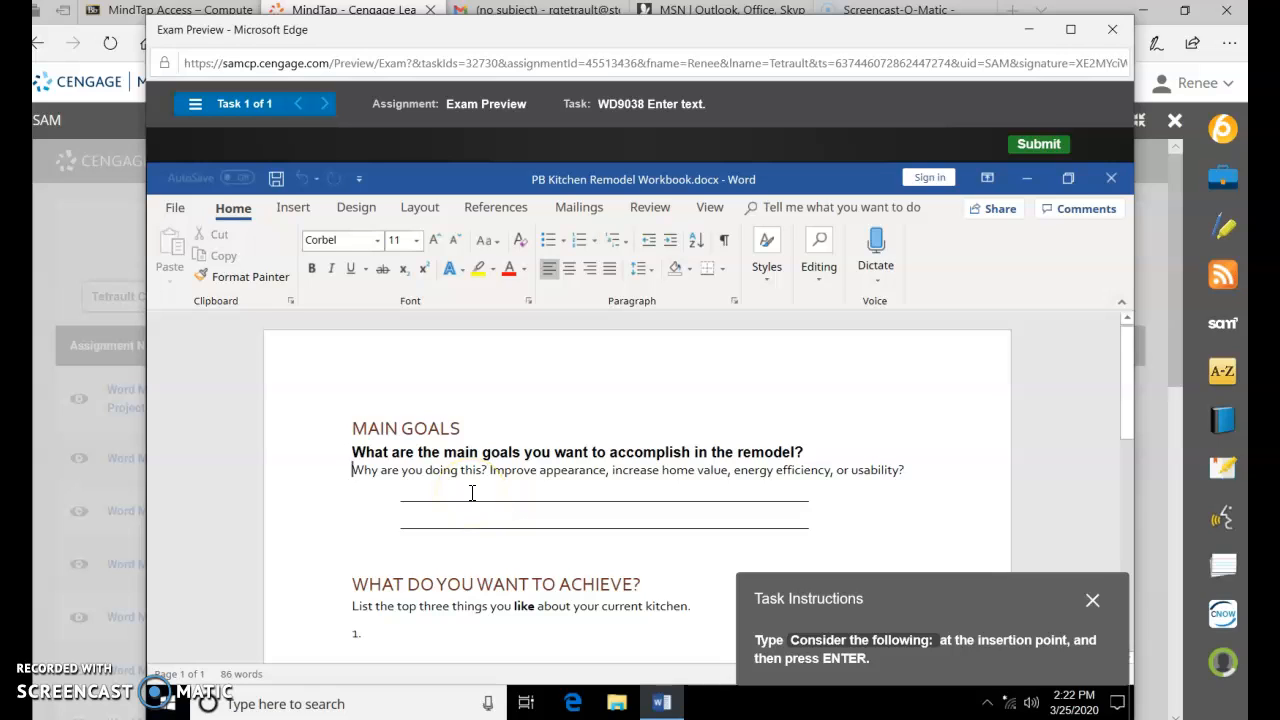
Step: Enter 'Consider the following:' under the main goals question
{"action": "type", "text": "Consider the follow"}
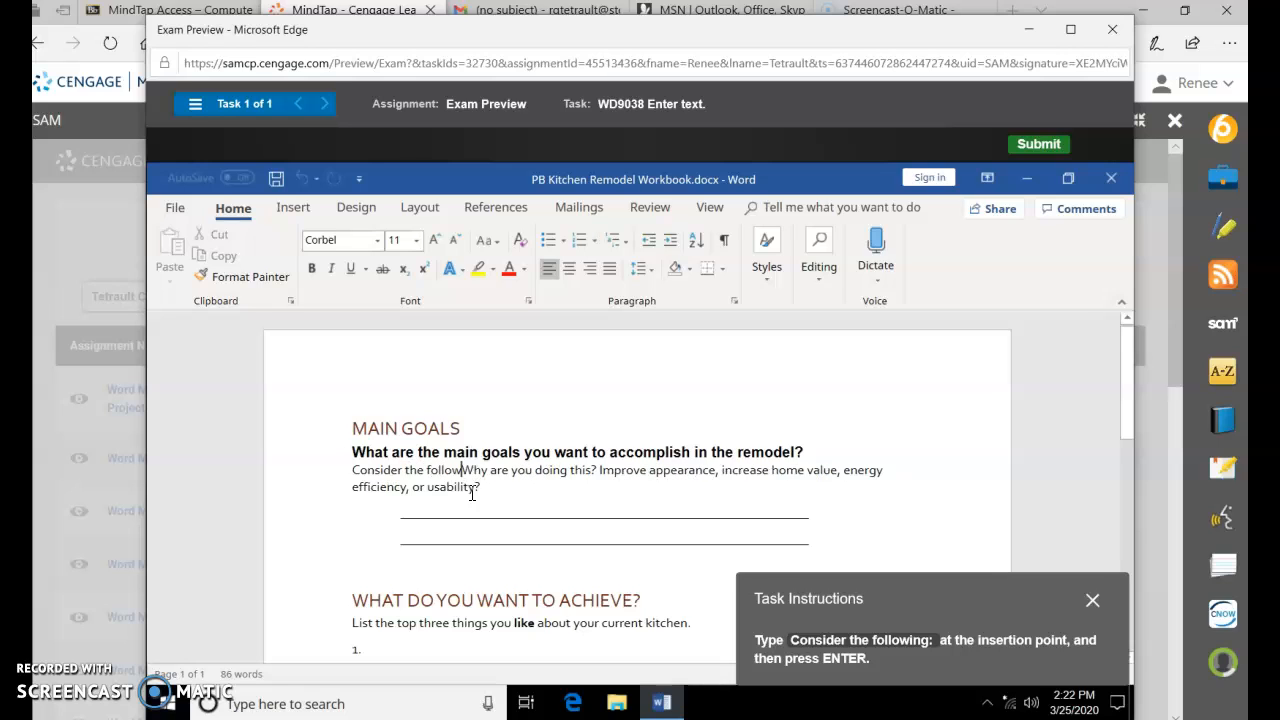
{"action": "type", "text": "Consider the following:"}
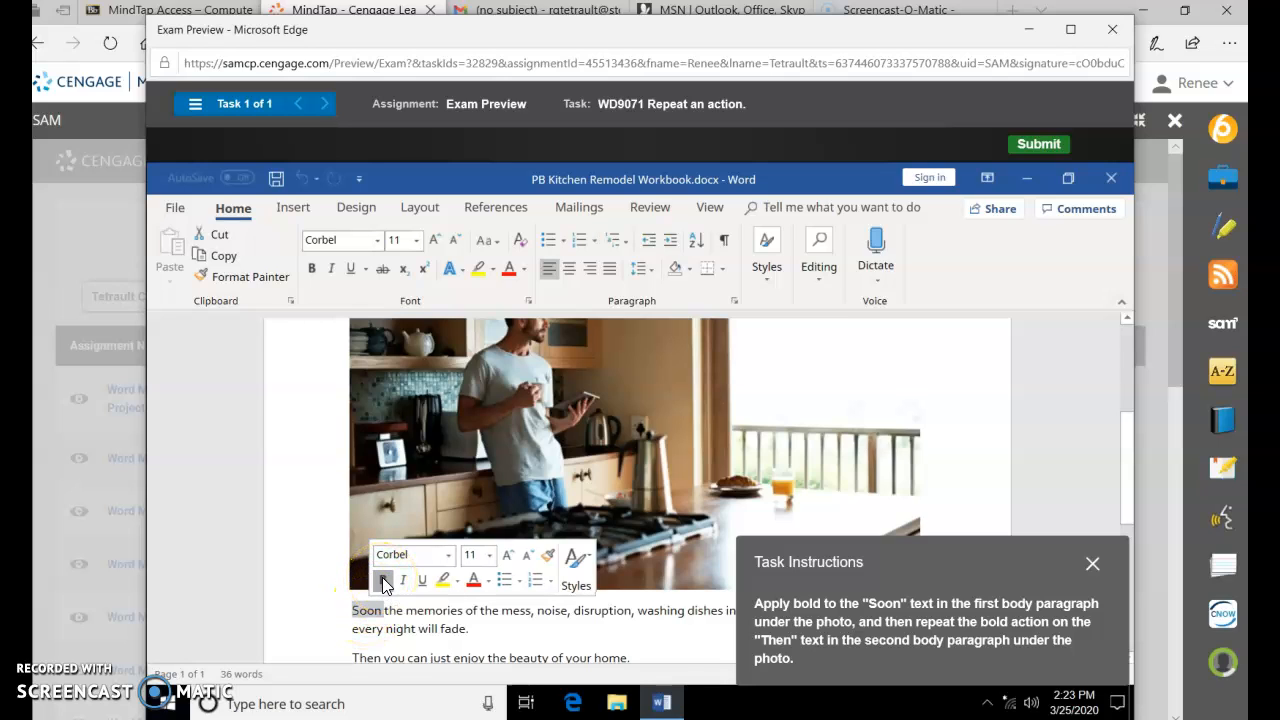
Step: Bold 'Soon', then repeat the bold formatting on 'Then' via Repeat (Ctrl+Y)
{"action": "left_click", "coordinate": [382, 580]}
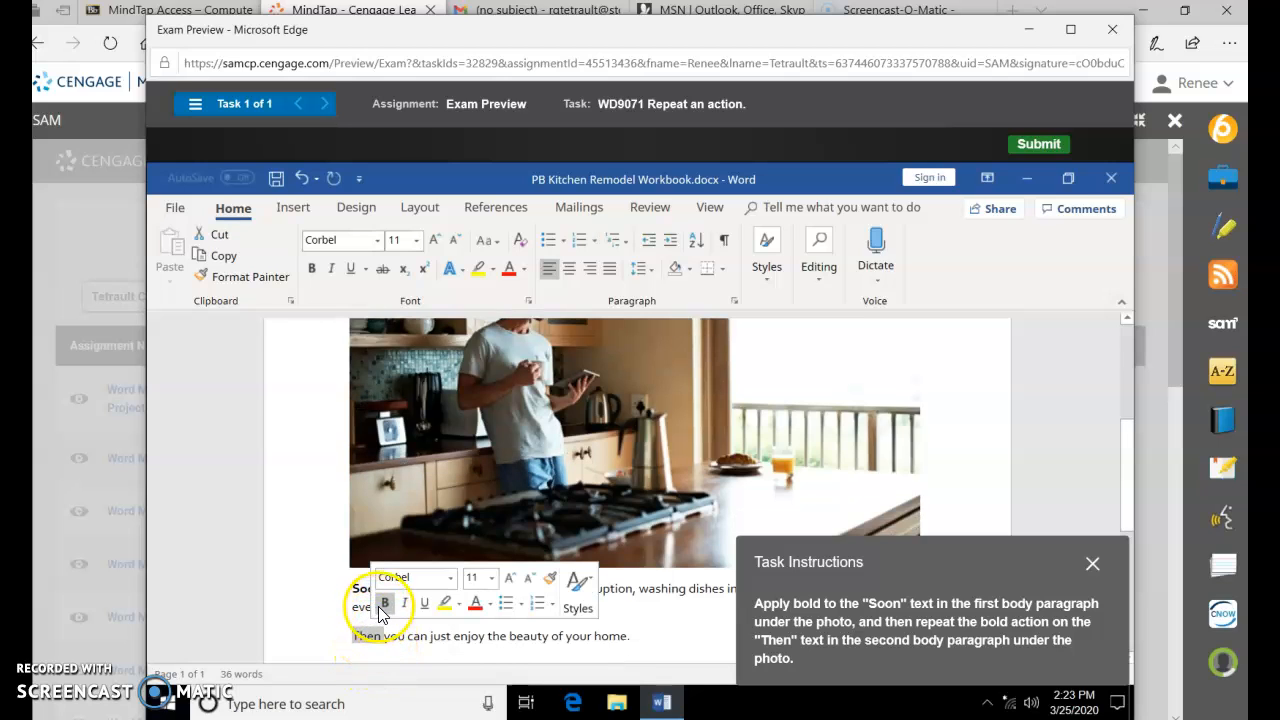
{"action": "left_click", "coordinate": [384, 604]}
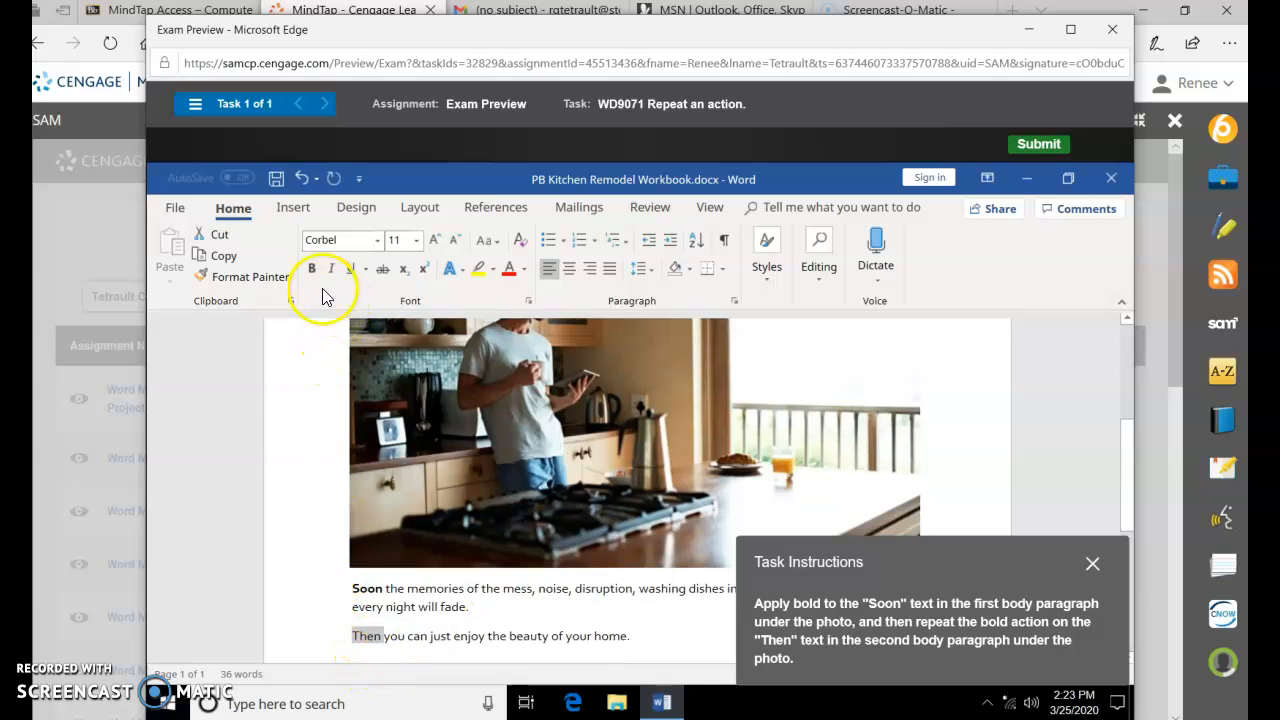
{"action": "mouse_move", "coordinate": [312, 268]}
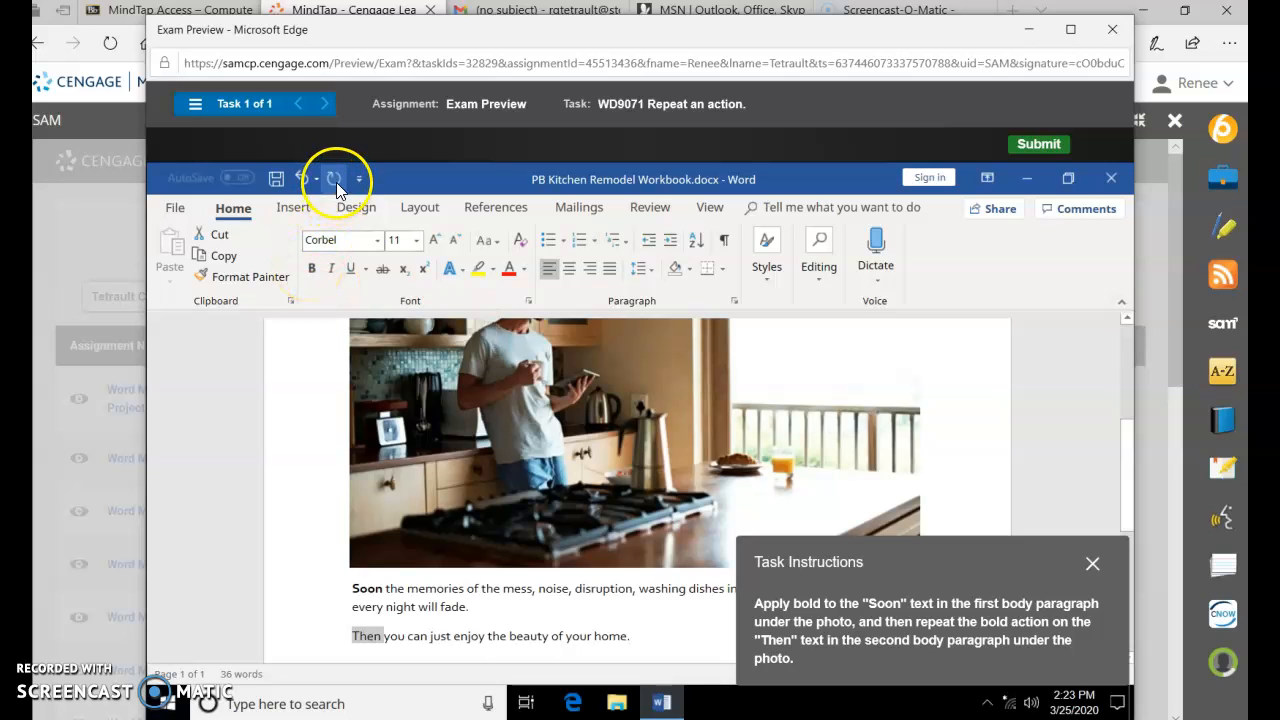
{"action": "mouse_move", "coordinate": [332, 180]}
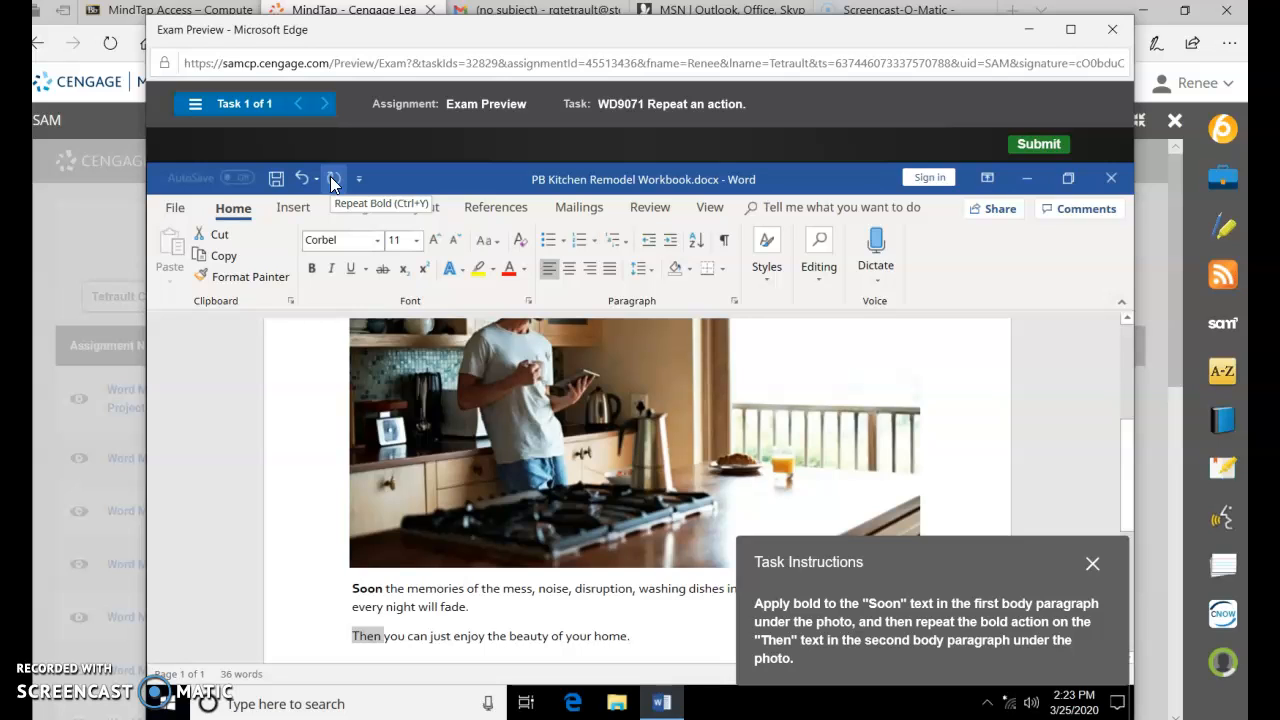
{"action": "left_click", "coordinate": [334, 178]}
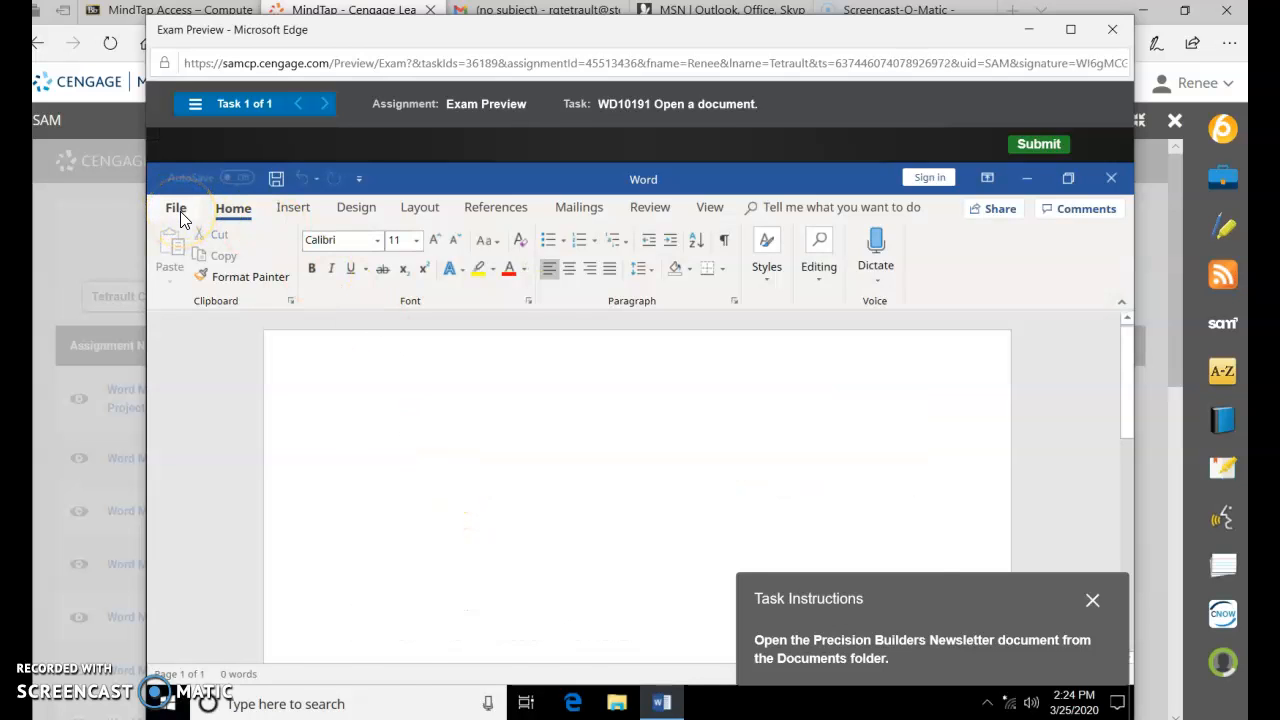
Step: Browse from File > Open to Documents and select Precision Builders Newsletter.docx
{"action": "left_click", "coordinate": [176, 208]}
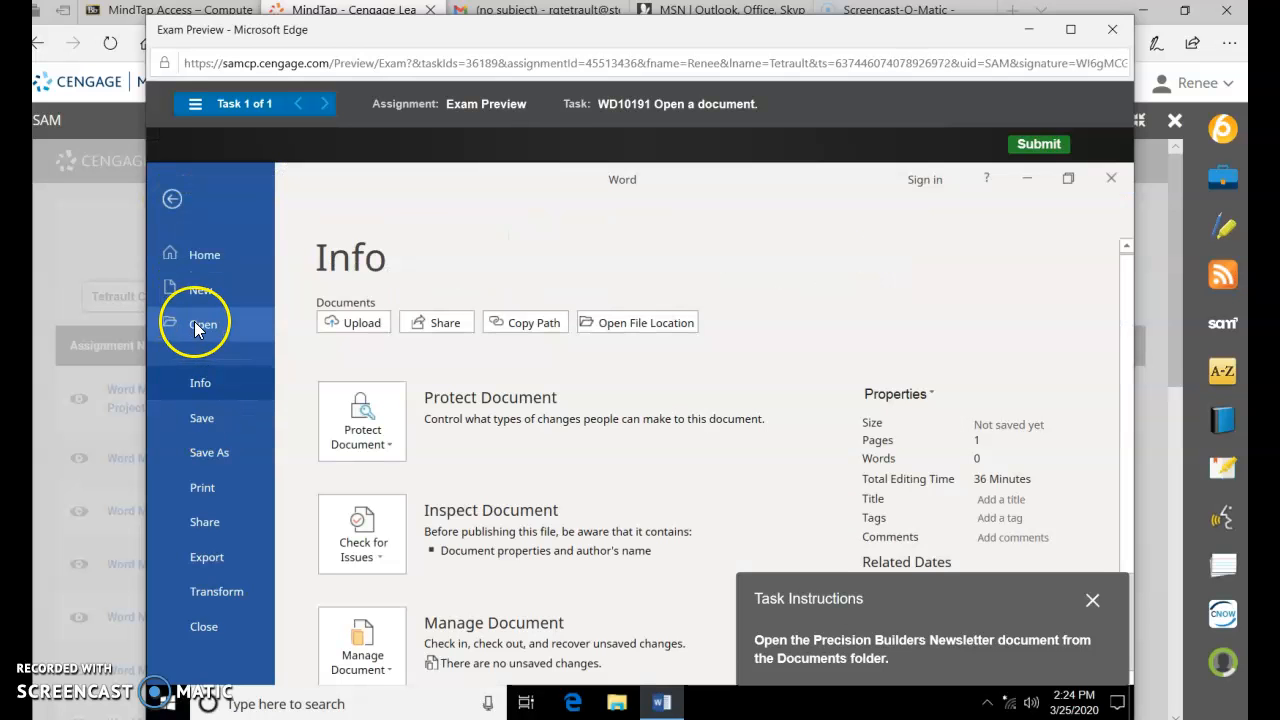
{"action": "left_click", "coordinate": [204, 324]}
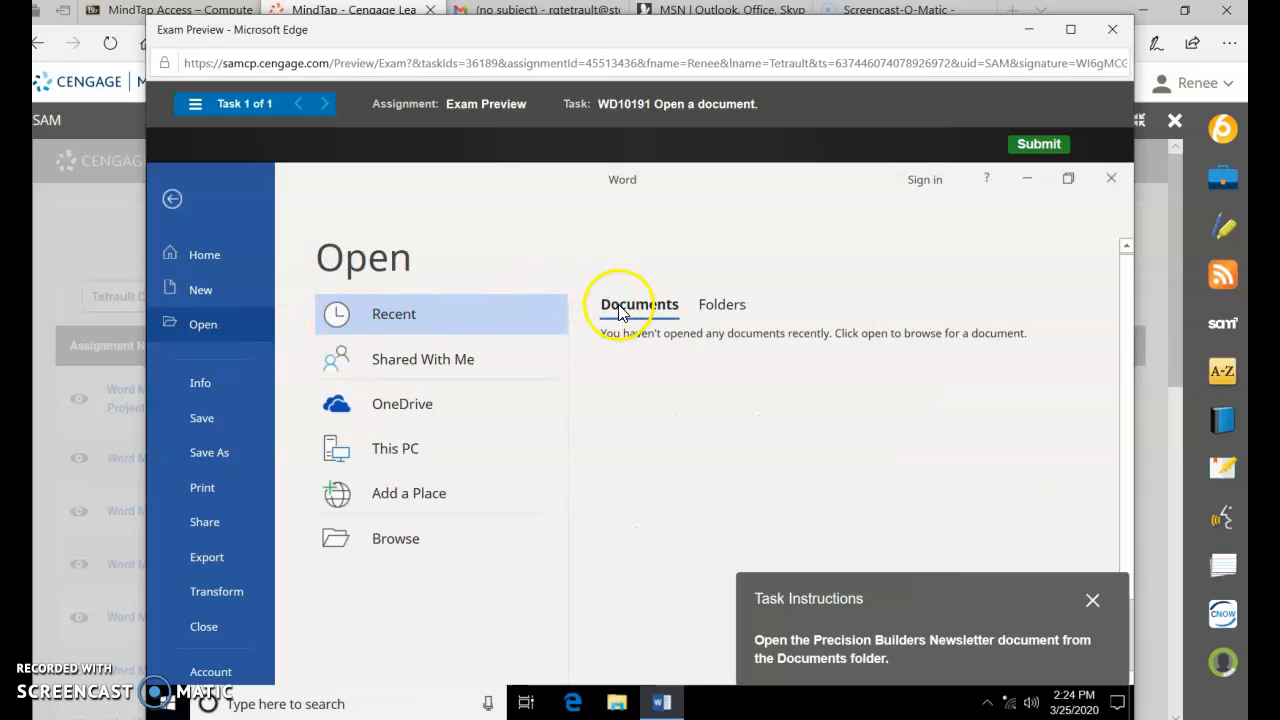
{"action": "mouse_move", "coordinate": [622, 312]}
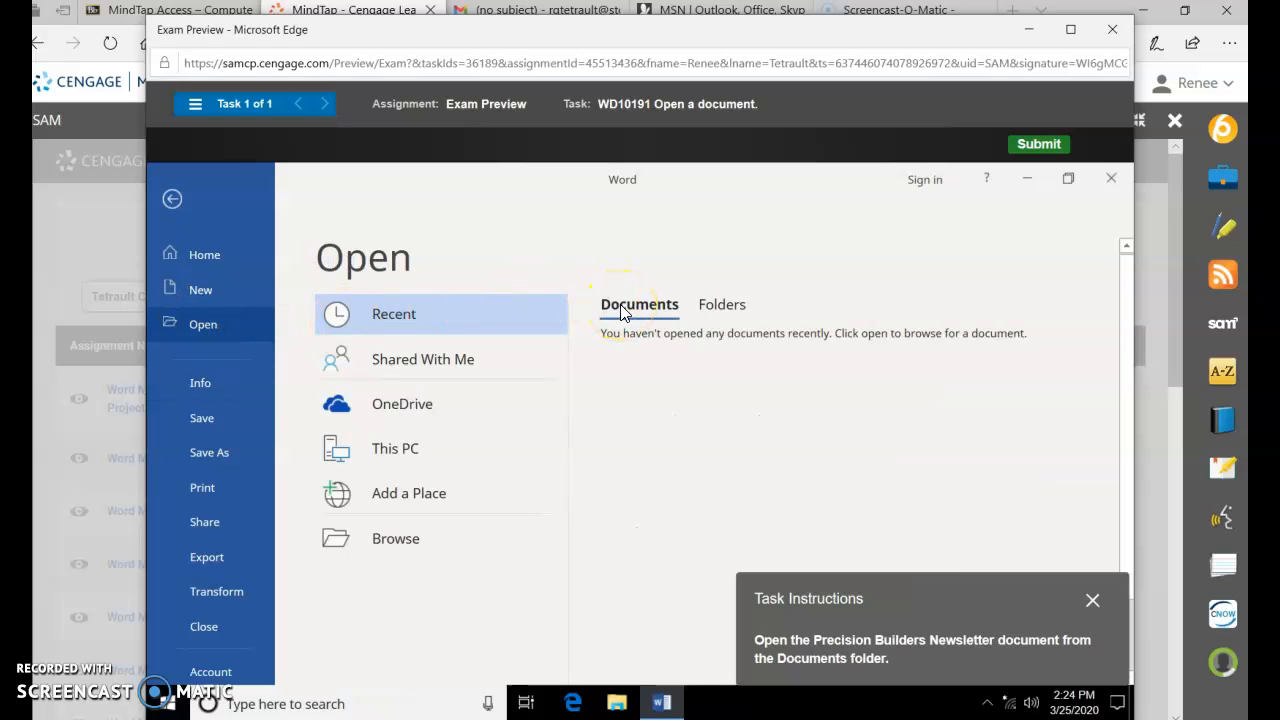
{"action": "left_click", "coordinate": [396, 538]}
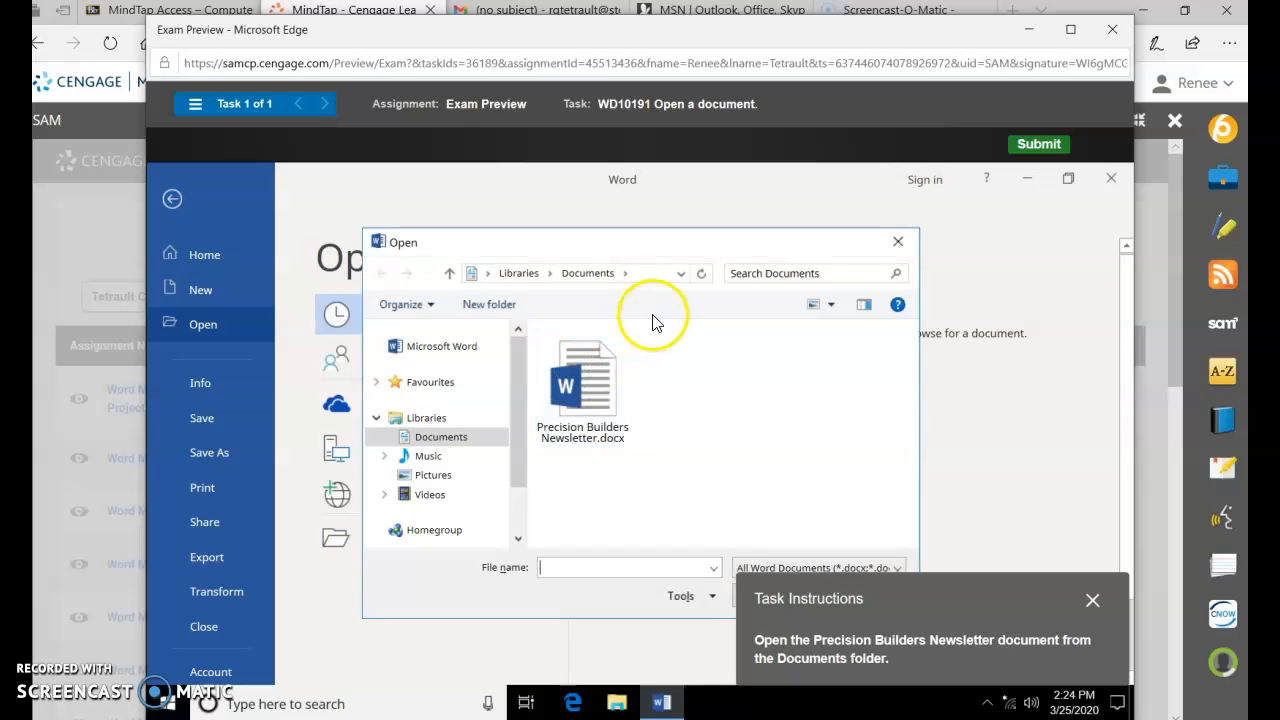
{"action": "left_click", "coordinate": [582, 384]}
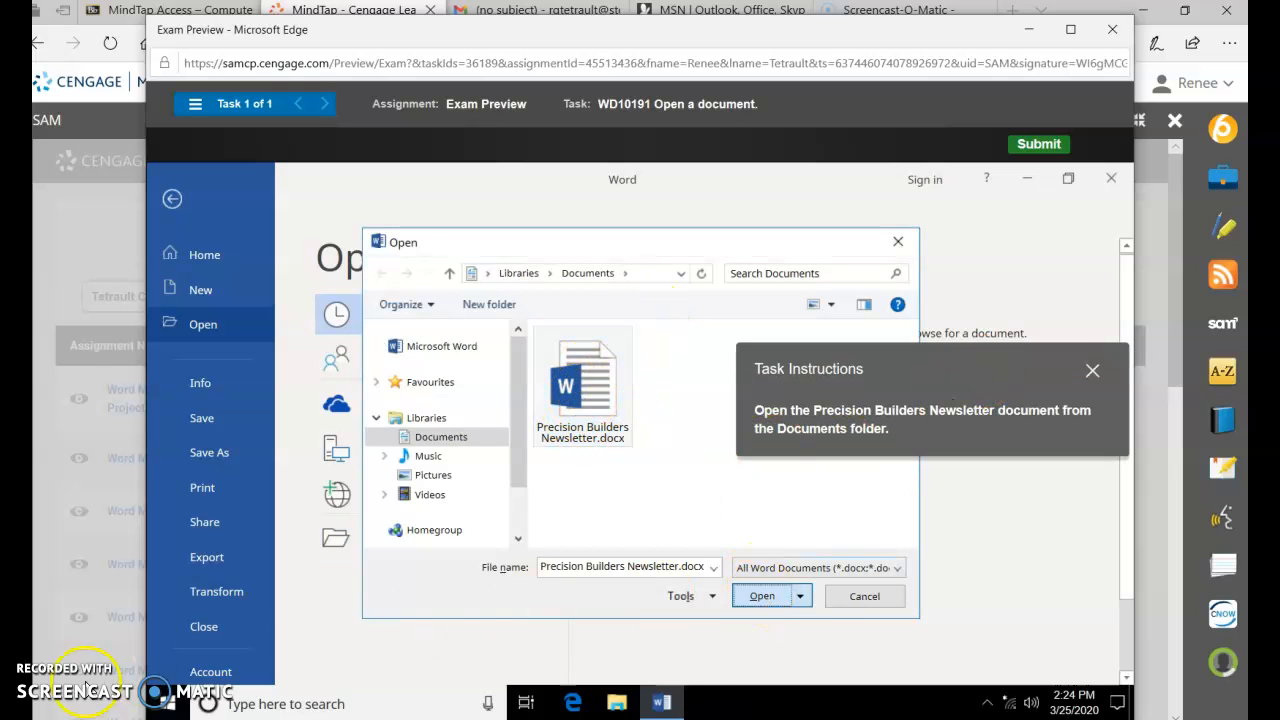
Step: Open the Precision Builders Newsletter and select the 3116 Howell Mill Avenue paragraph for moving above Atlanta, GA
{"action": "left_click", "coordinate": [762, 596]}
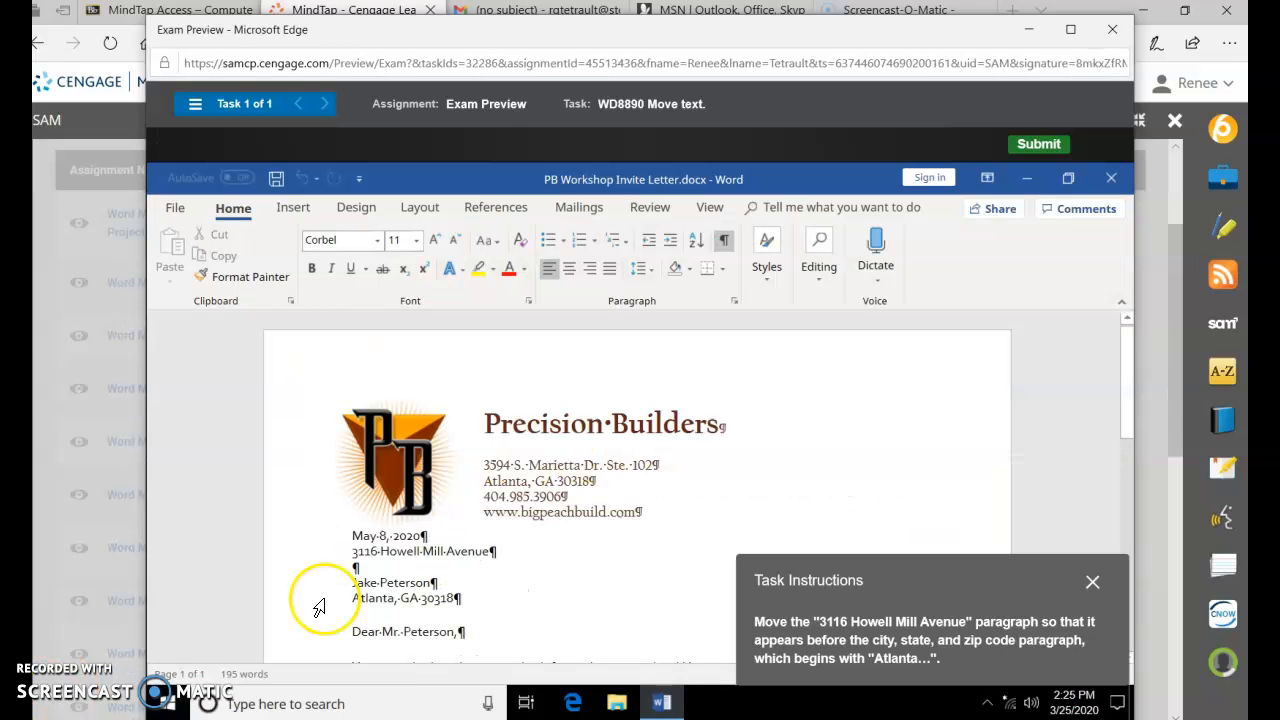
{"action": "mouse_move", "coordinate": [312, 554]}
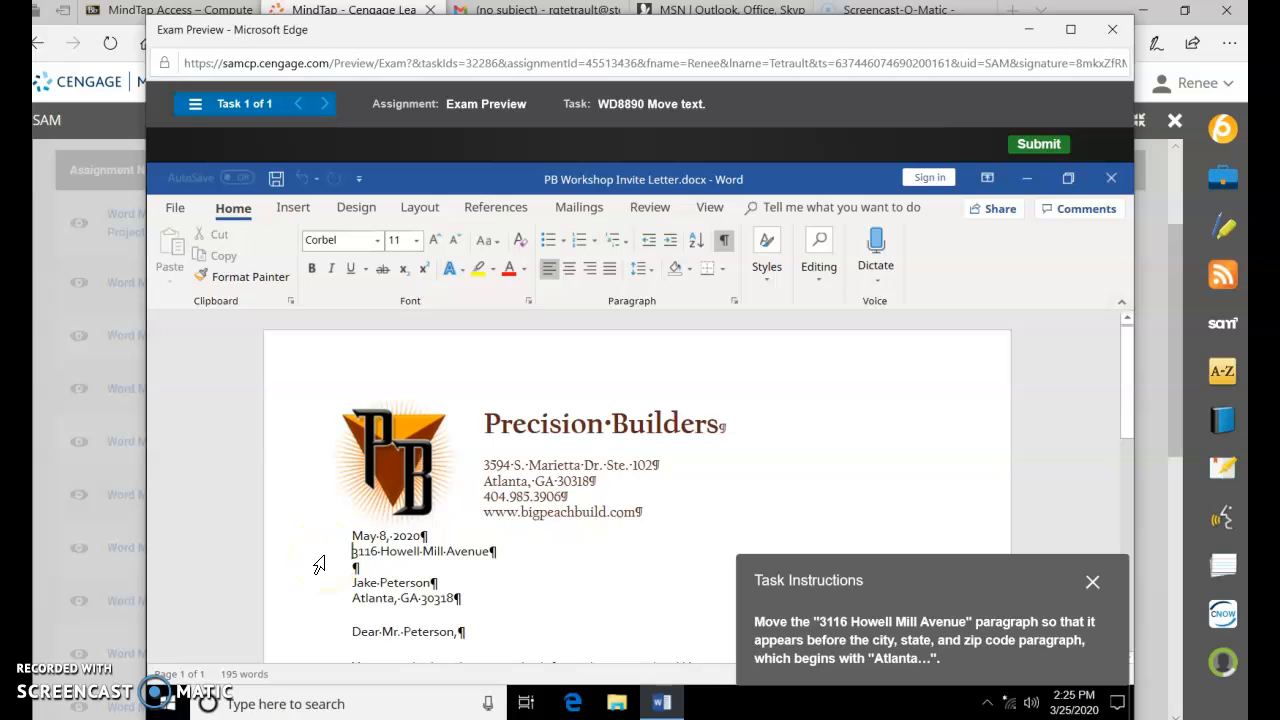
{"action": "triple_click", "coordinate": [424, 552]}
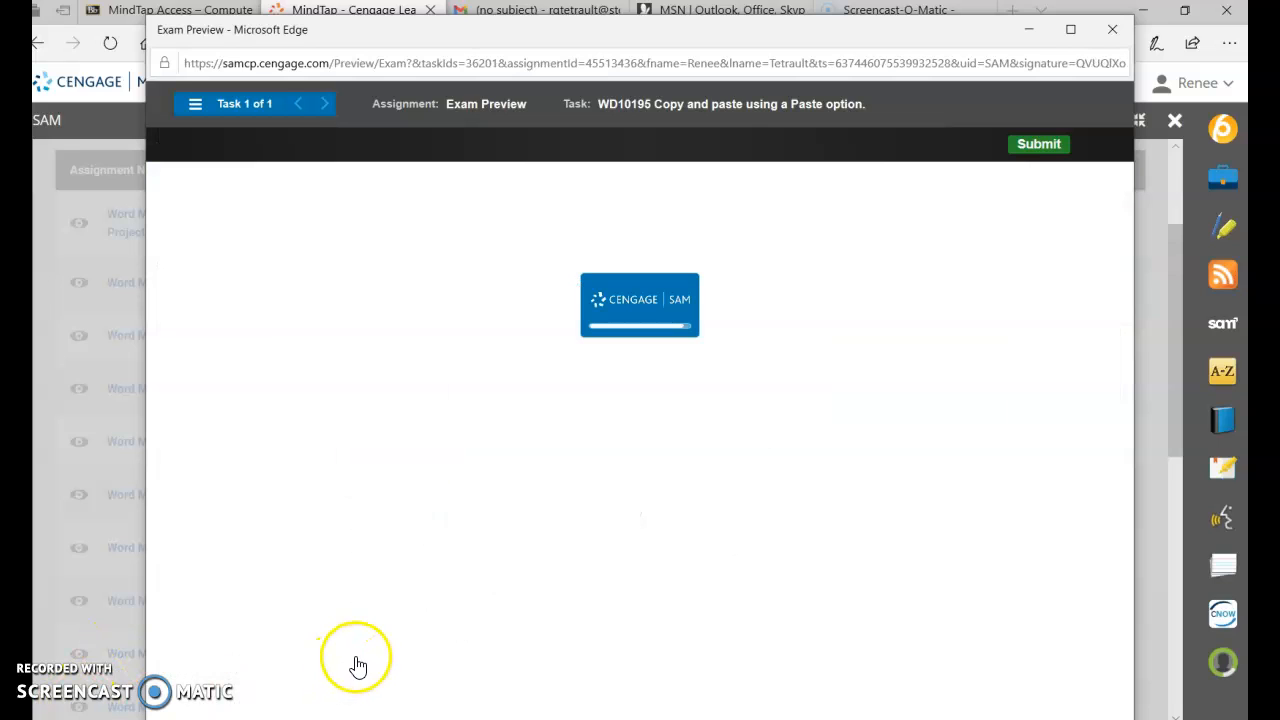
{"action": "mouse_move", "coordinate": [364, 658]}
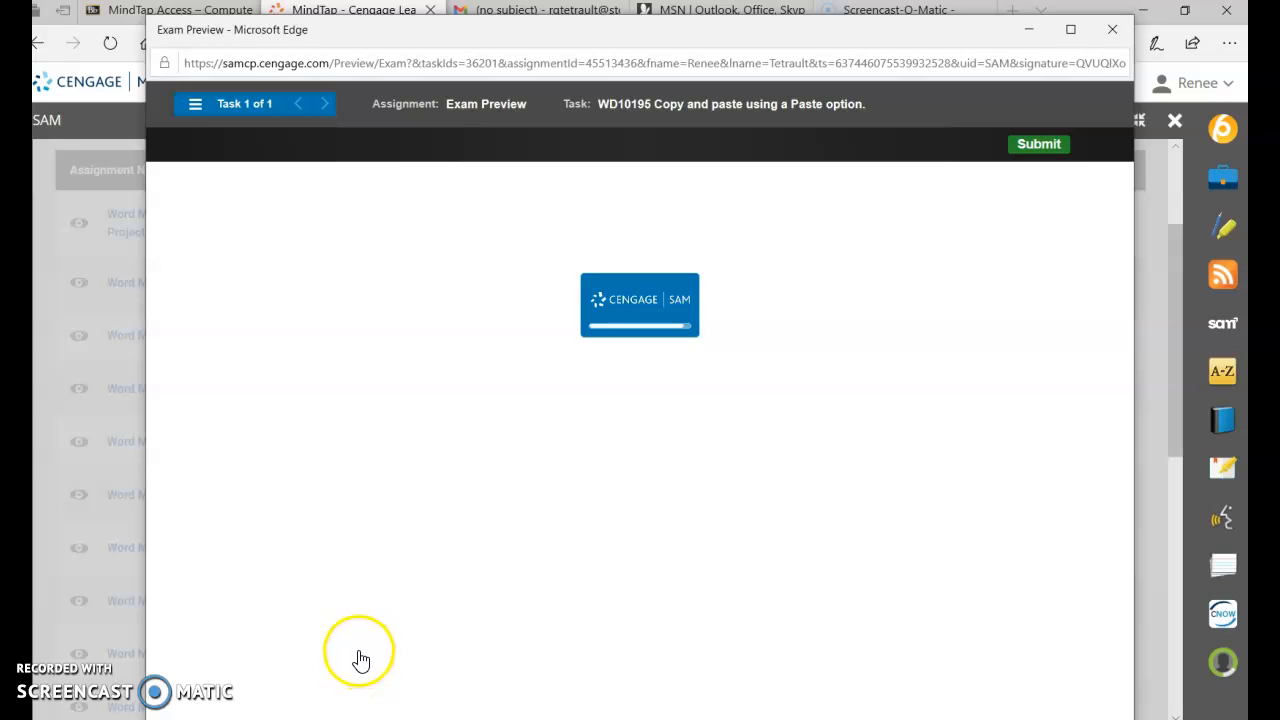
{"action": "mouse_move", "coordinate": [366, 496]}
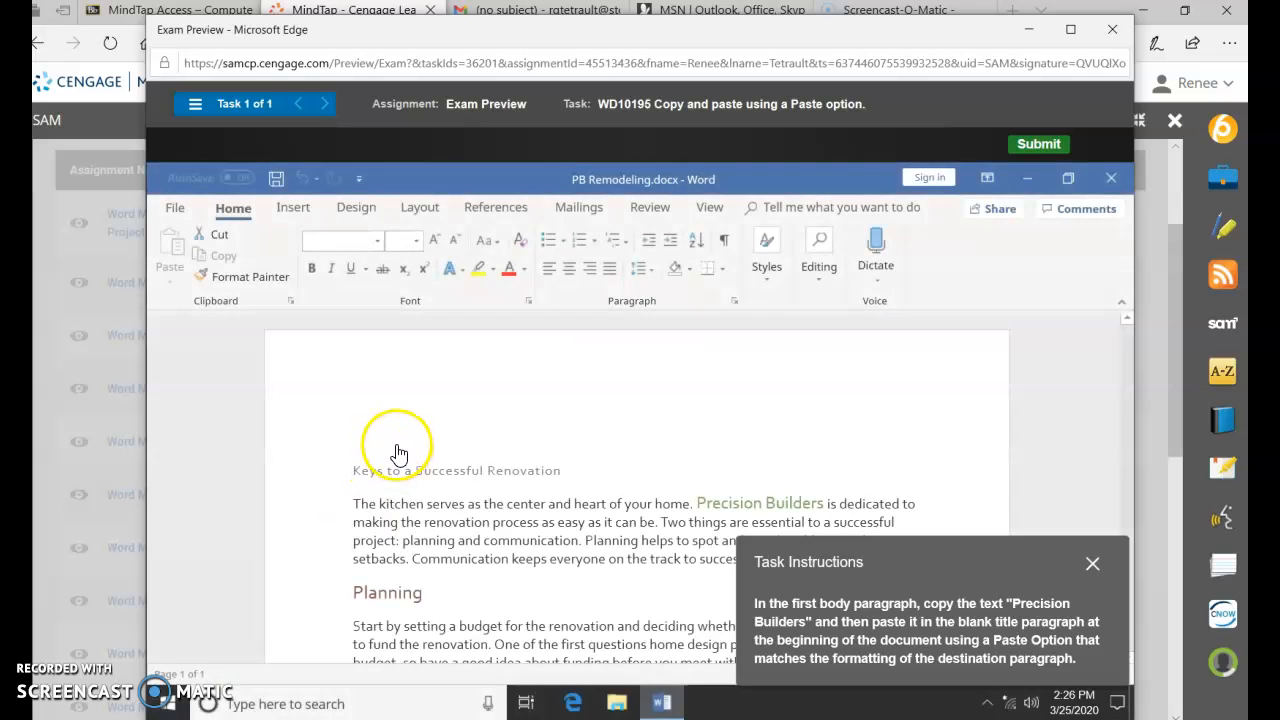
Step: Place the insertion point in the blank title paragraph after checking the available styles
{"action": "left_click", "coordinate": [384, 430]}
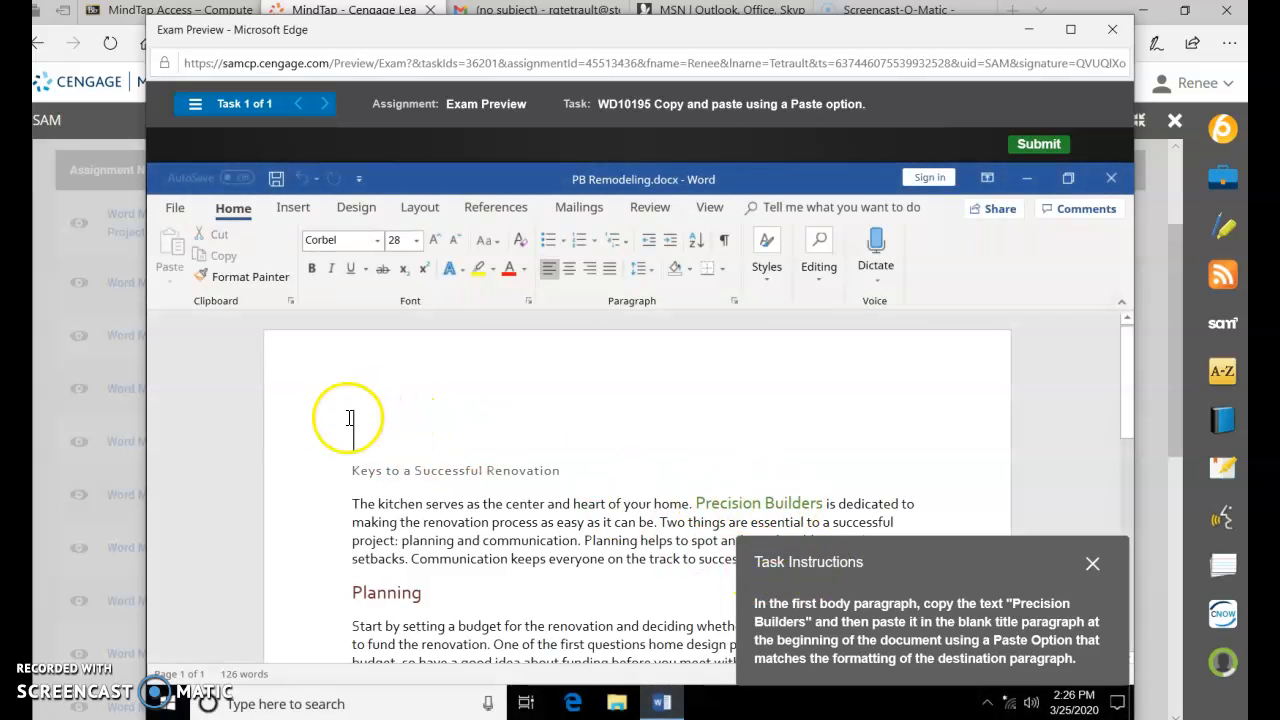
{"action": "mouse_move", "coordinate": [348, 436]}
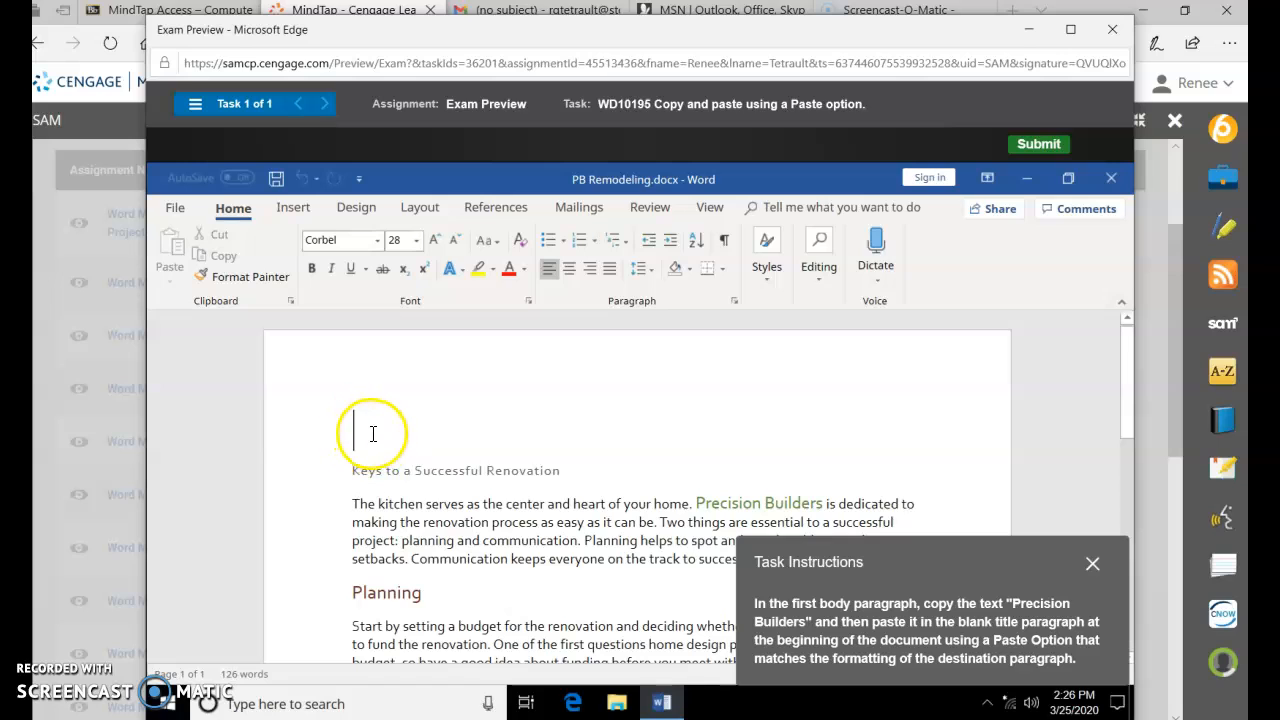
{"action": "left_click", "coordinate": [766, 250]}
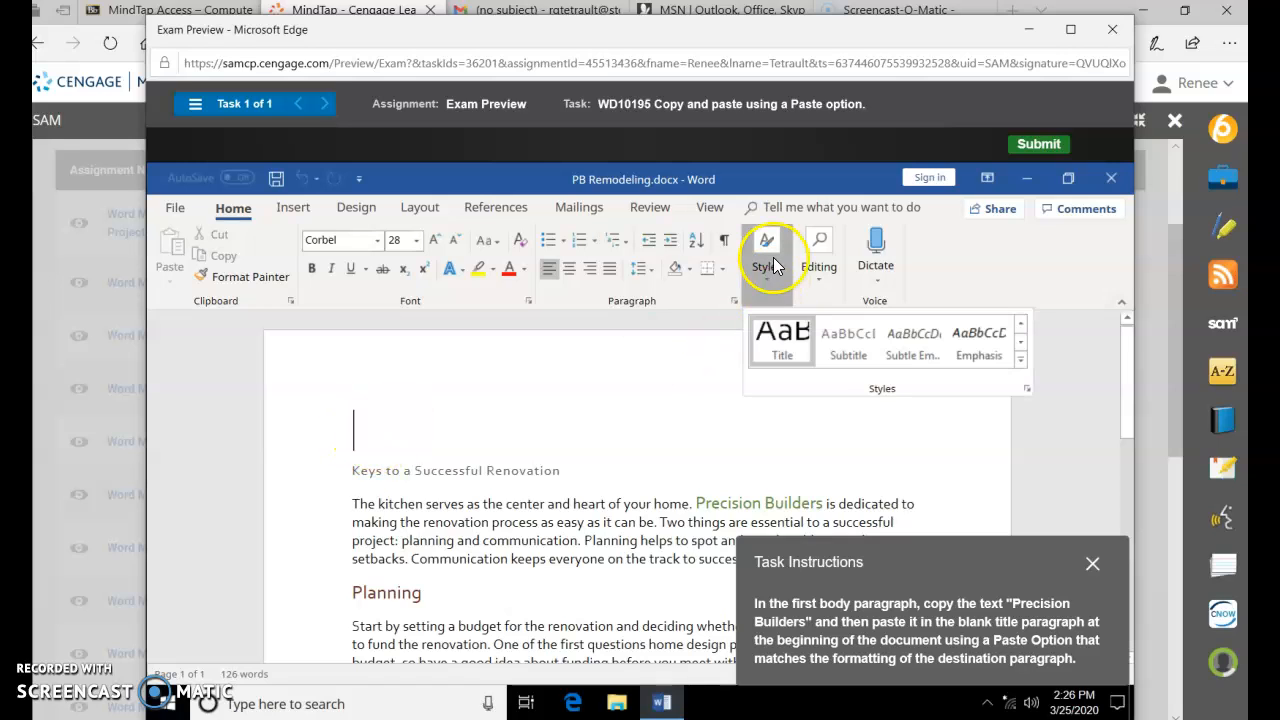
{"action": "mouse_move", "coordinate": [692, 512]}
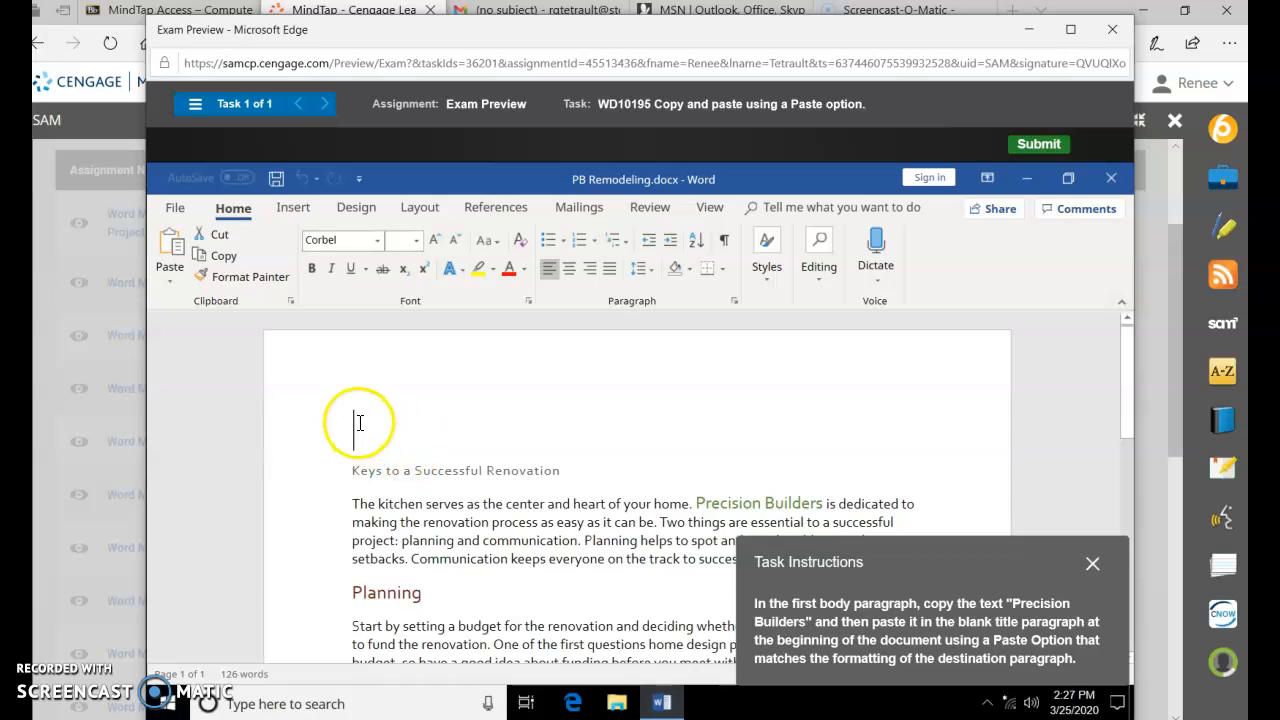
{"action": "left_click", "coordinate": [360, 420]}
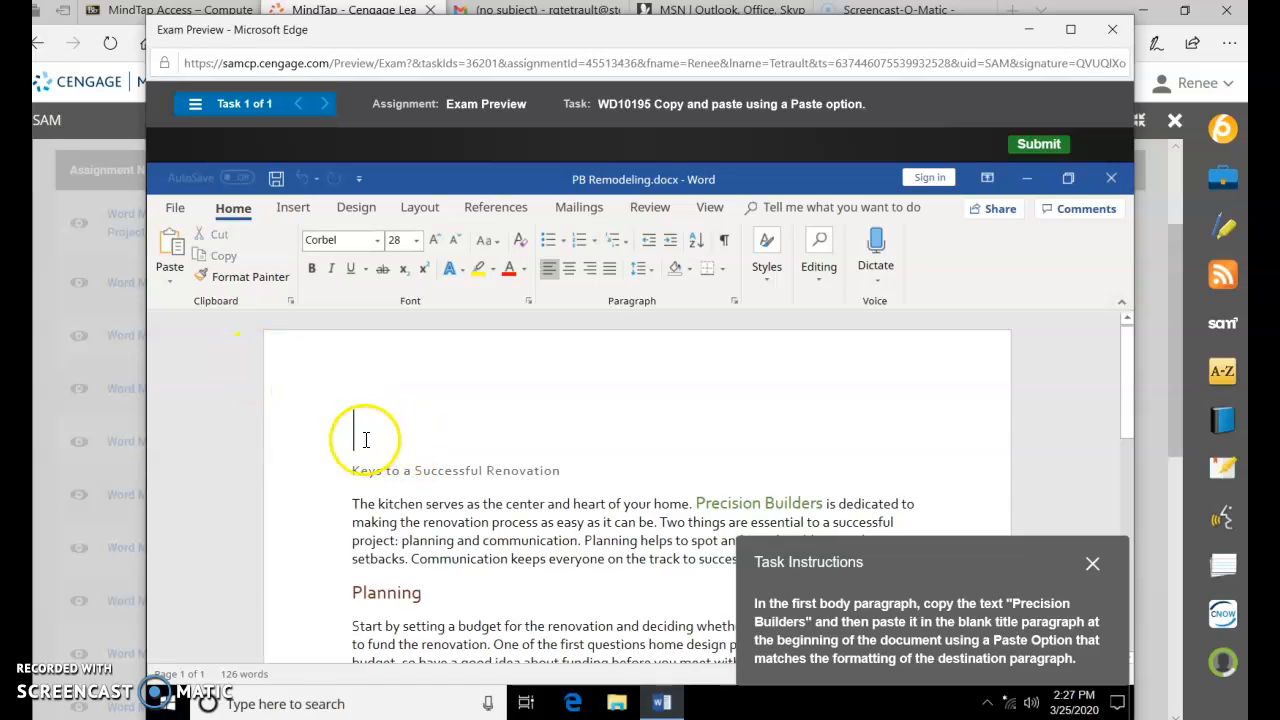
{"action": "mouse_move", "coordinate": [752, 504]}
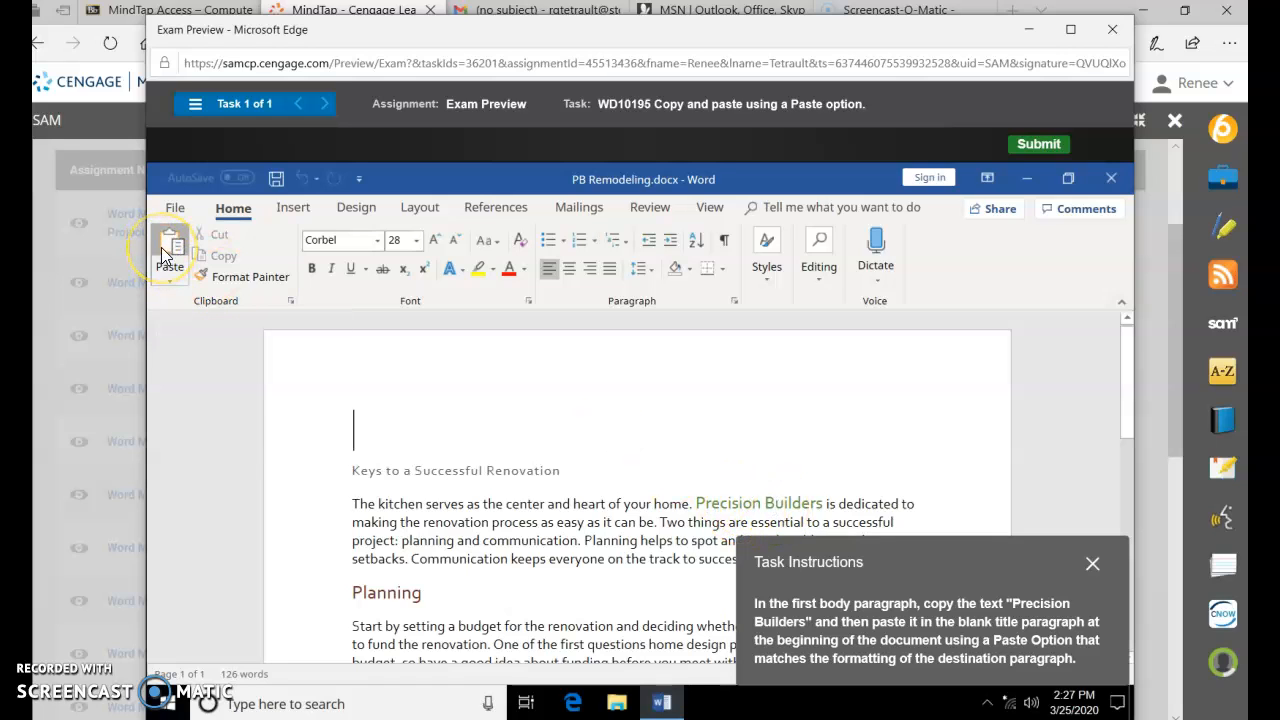
Step: Paste Precision Builders into the title paragraph using Merge Formatting
{"action": "left_click", "coordinate": [168, 250]}
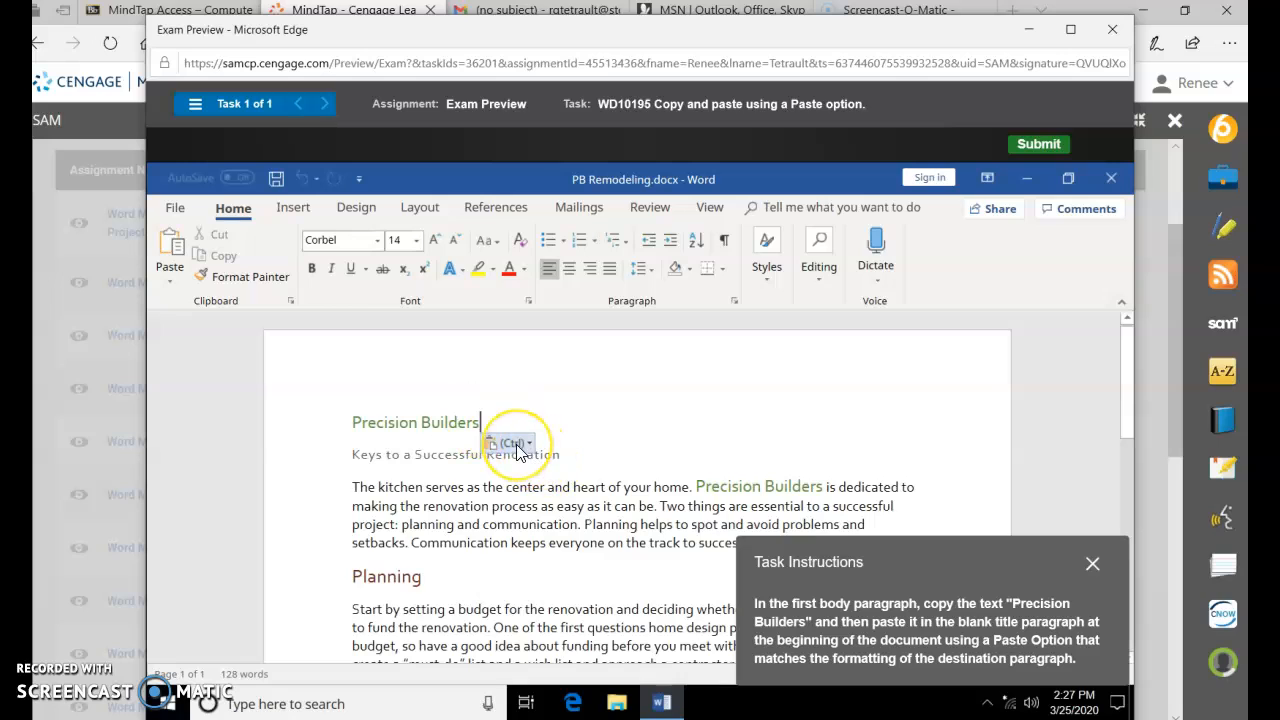
{"action": "left_click", "coordinate": [512, 444]}
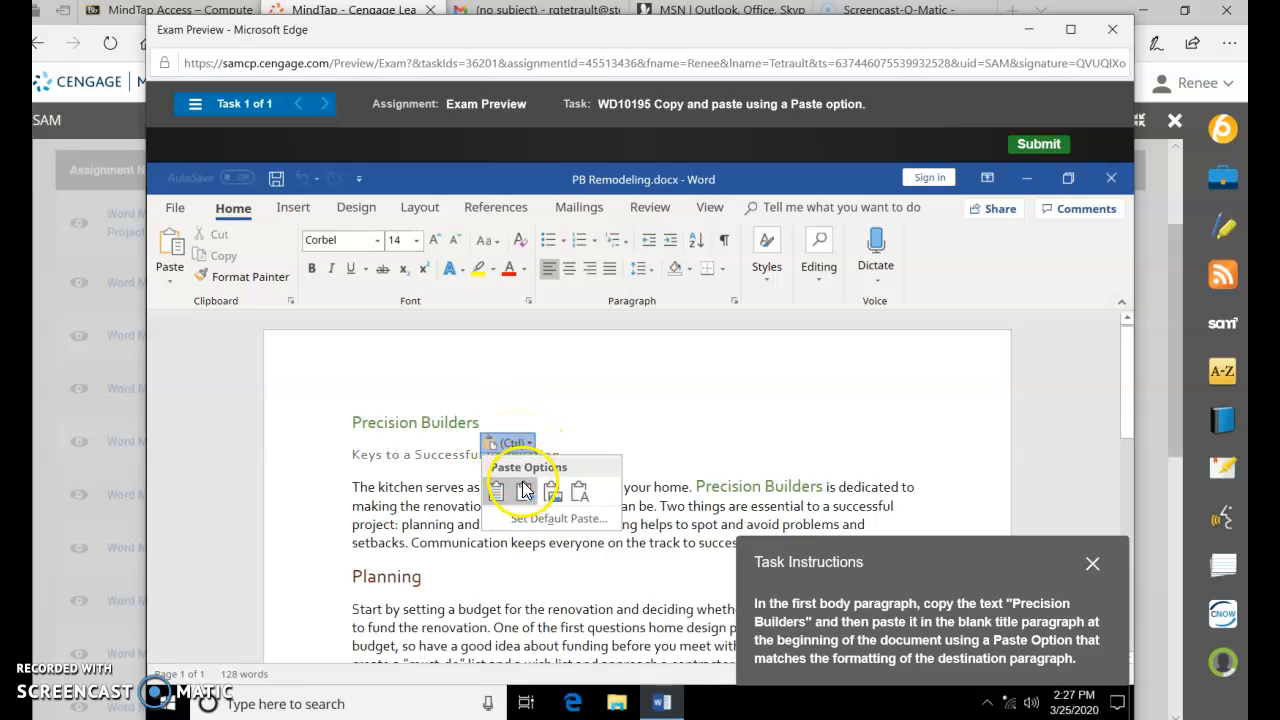
{"action": "mouse_move", "coordinate": [524, 490]}
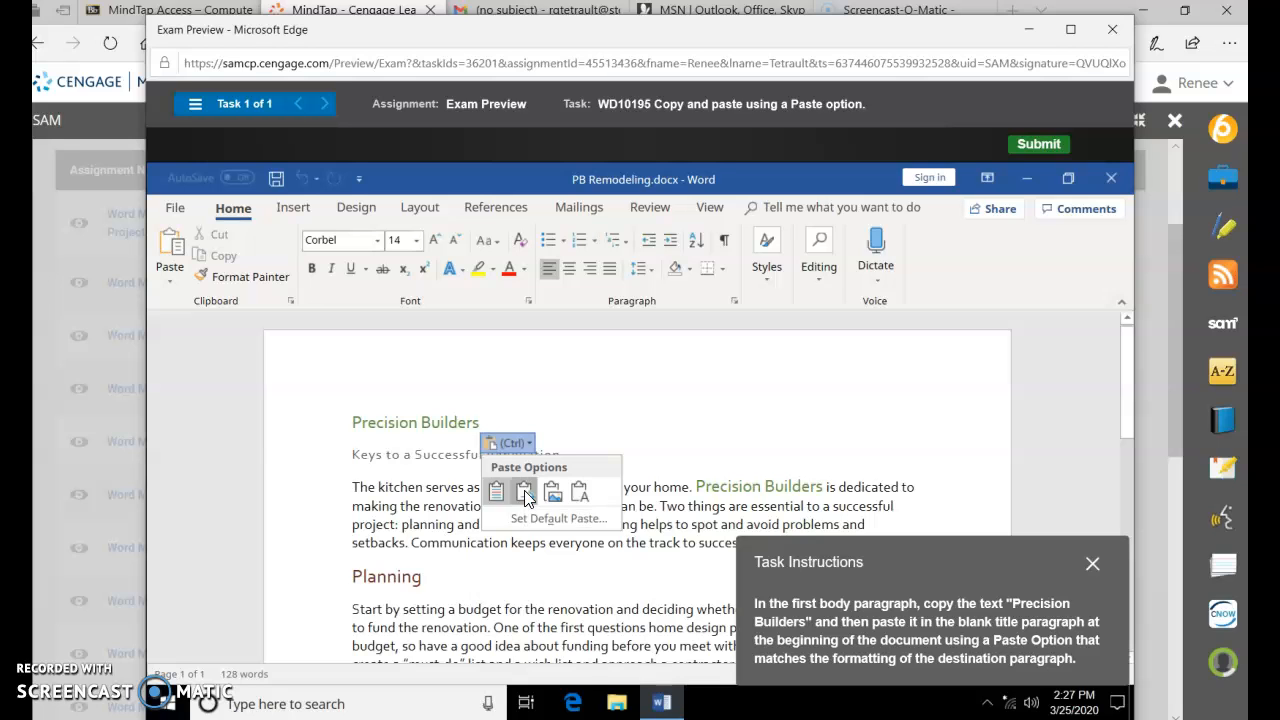
{"action": "left_click", "coordinate": [524, 492]}
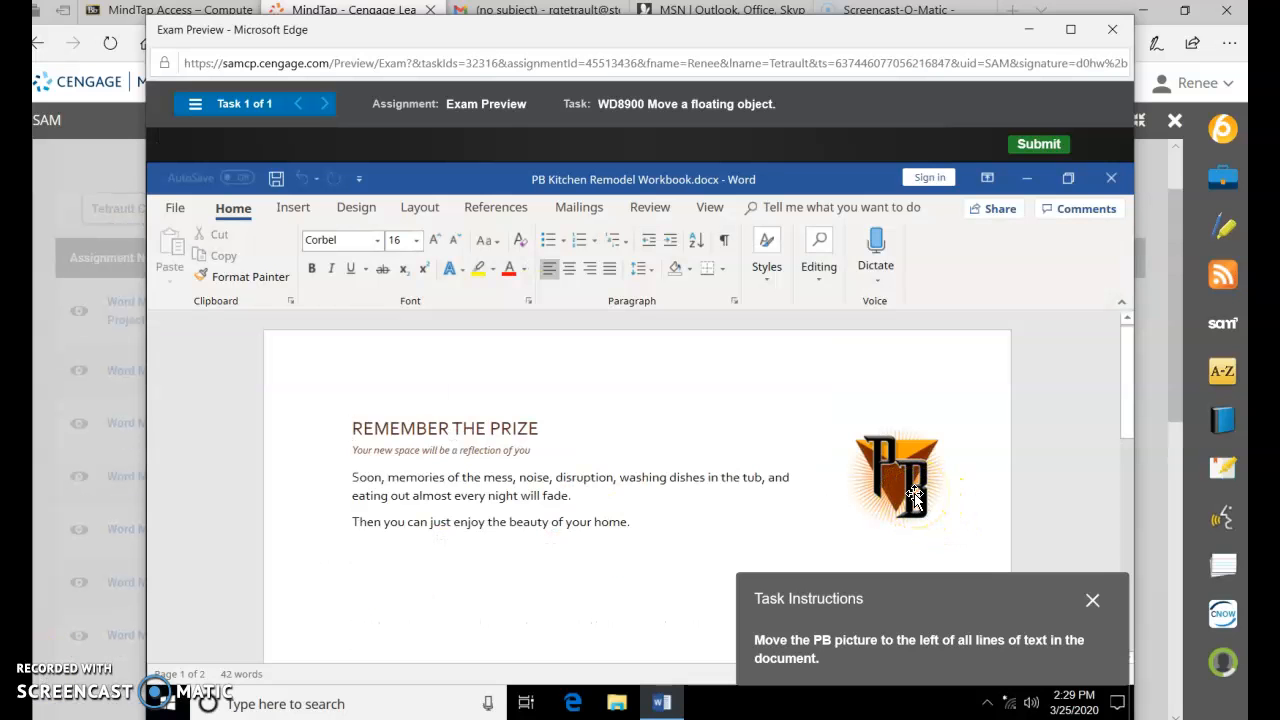
Step: Drag the PB logo picture to the left margin ahead of all the text lines
{"action": "left_click", "coordinate": [896, 476]}
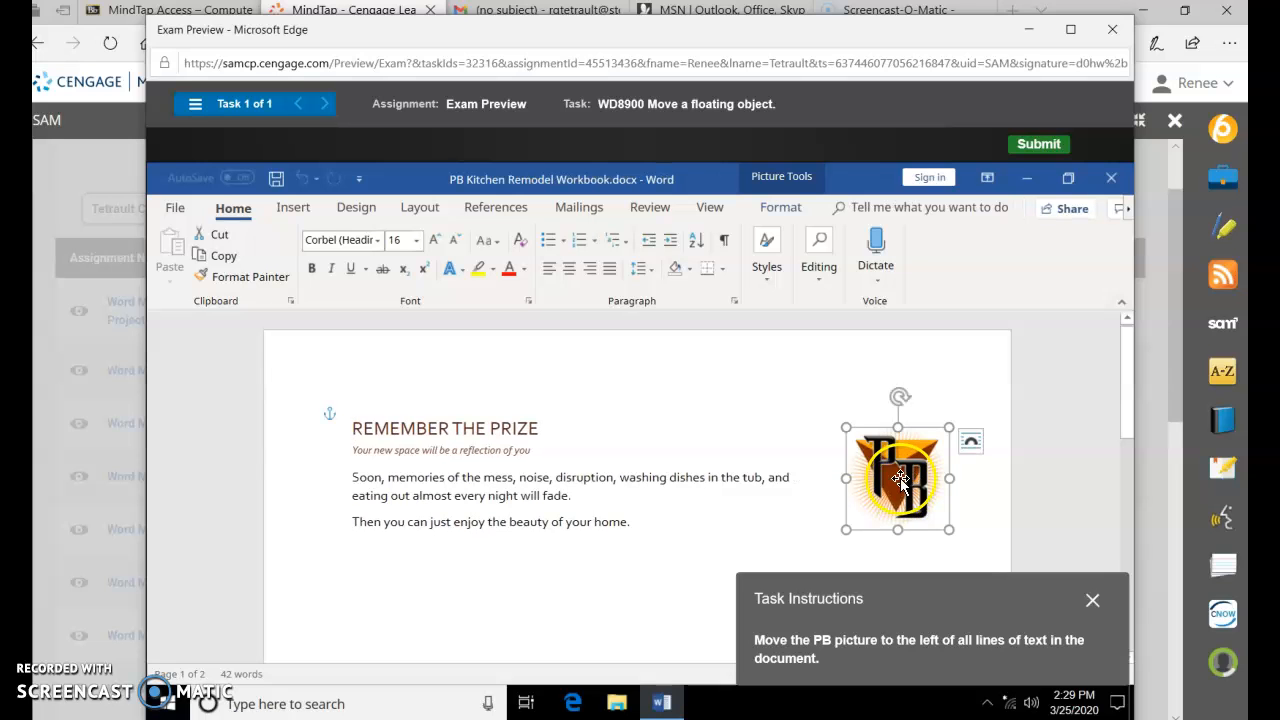
{"action": "left_click_drag", "start_coordinate": [896, 478], "coordinate": [520, 490]}
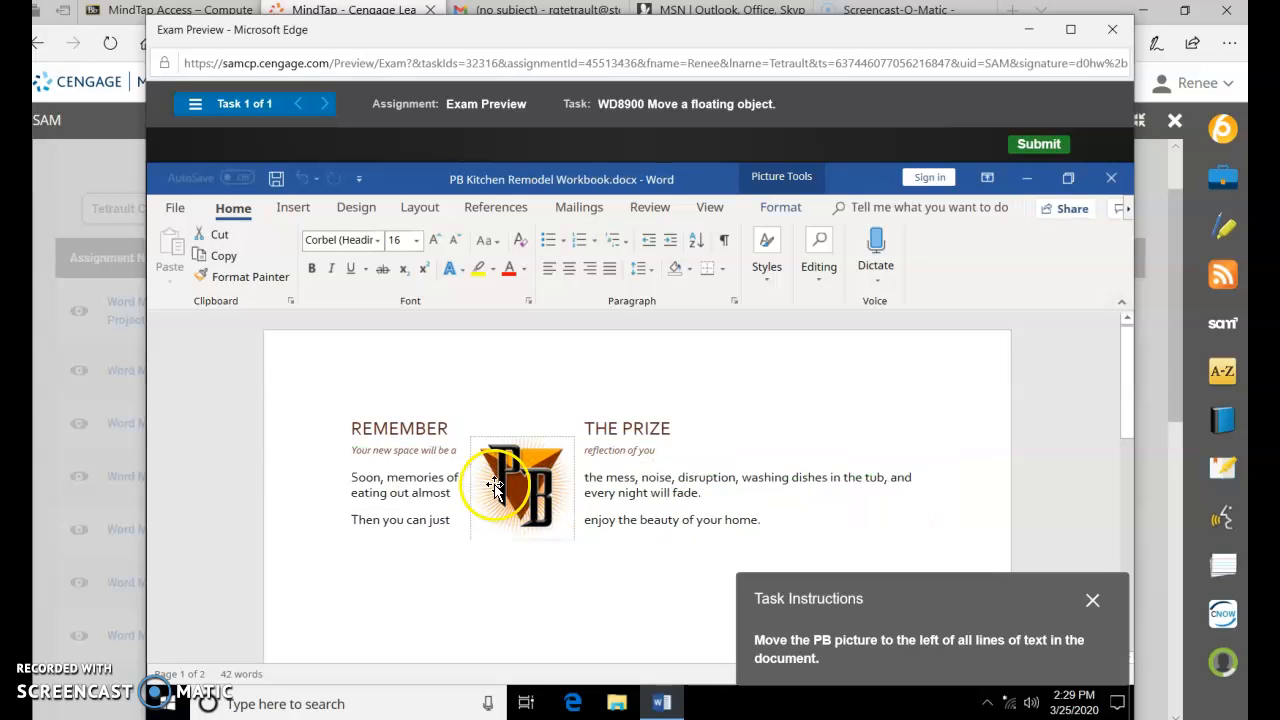
{"action": "left_click_drag", "start_coordinate": [520, 486], "coordinate": [396, 470]}
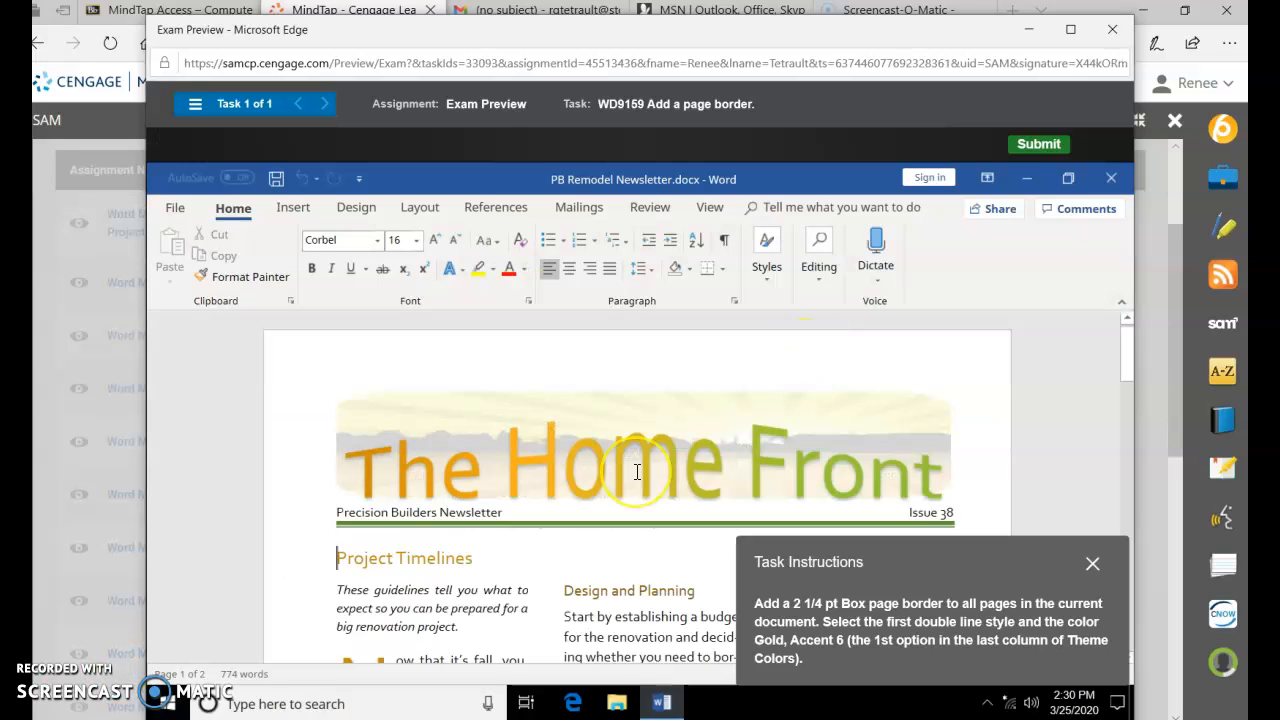
{"action": "mouse_move", "coordinate": [368, 220]}
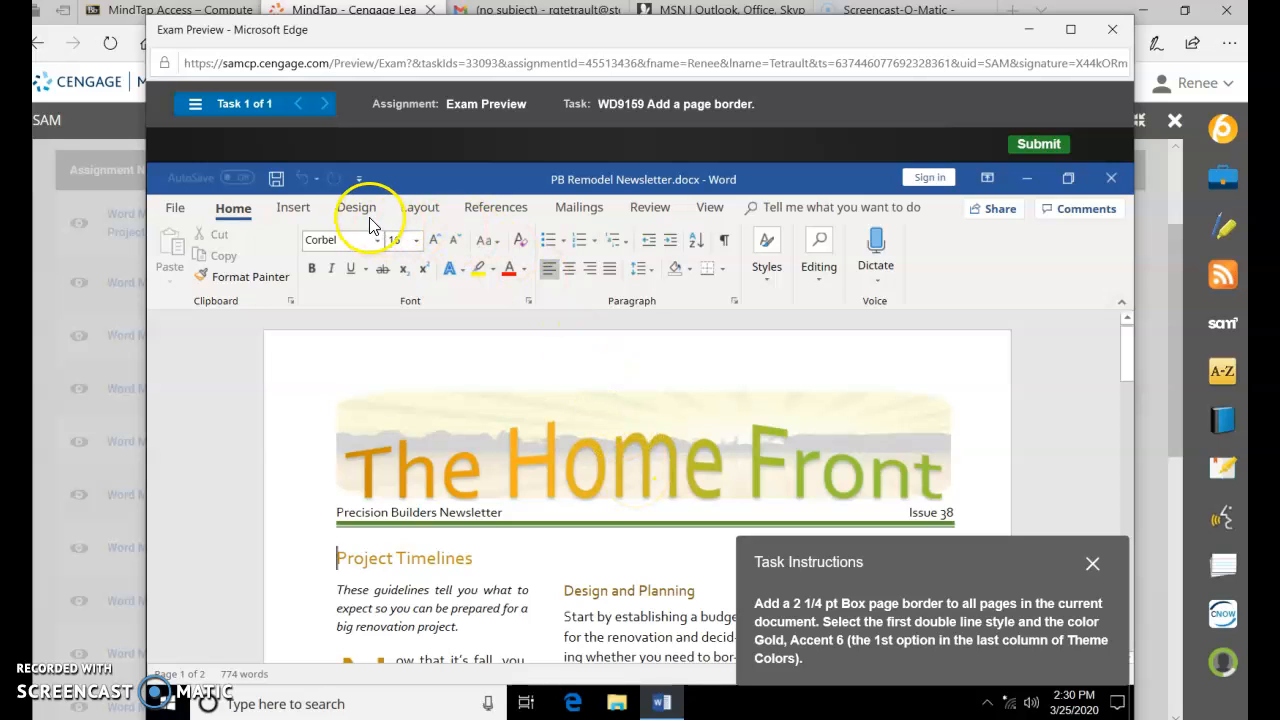
Step: Start a Box page border from the Design page border settings
{"action": "left_click", "coordinate": [356, 206]}
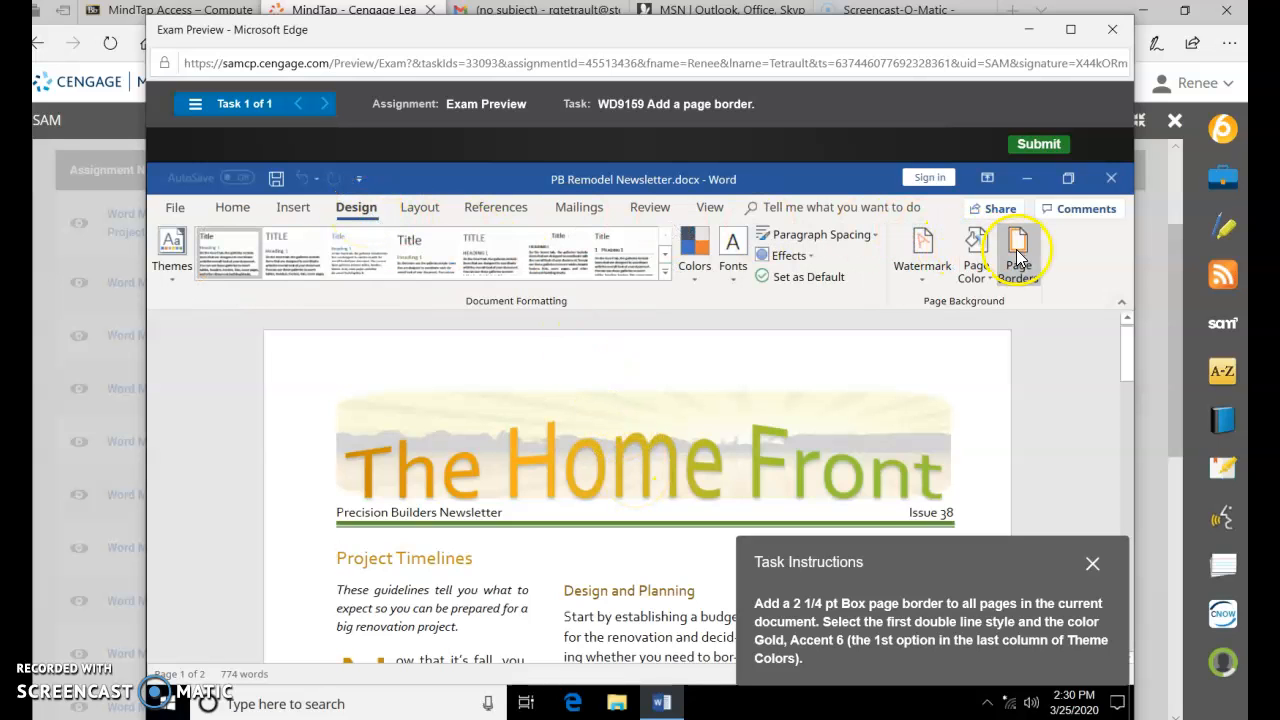
{"action": "left_click", "coordinate": [1016, 252]}
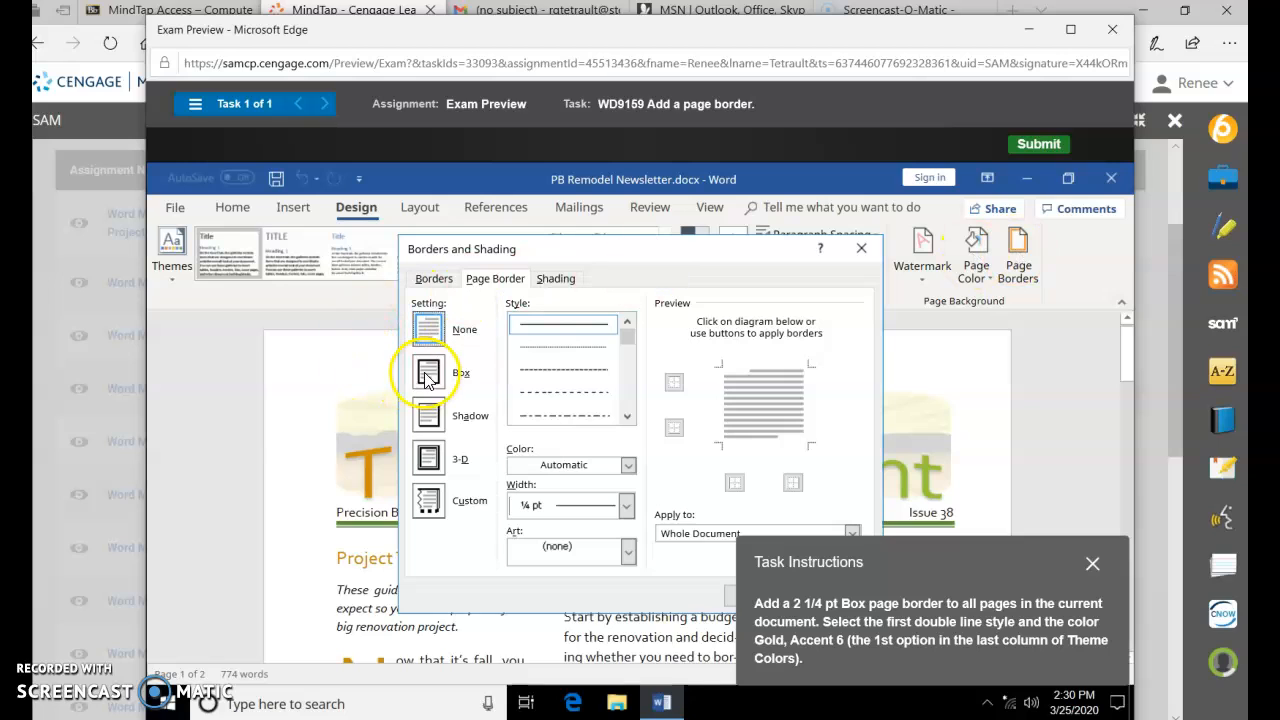
{"action": "left_click", "coordinate": [428, 372]}
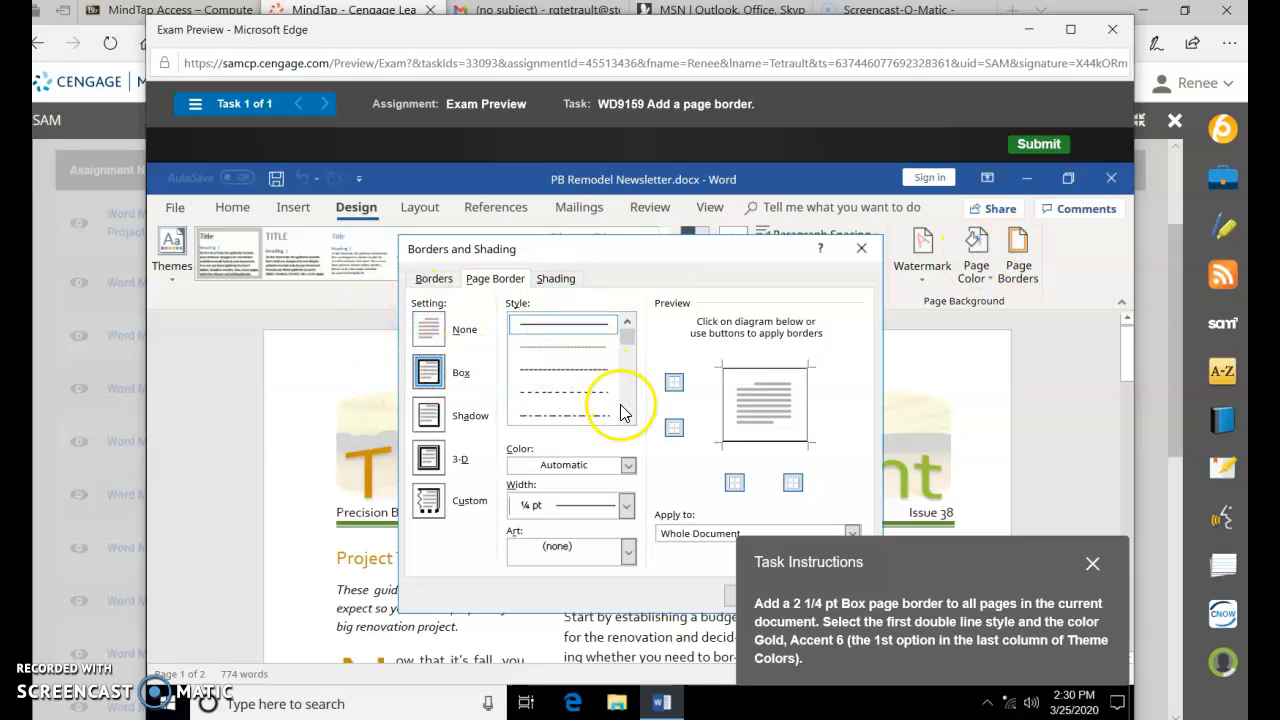
{"action": "left_click", "coordinate": [628, 418]}
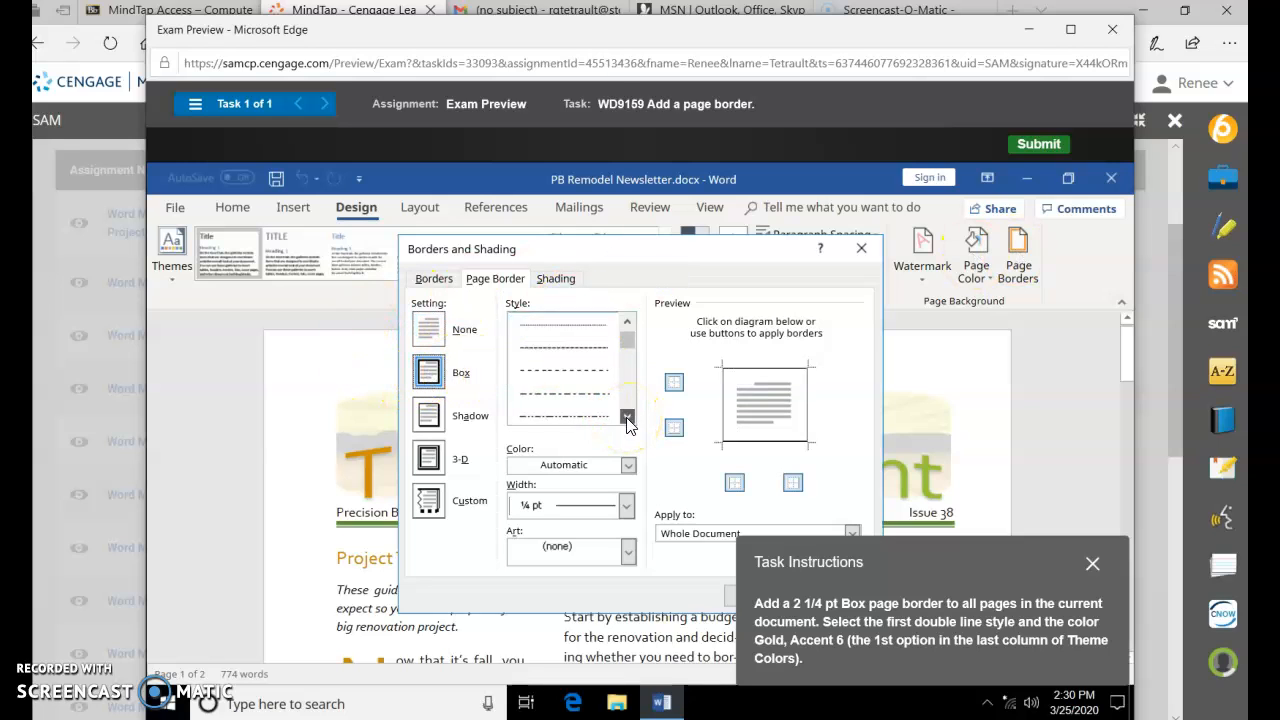
Step: Make the border double-line, 2¼ pt wide, in Gold, Accent 6
{"action": "left_click", "coordinate": [628, 418]}
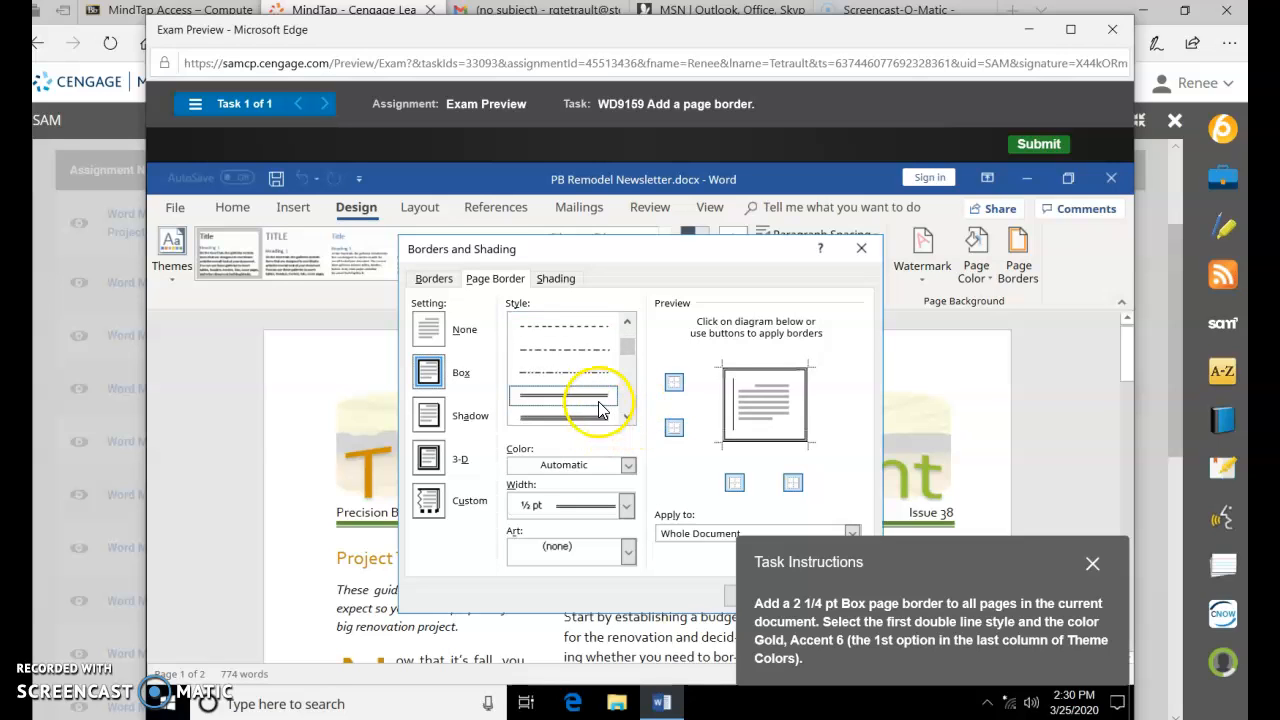
{"action": "left_click", "coordinate": [628, 504]}
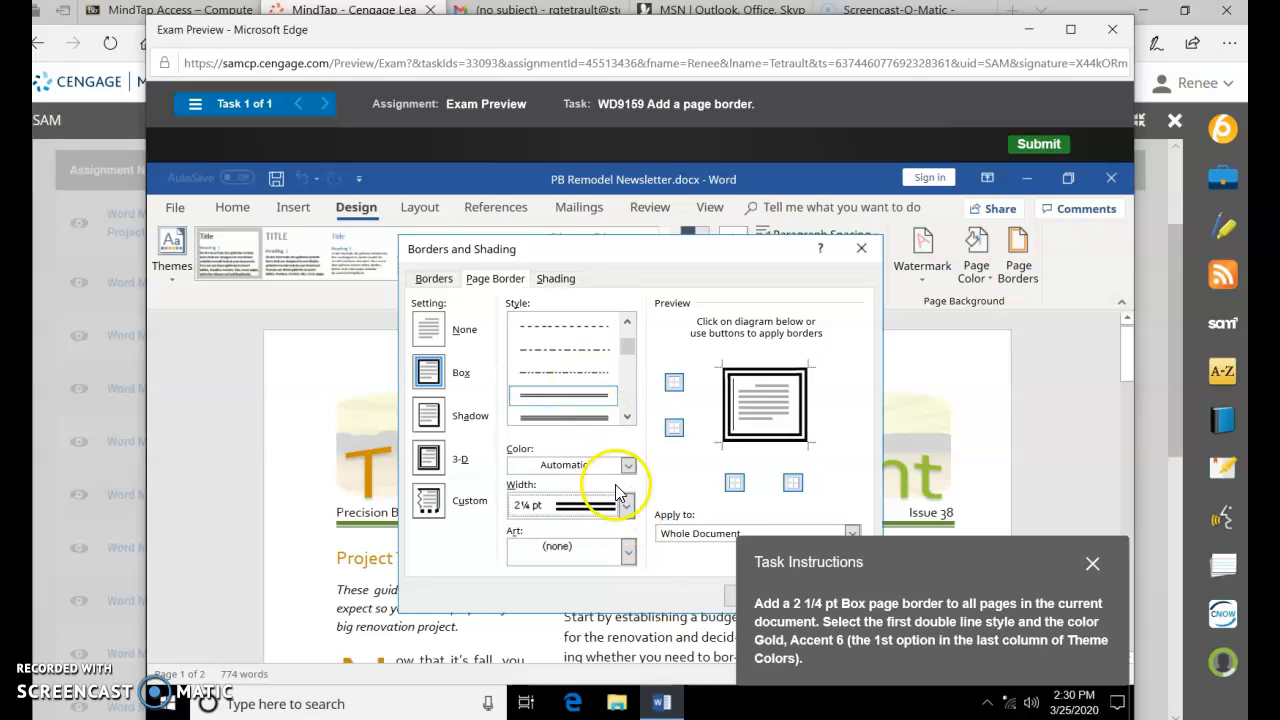
{"action": "left_click", "coordinate": [624, 464]}
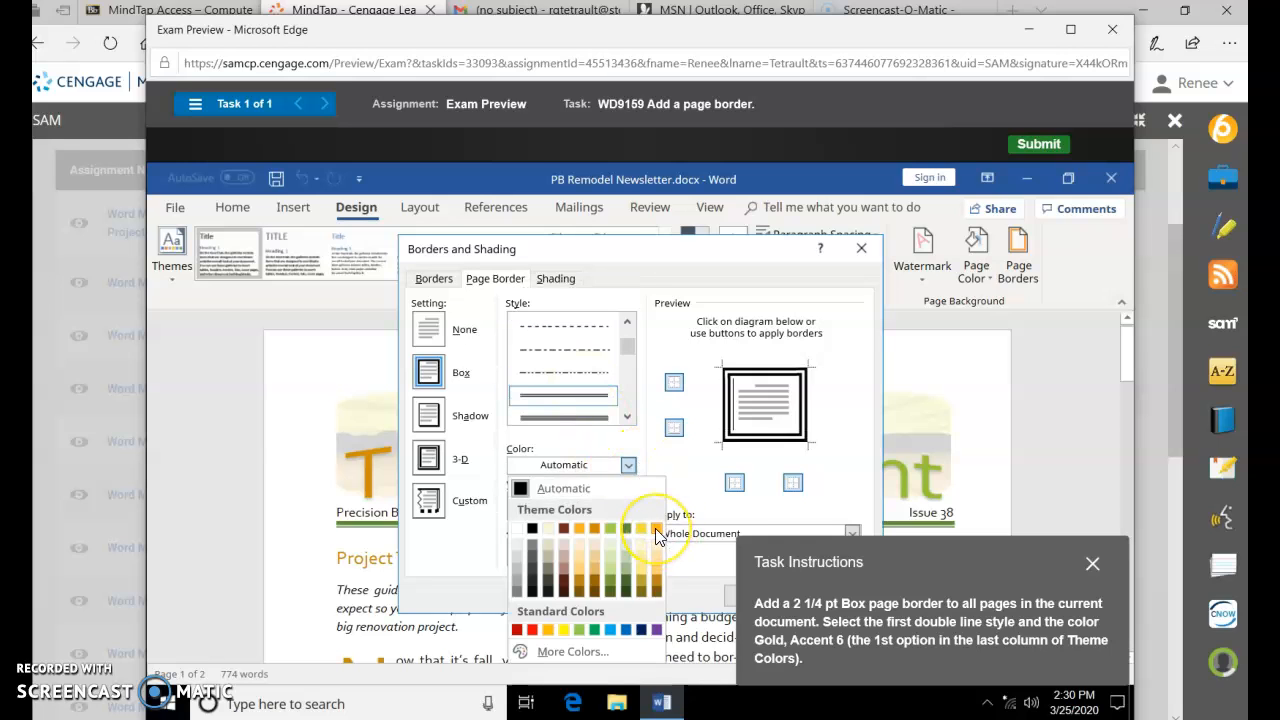
{"action": "left_click", "coordinate": [656, 528]}
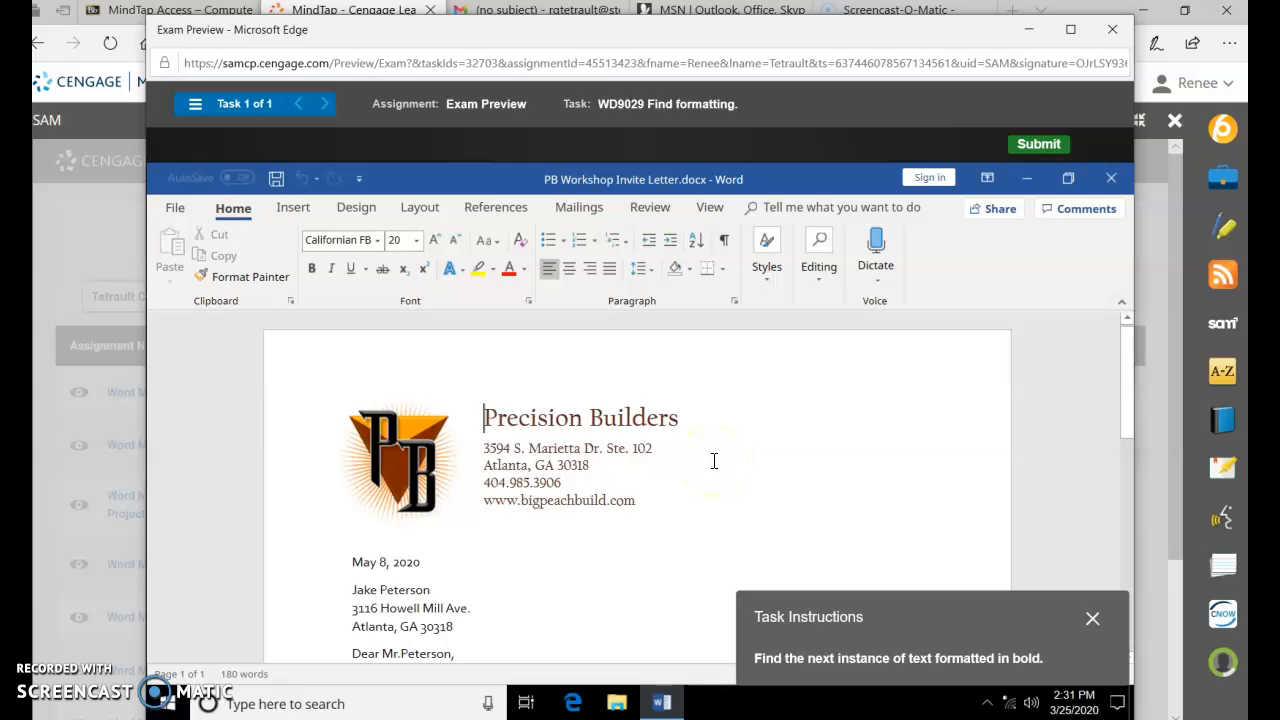
{"action": "mouse_move", "coordinate": [672, 448]}
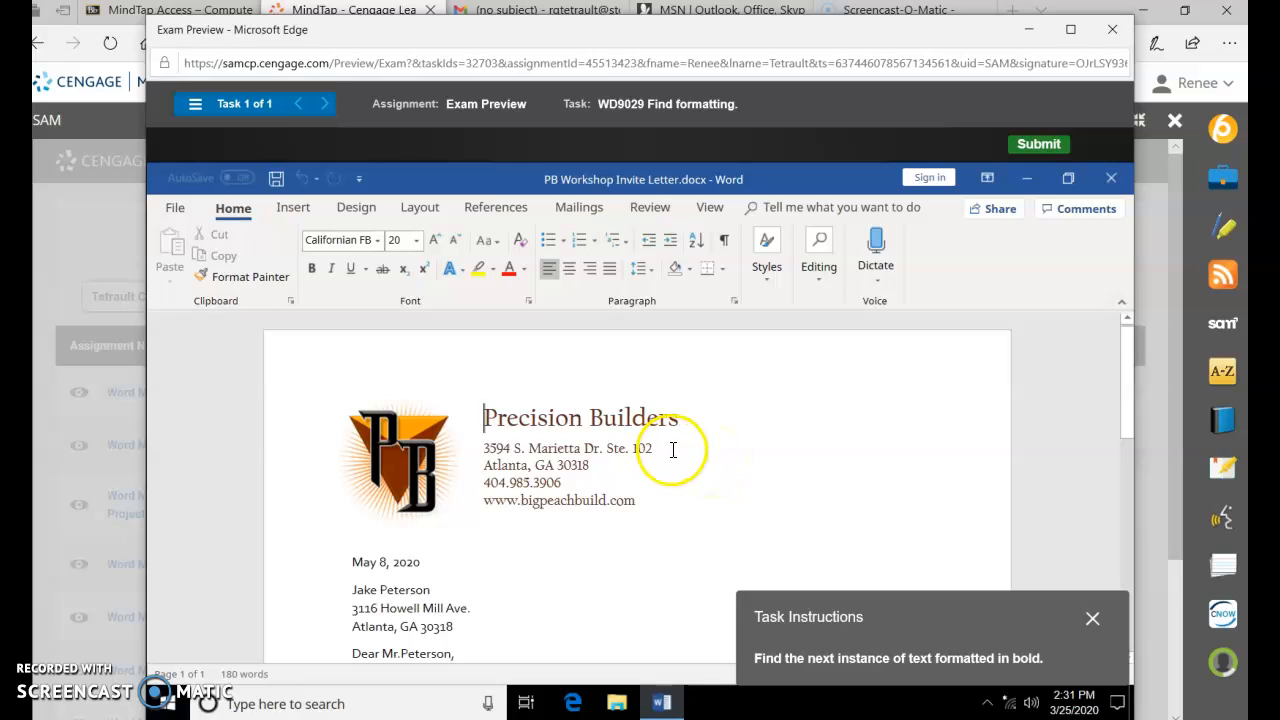
{"action": "scroll", "scroll_direction": "up", "scroll_amount": 3}
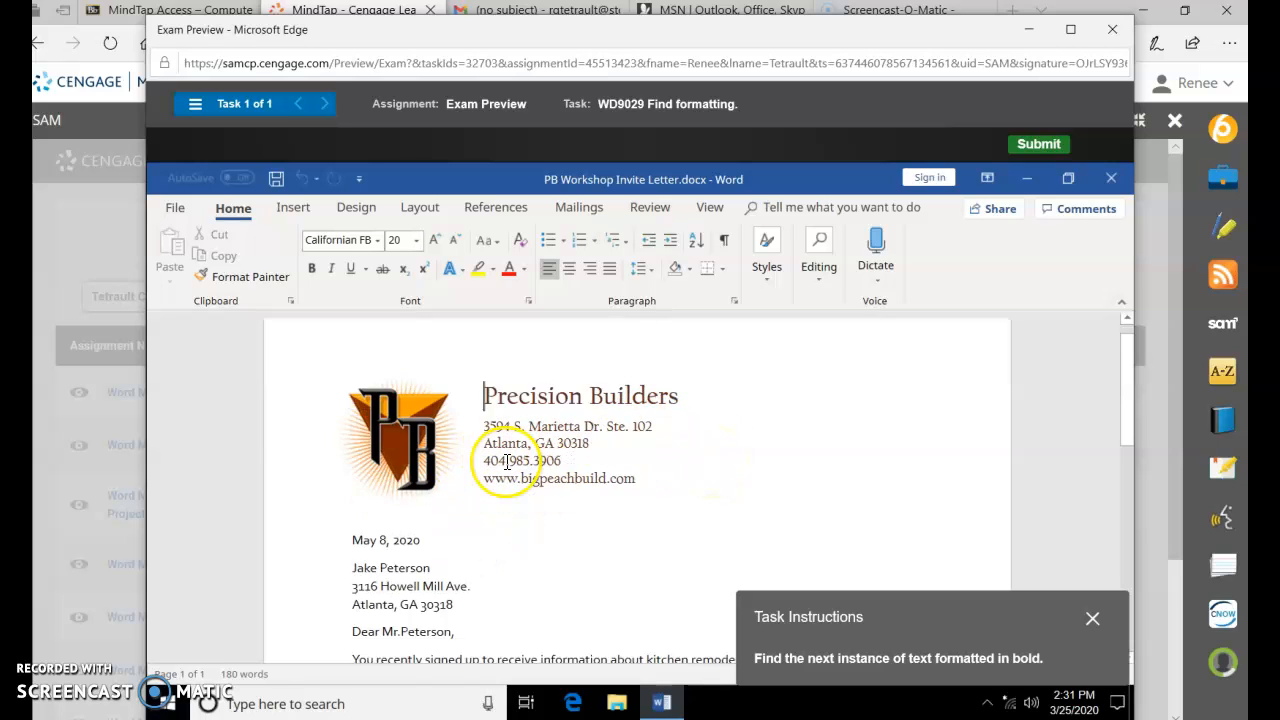
{"action": "scroll", "scroll_direction": "down", "scroll_amount": 3}
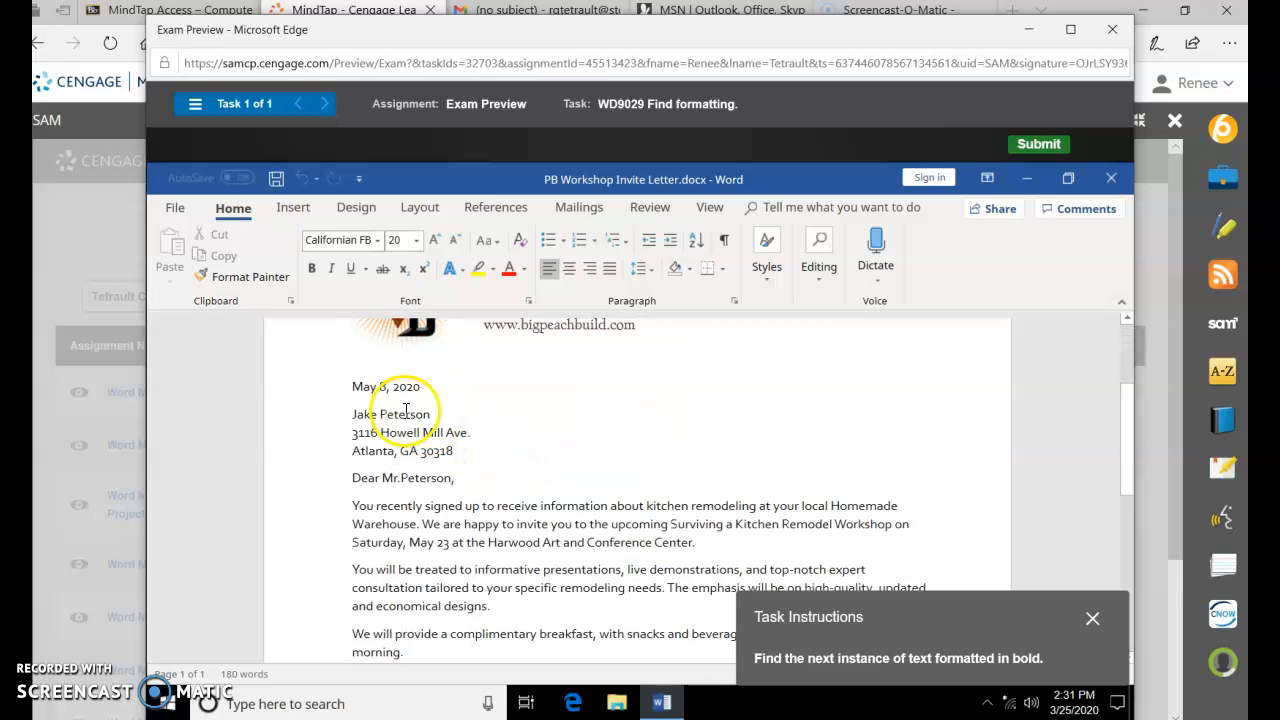
{"action": "scroll", "scroll_direction": "down", "scroll_amount": 3}
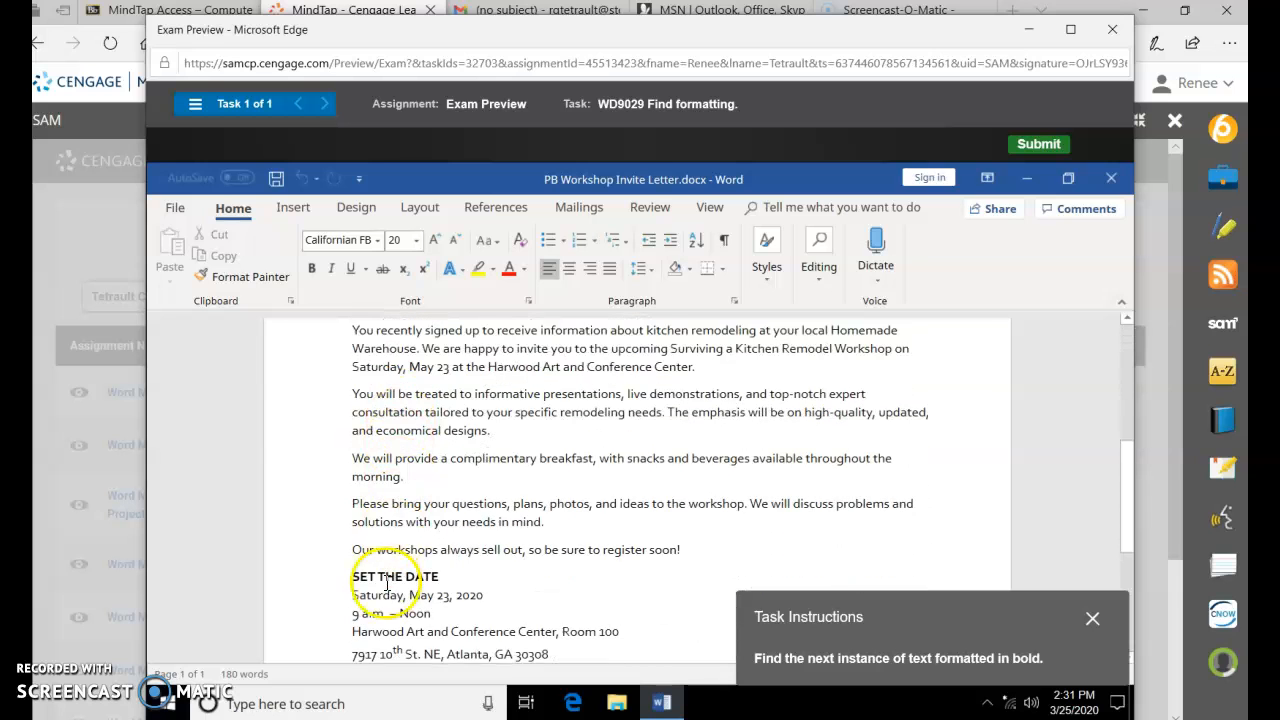
{"action": "scroll", "scroll_direction": "up", "scroll_amount": 3}
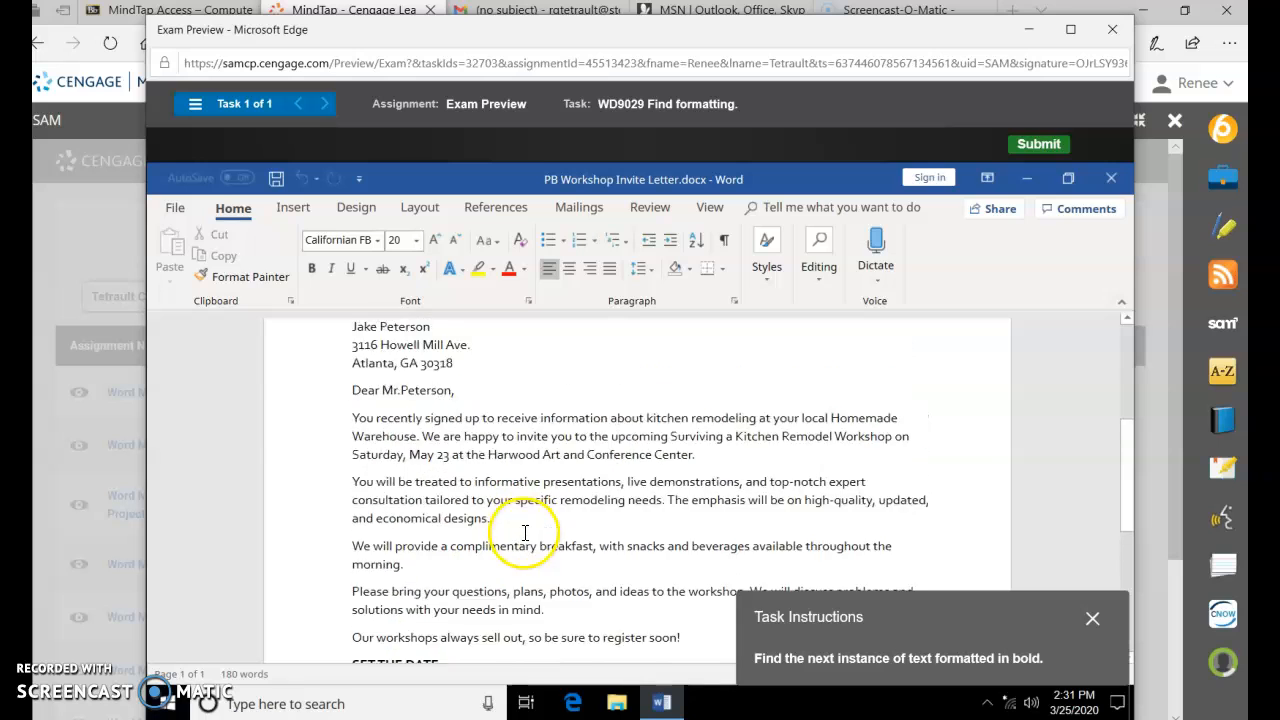
{"action": "scroll", "scroll_direction": "up", "scroll_amount": 3}
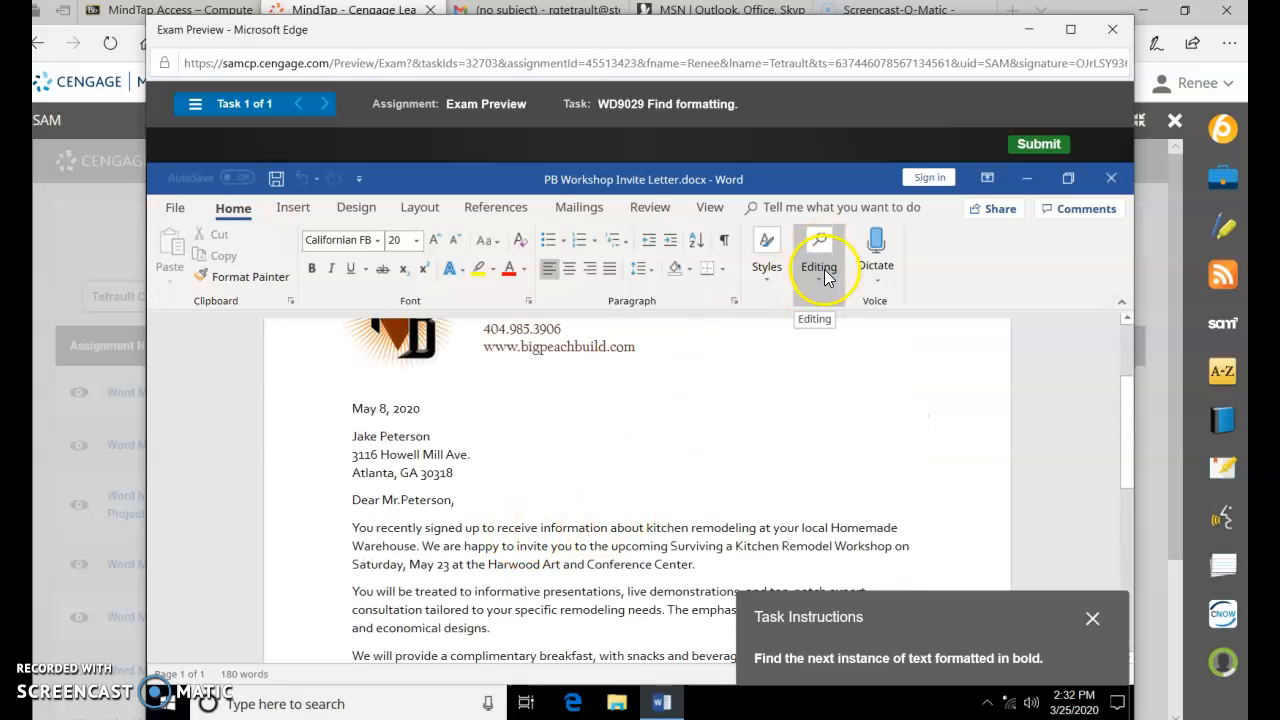
Step: Bring up Advanced Find with its extra search options revealed
{"action": "left_click", "coordinate": [820, 250]}
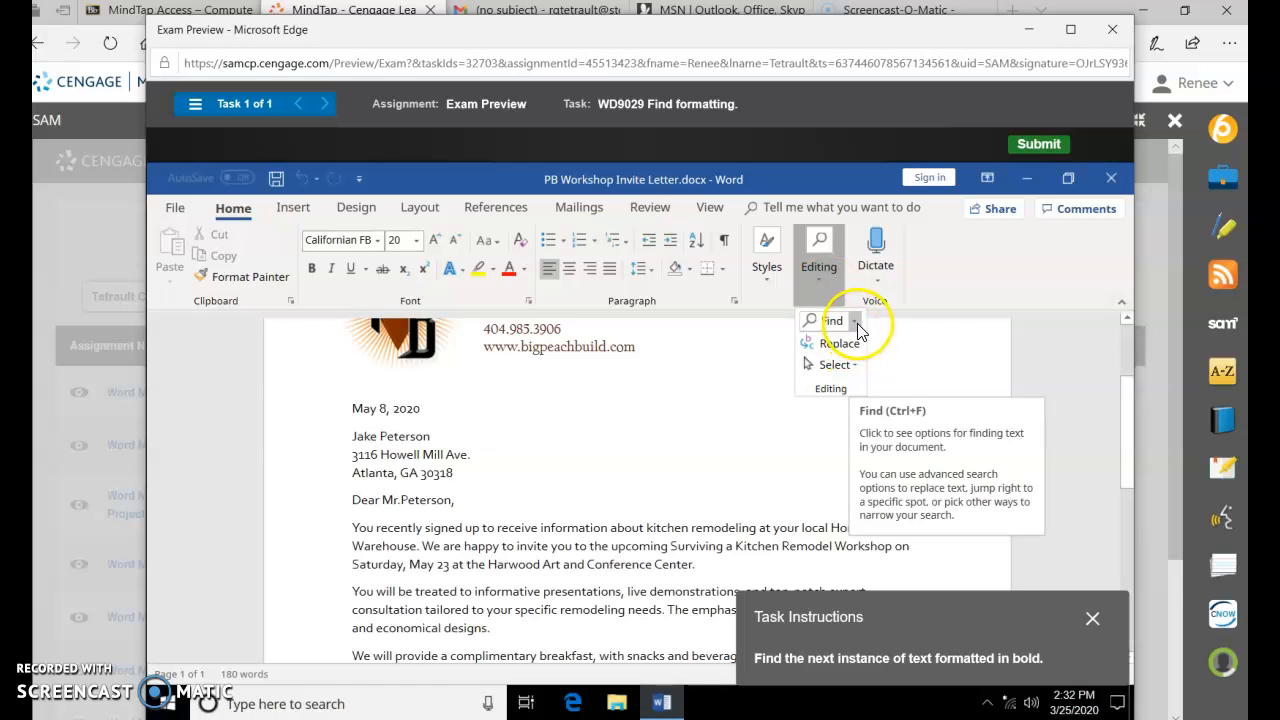
{"action": "left_click", "coordinate": [832, 320]}
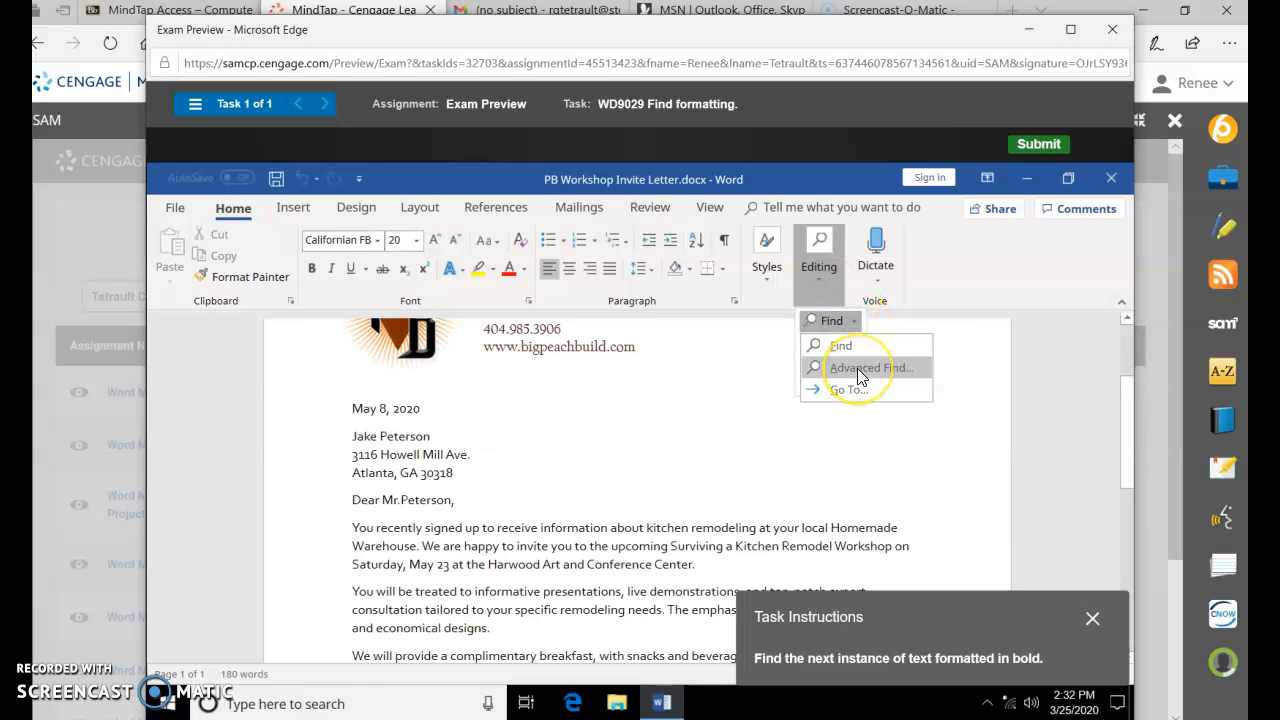
{"action": "left_click", "coordinate": [870, 368]}
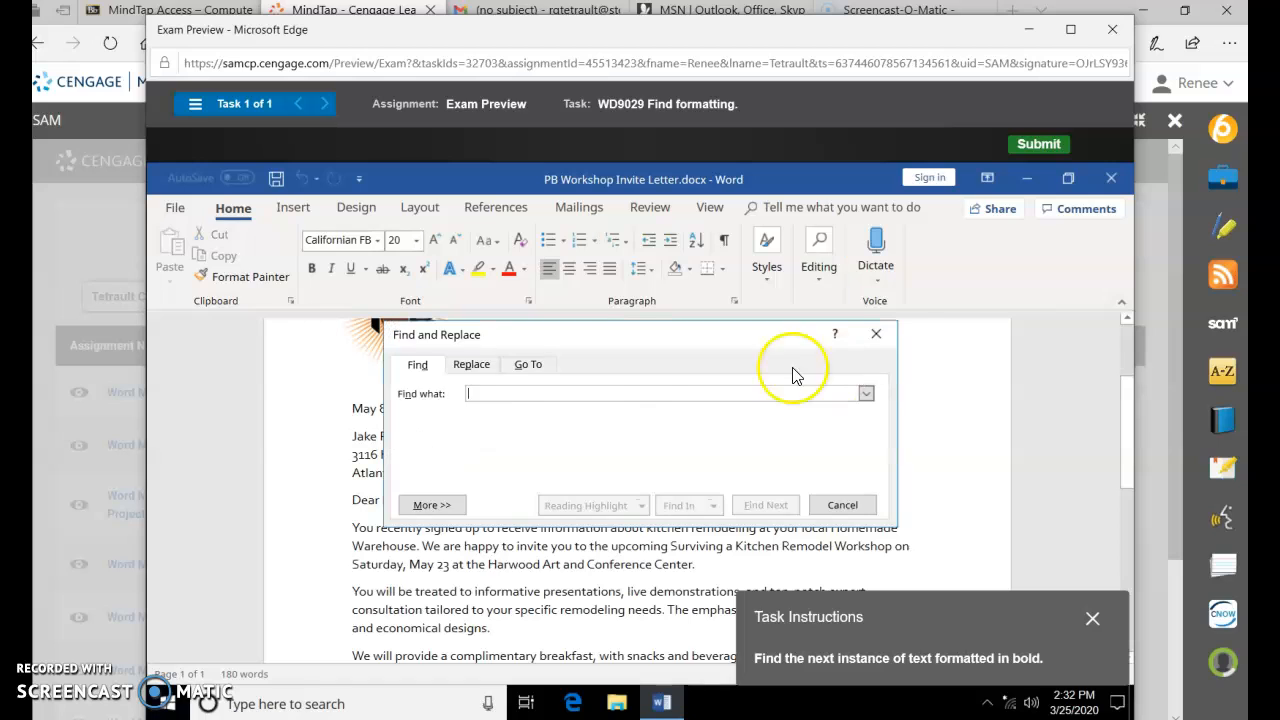
{"action": "mouse_move", "coordinate": [432, 504]}
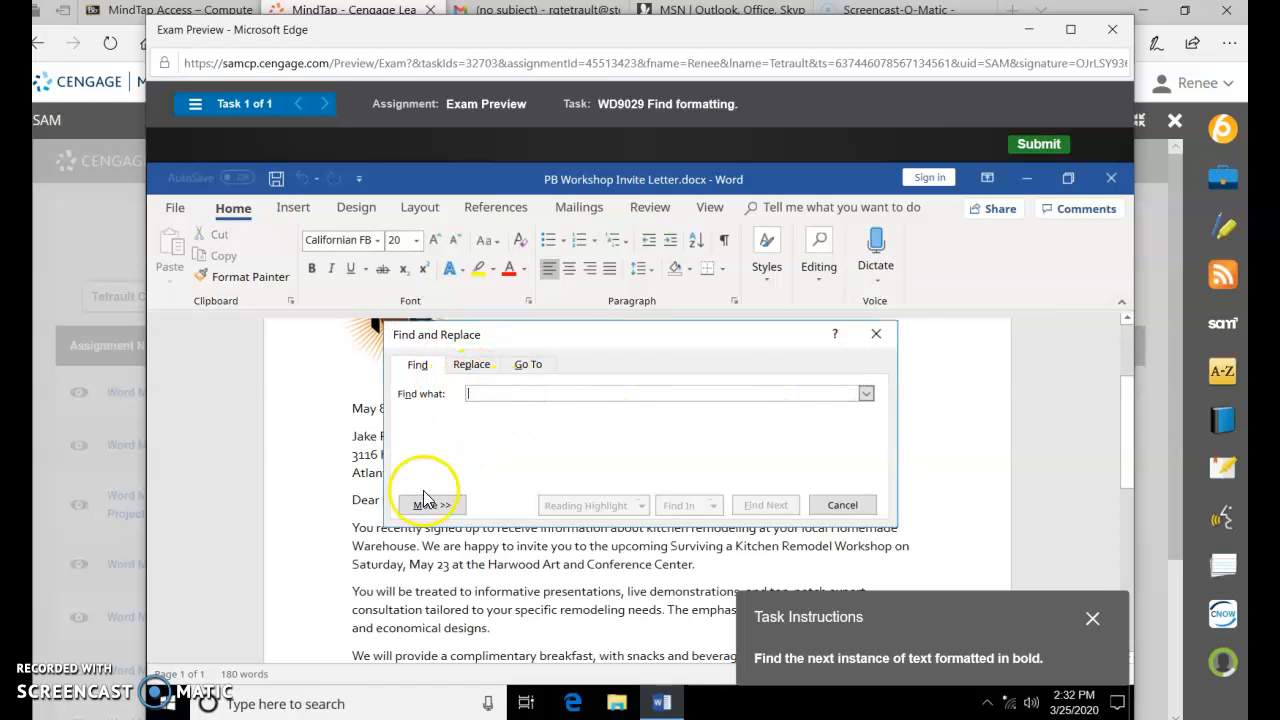
{"action": "left_click", "coordinate": [428, 504]}
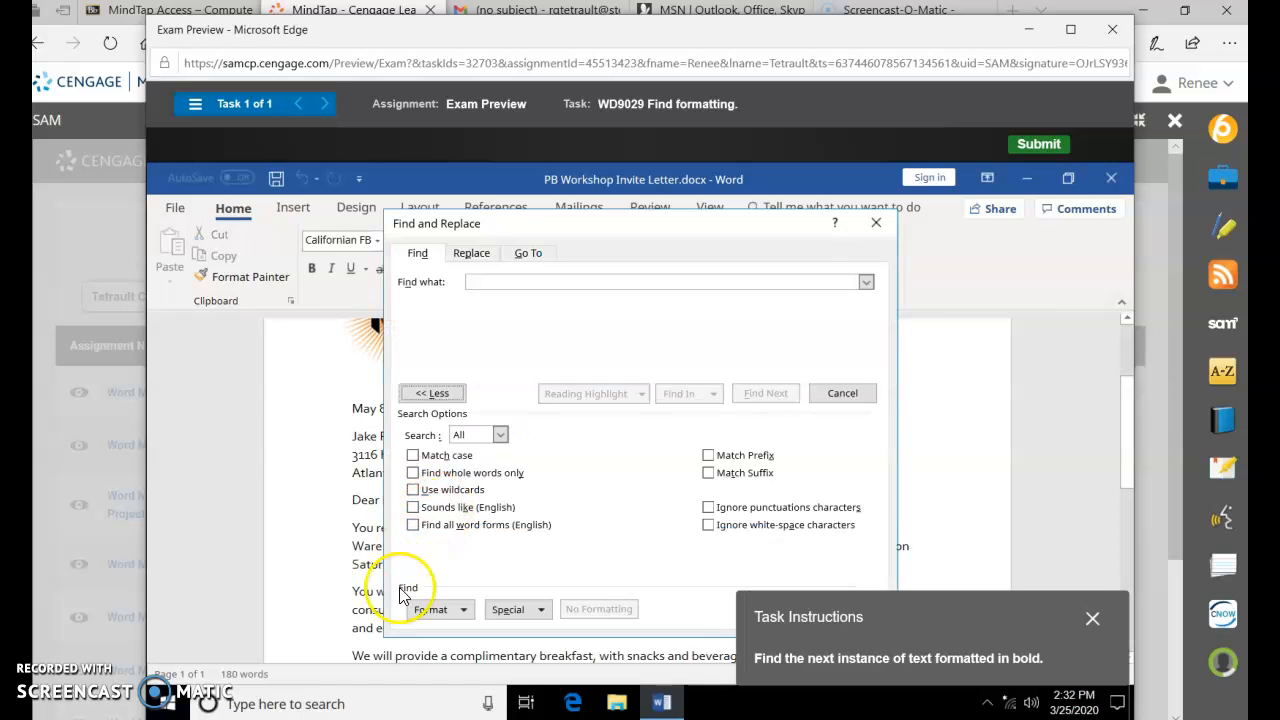
Step: Set the search format to Bold font
{"action": "left_click", "coordinate": [438, 608]}
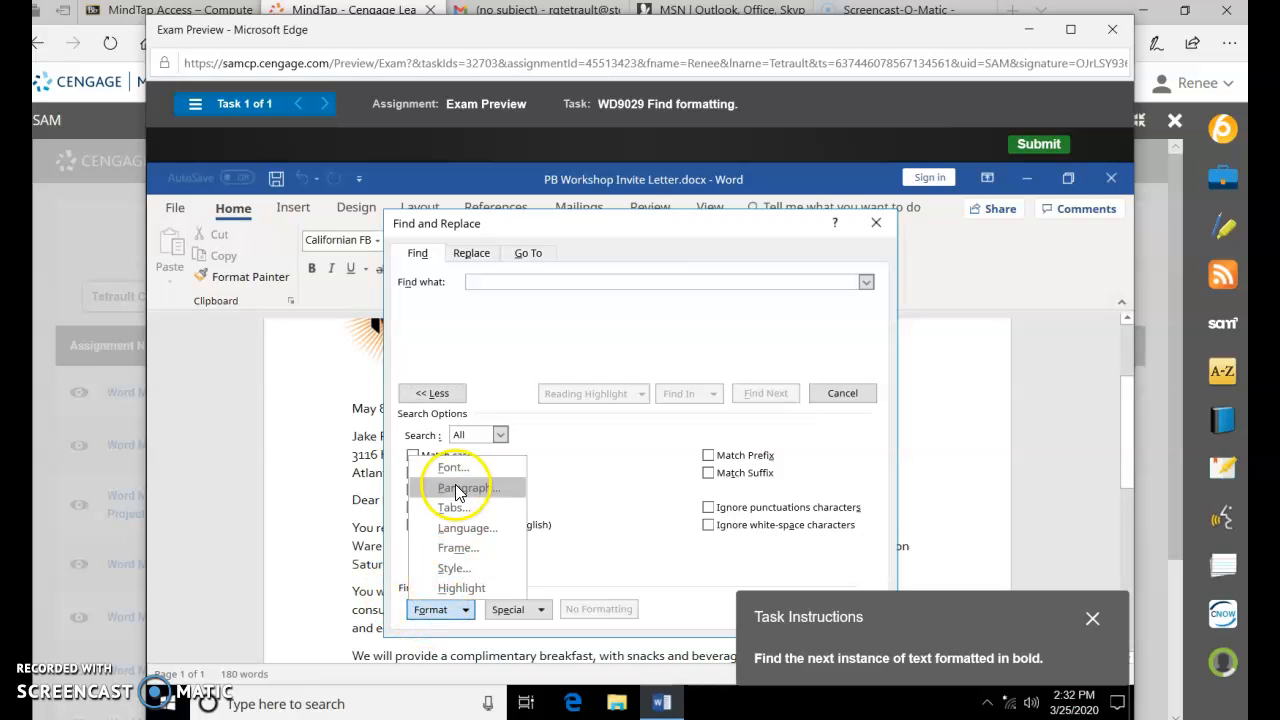
{"action": "left_click", "coordinate": [452, 468]}
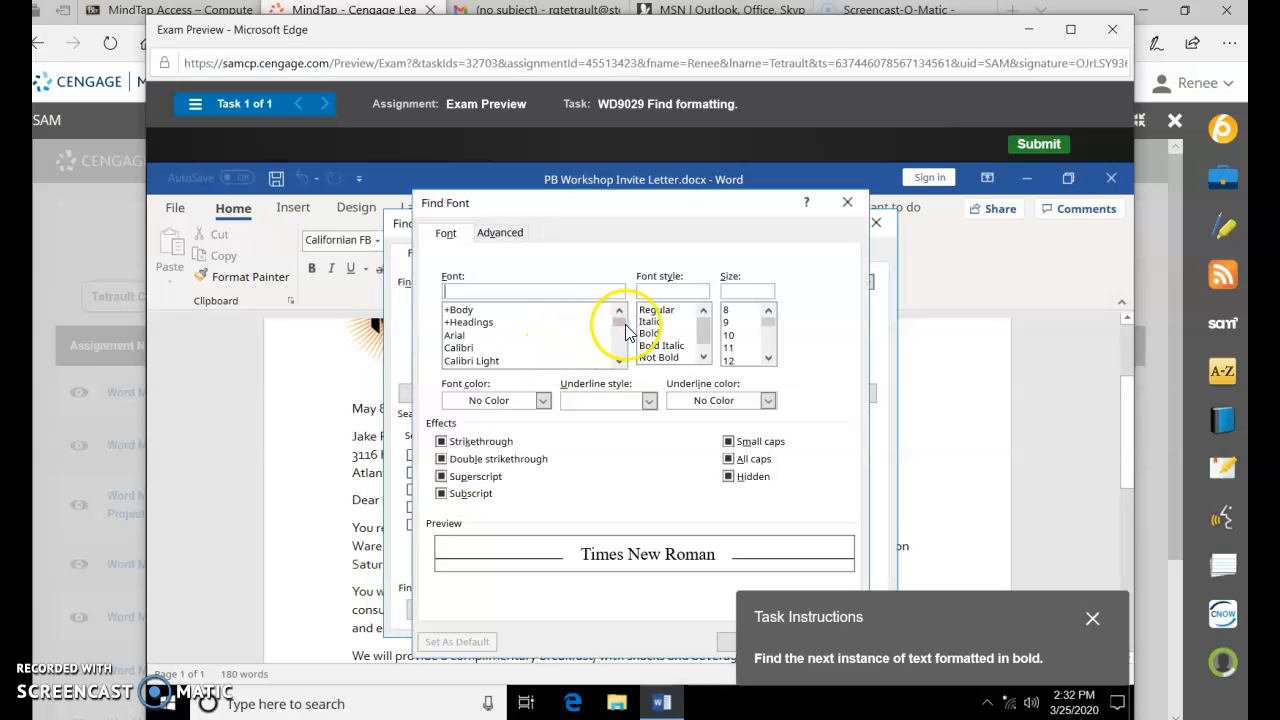
{"action": "left_click", "coordinate": [648, 332]}
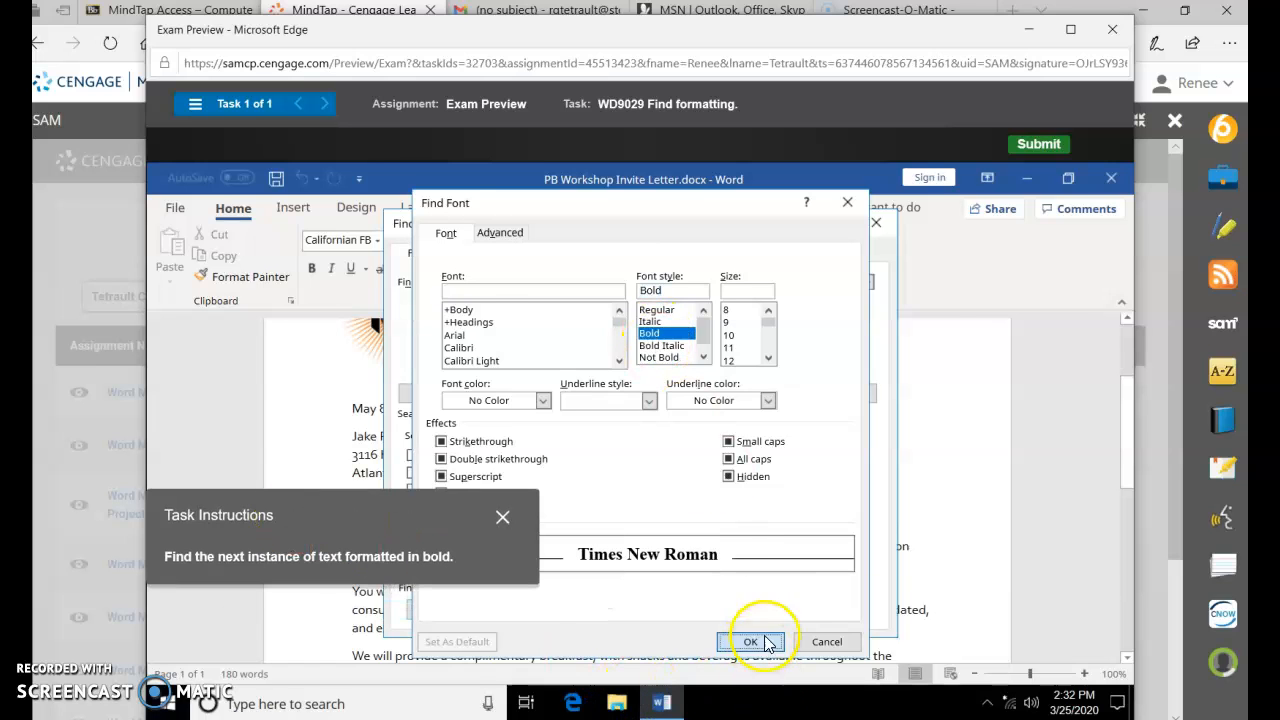
{"action": "left_click", "coordinate": [750, 640]}
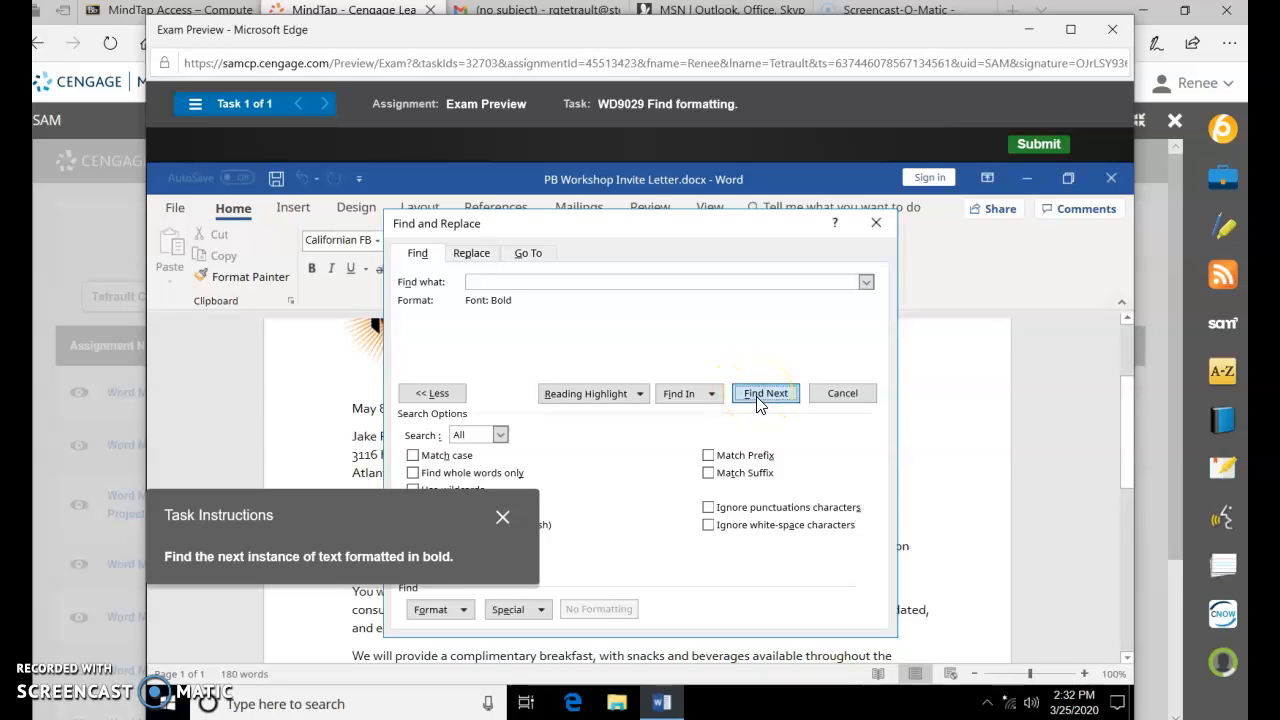
Step: Find the next bold text, SET THE DATE, and close the search window
{"action": "left_click", "coordinate": [764, 392]}
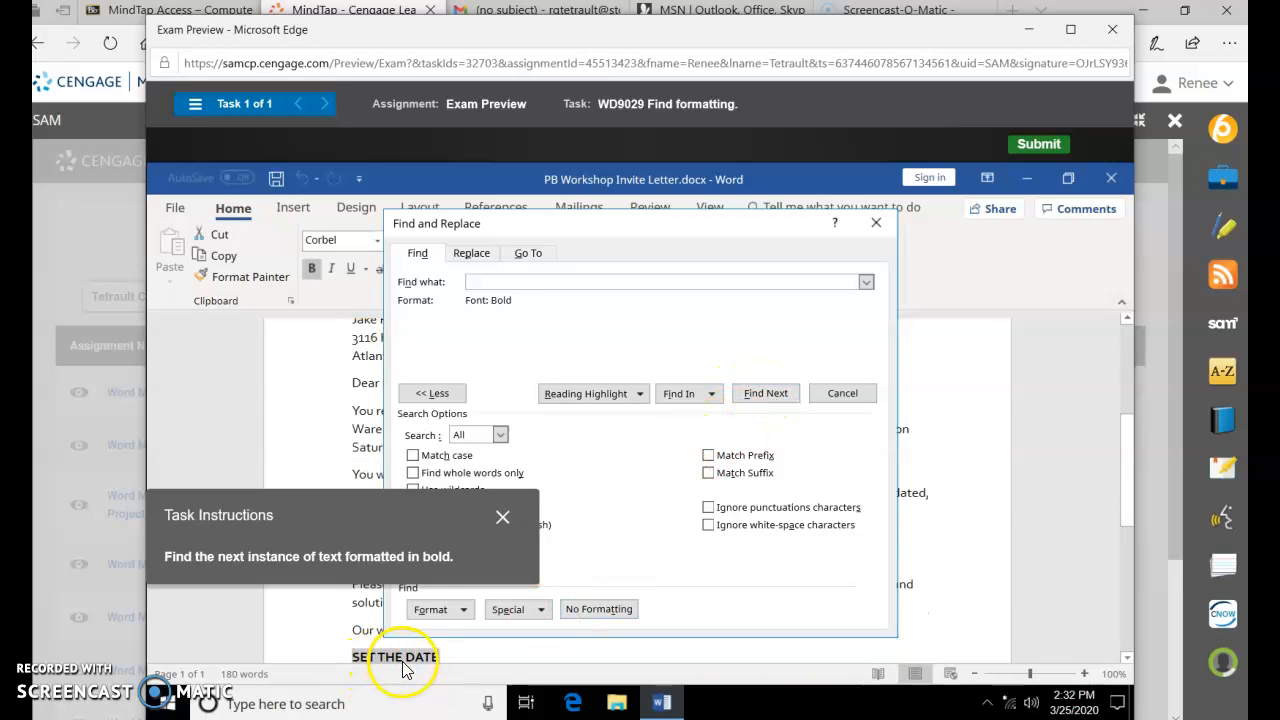
{"action": "mouse_move", "coordinate": [870, 260]}
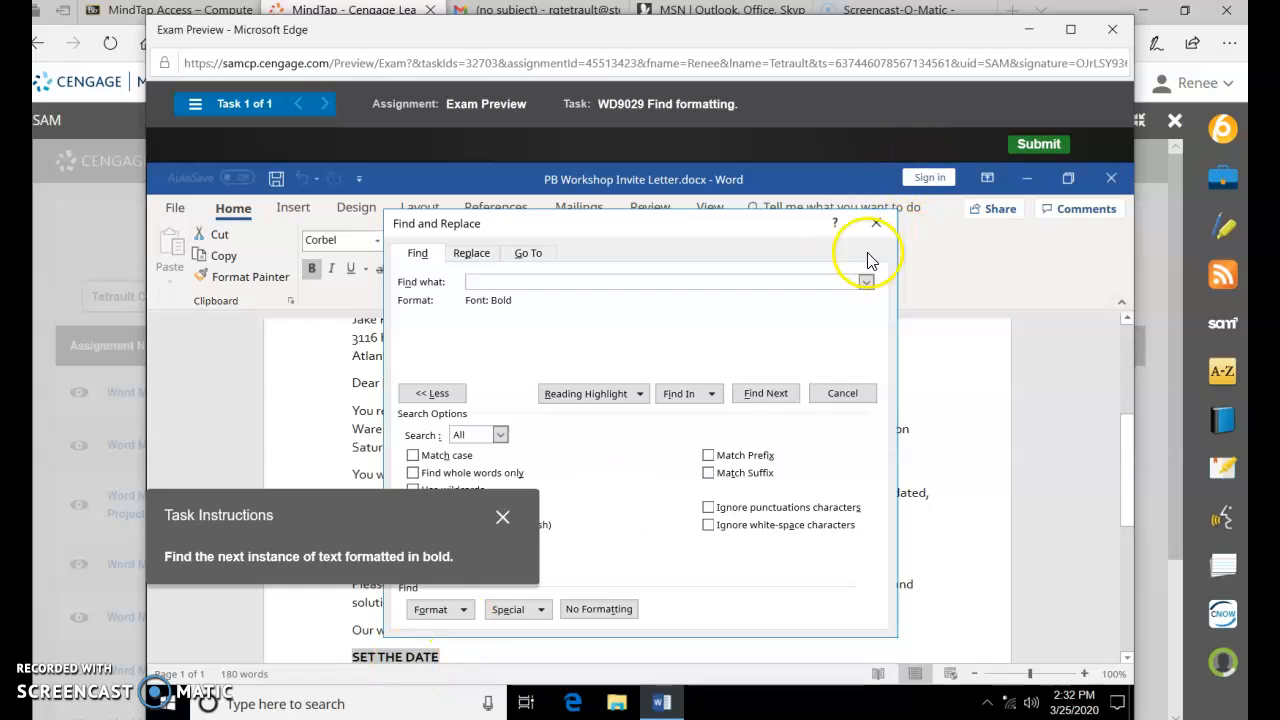
{"action": "left_click", "coordinate": [876, 224]}
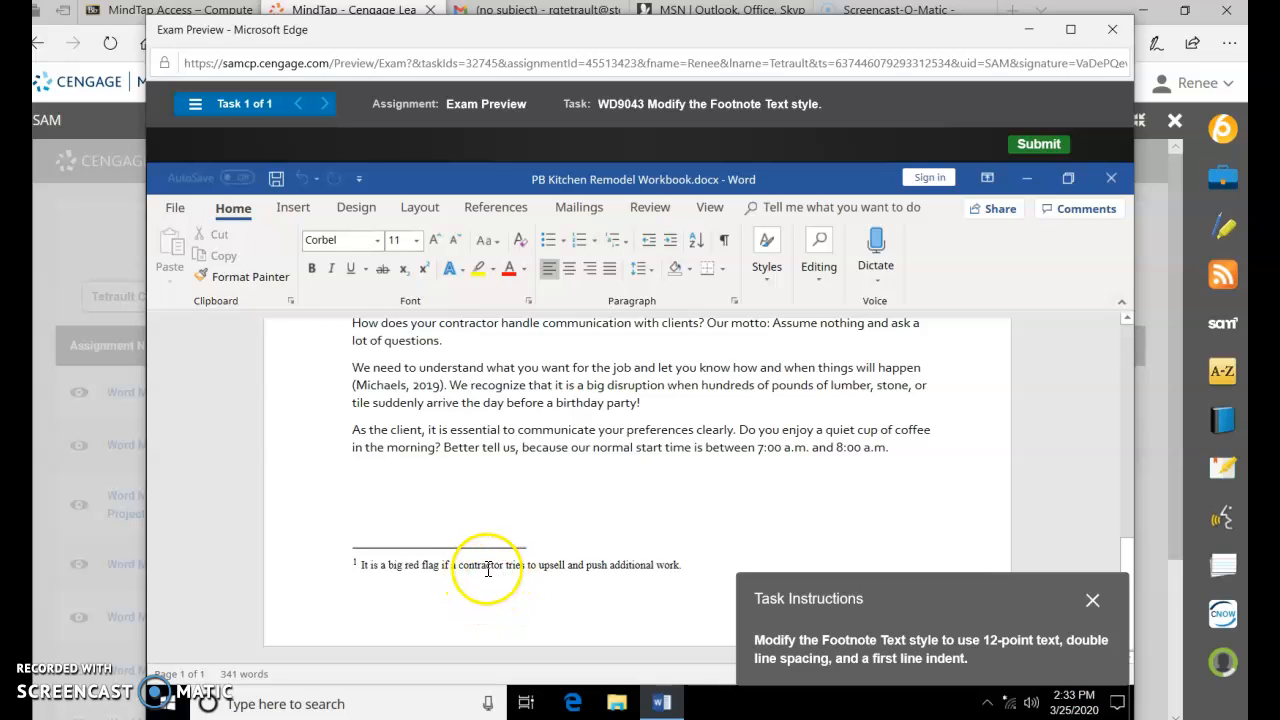
{"action": "mouse_move", "coordinate": [508, 558]}
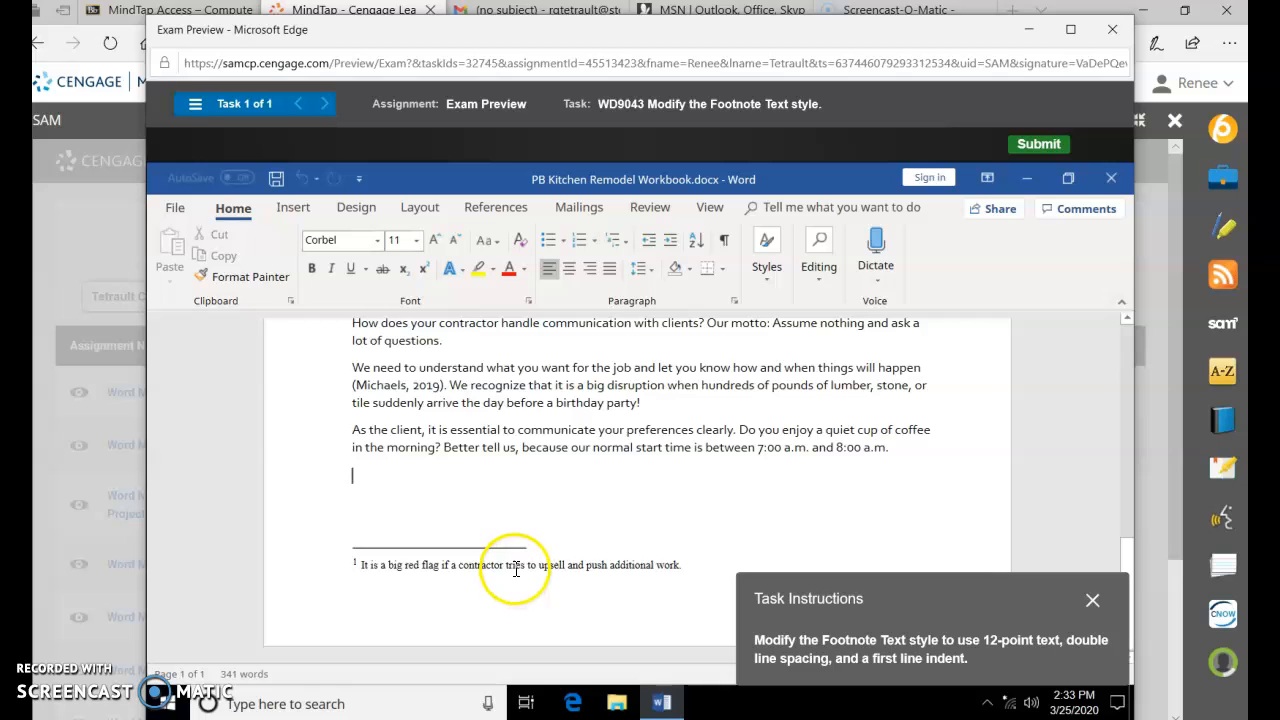
Step: Begin modifying the Footnote Text style from the footnote's context menu
{"action": "right_click", "coordinate": [516, 564]}
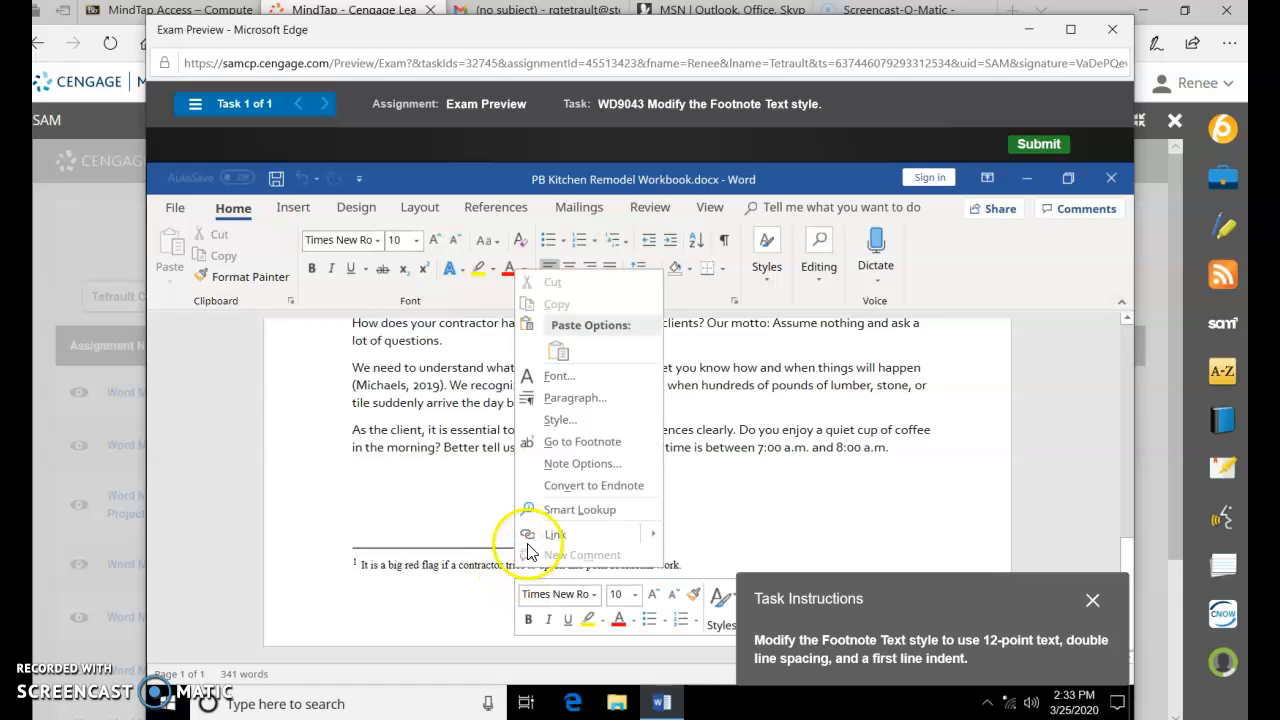
{"action": "left_click", "coordinate": [560, 420]}
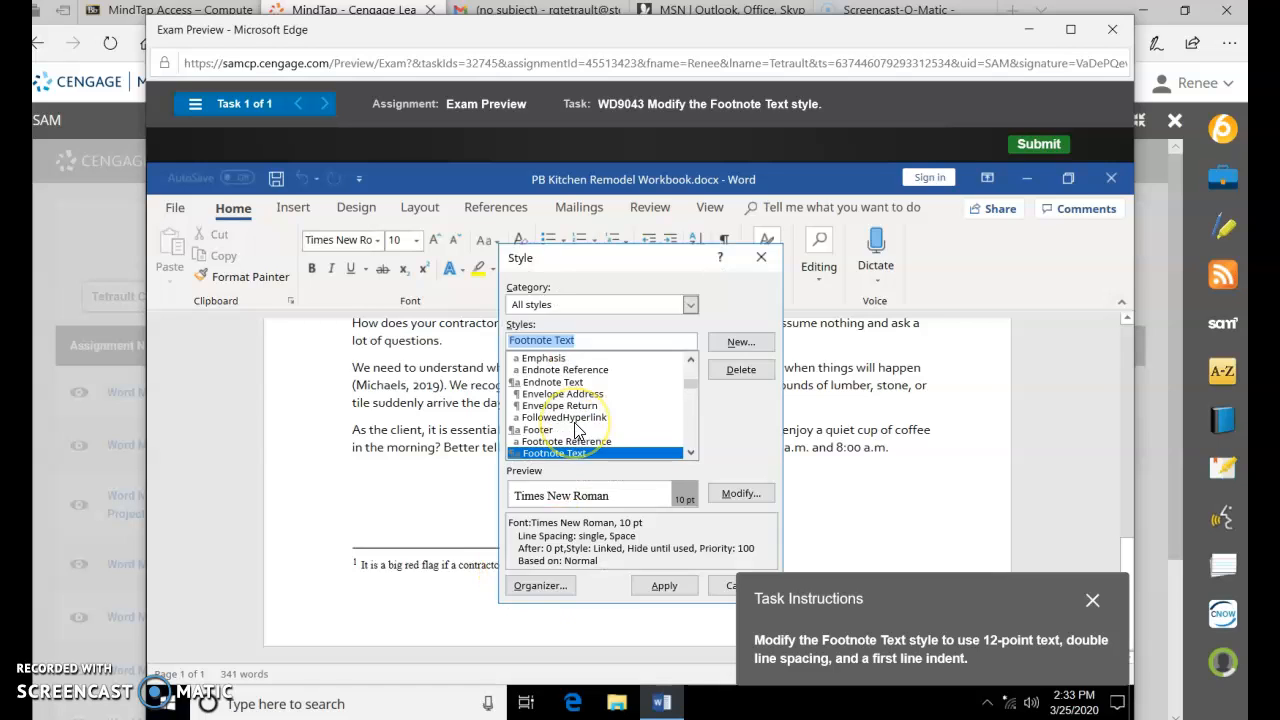
{"action": "mouse_move", "coordinate": [658, 500]}
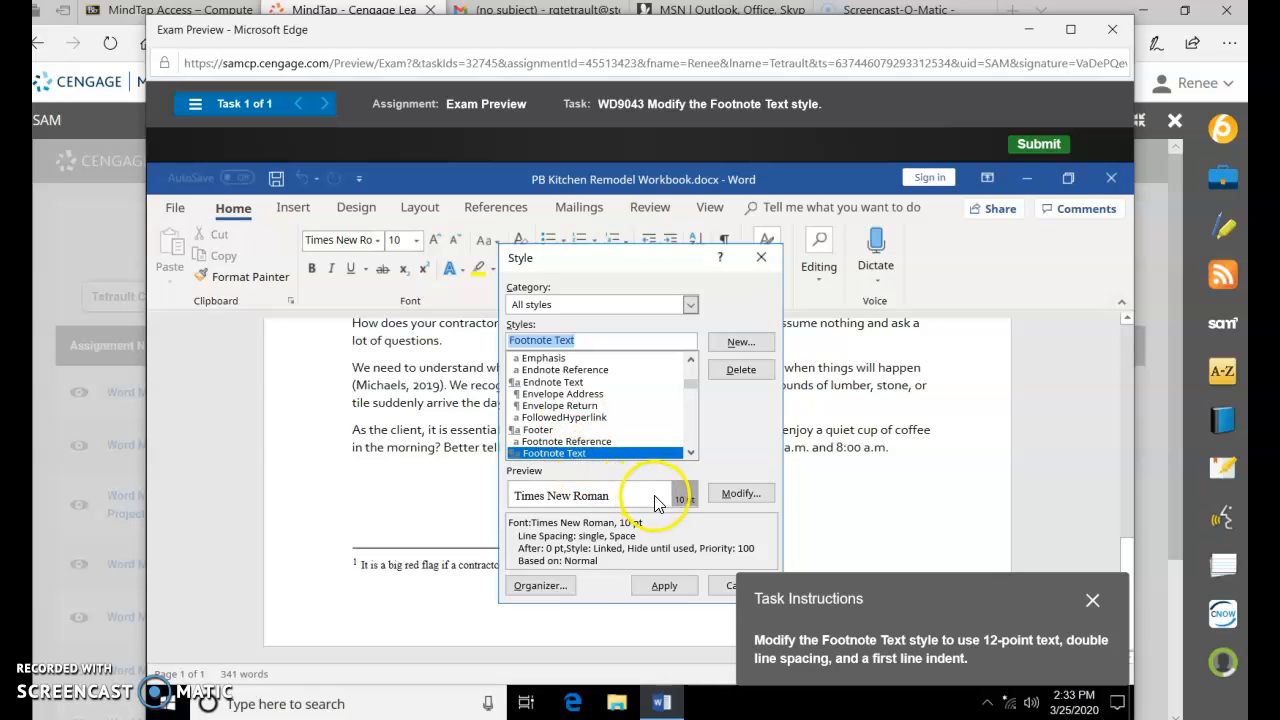
{"action": "left_click", "coordinate": [740, 492]}
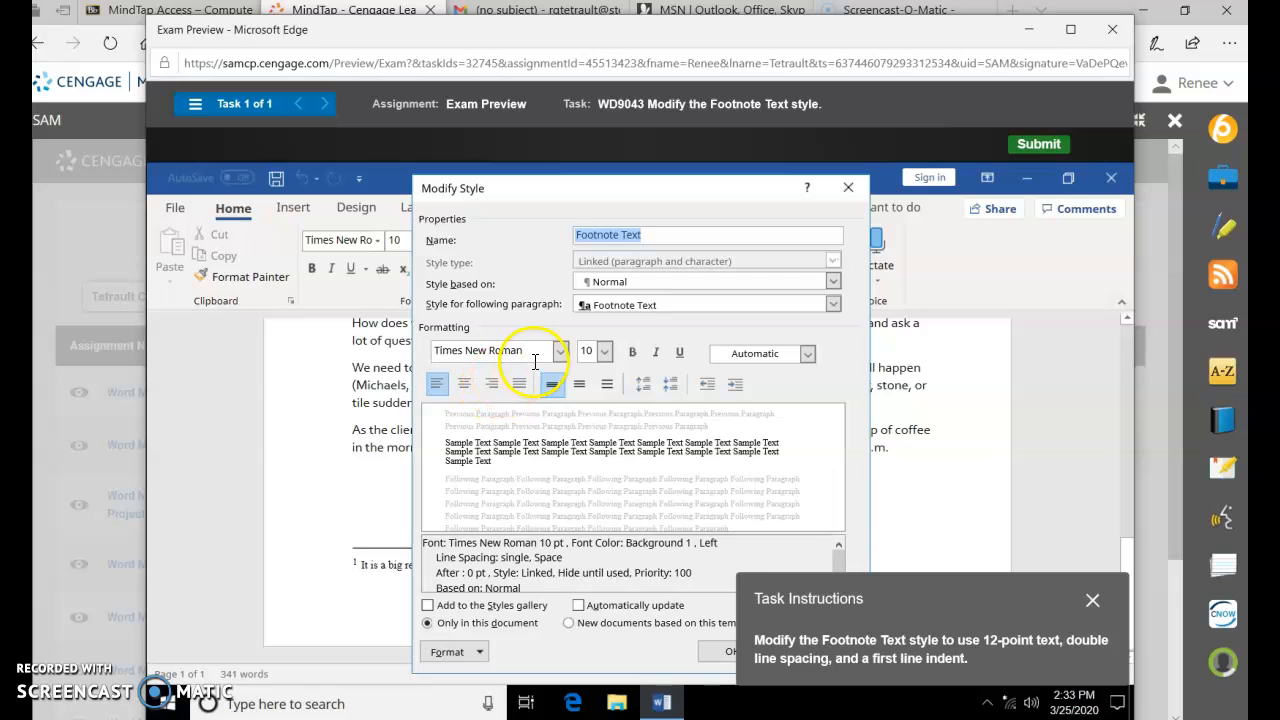
Step: Give the style 12-point text and double line spacing
{"action": "left_click", "coordinate": [604, 352]}
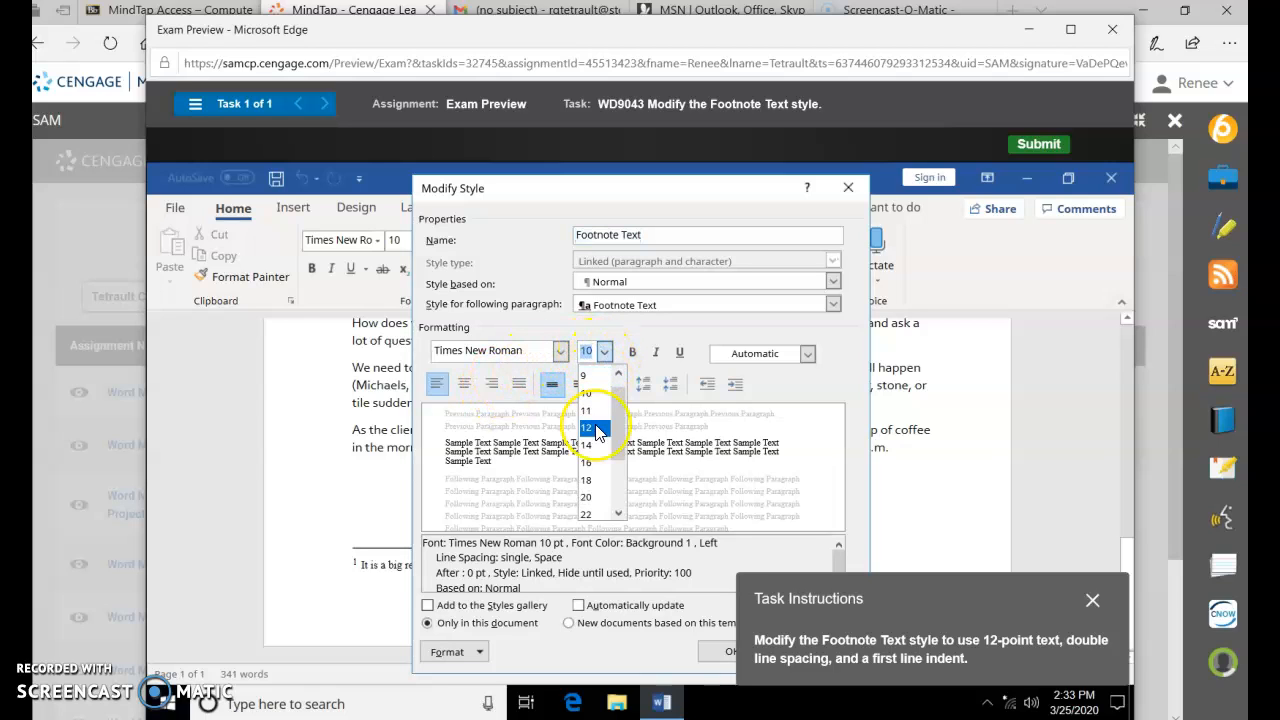
{"action": "left_click", "coordinate": [584, 428]}
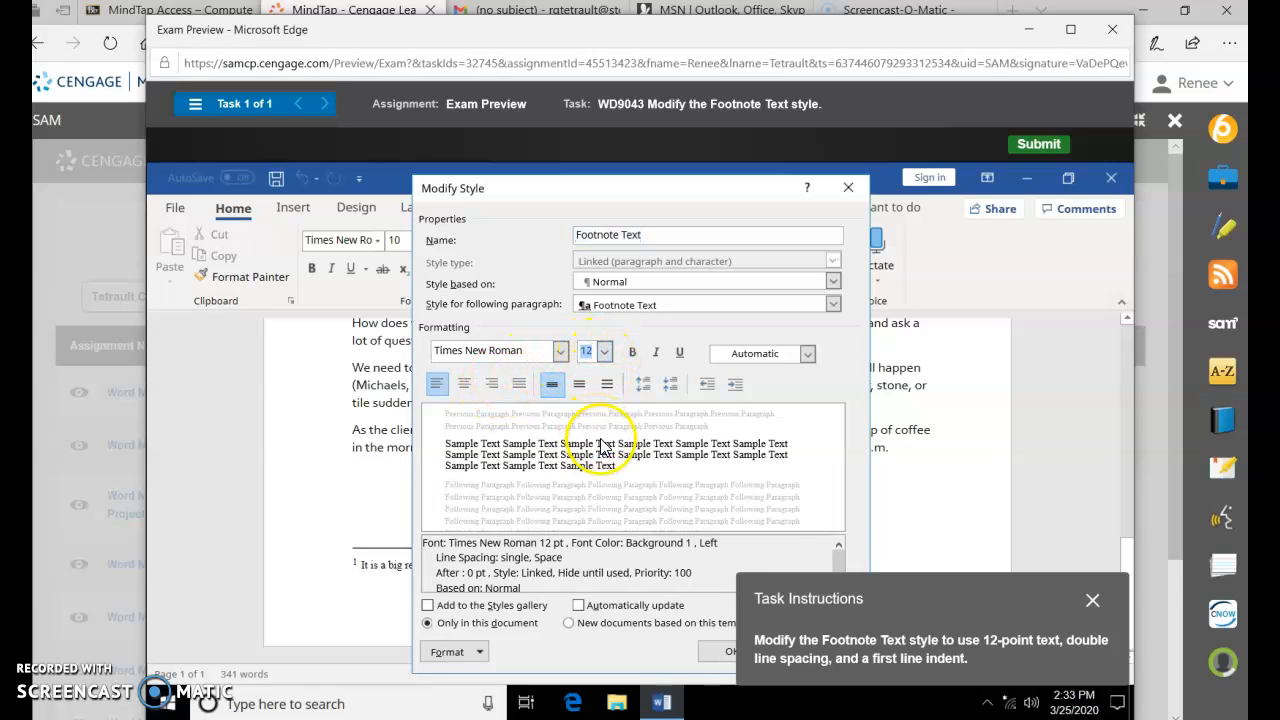
{"action": "left_click", "coordinate": [608, 384]}
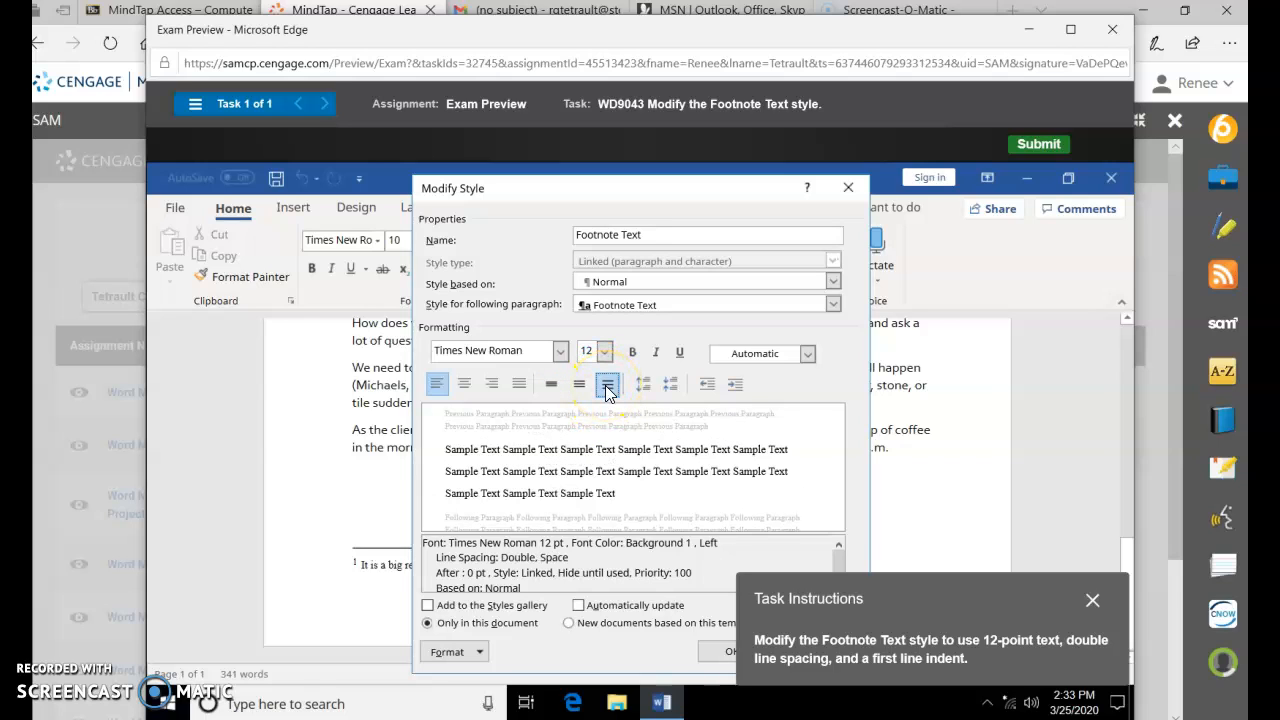
{"action": "left_click", "coordinate": [608, 384]}
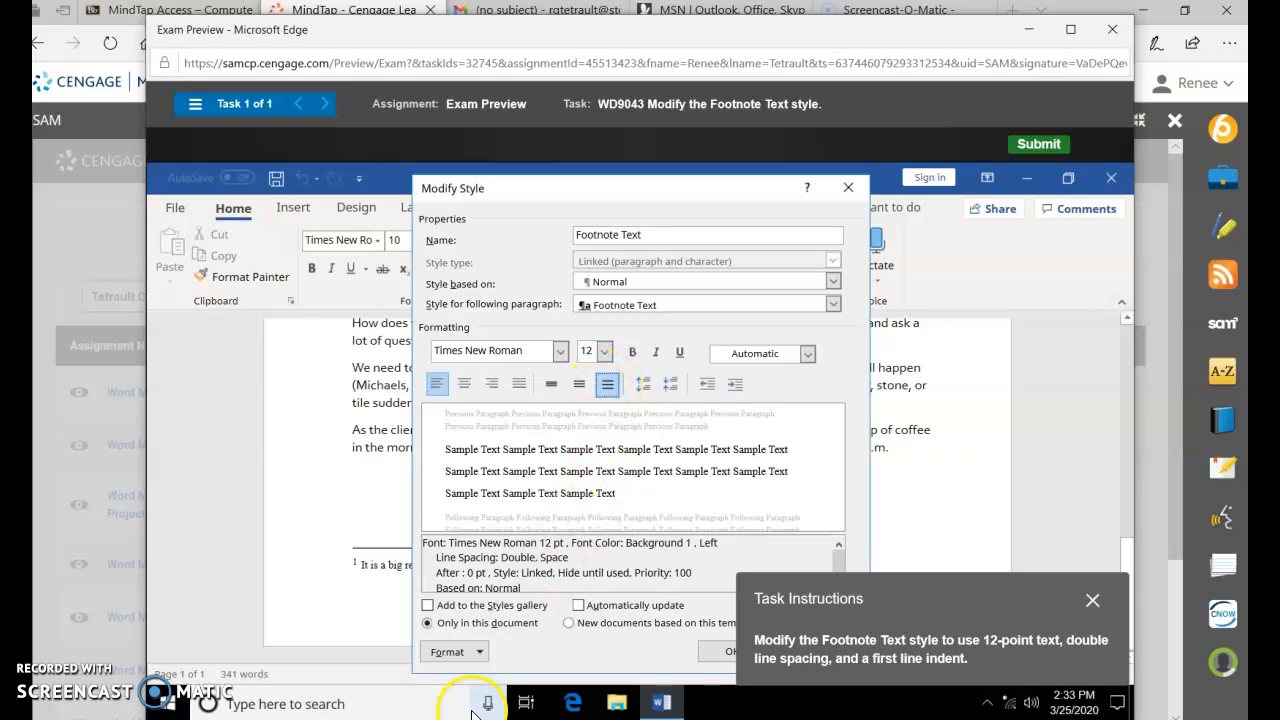
{"action": "mouse_move", "coordinate": [832, 664]}
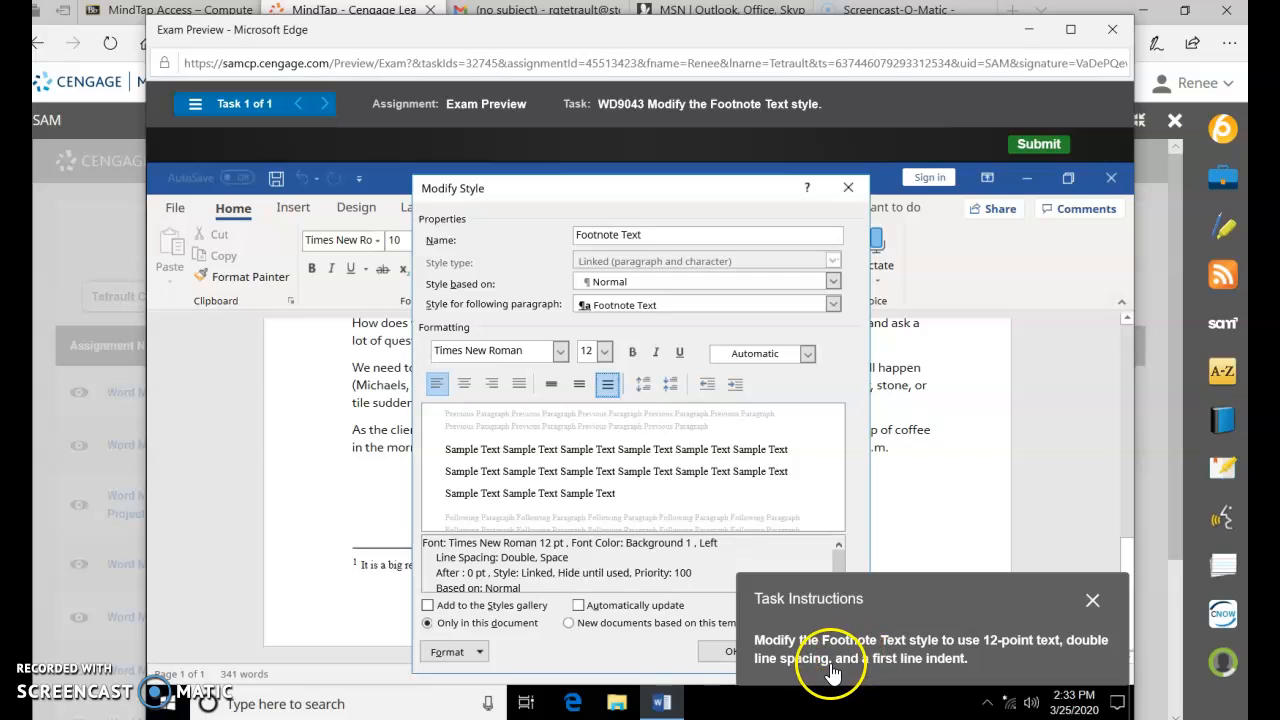
Step: Add a first-line indent through the style's paragraph settings and confirm
{"action": "left_click", "coordinate": [452, 652]}
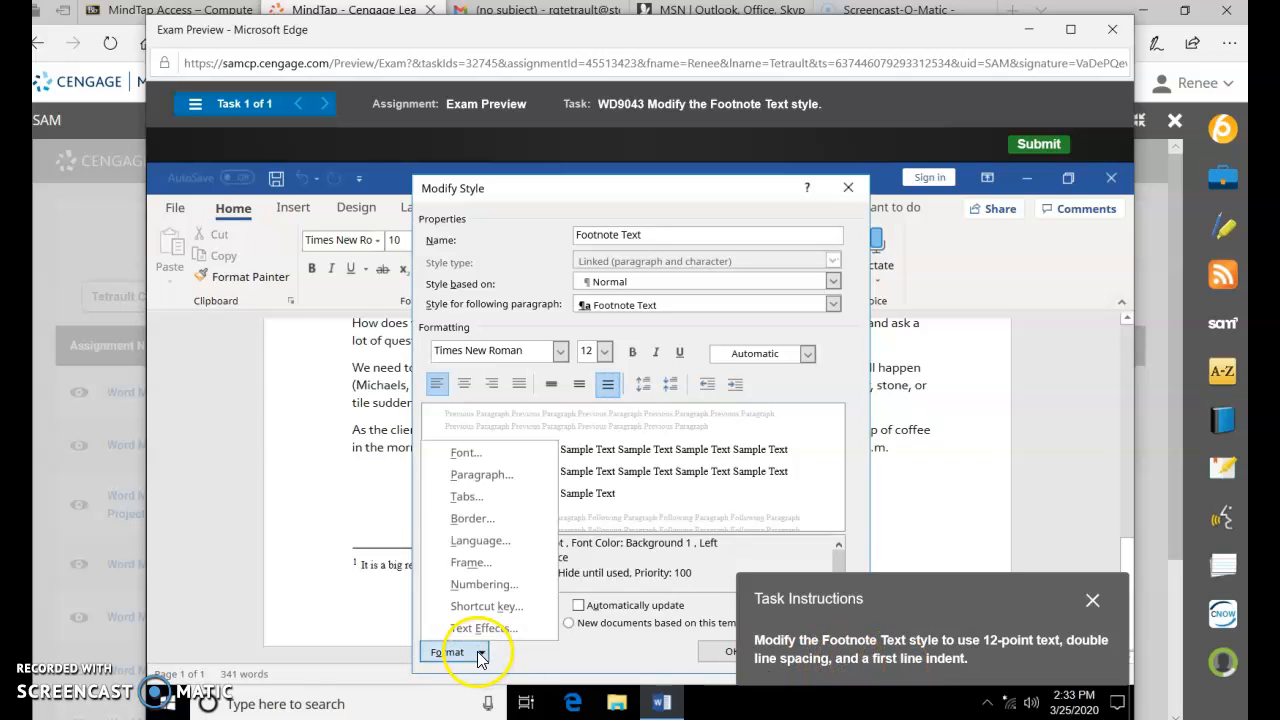
{"action": "mouse_move", "coordinate": [484, 474]}
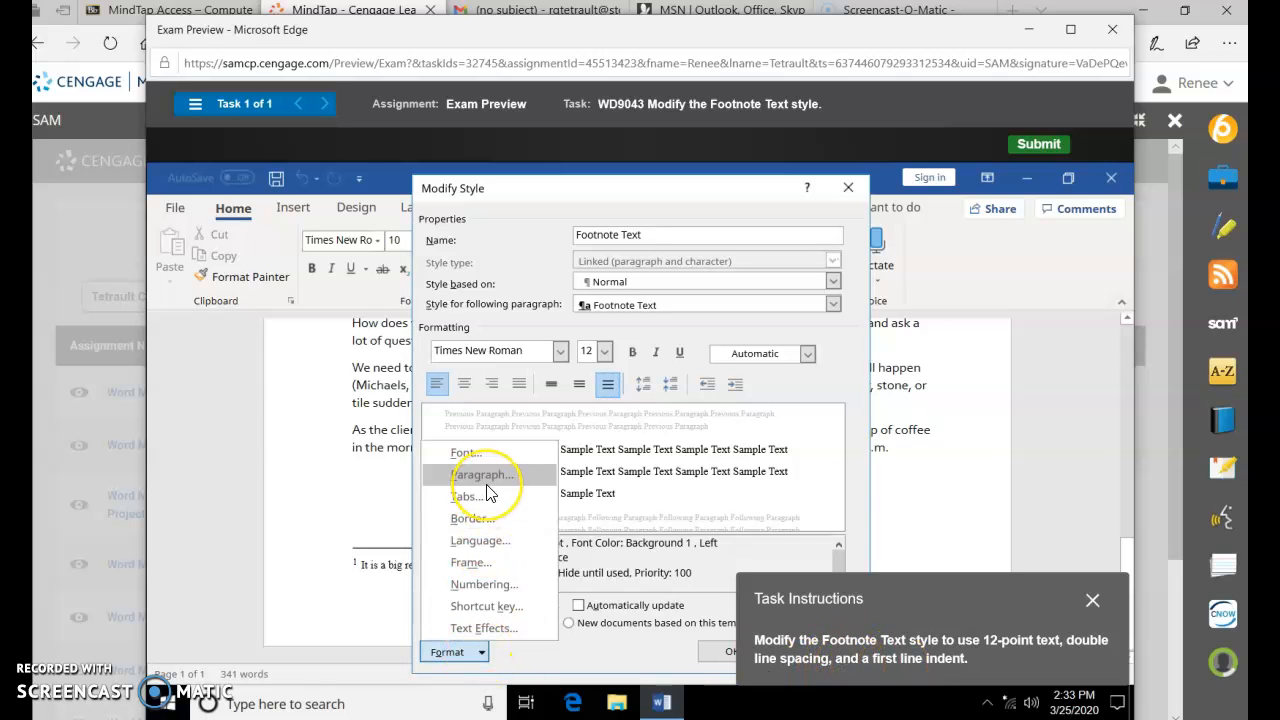
{"action": "left_click", "coordinate": [484, 474]}
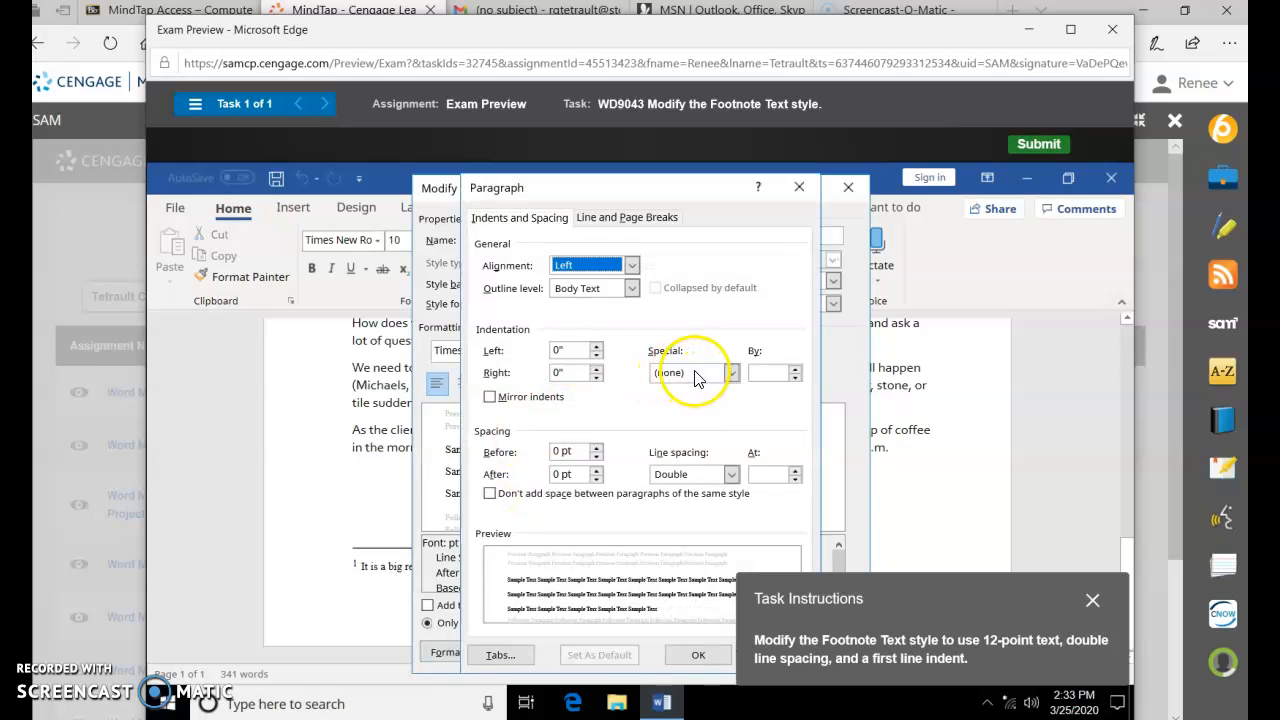
{"action": "left_click", "coordinate": [730, 372]}
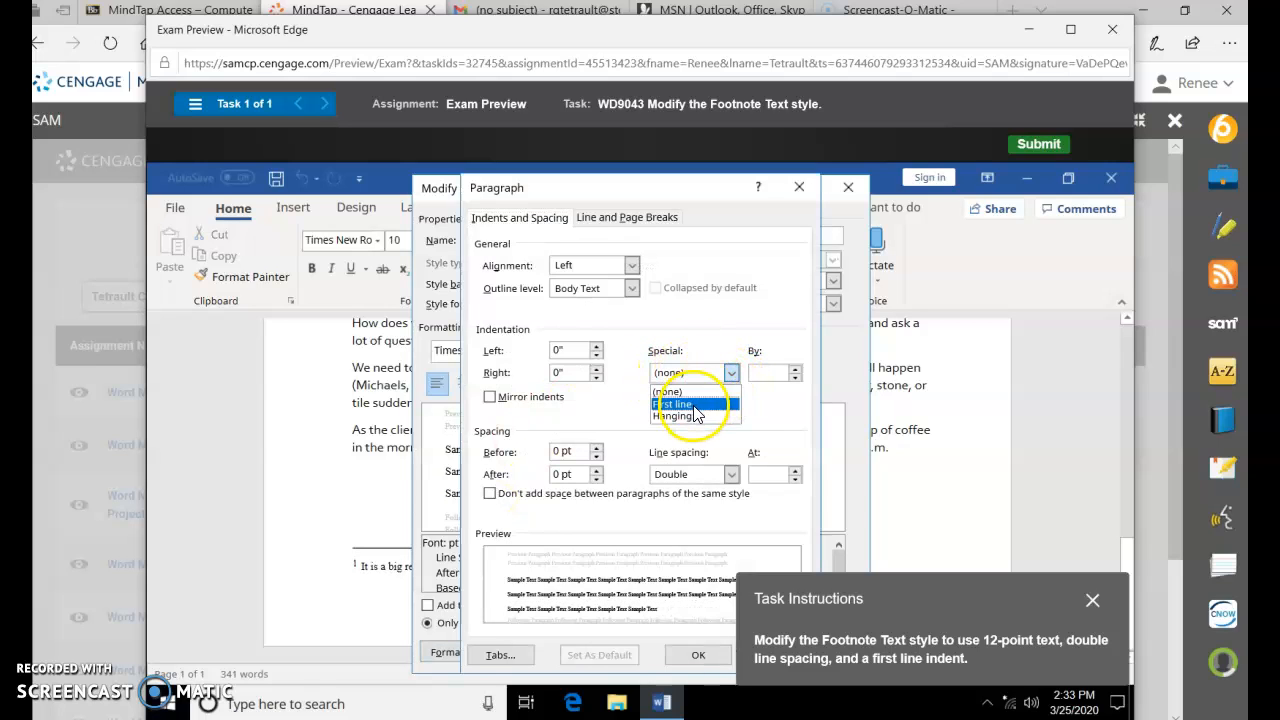
{"action": "left_click", "coordinate": [672, 404]}
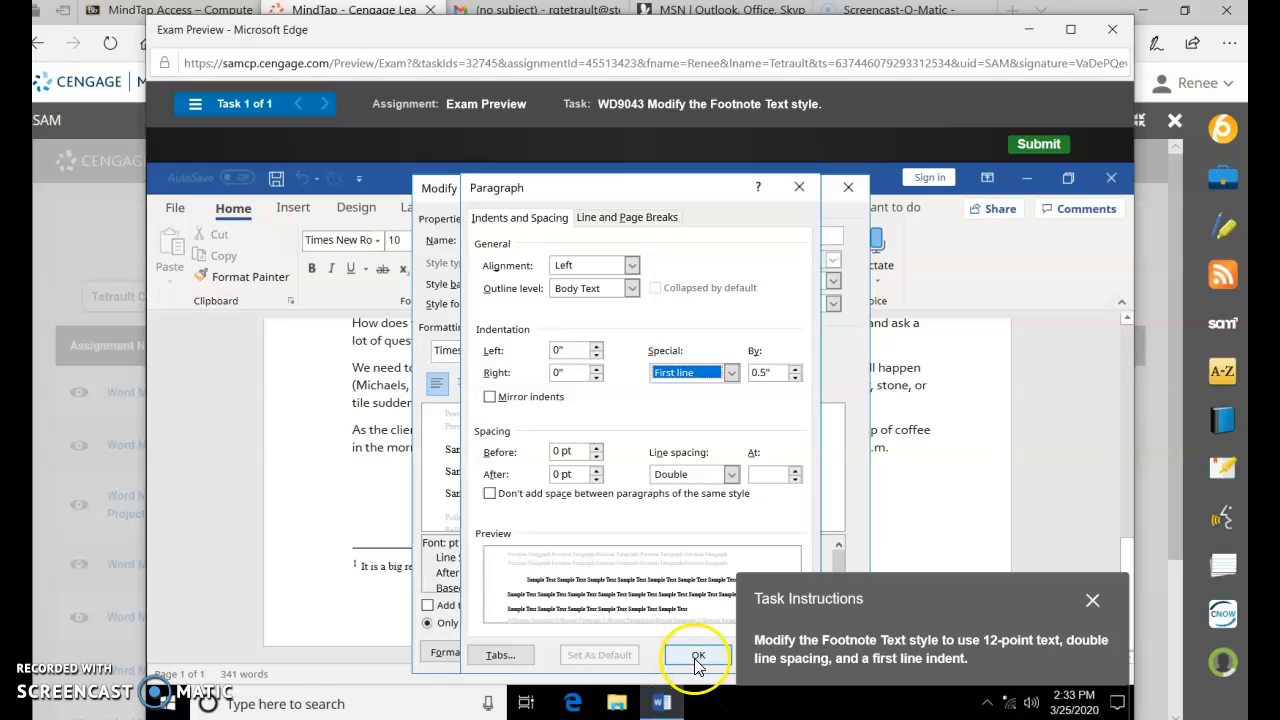
{"action": "left_click", "coordinate": [698, 656]}
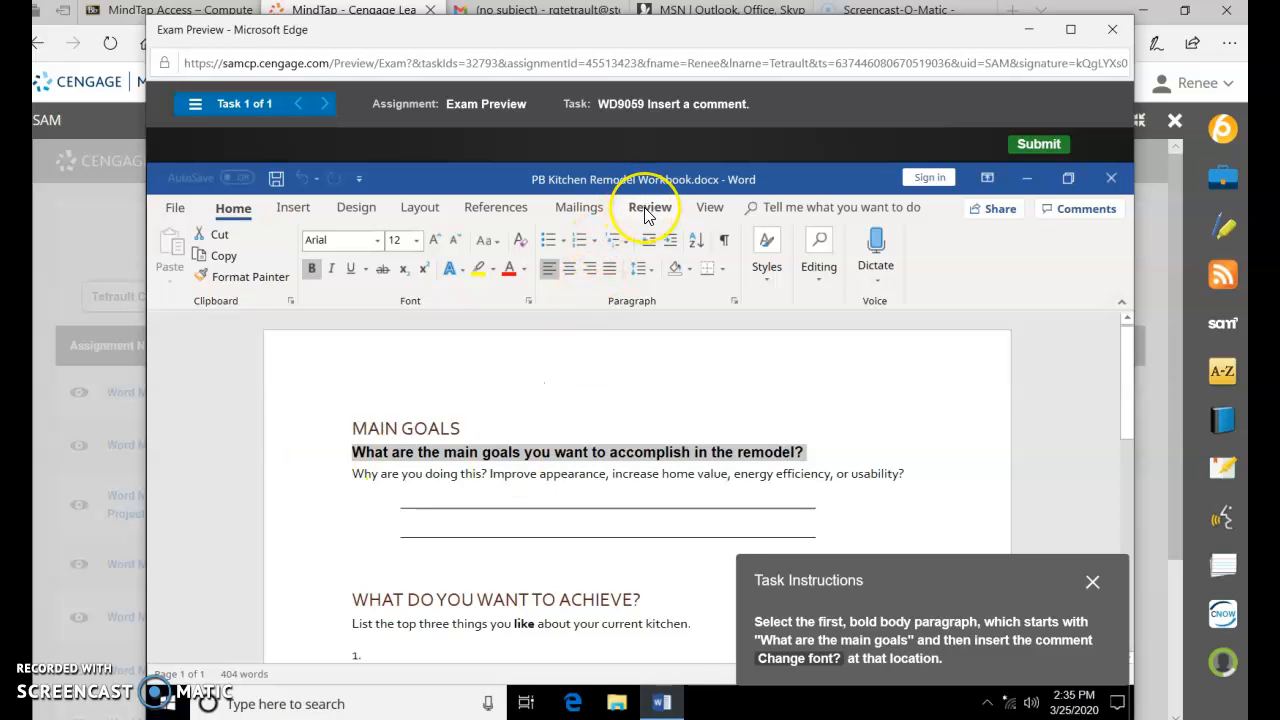
Step: Insert a new Review comment reading Change font? on the bold goals paragraph
{"action": "left_click", "coordinate": [650, 206]}
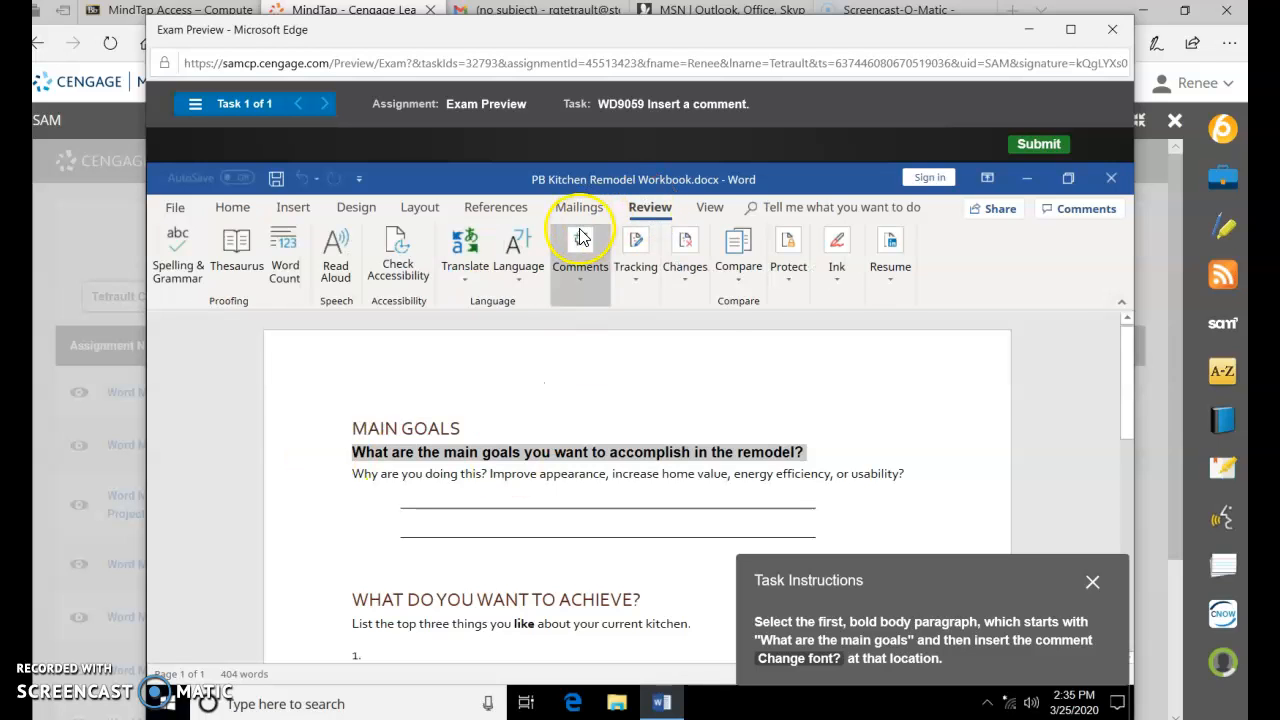
{"action": "left_click", "coordinate": [580, 244]}
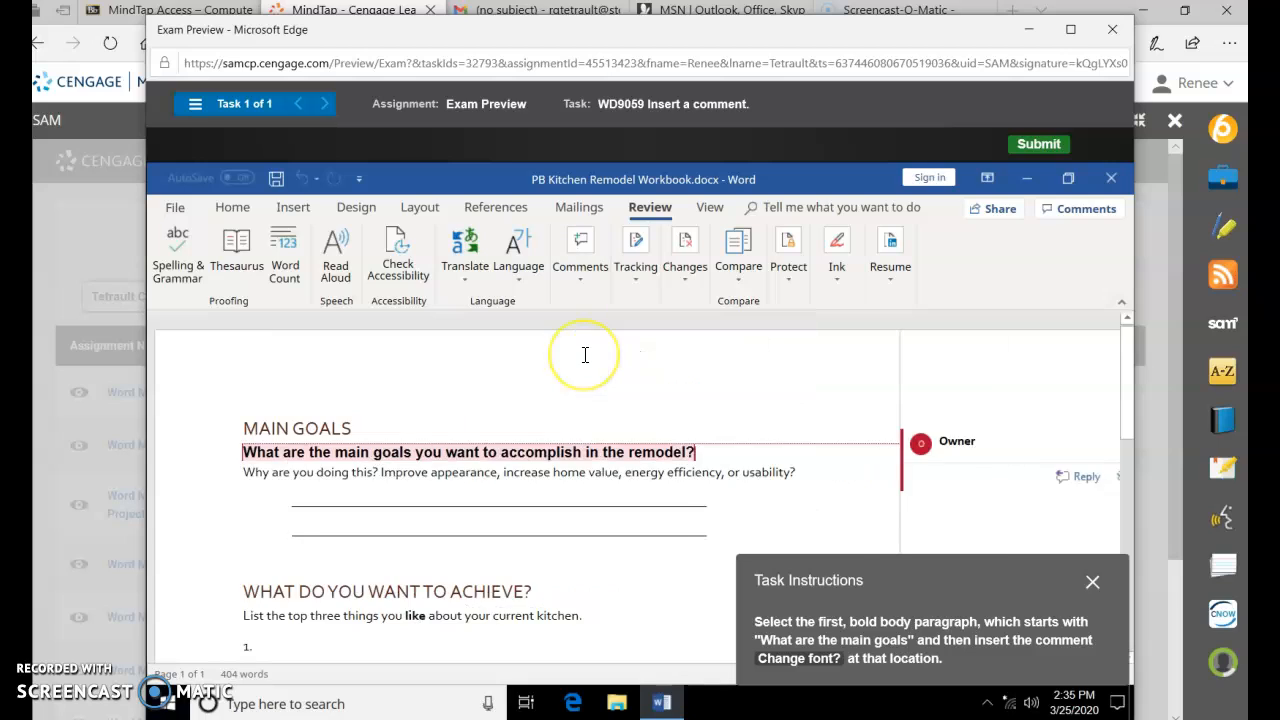
{"action": "left_click", "coordinate": [580, 250]}
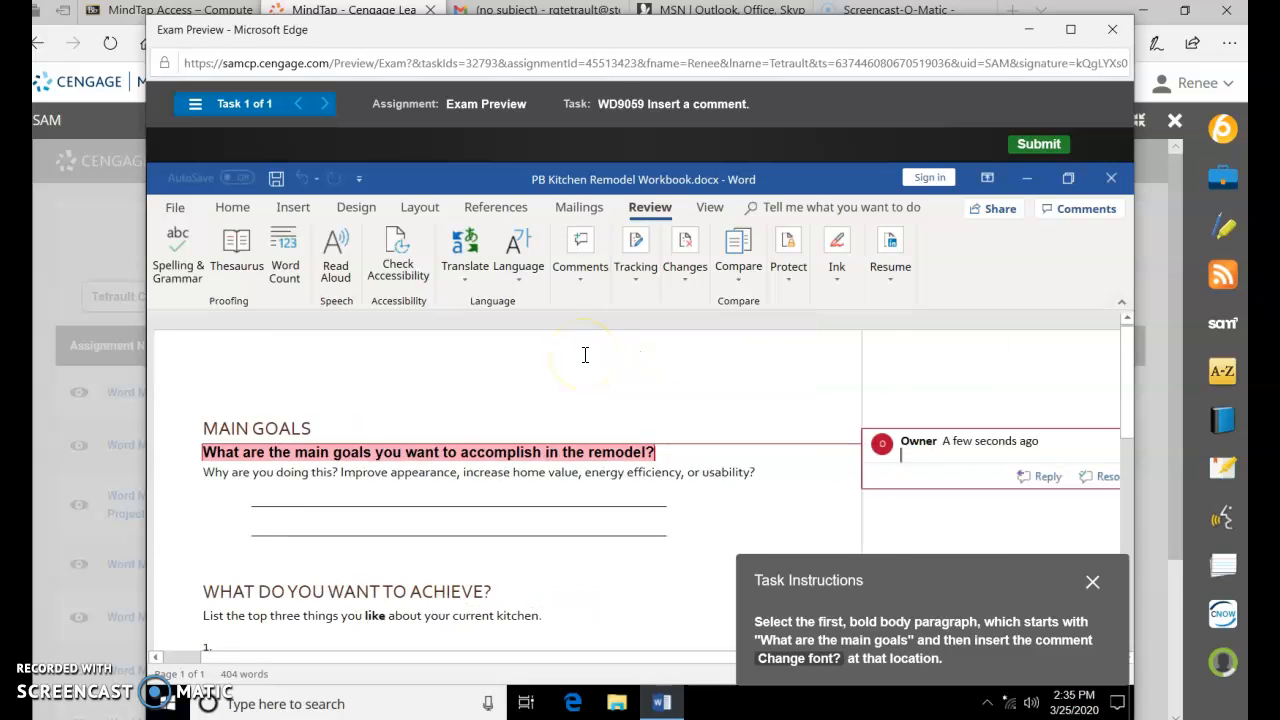
{"action": "type", "text": "Change font?"}
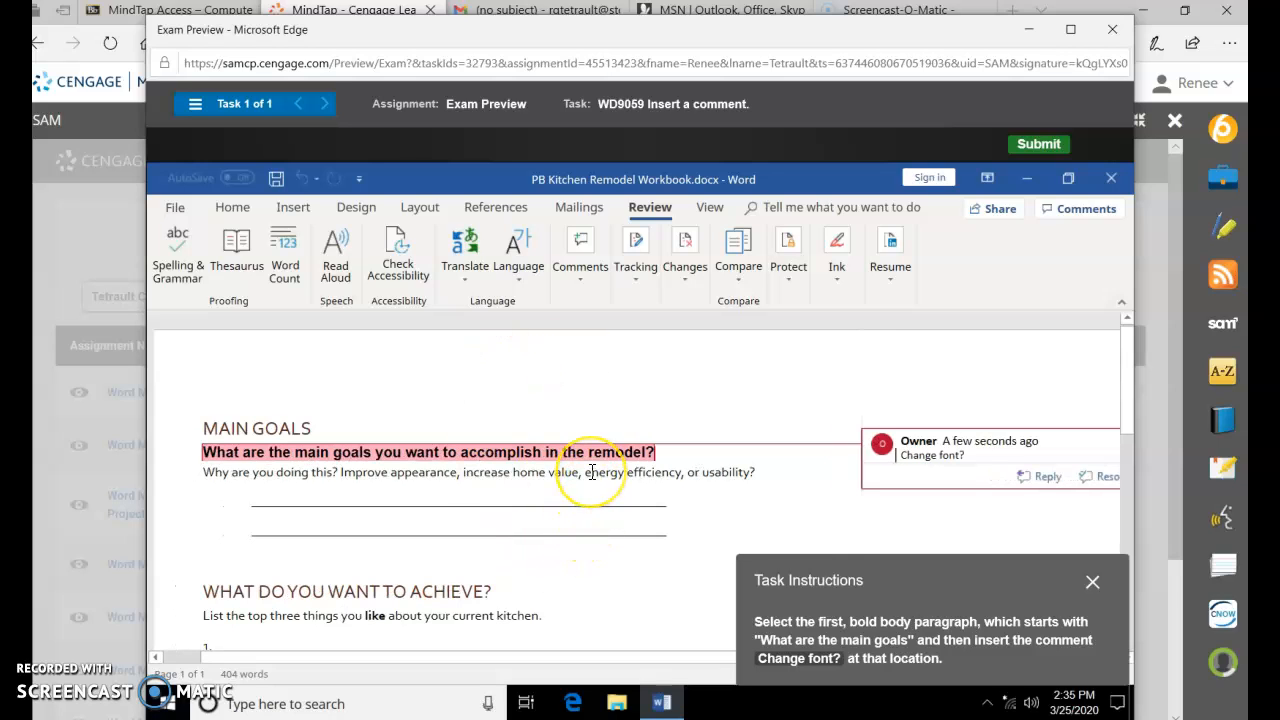
{"action": "left_click", "coordinate": [1038, 144]}
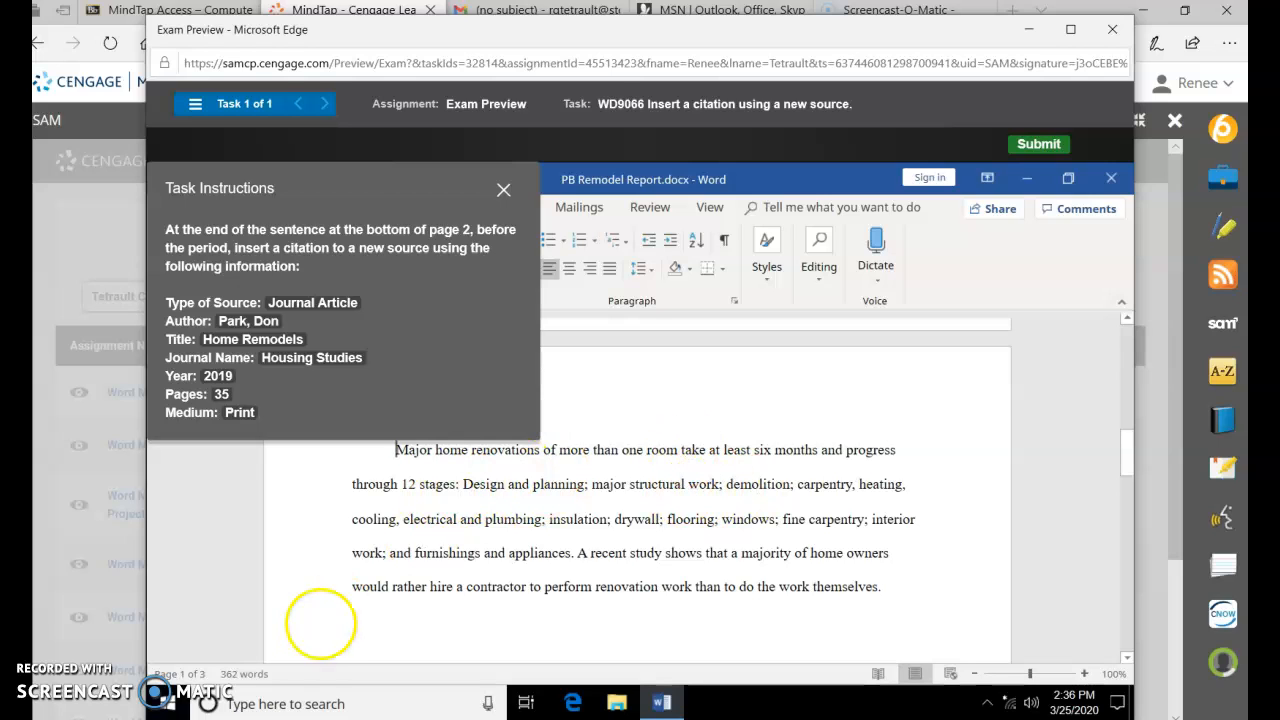
{"action": "mouse_move", "coordinate": [728, 552]}
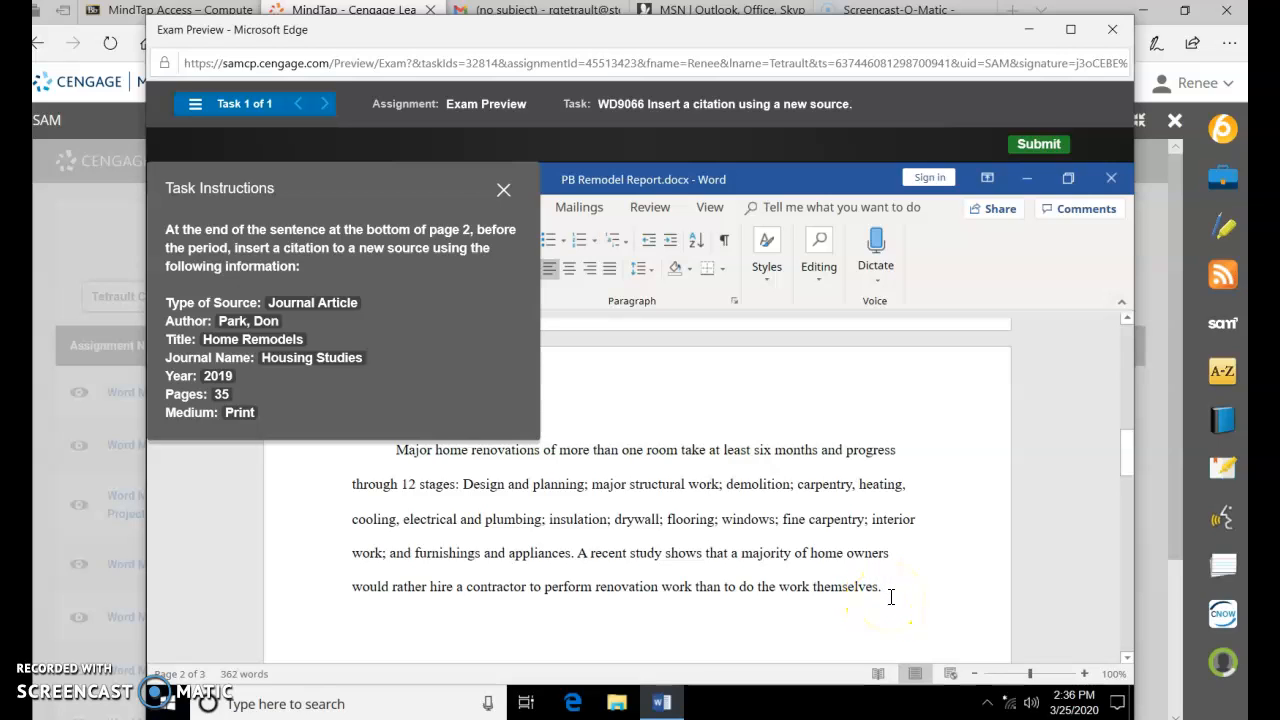
{"action": "mouse_move", "coordinate": [648, 206]}
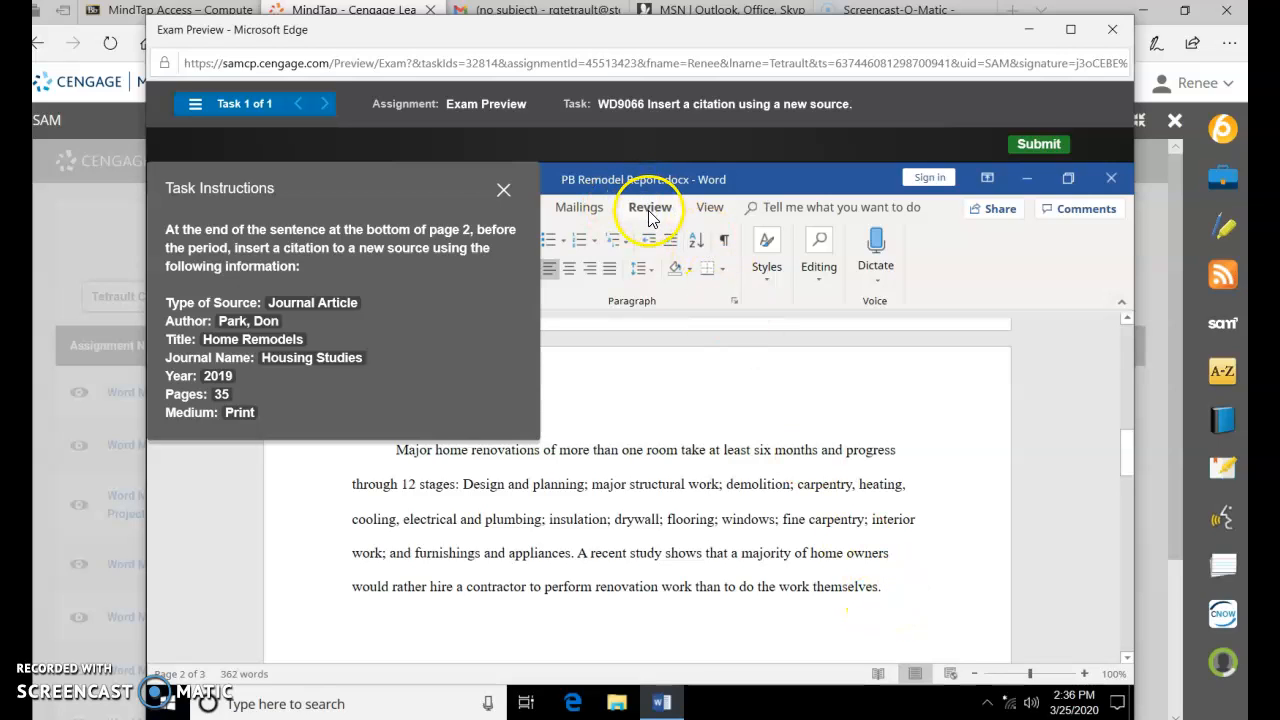
Step: Add a new journal article source (Park, Don; Home Remodels; Housing Studies, 2019) and insert its citation
{"action": "left_click", "coordinate": [650, 206]}
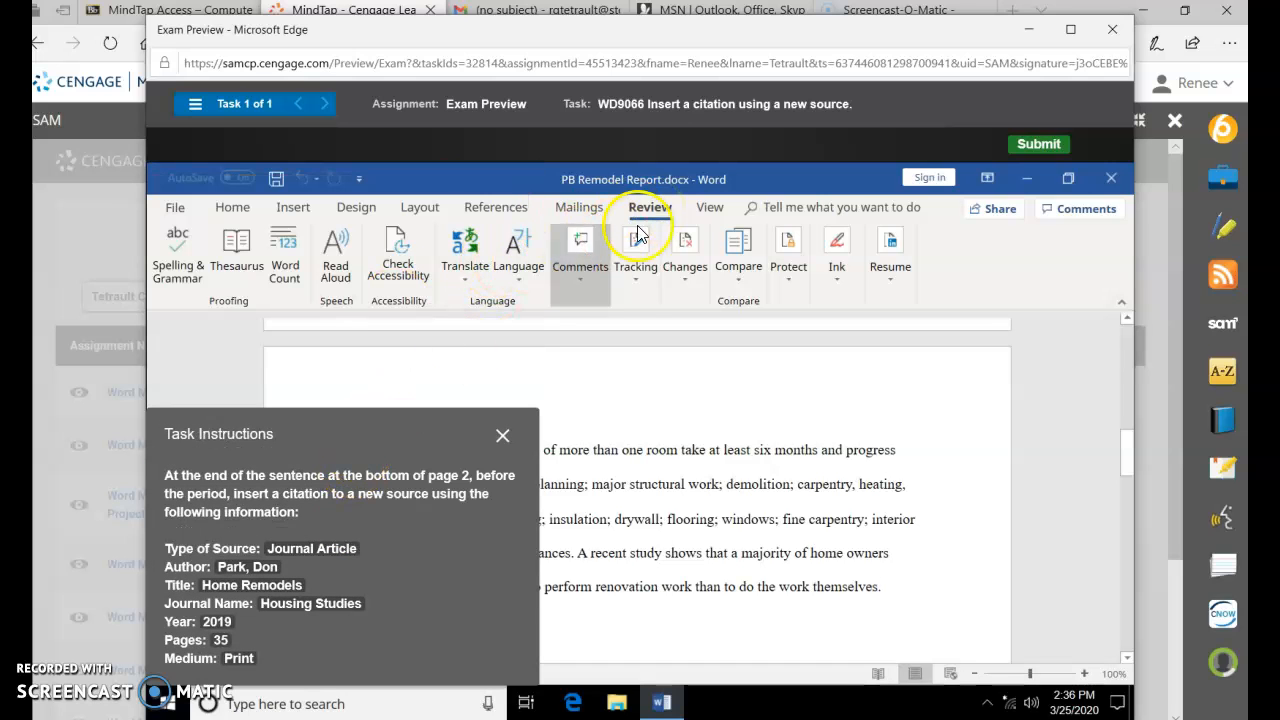
{"action": "left_click", "coordinate": [496, 206]}
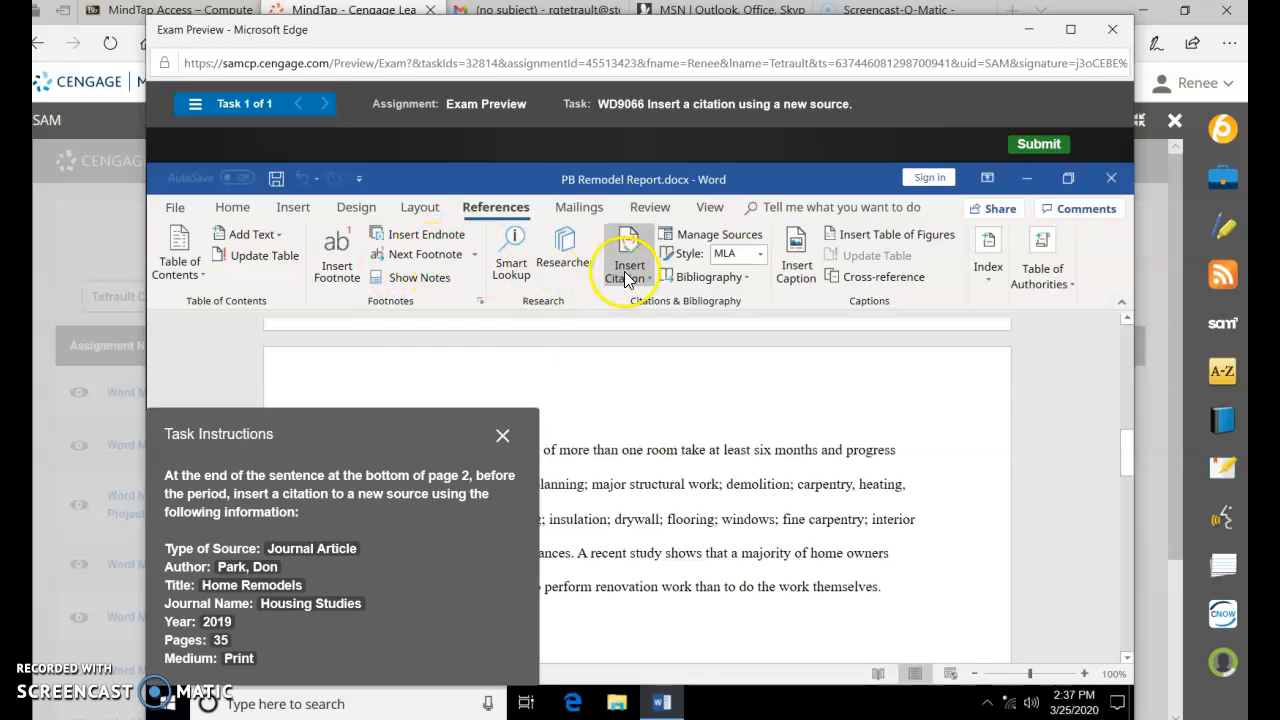
{"action": "left_click", "coordinate": [628, 256]}
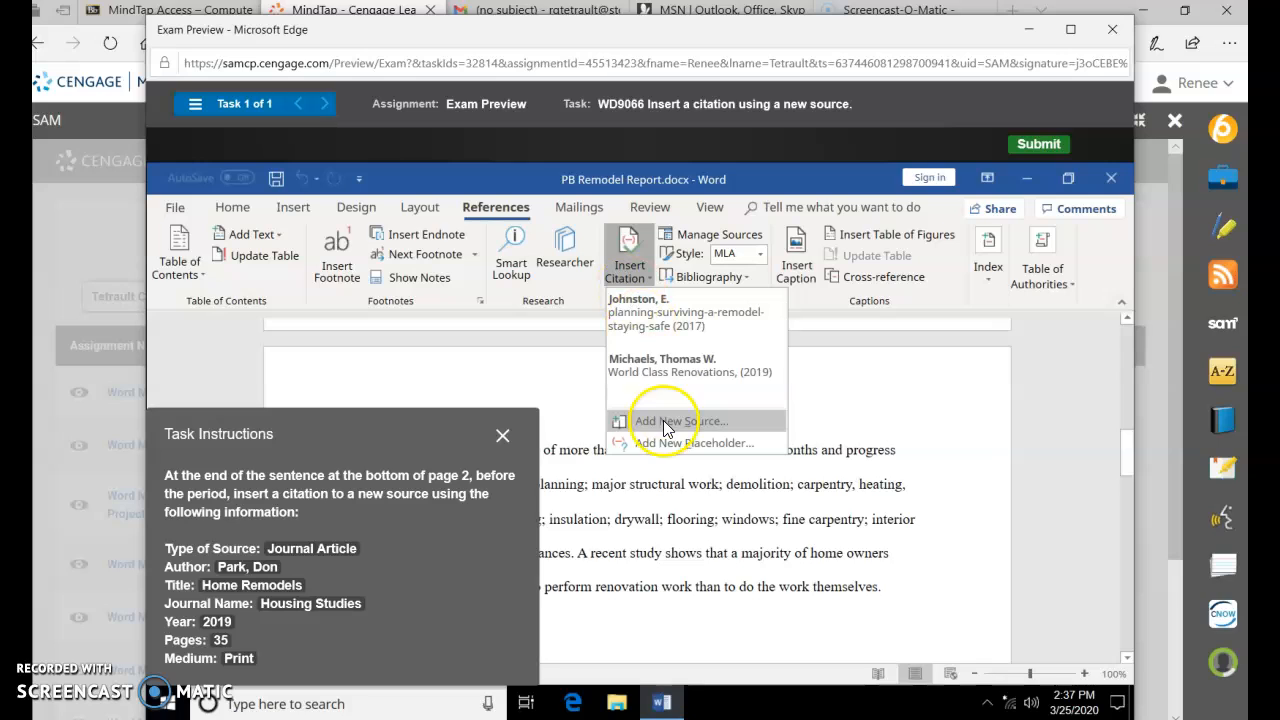
{"action": "left_click", "coordinate": [680, 420]}
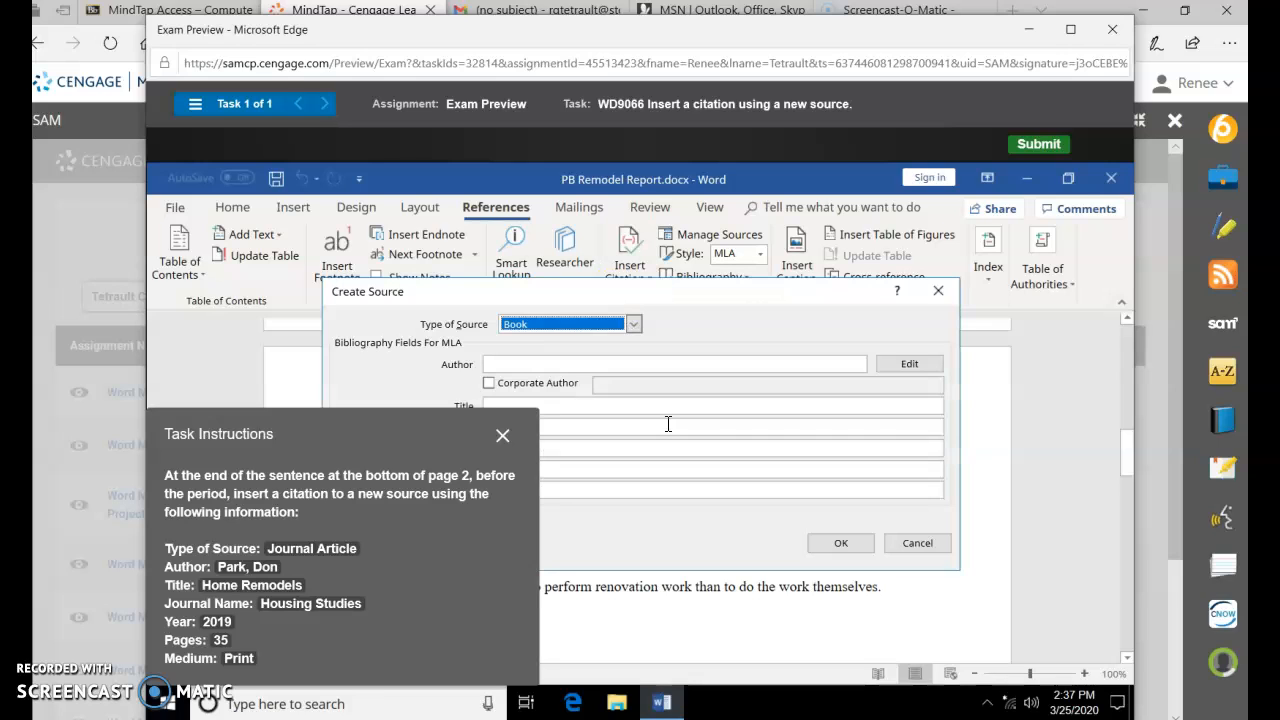
{"action": "mouse_move", "coordinate": [516, 352]}
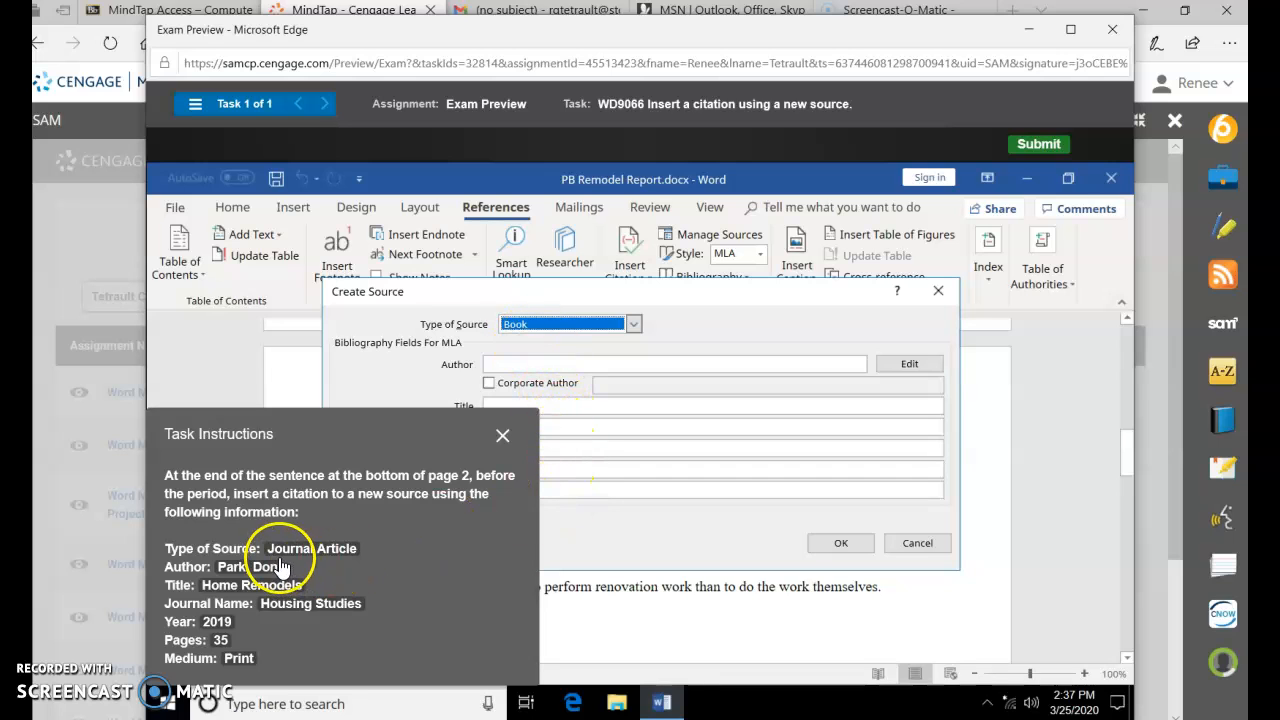
{"action": "mouse_move", "coordinate": [270, 632]}
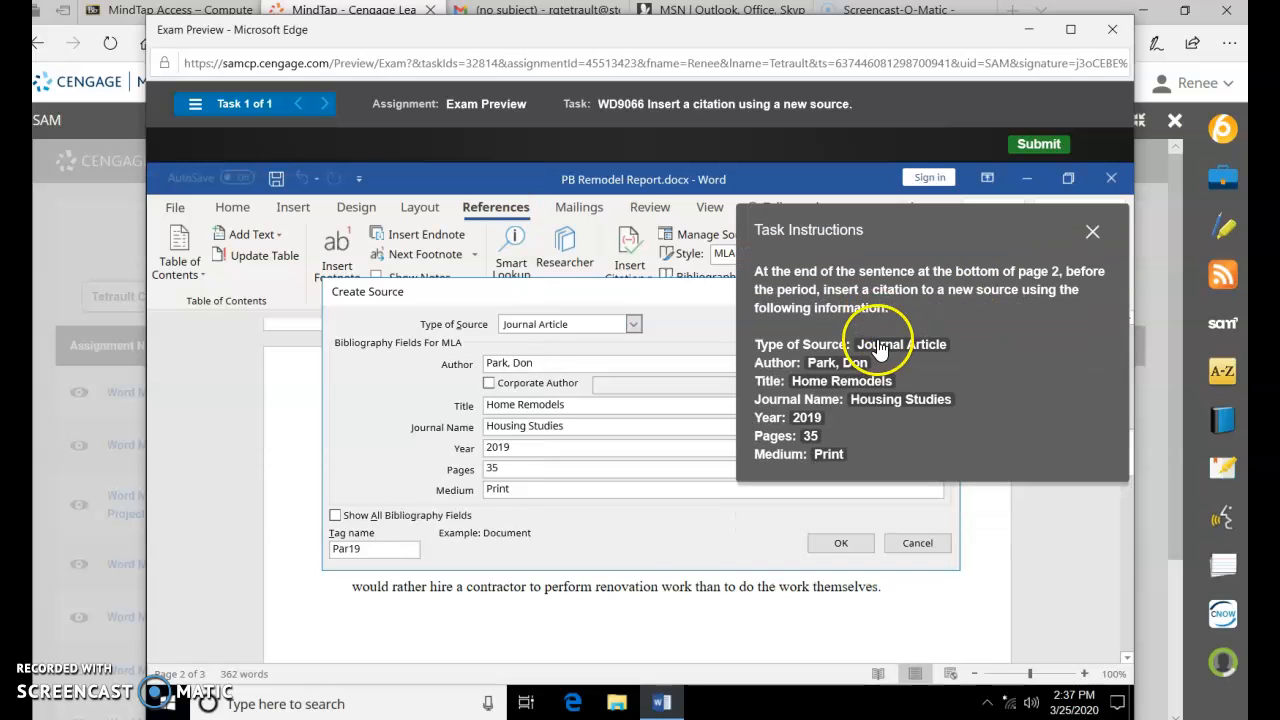
{"action": "mouse_move", "coordinate": [876, 470]}
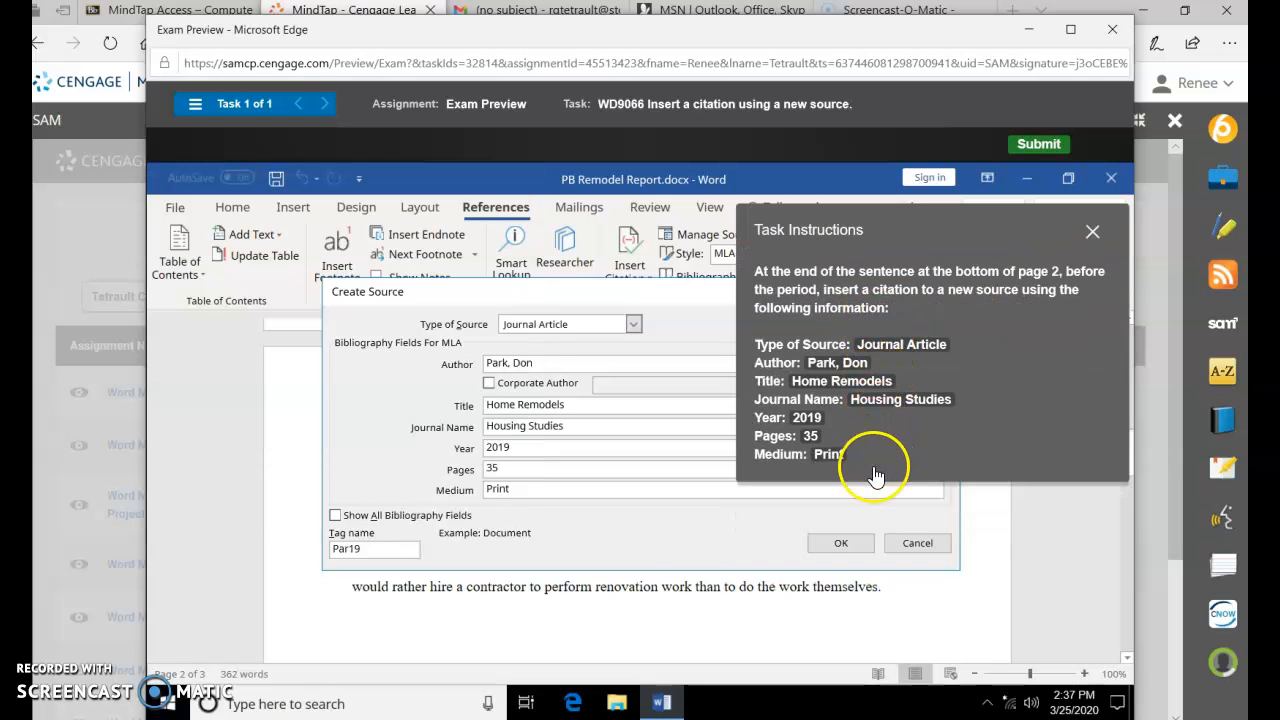
{"action": "left_click", "coordinate": [840, 542]}
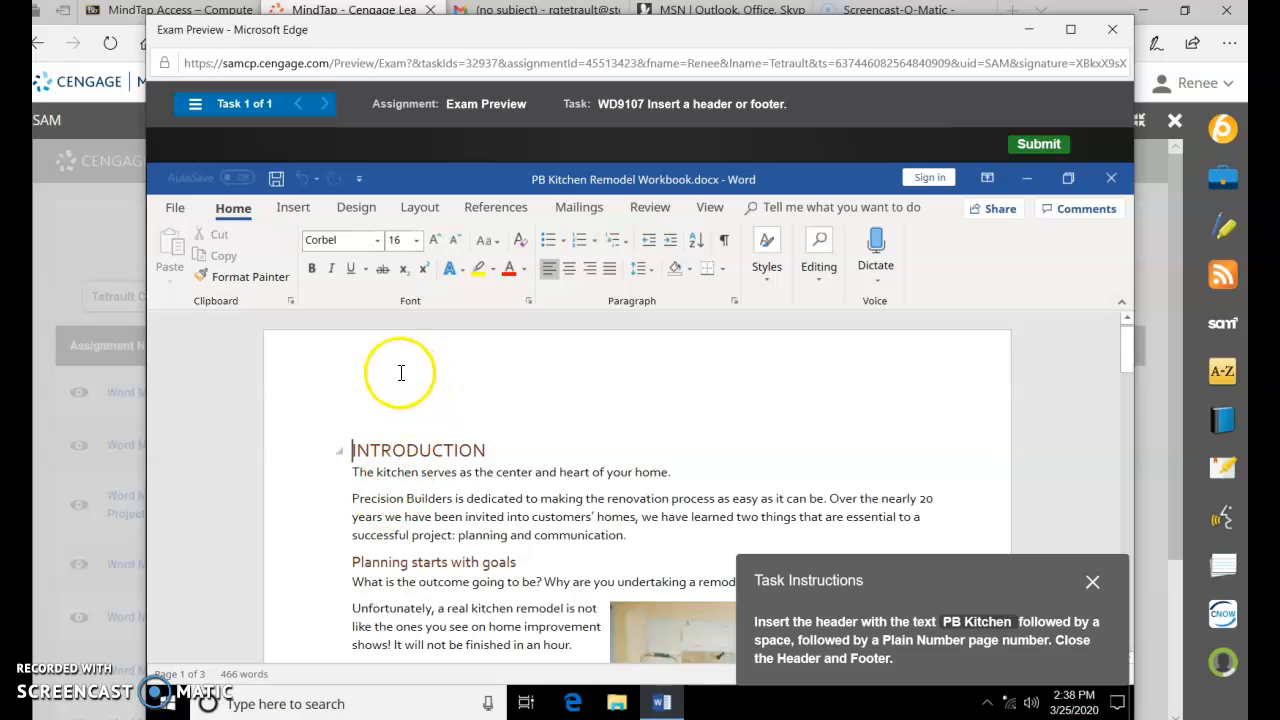
{"action": "mouse_move", "coordinate": [388, 360]}
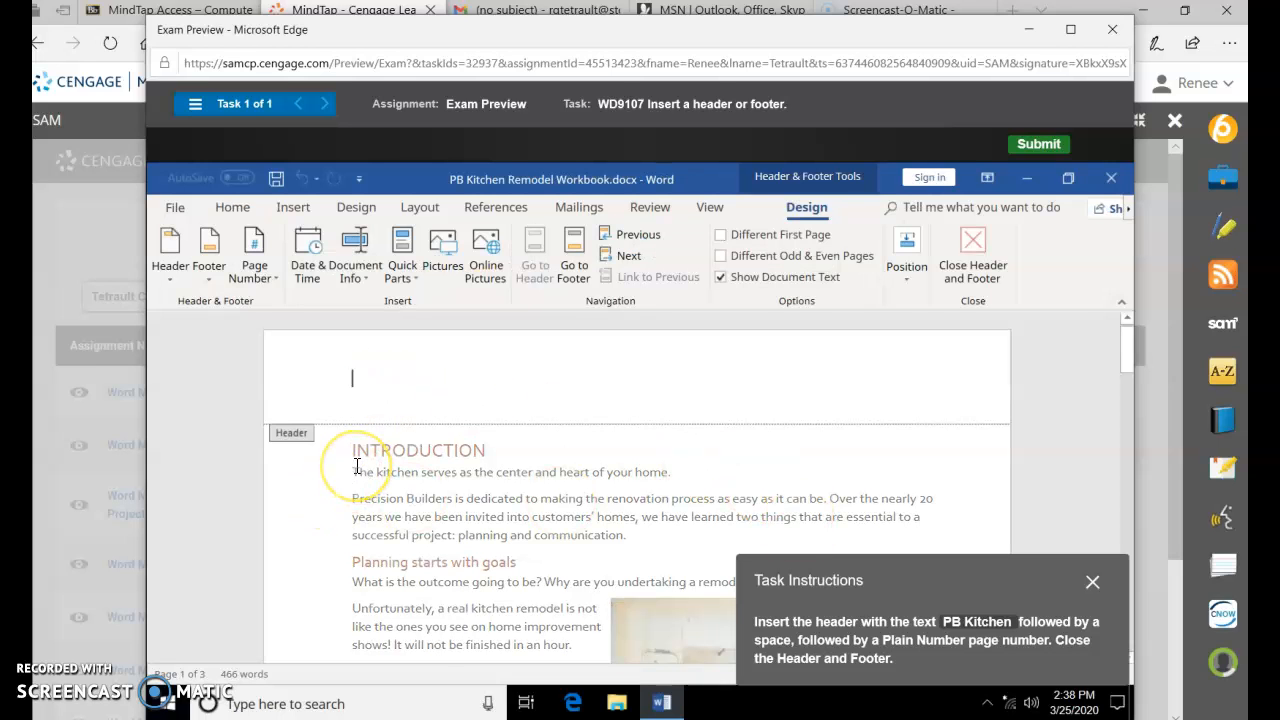
Step: Enter PB Kitchen in the header followed by a Top of Page plain page number
{"action": "type", "text": "PB"}
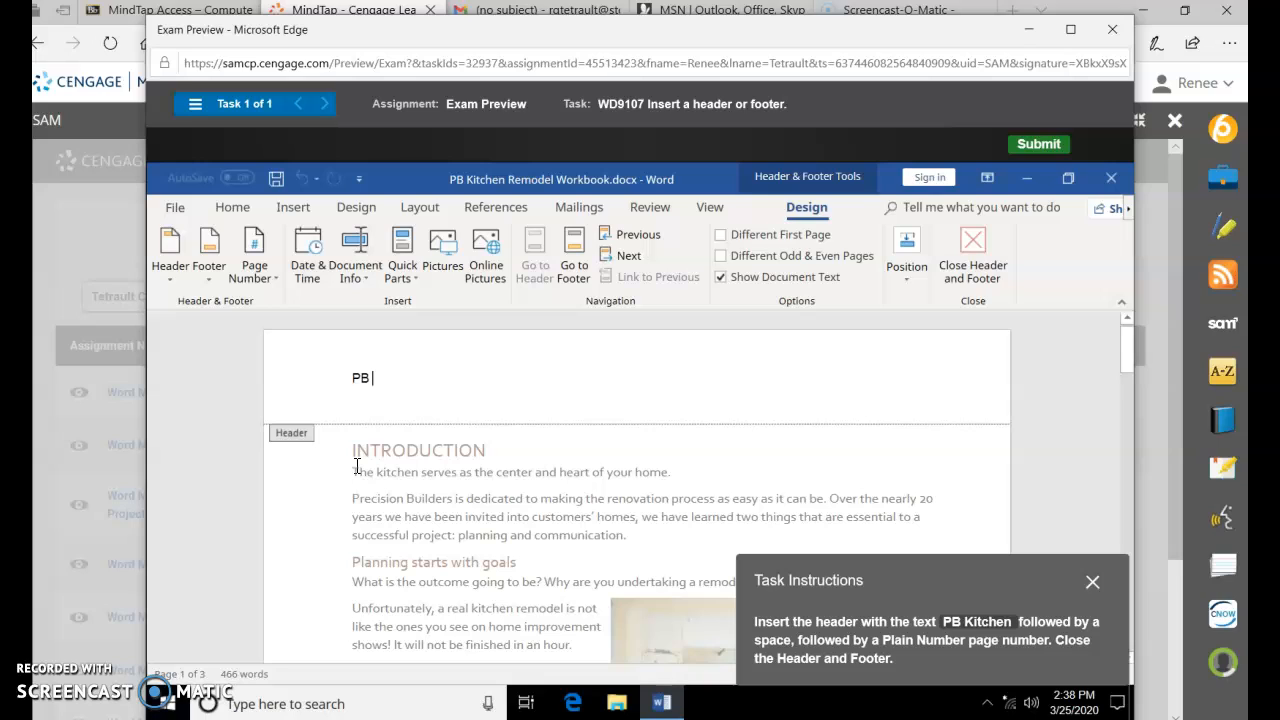
{"action": "type", "text": "Kitchen"}
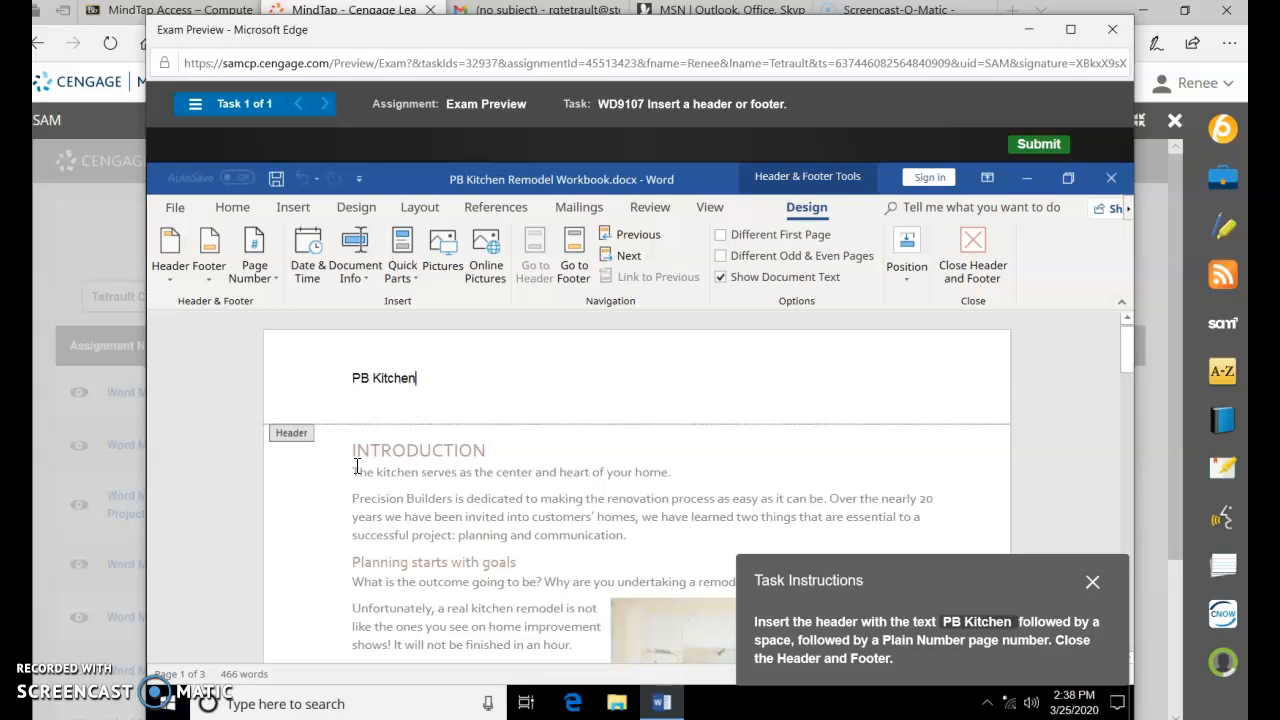
{"action": "mouse_move", "coordinate": [308, 256]}
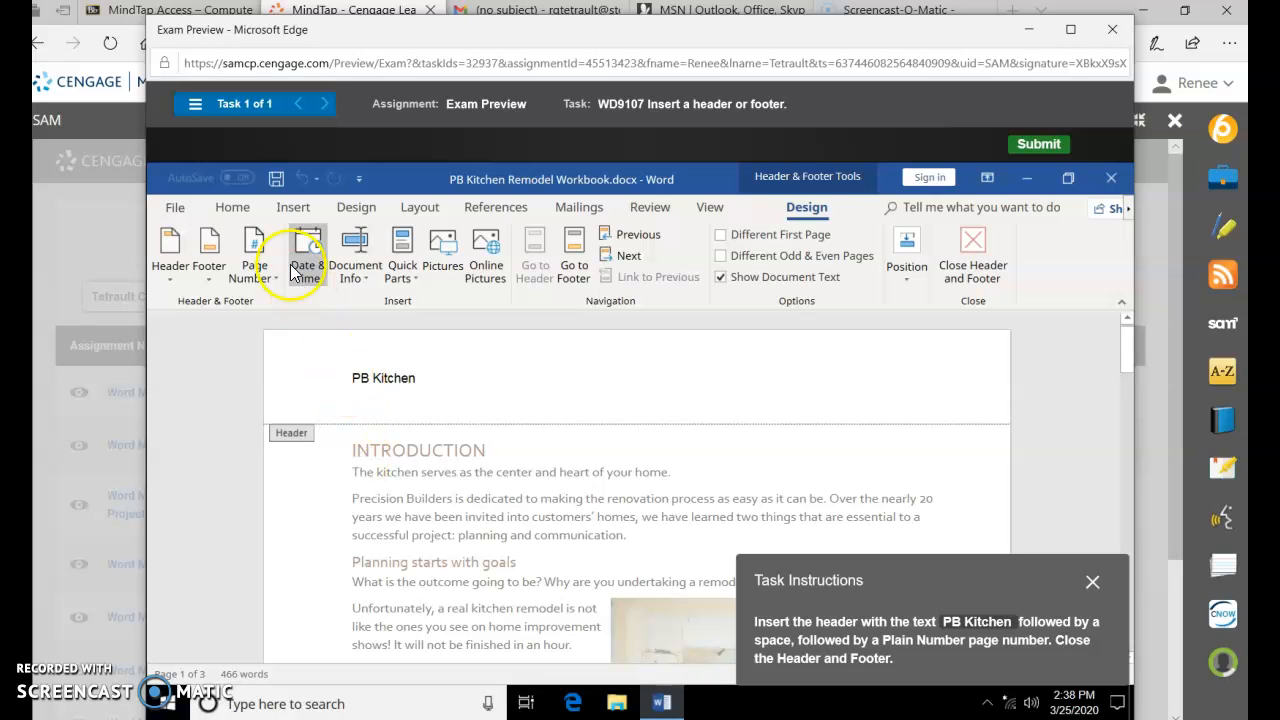
{"action": "left_click", "coordinate": [254, 250]}
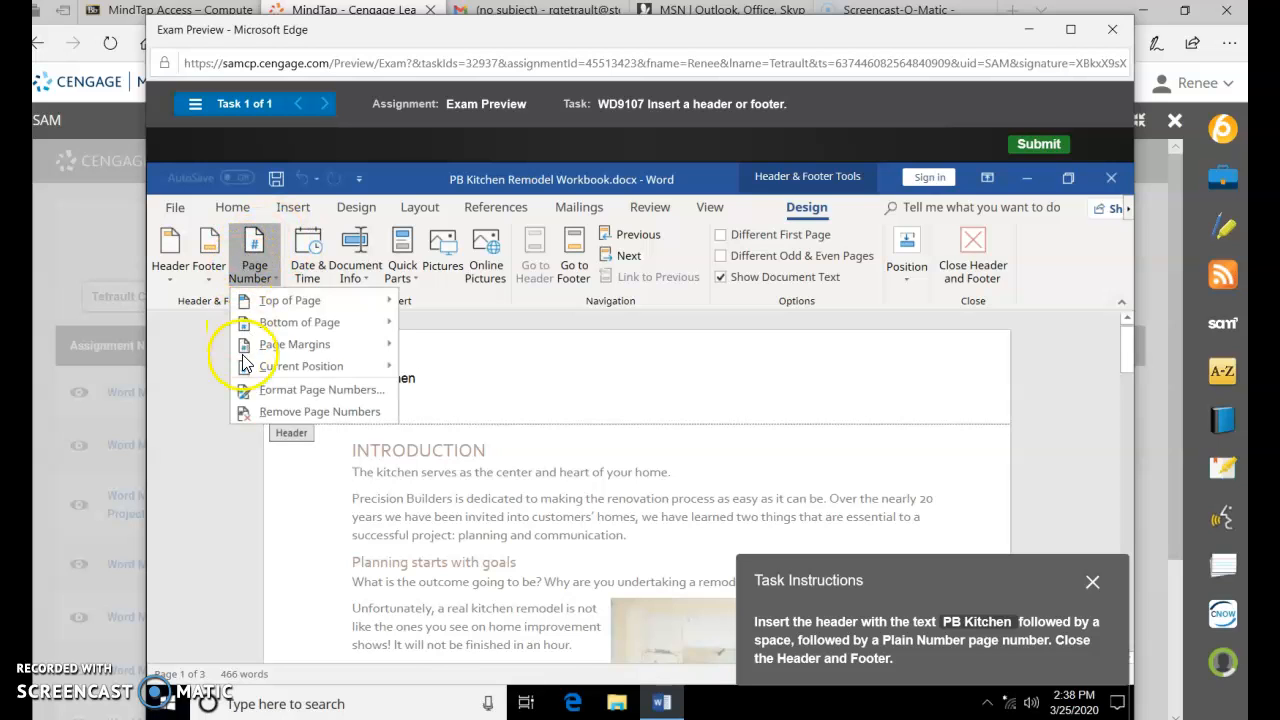
{"action": "left_click", "coordinate": [300, 366]}
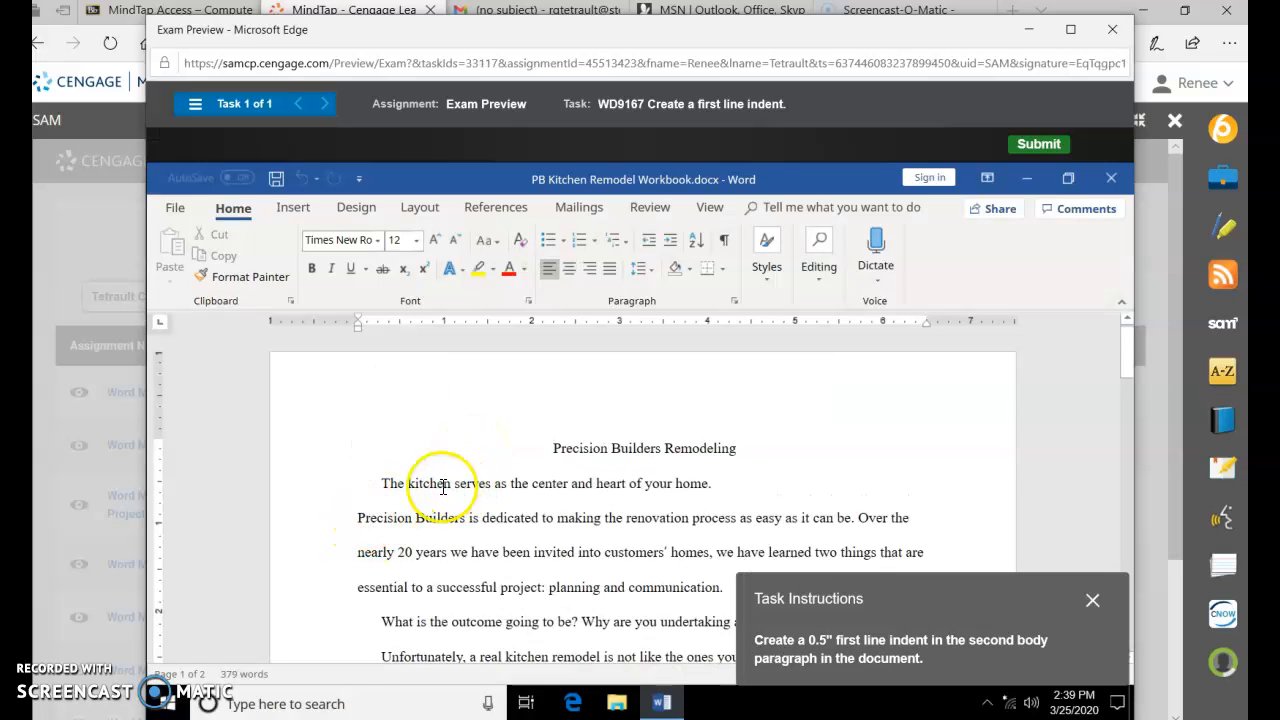
{"action": "mouse_move", "coordinate": [520, 524]}
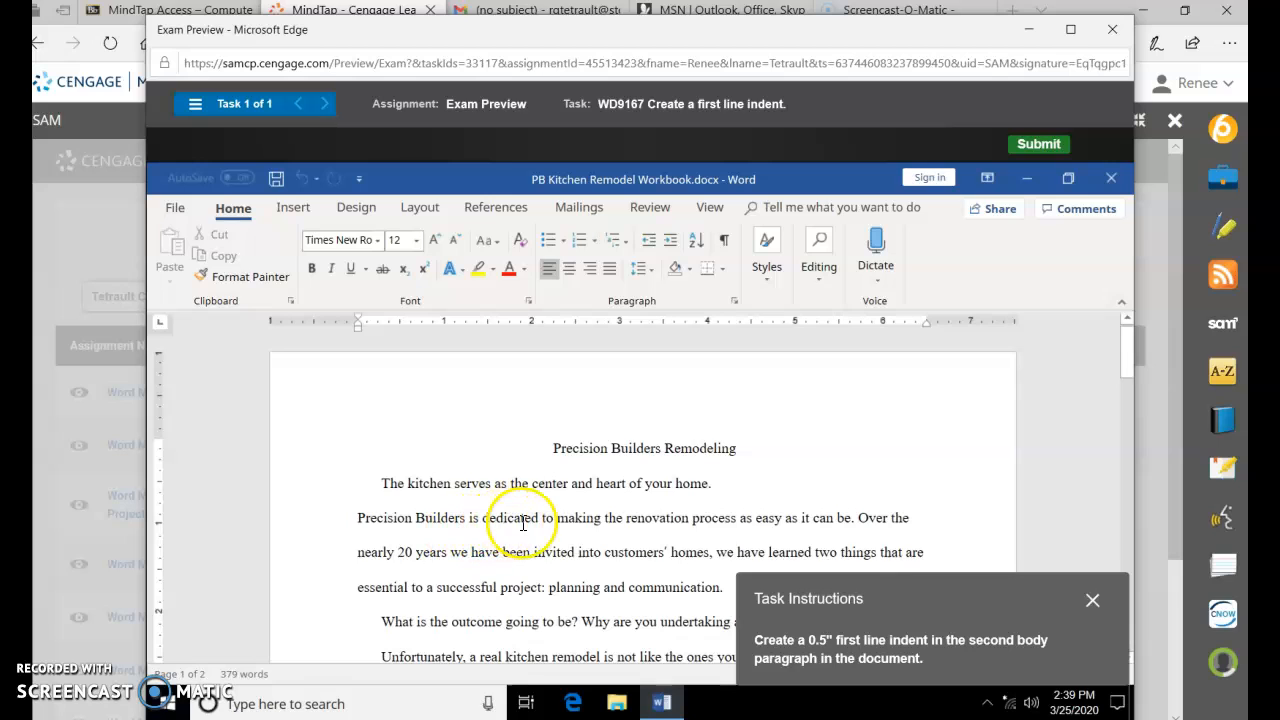
{"action": "mouse_move", "coordinate": [736, 302]}
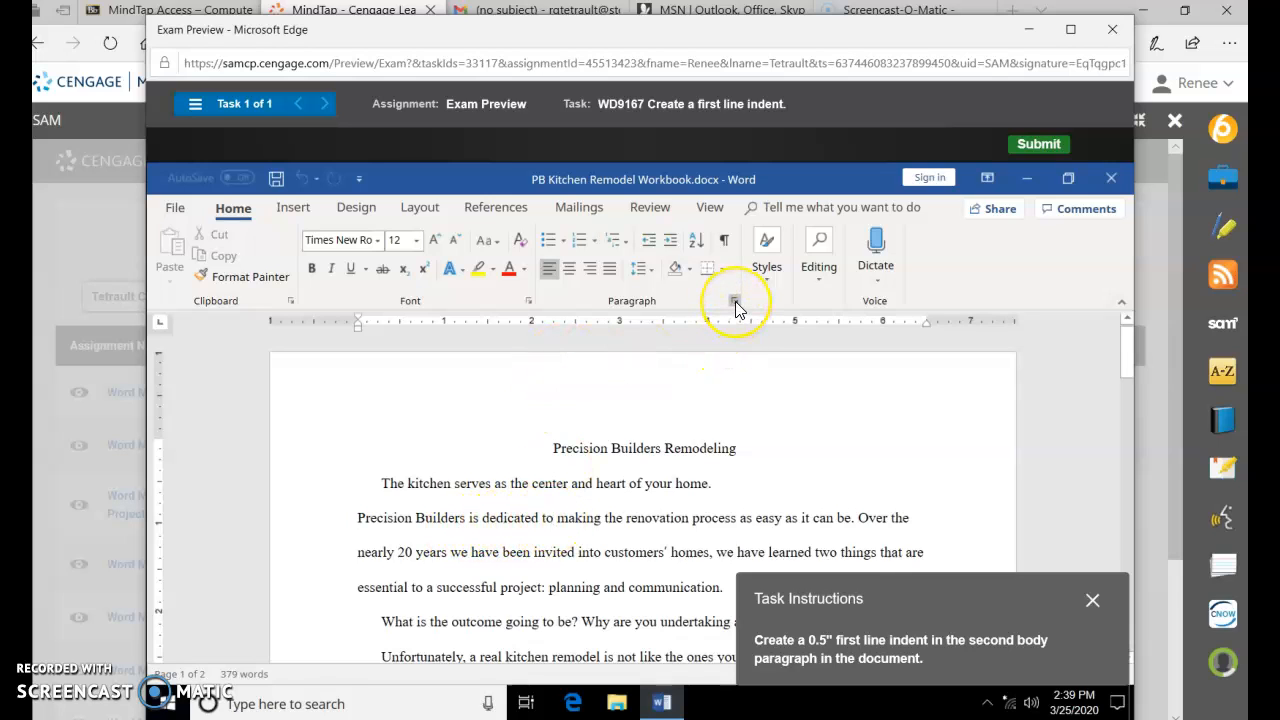
Step: Apply a first-line special indent via Paragraph settings, then retry the task after it is marked incorrect
{"action": "left_click", "coordinate": [736, 304]}
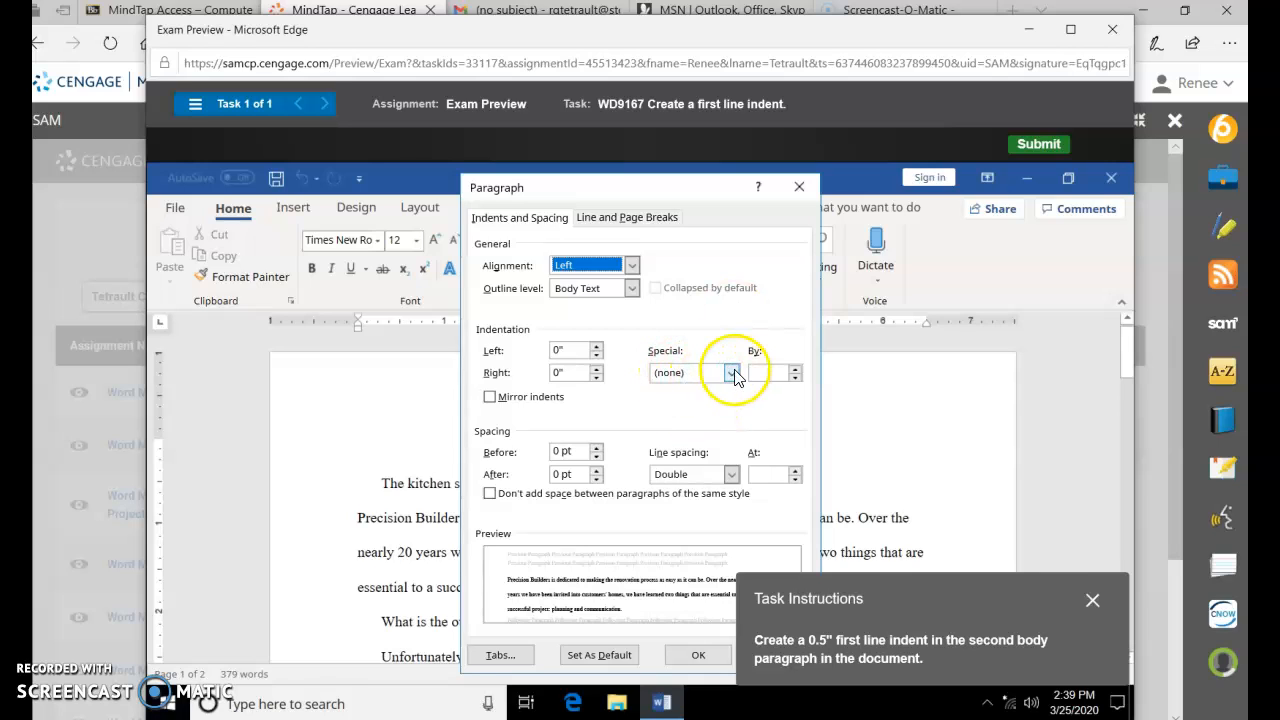
{"action": "left_click", "coordinate": [732, 372]}
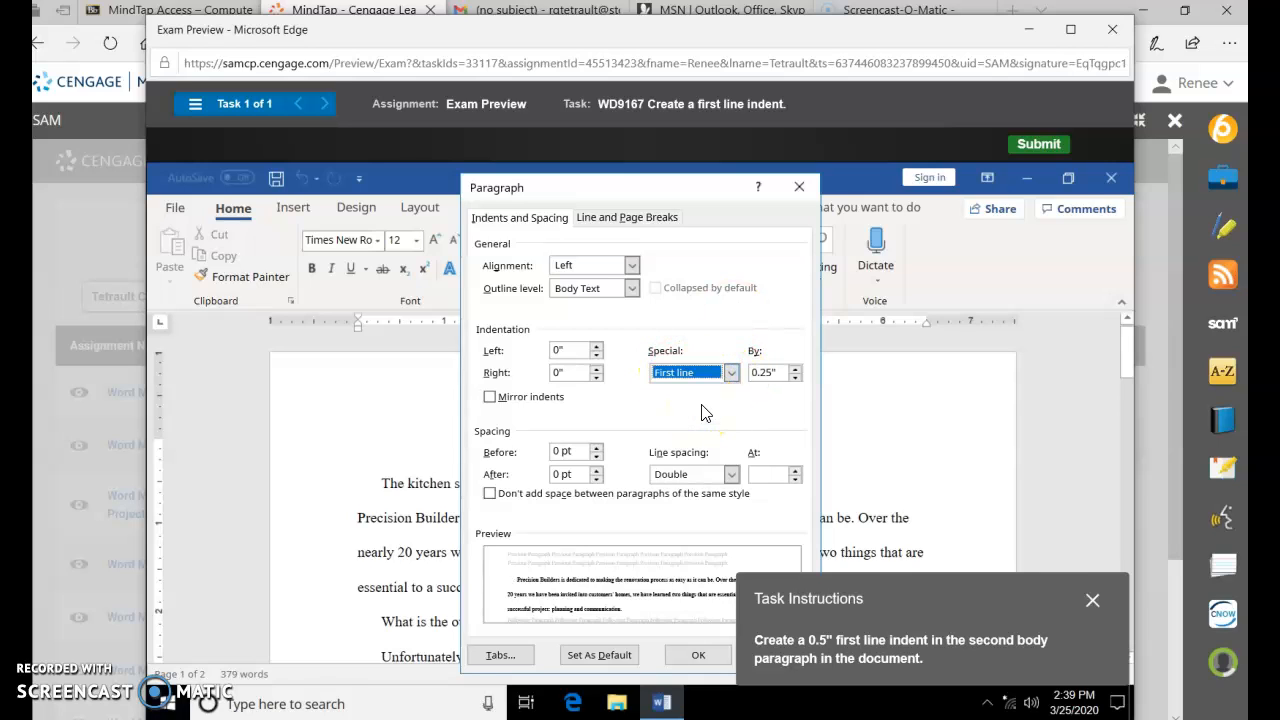
{"action": "left_click", "coordinate": [698, 654]}
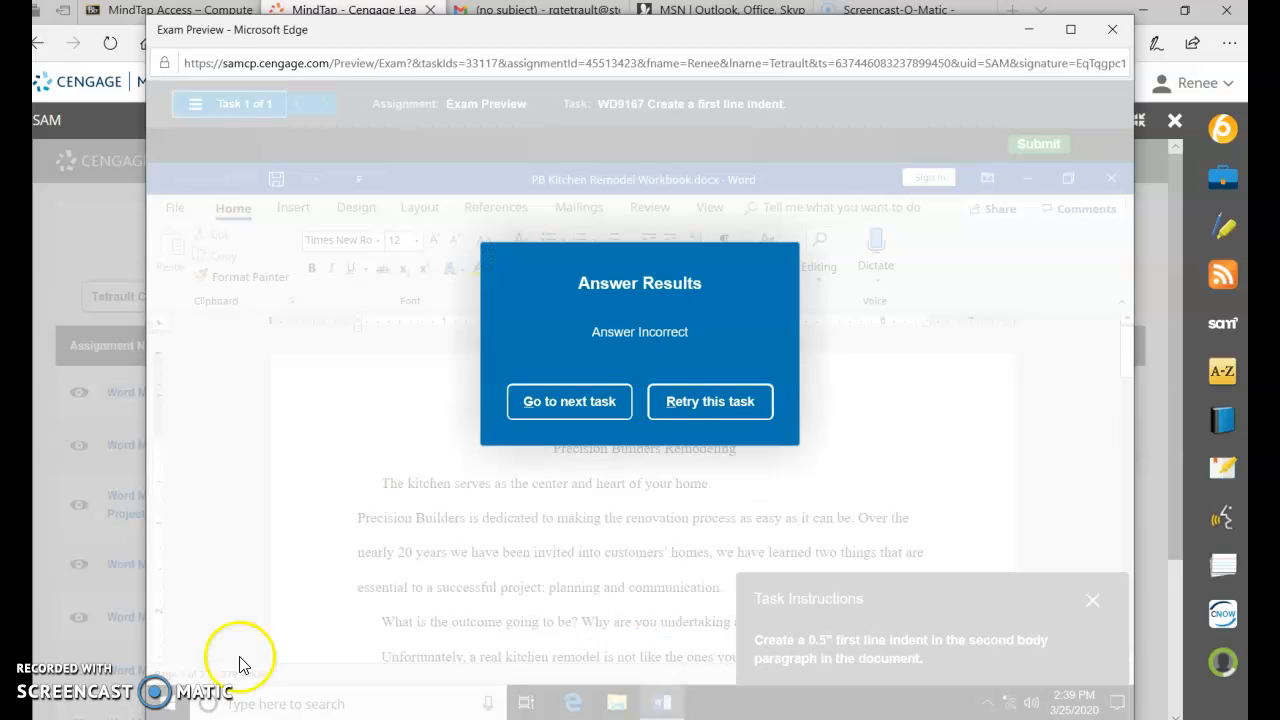
{"action": "mouse_move", "coordinate": [710, 400]}
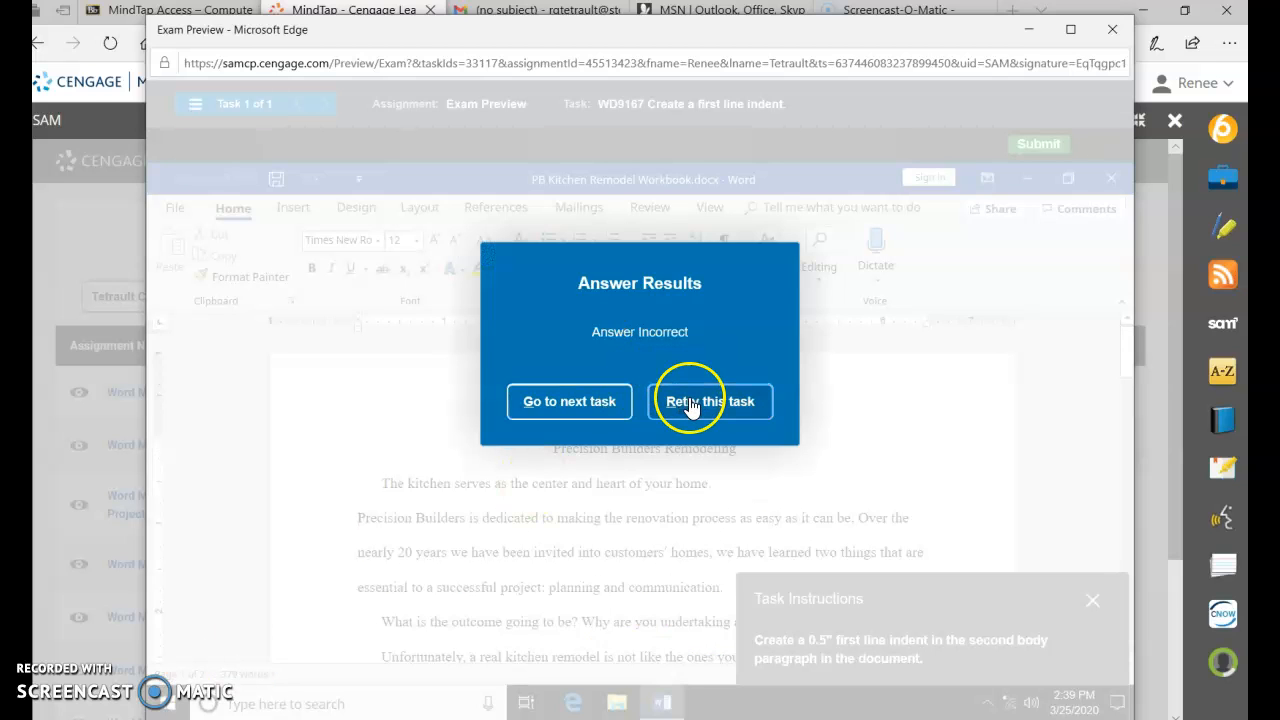
{"action": "left_click", "coordinate": [710, 400]}
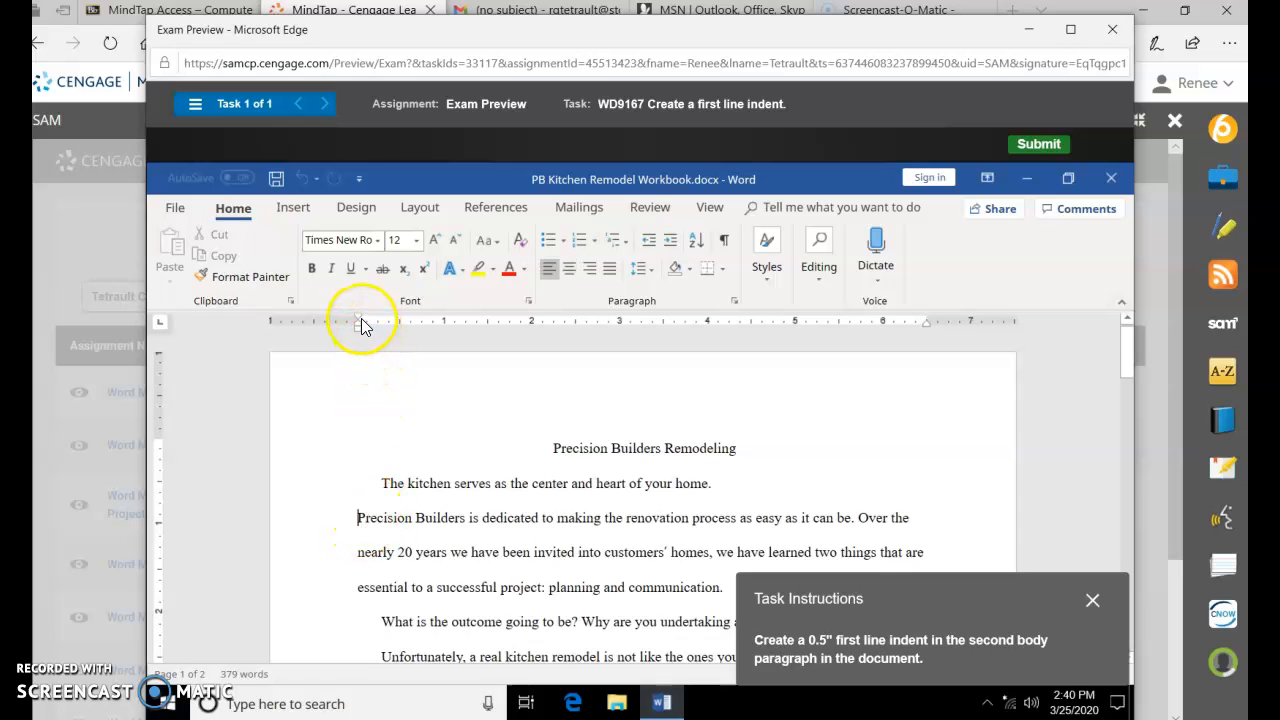
{"action": "mouse_move", "coordinate": [362, 324]}
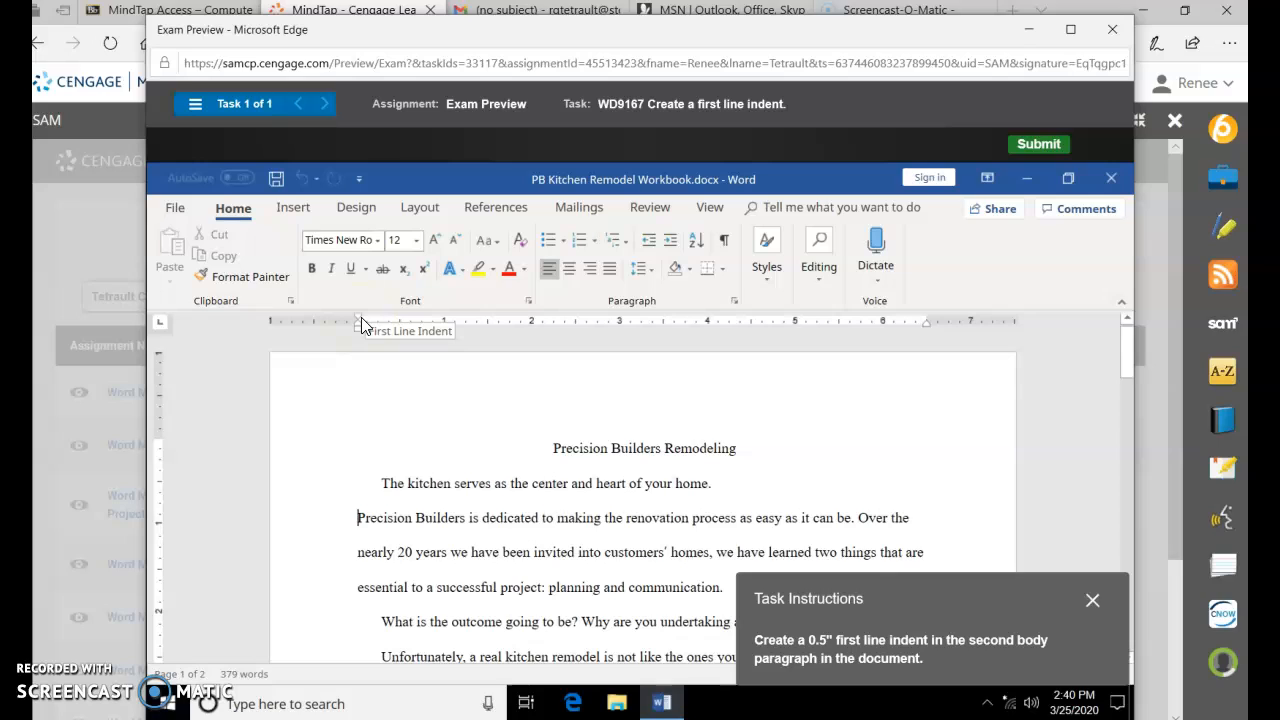
{"action": "mouse_move", "coordinate": [360, 322]}
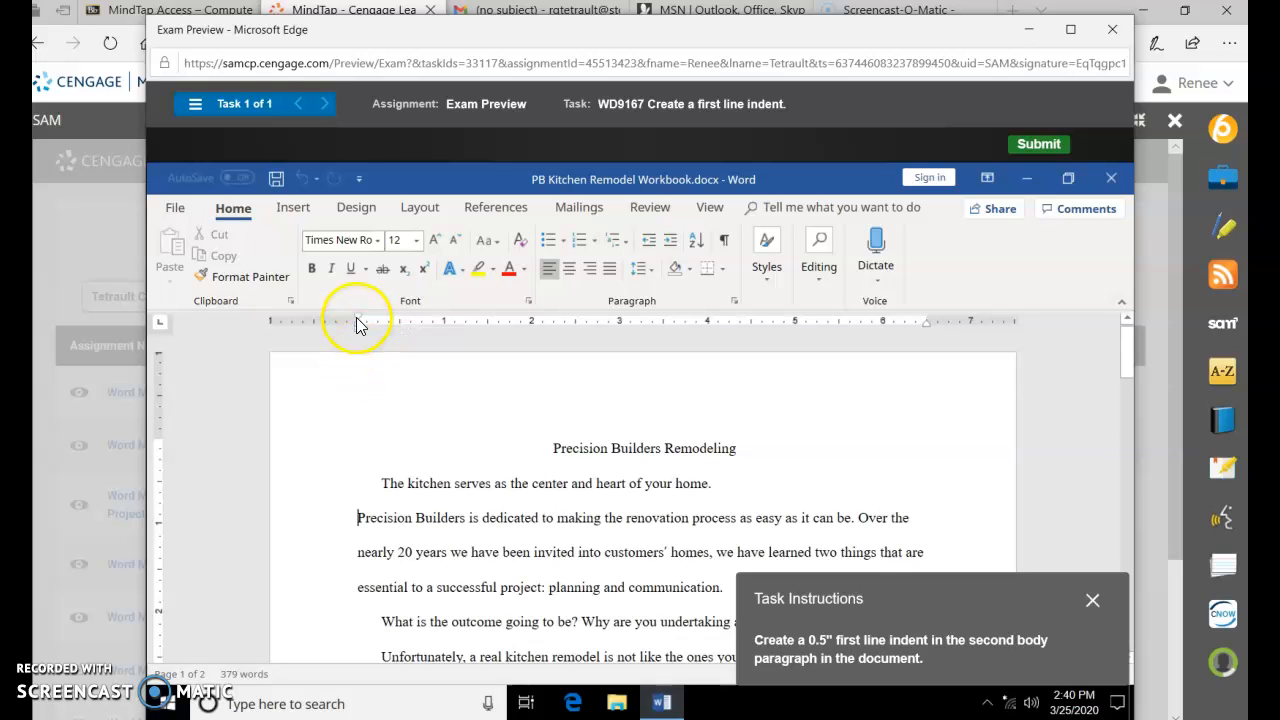
{"action": "mouse_move", "coordinate": [360, 324]}
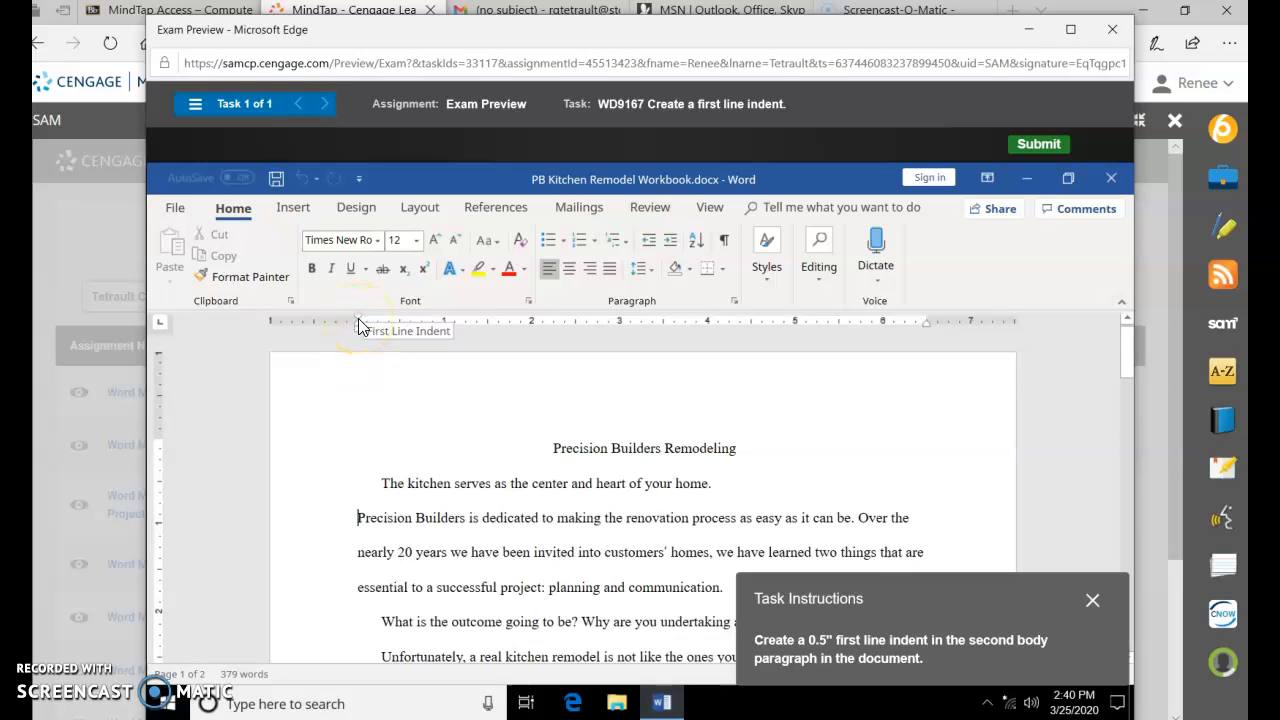
Step: Drag the ruler's First Line Indent marker to 0.5 inch for the second paragraph and submit
{"action": "left_click_drag", "start_coordinate": [358, 324], "coordinate": [396, 324]}
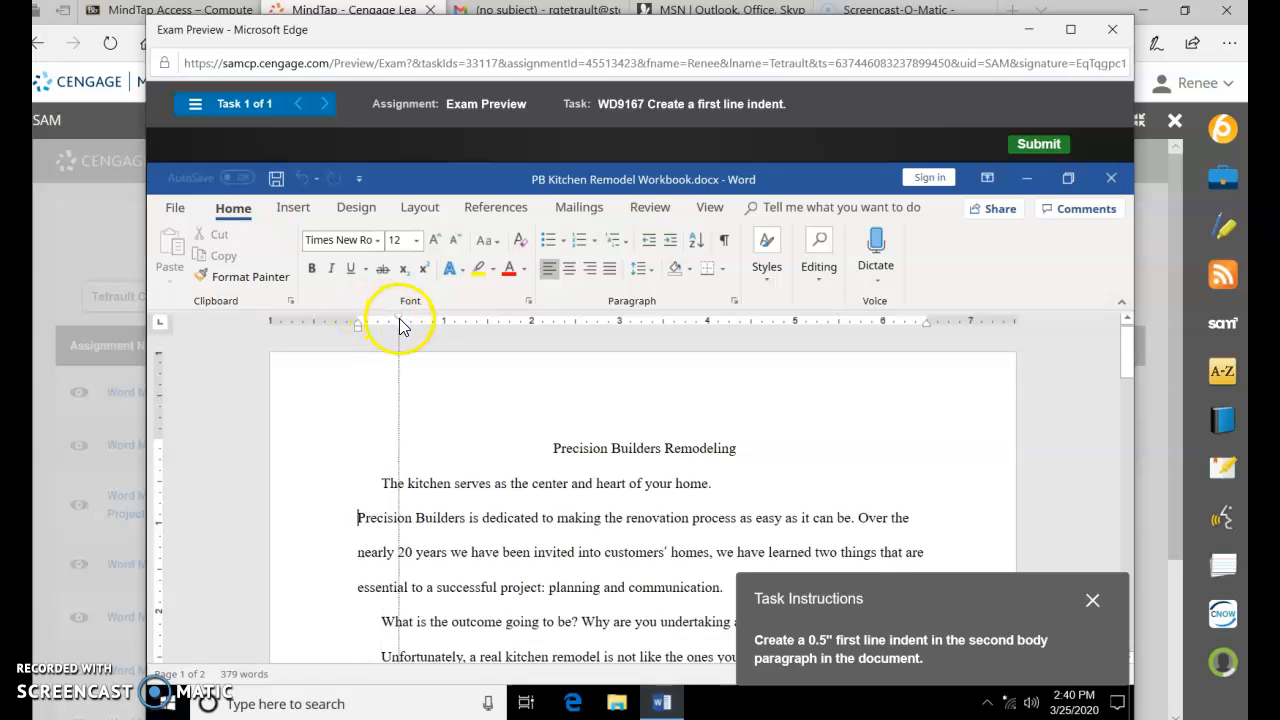
{"action": "left_click", "coordinate": [1038, 144]}
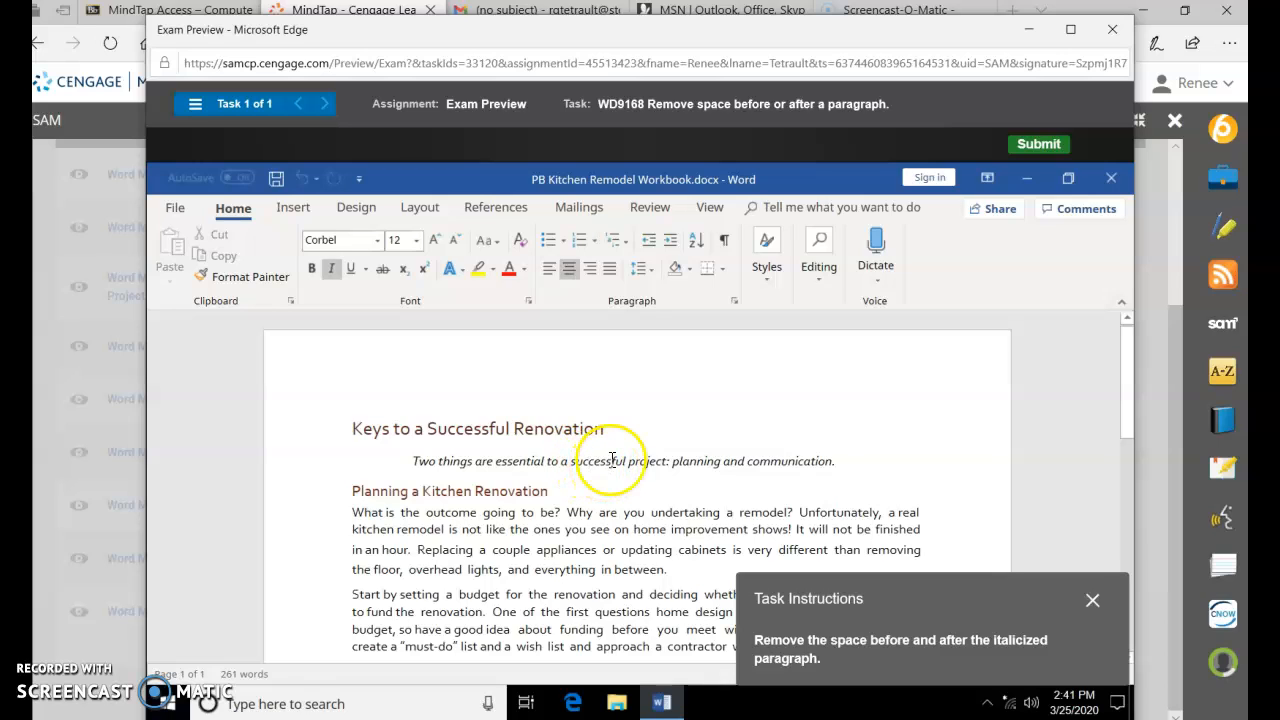
{"action": "mouse_move", "coordinate": [420, 206]}
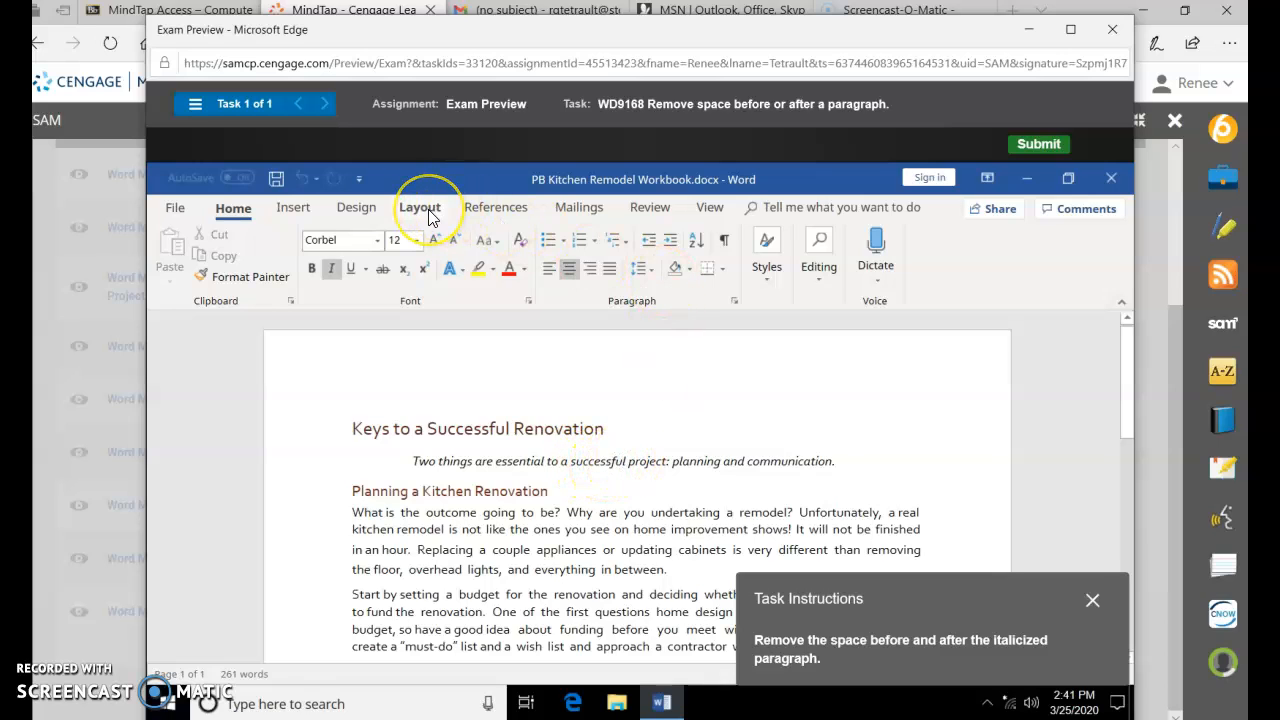
Step: Show the Layout paragraph spacing settings for the italicized paragraph (currently 10 pt before, 8 pt after)
{"action": "left_click", "coordinate": [420, 206]}
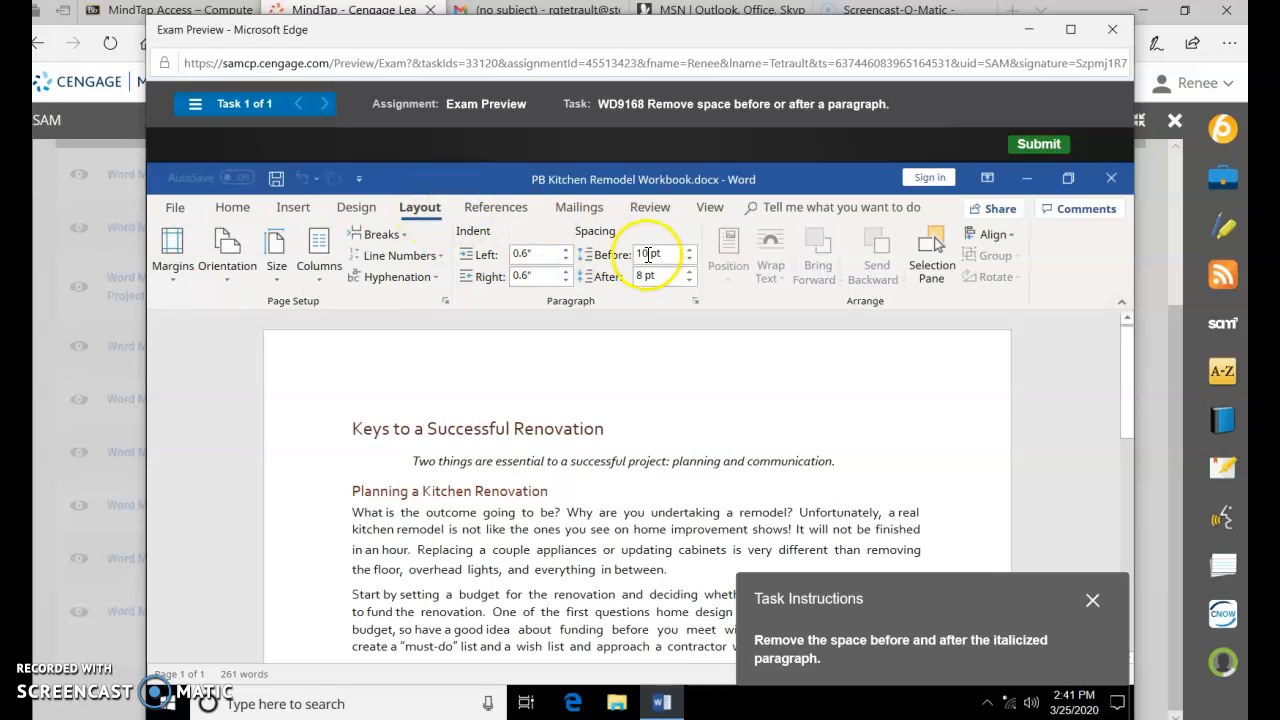
{"action": "mouse_move", "coordinate": [660, 254]}
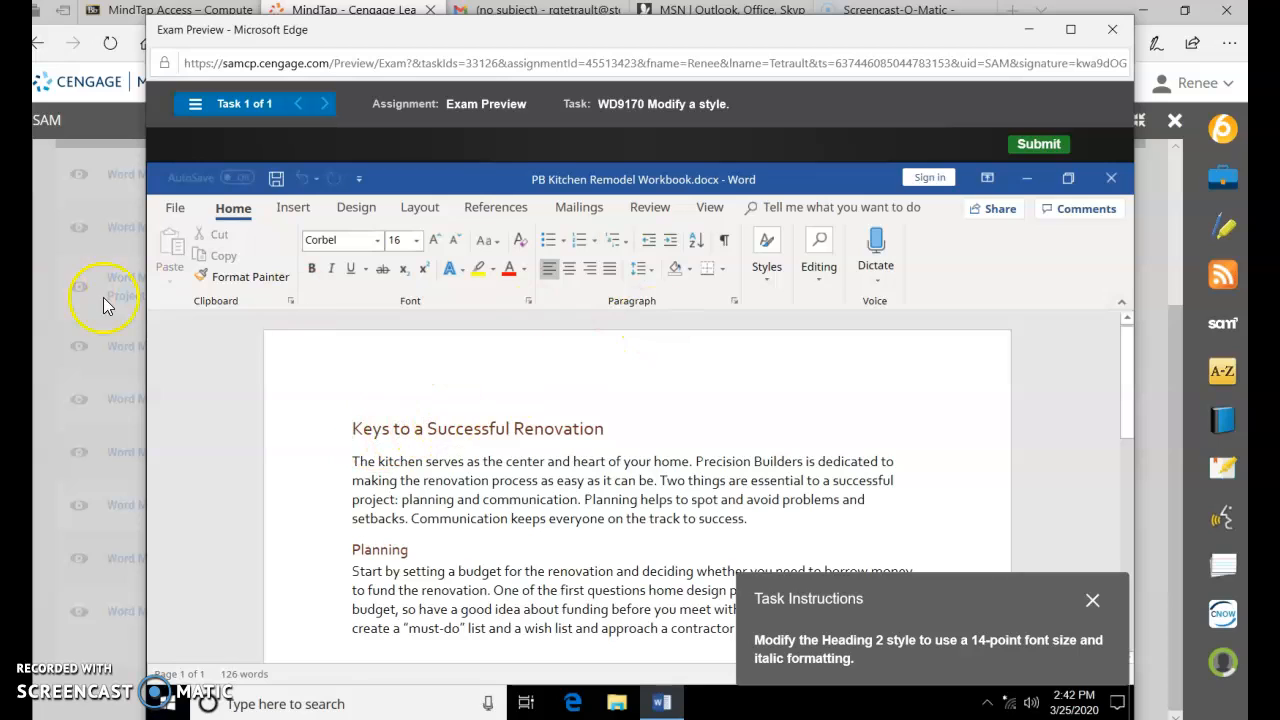
Step: From the Planning heading, modify the Heading 2 style to a 14-point italic font and confirm
{"action": "left_click", "coordinate": [766, 250]}
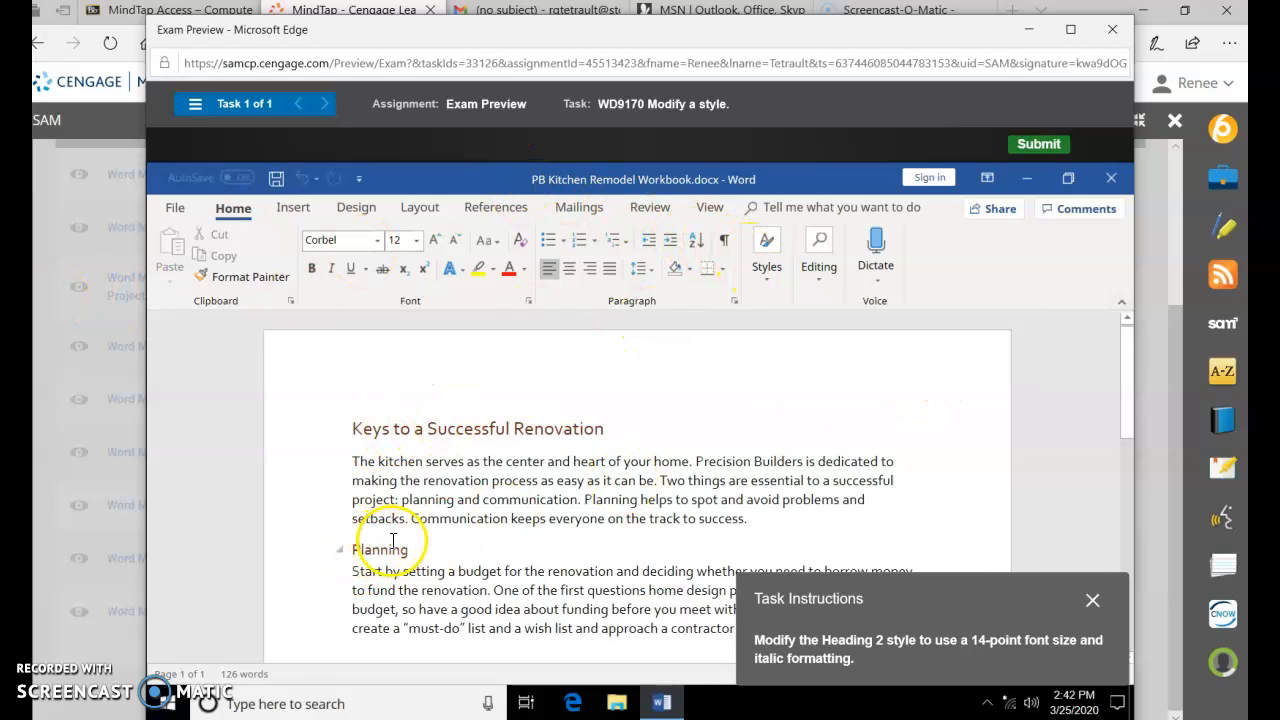
{"action": "left_click", "coordinate": [766, 248]}
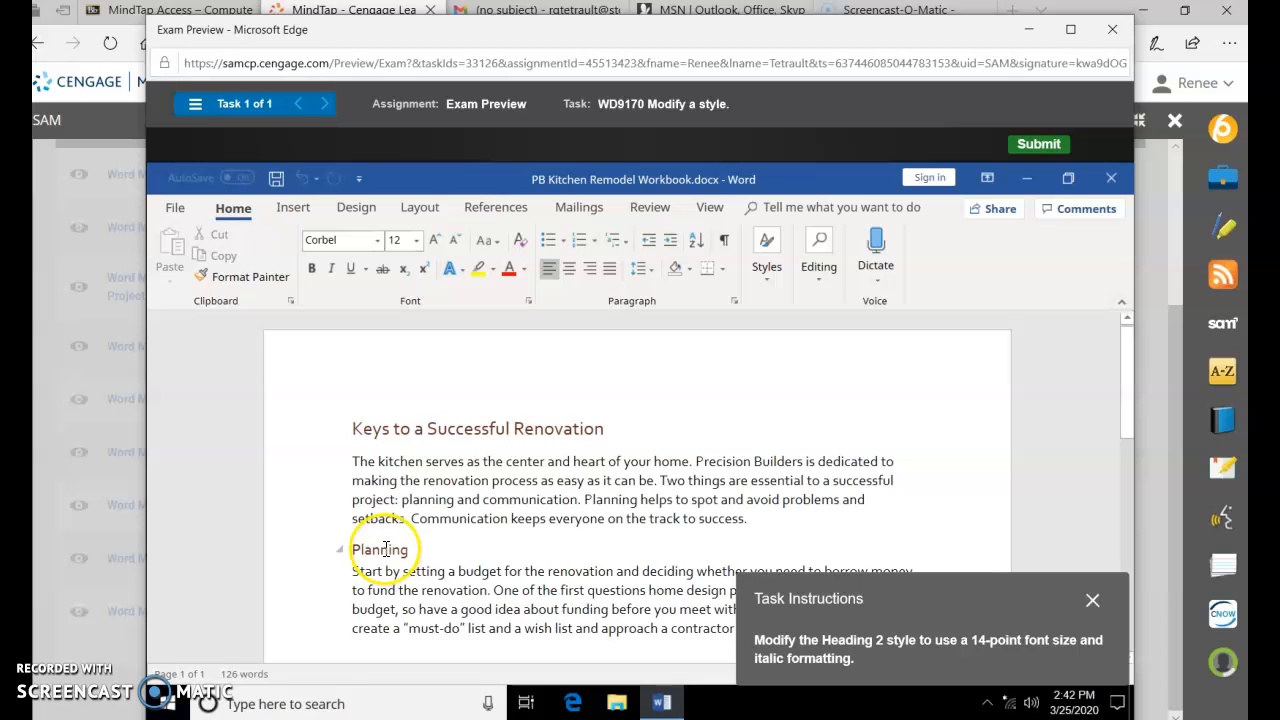
{"action": "right_click", "coordinate": [380, 548]}
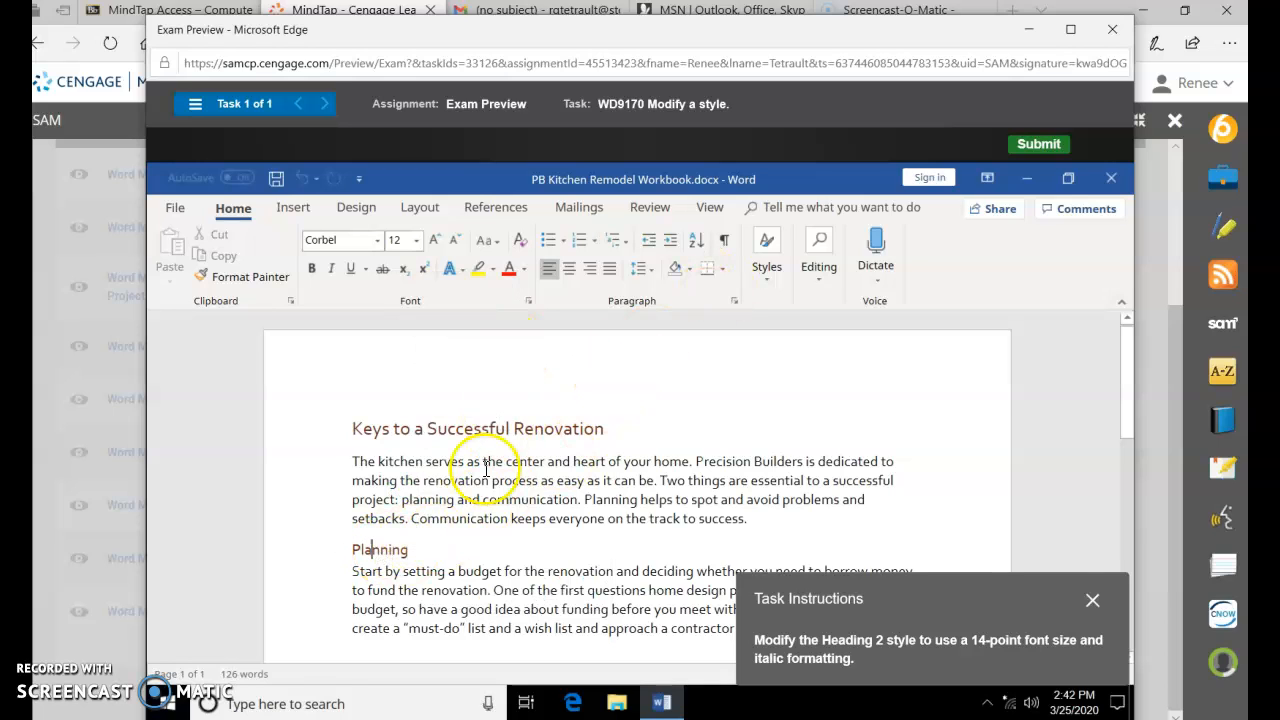
{"action": "left_click", "coordinate": [766, 250]}
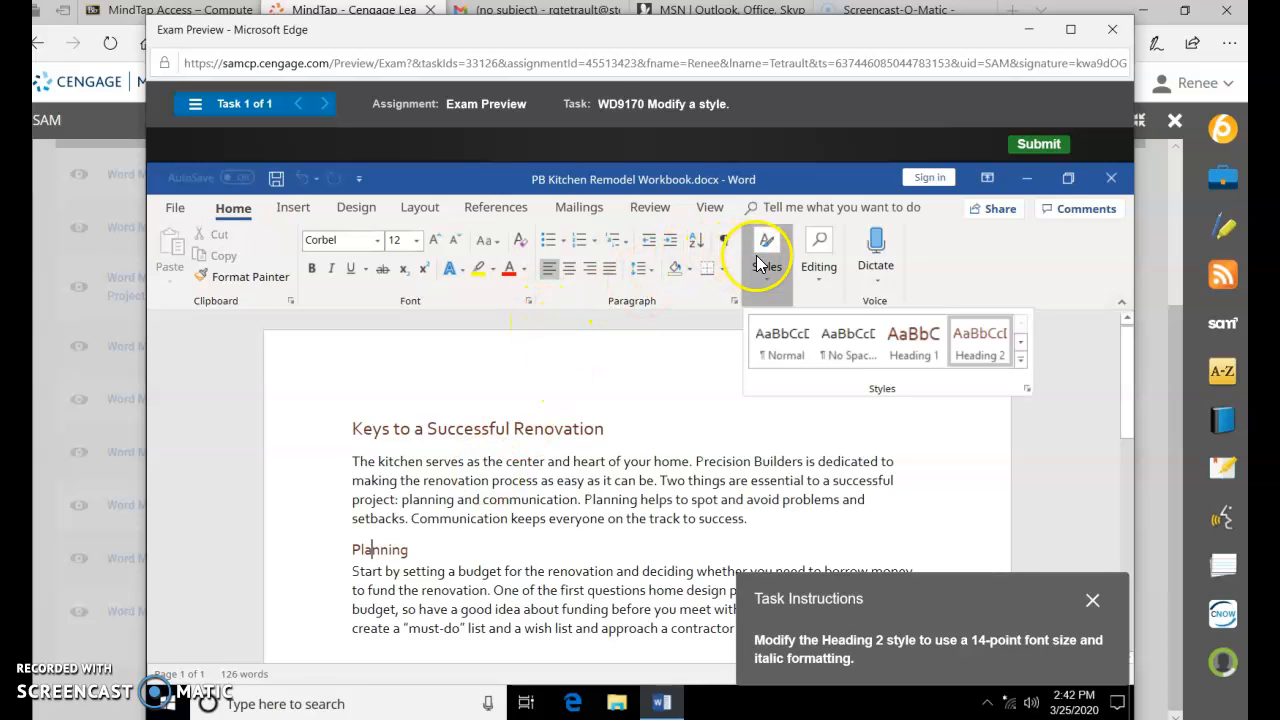
{"action": "mouse_move", "coordinate": [980, 358]}
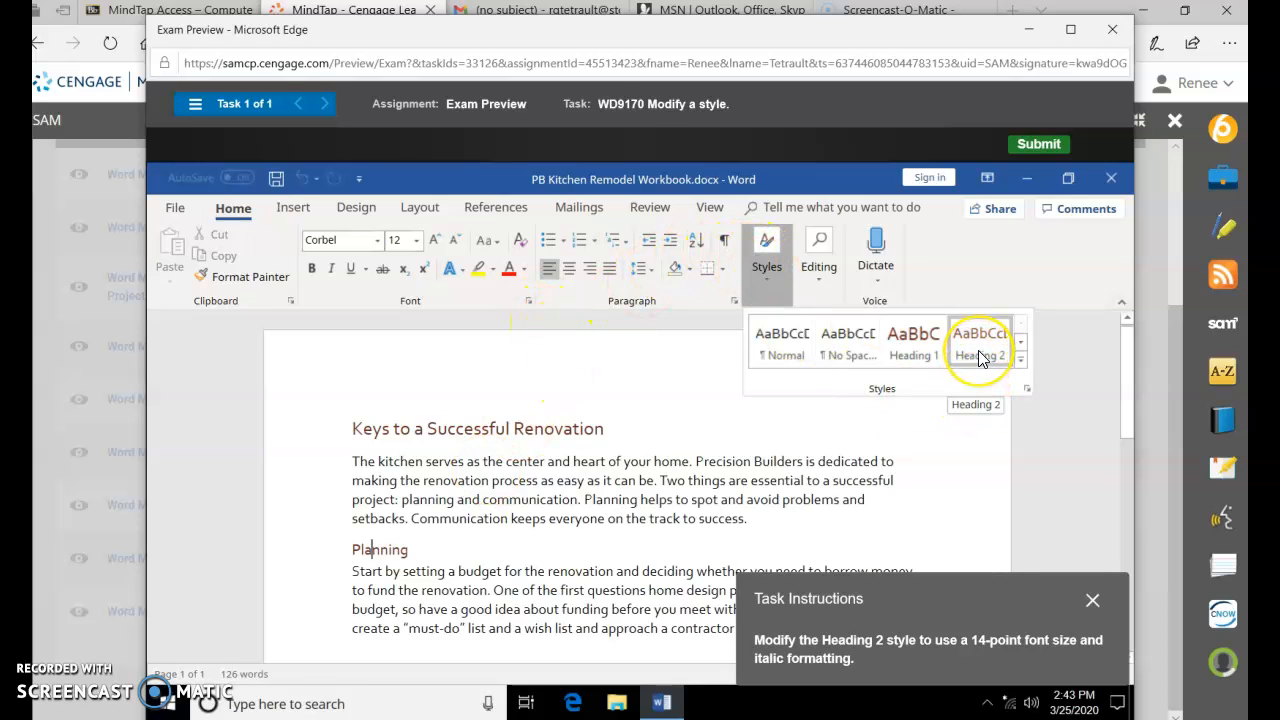
{"action": "right_click", "coordinate": [980, 340]}
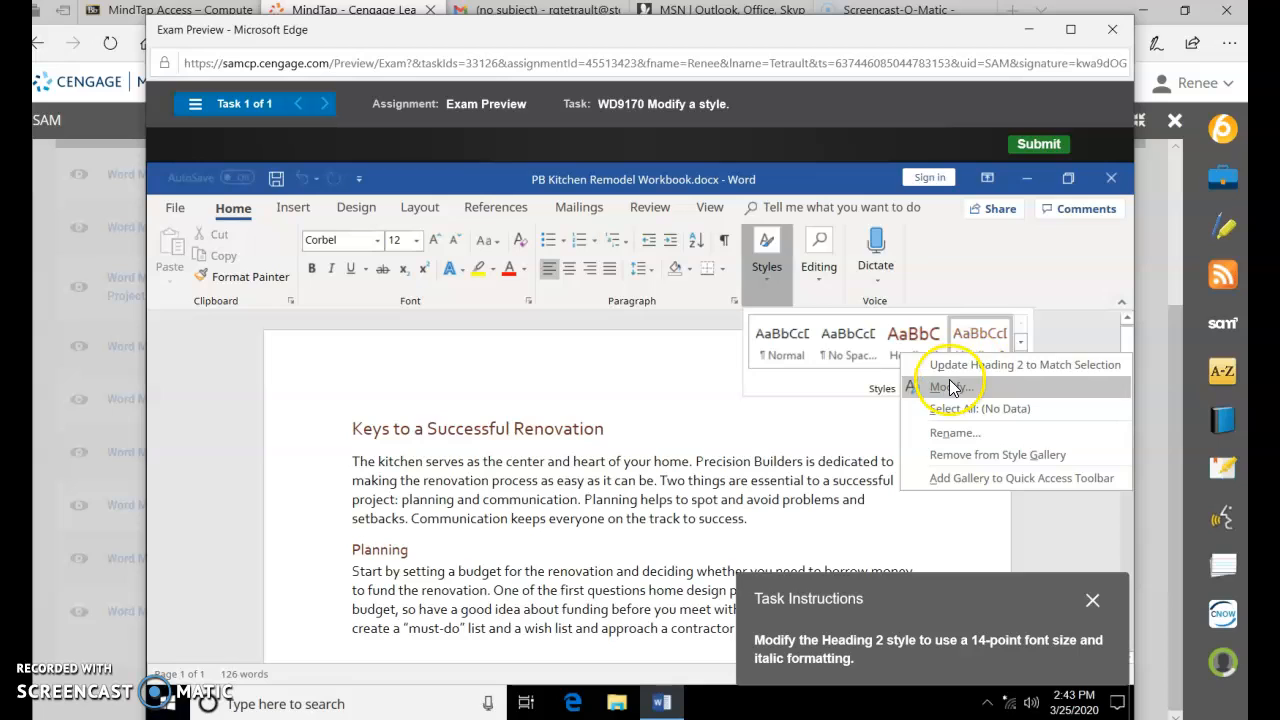
{"action": "left_click", "coordinate": [950, 388]}
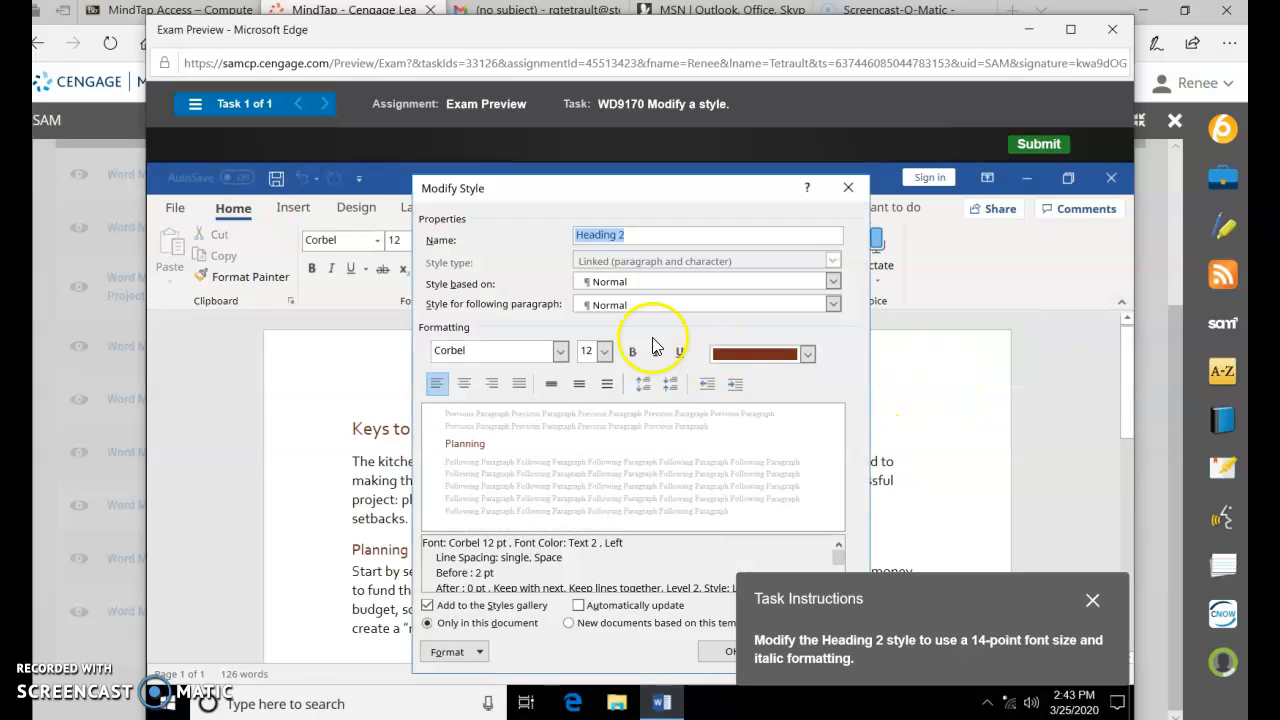
{"action": "left_click", "coordinate": [604, 350]}
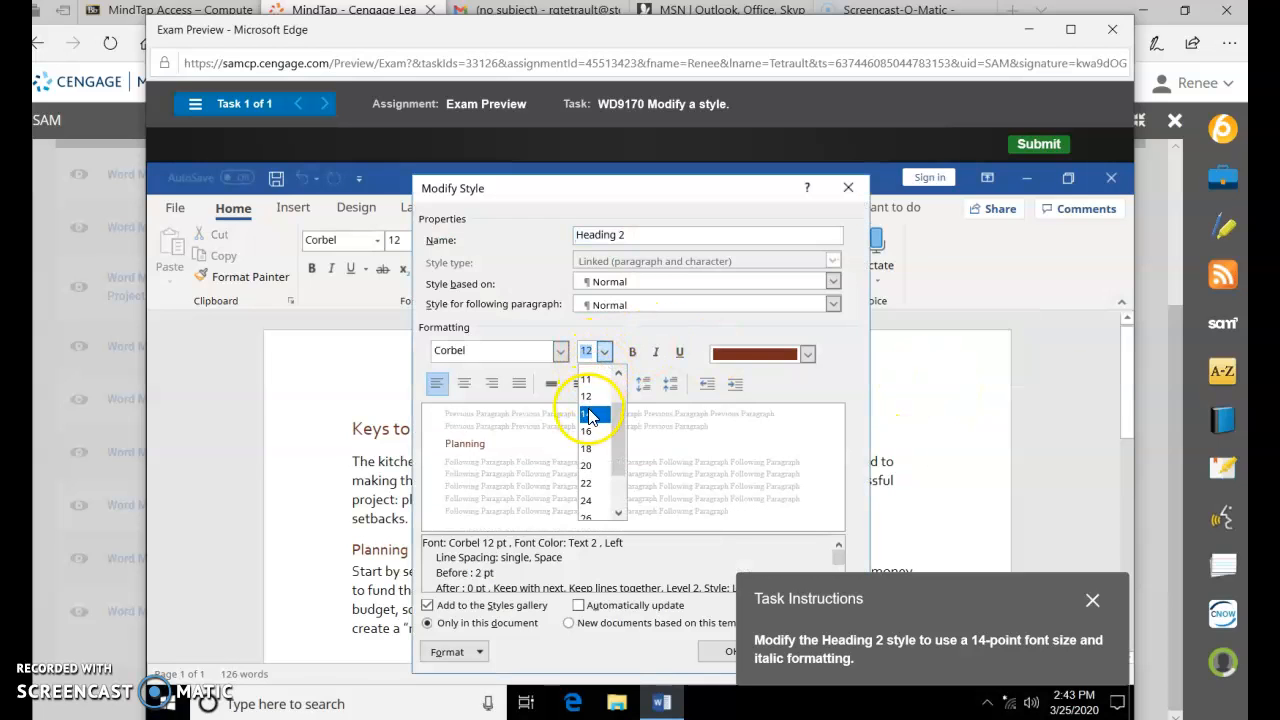
{"action": "left_click", "coordinate": [584, 414]}
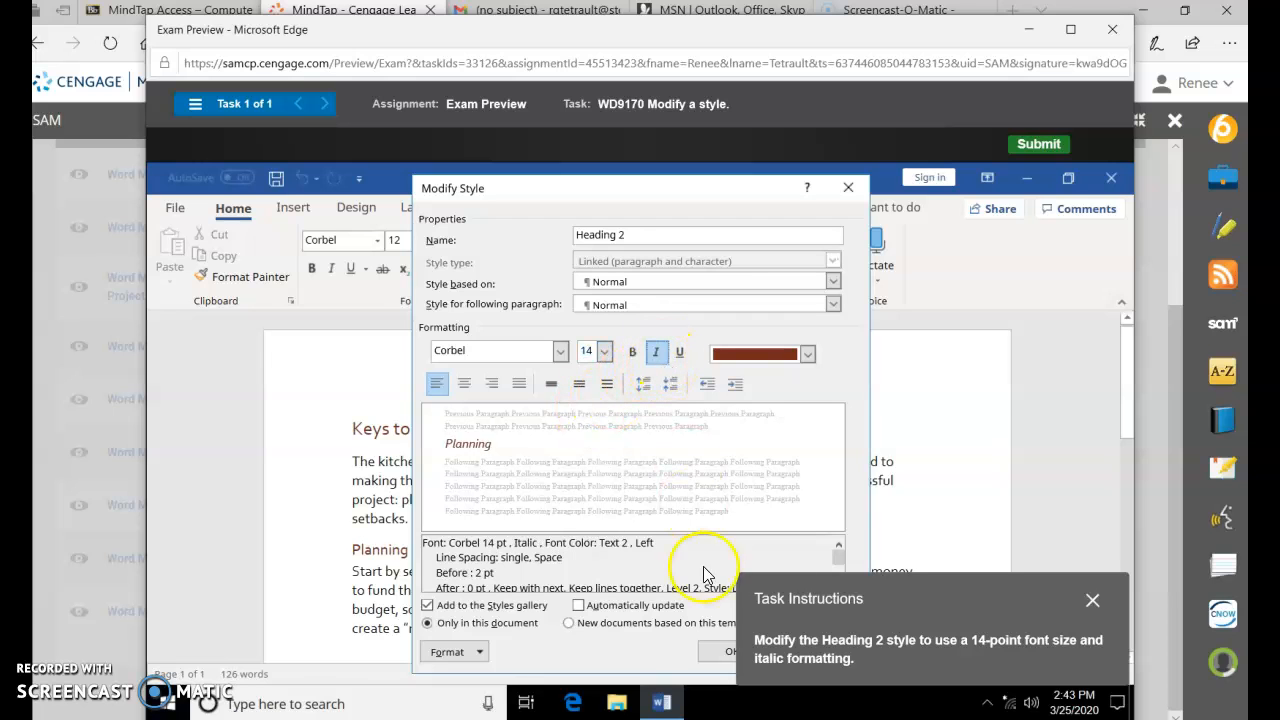
{"action": "left_click", "coordinate": [730, 652]}
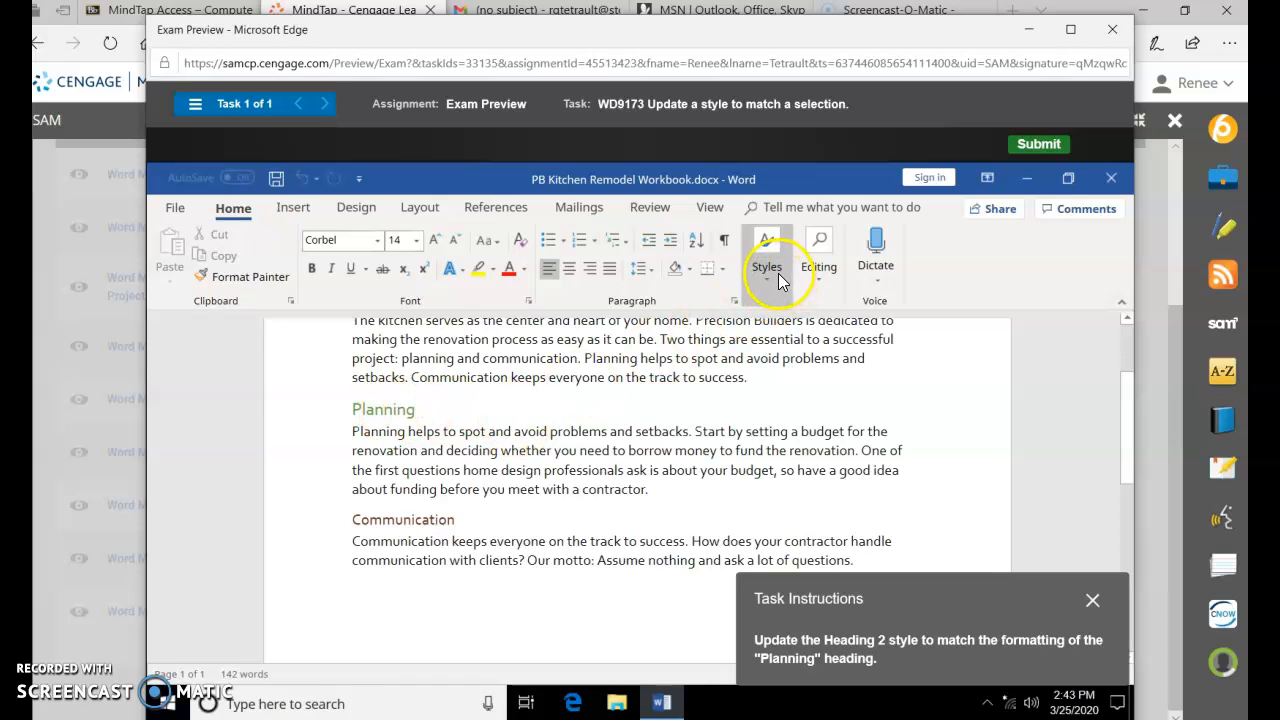
Step: Update Heading 2 in the Styles gallery to match the Planning heading's formatting
{"action": "left_click", "coordinate": [766, 256]}
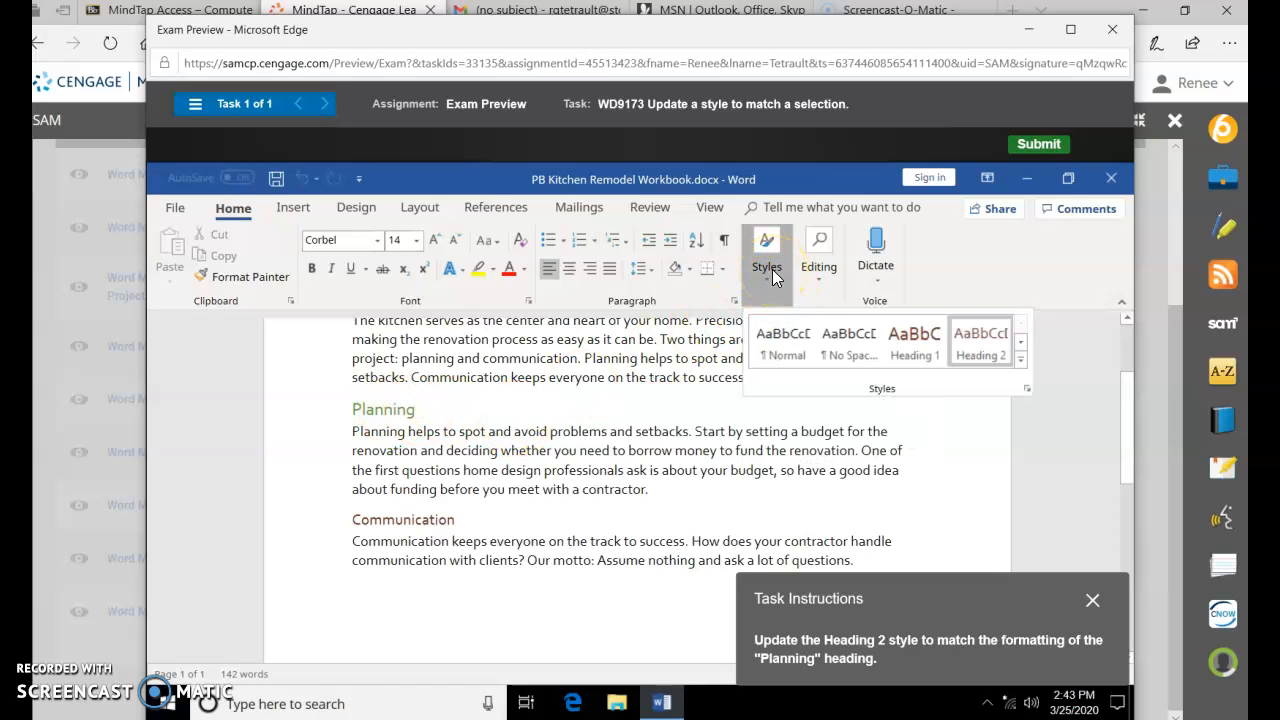
{"action": "right_click", "coordinate": [980, 340]}
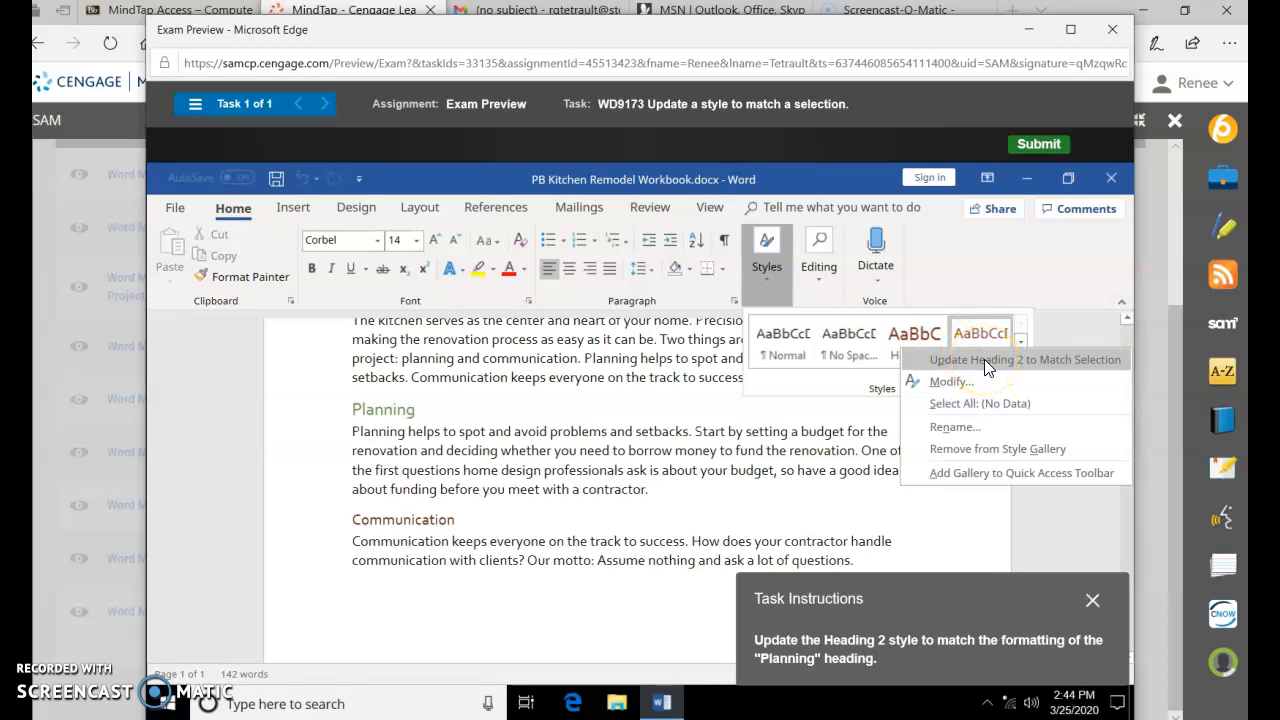
{"action": "left_click", "coordinate": [1024, 360]}
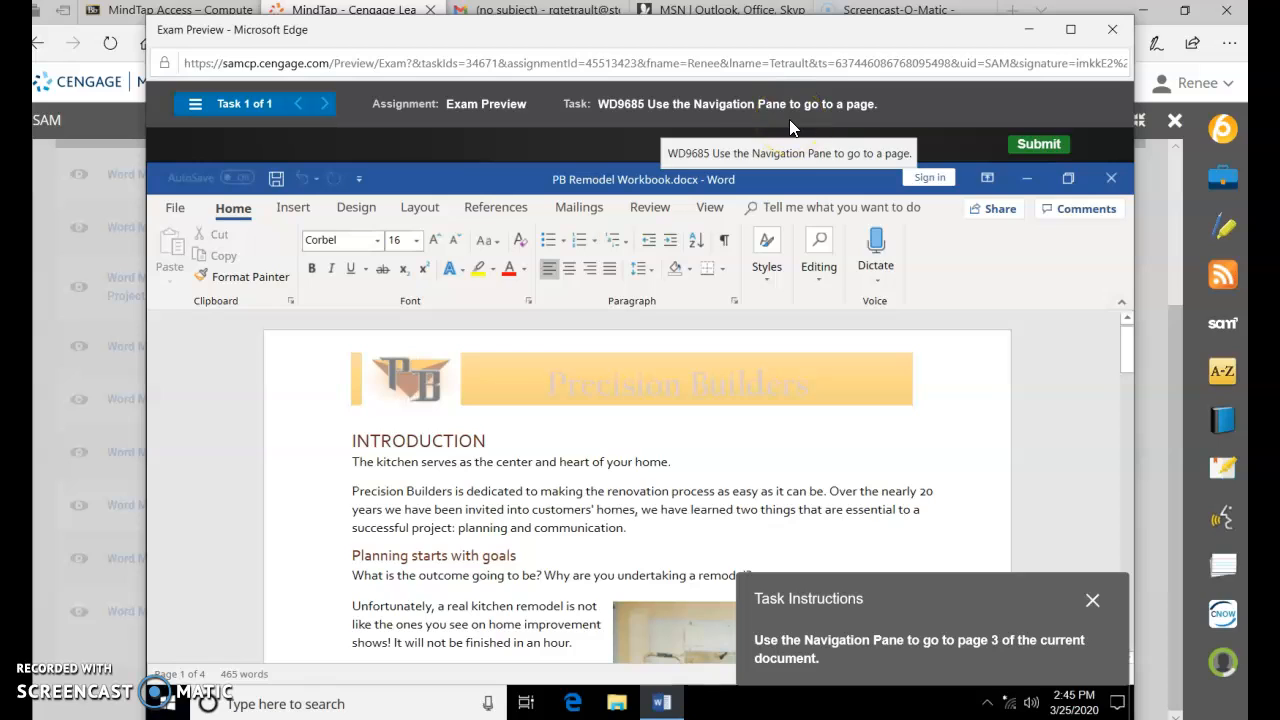
Step: Make a first, incorrect page-3 attempt via the Navigation Pane page thumbnails and submit it
{"action": "left_click", "coordinate": [818, 250]}
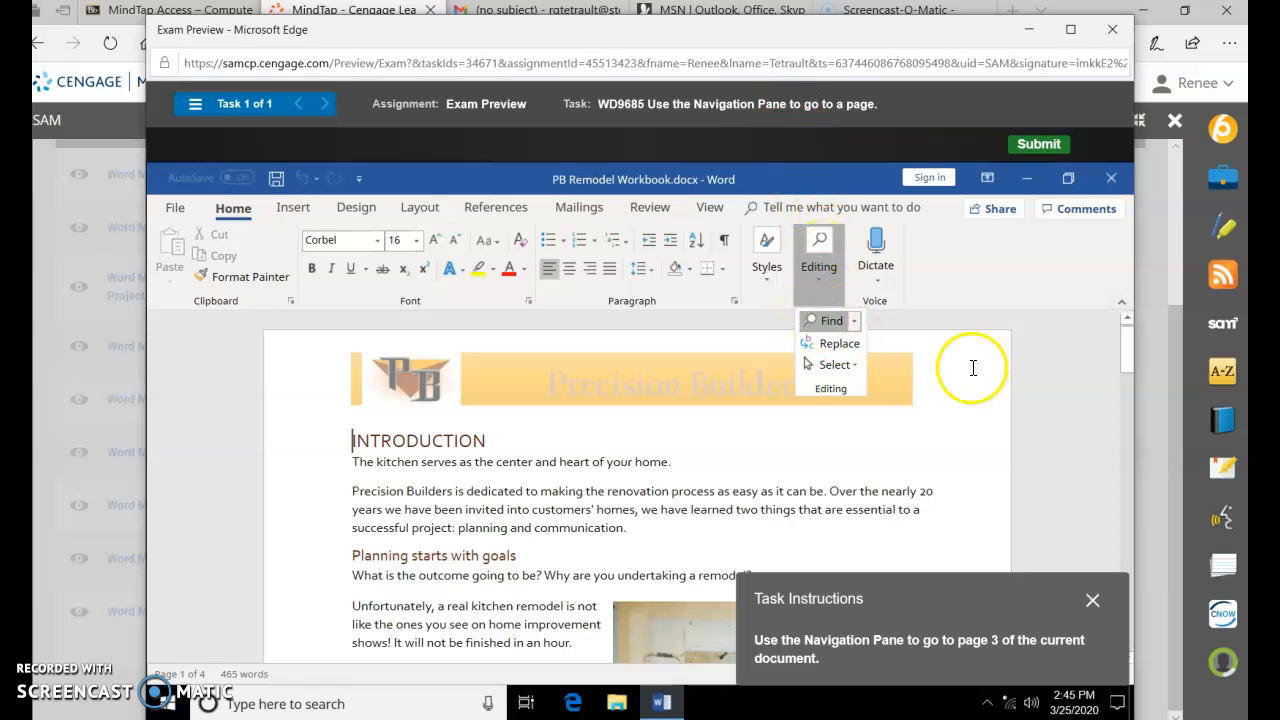
{"action": "left_click", "coordinate": [830, 320]}
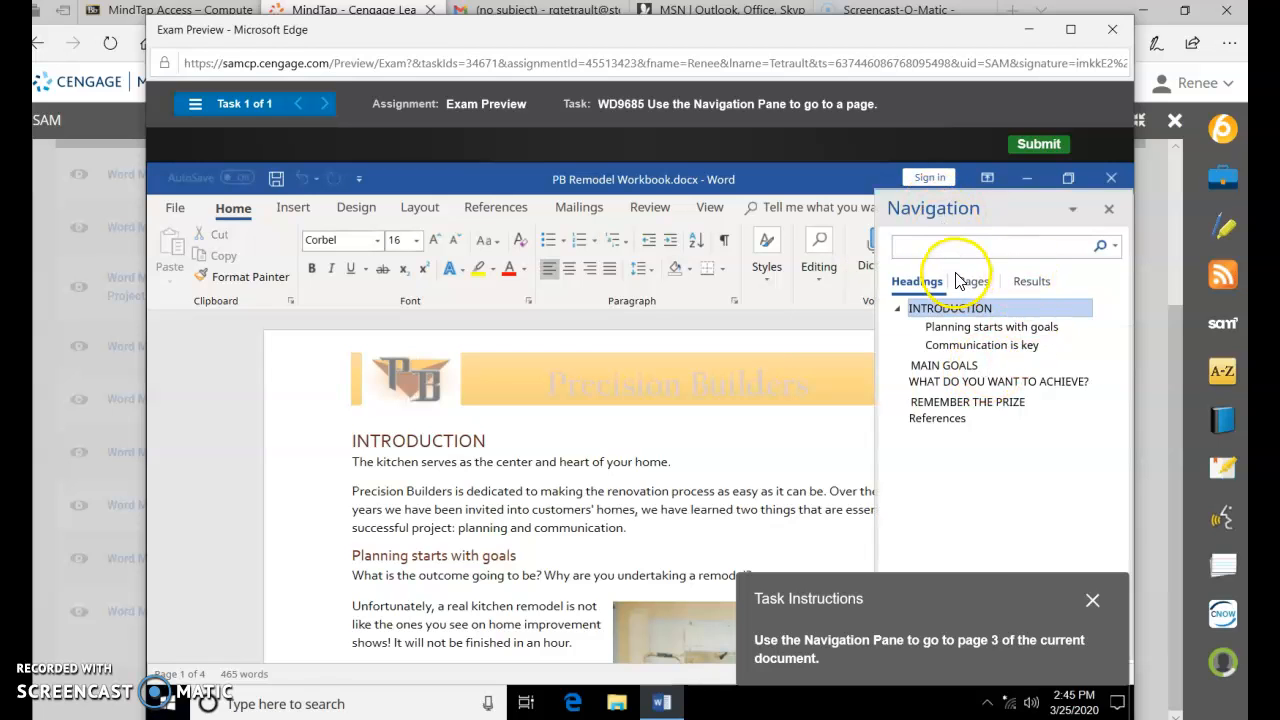
{"action": "left_click", "coordinate": [972, 280]}
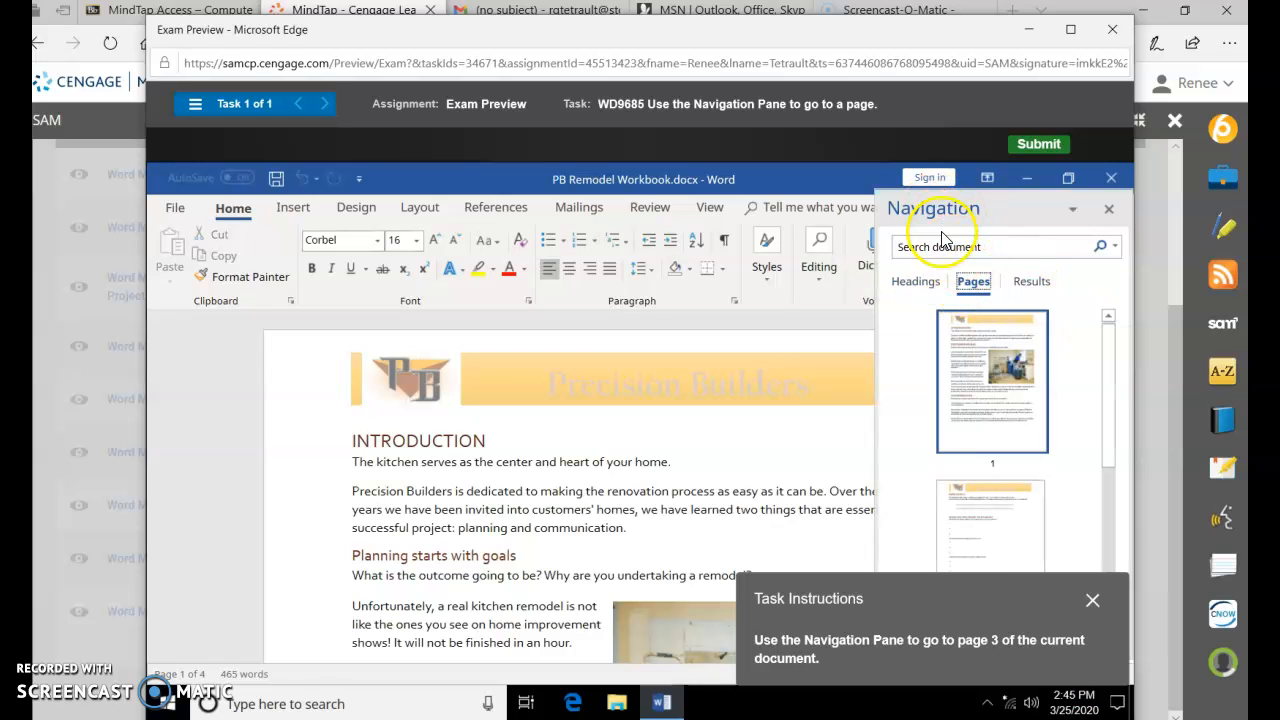
{"action": "type", "text": "3"}
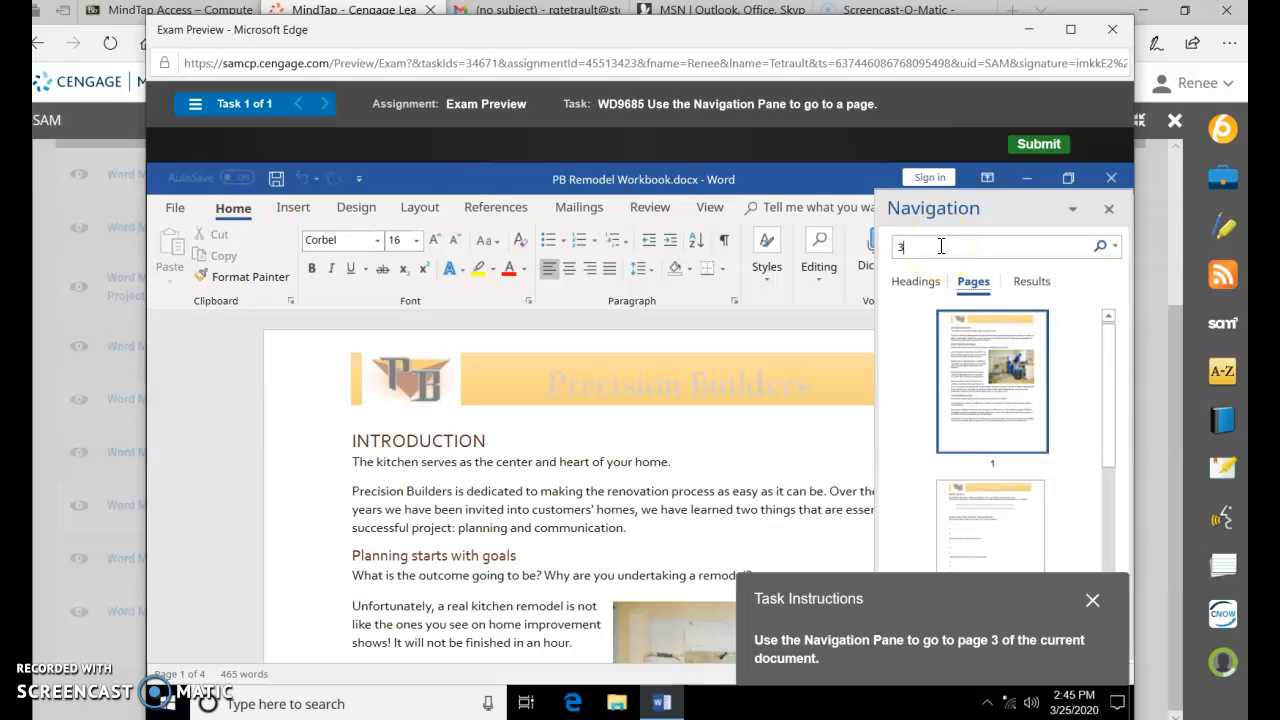
{"action": "left_click", "coordinate": [1114, 248]}
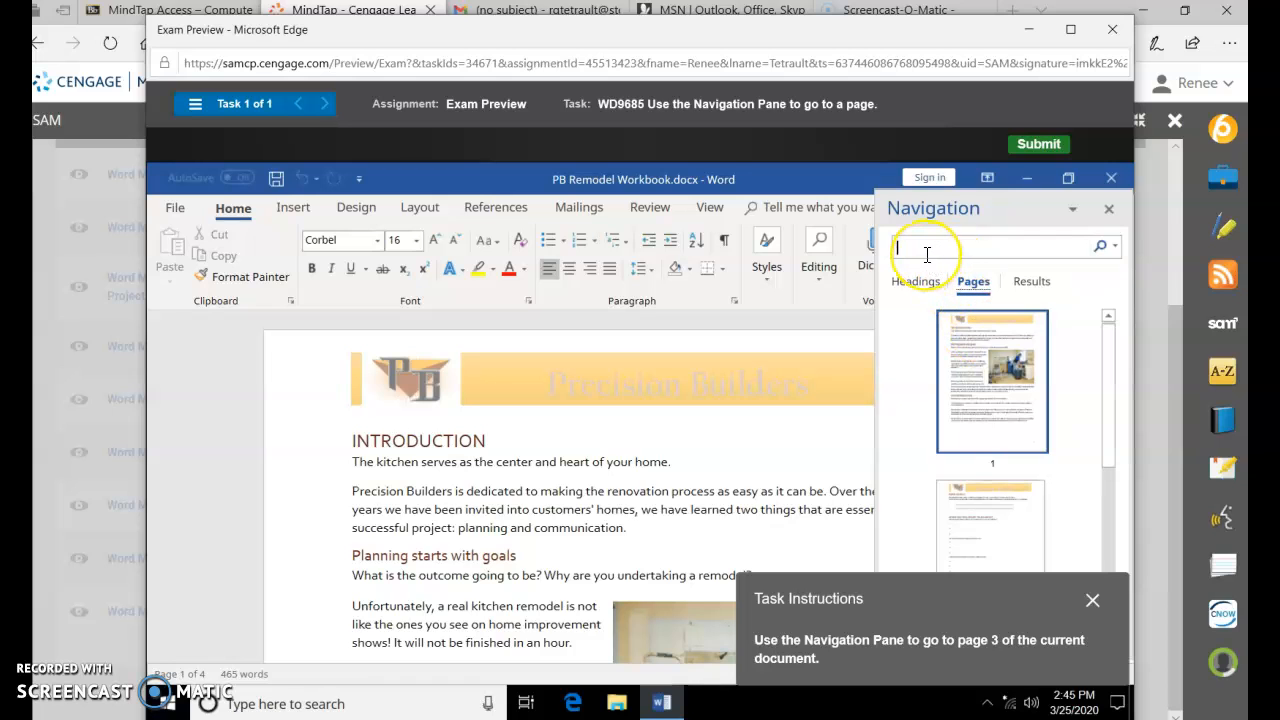
{"action": "left_click", "coordinate": [1108, 210]}
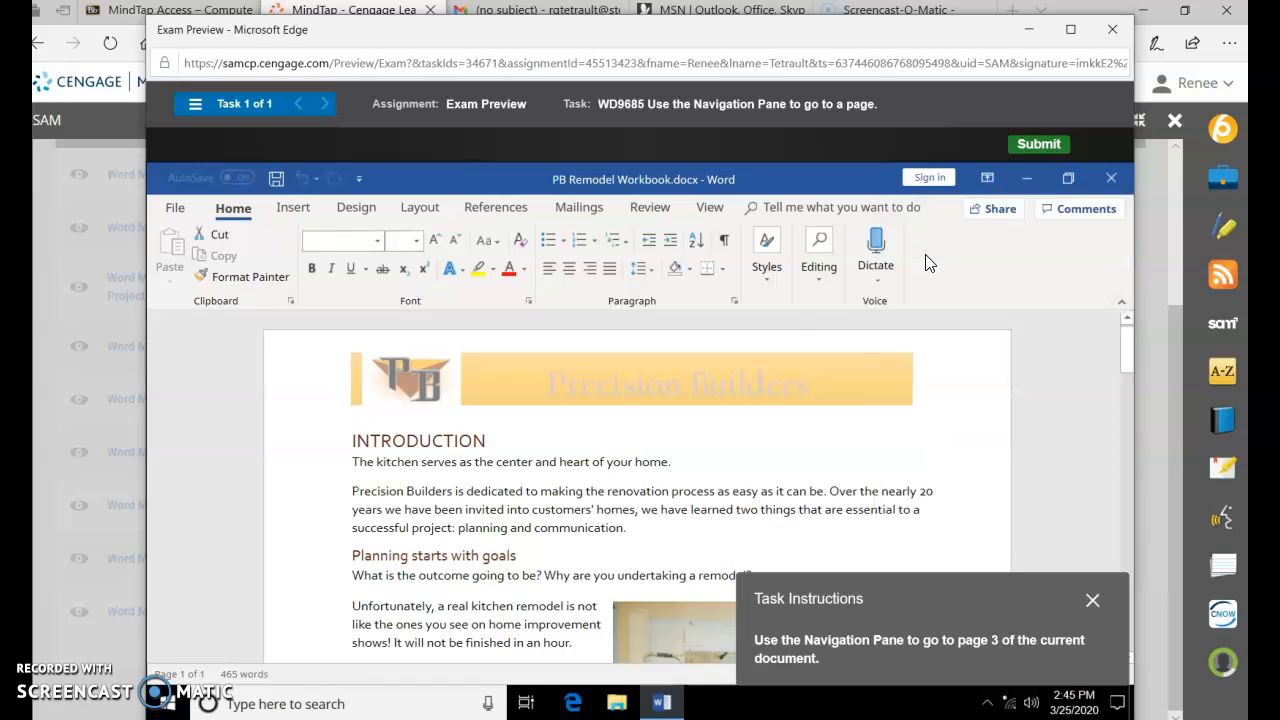
{"action": "left_click", "coordinate": [1038, 144]}
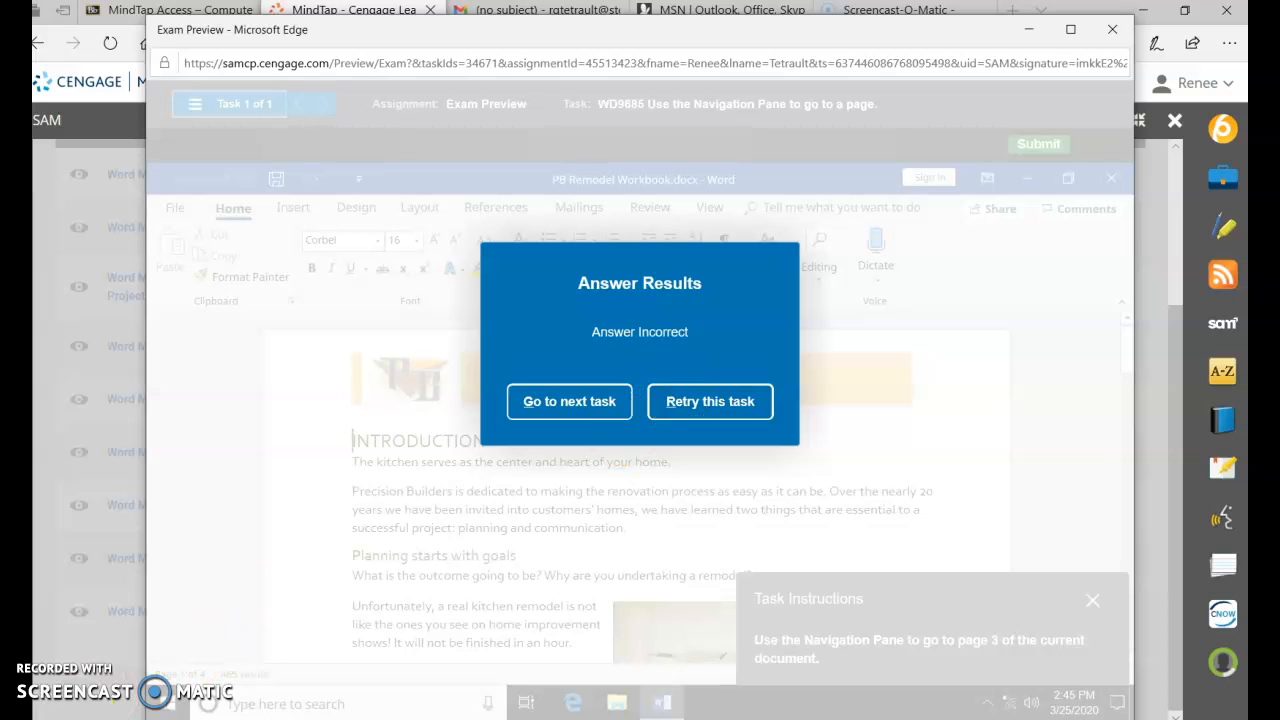
Step: Retry: jump to page 3 from the Navigation Pane thumbnails and submit the completed task
{"action": "left_click", "coordinate": [710, 400]}
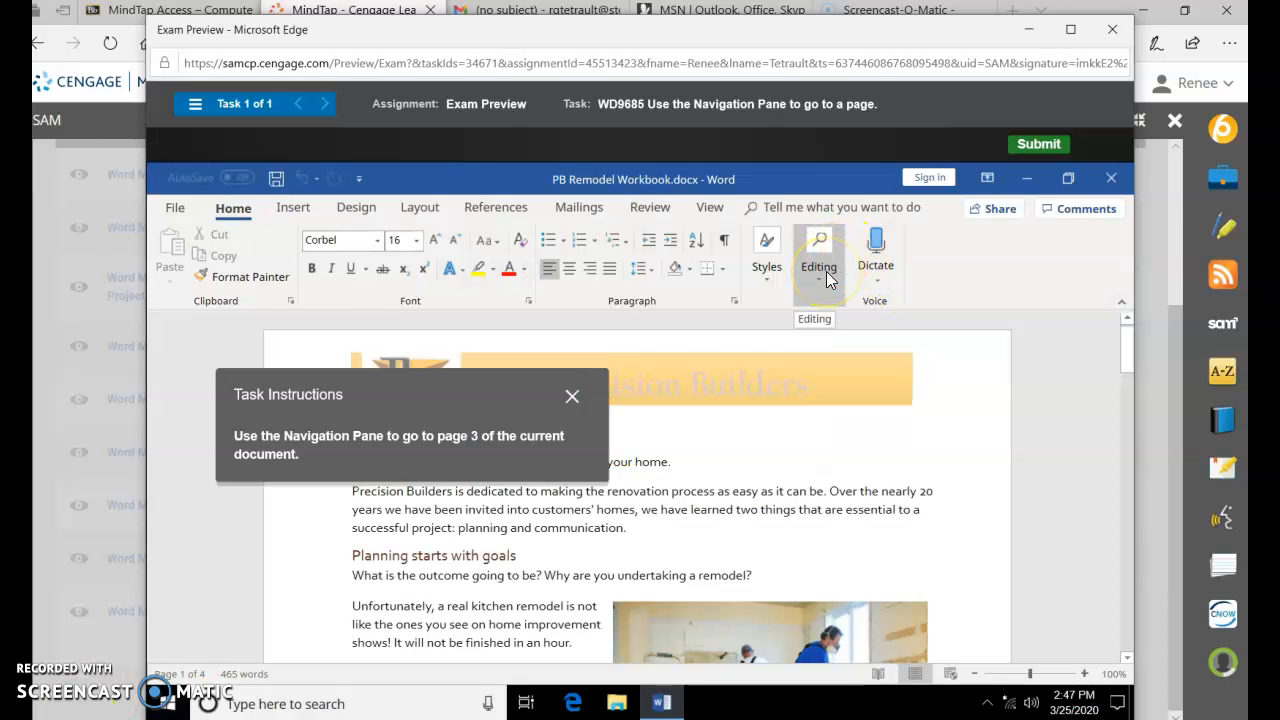
{"action": "left_click", "coordinate": [818, 250]}
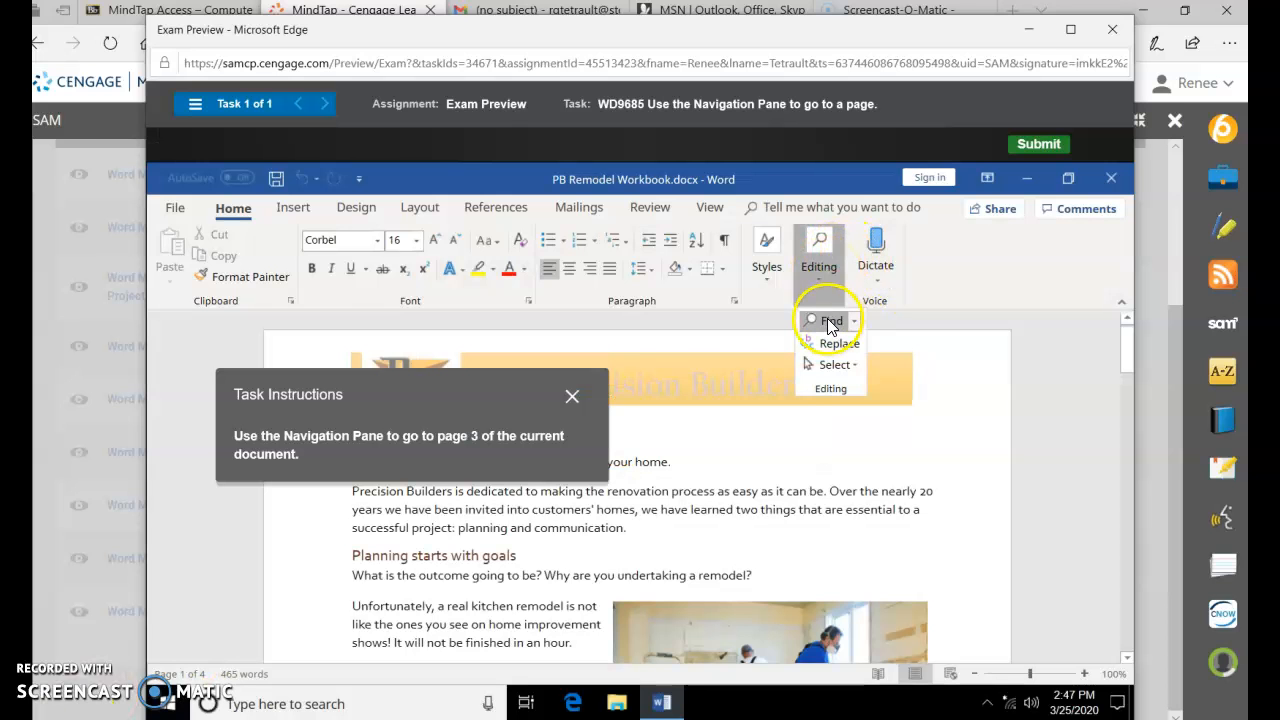
{"action": "left_click", "coordinate": [830, 320]}
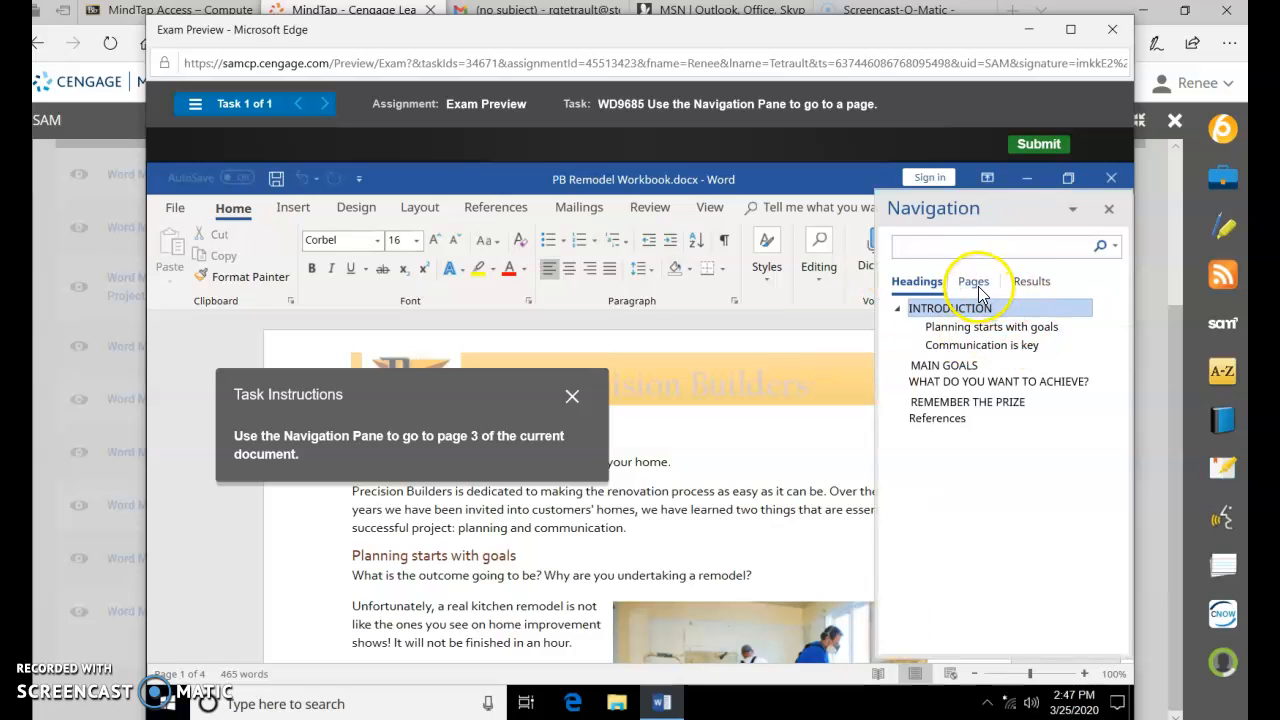
{"action": "left_click", "coordinate": [972, 280]}
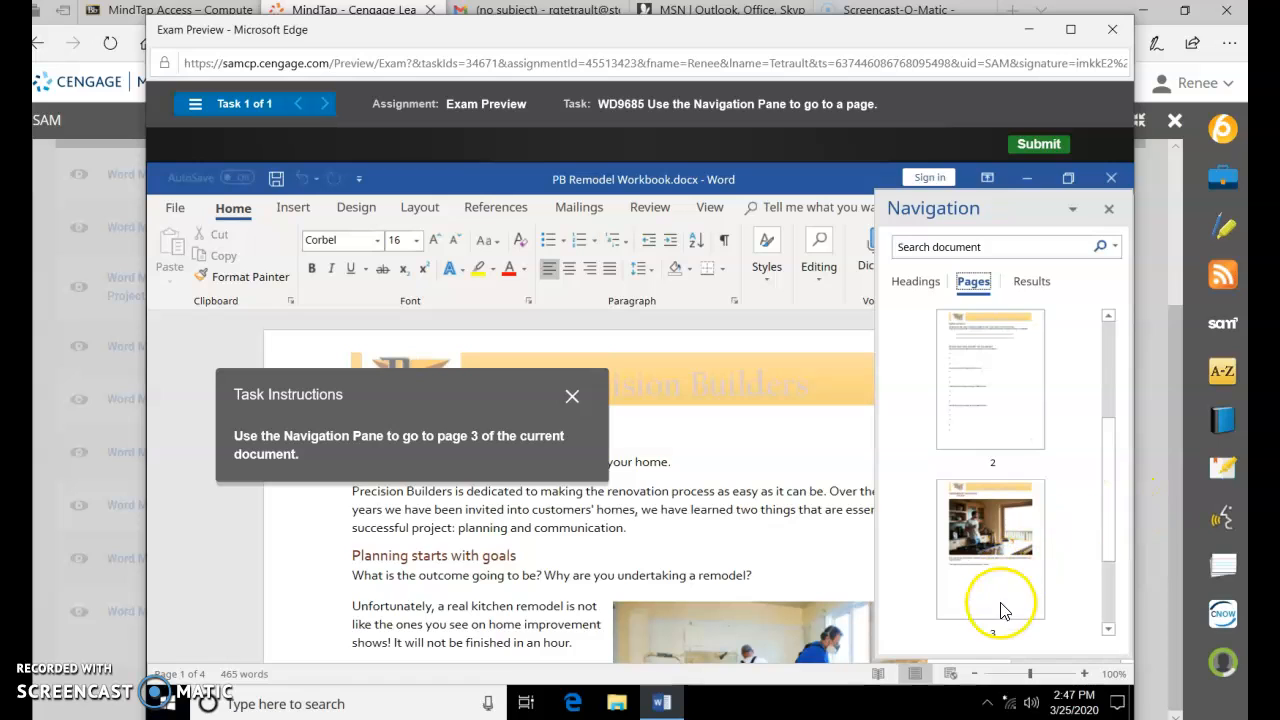
{"action": "left_click", "coordinate": [992, 548]}
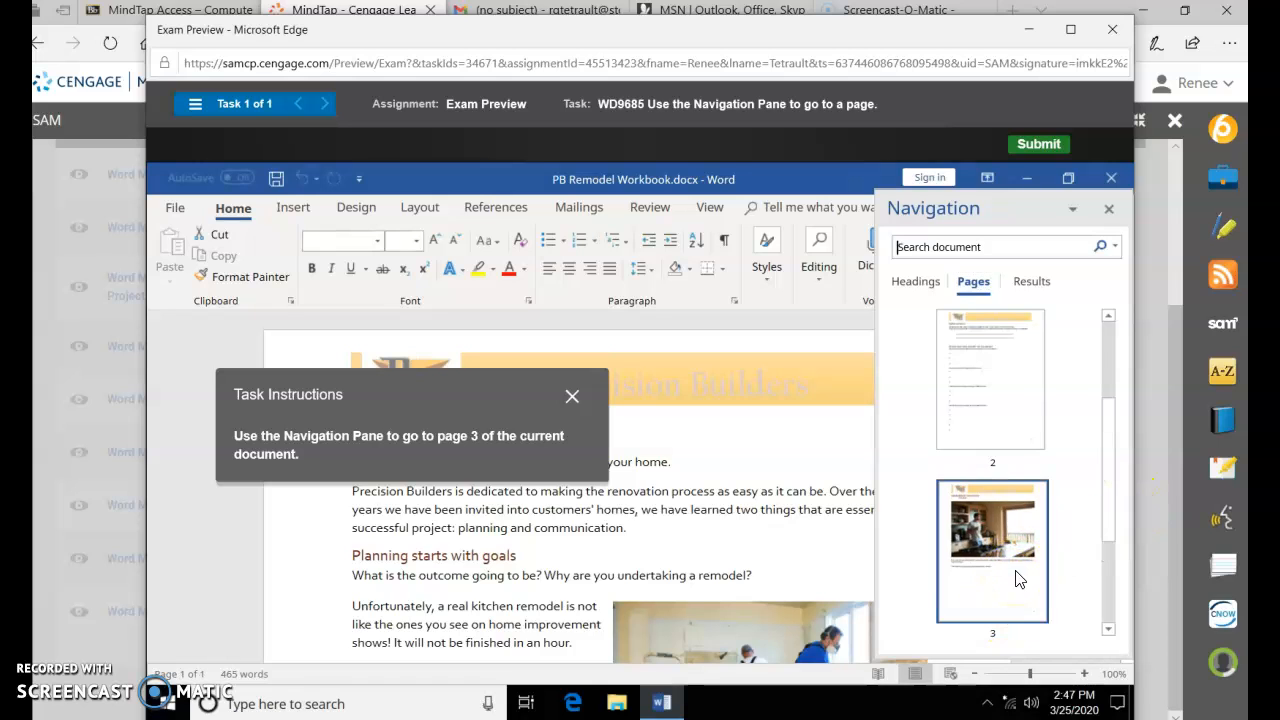
{"action": "left_click", "coordinate": [992, 552]}
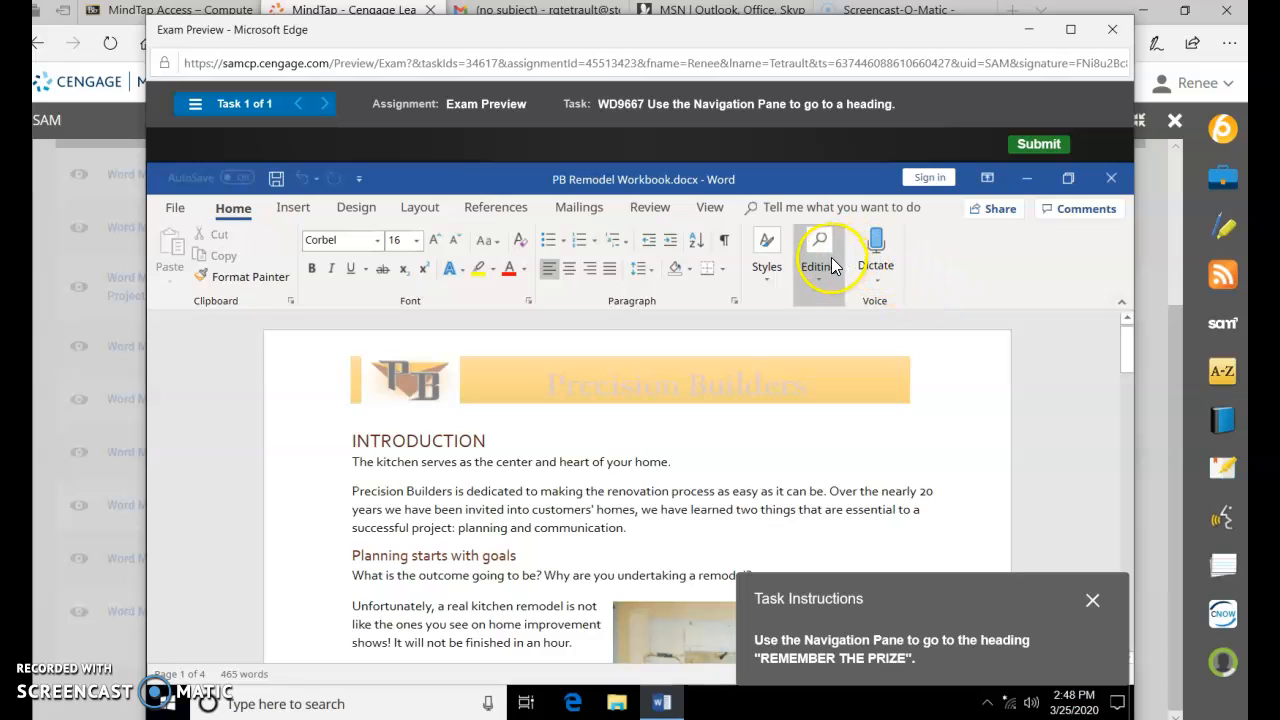
Step: Jump to the REMEMBER THE PRIZE heading from the Navigation Pane headings list
{"action": "left_click", "coordinate": [818, 248]}
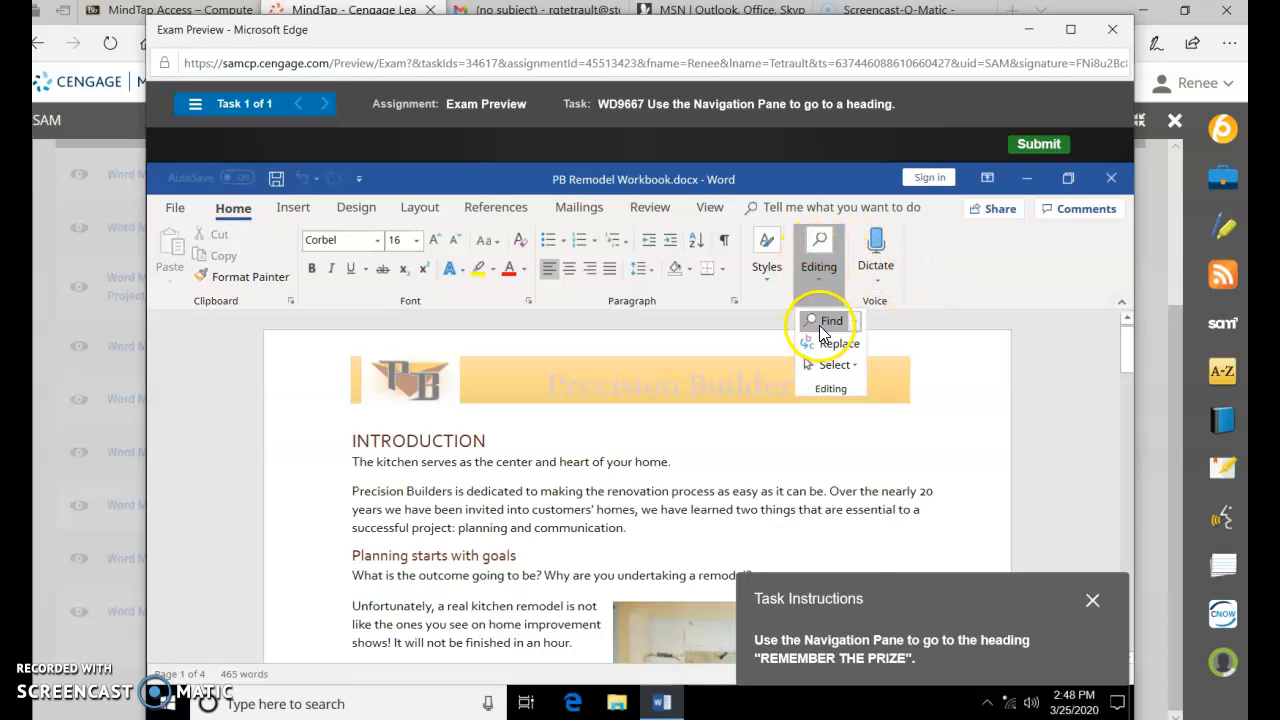
{"action": "left_click", "coordinate": [832, 320]}
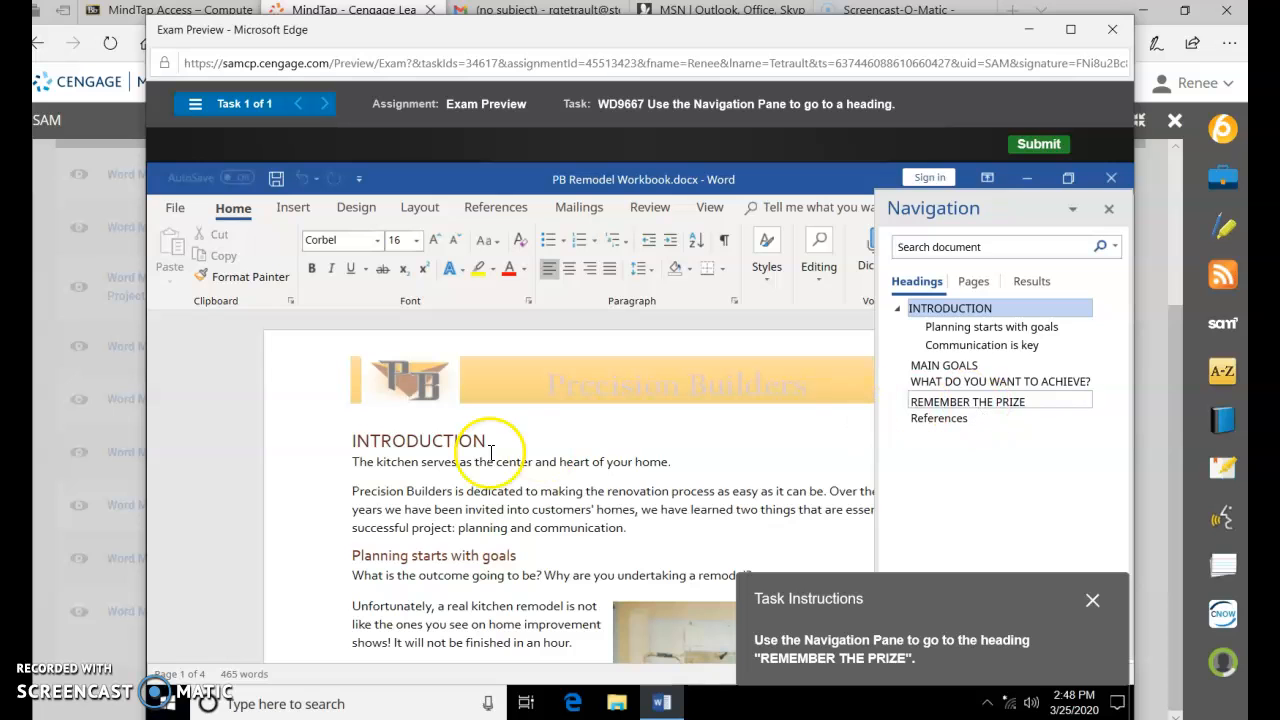
{"action": "left_click", "coordinate": [968, 400]}
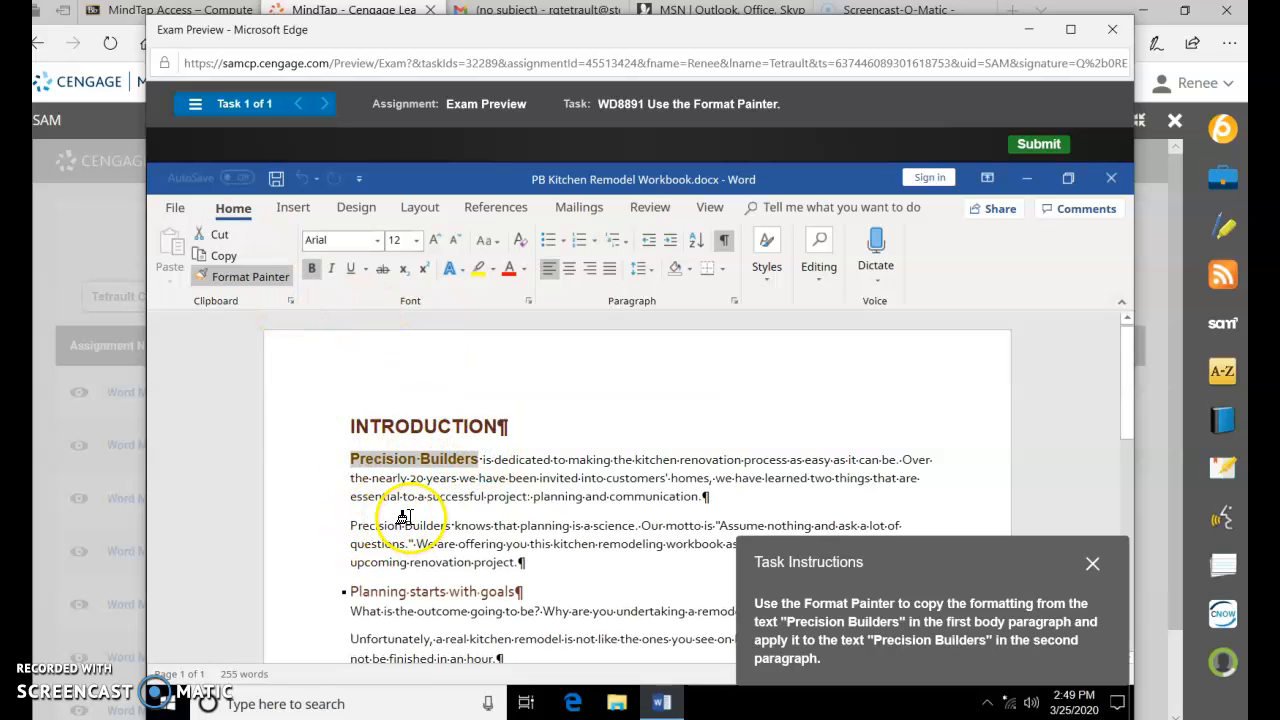
{"action": "mouse_move", "coordinate": [348, 518]}
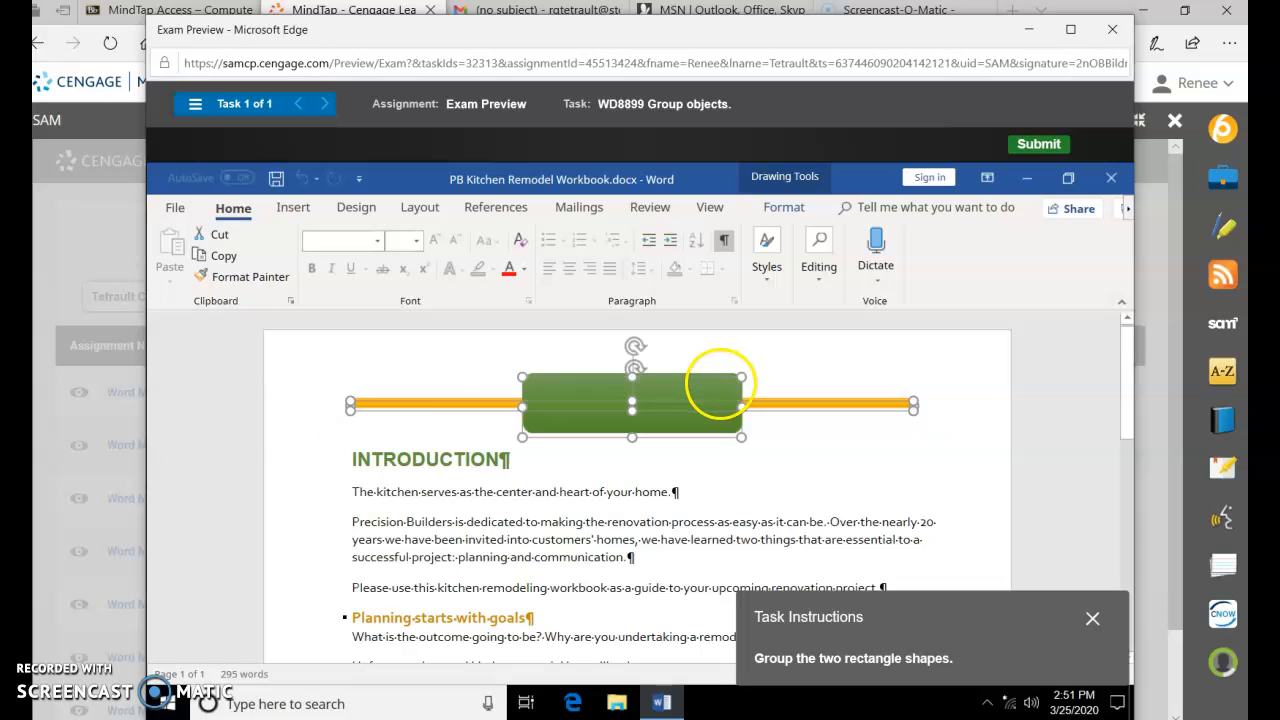
{"action": "mouse_move", "coordinate": [904, 408]}
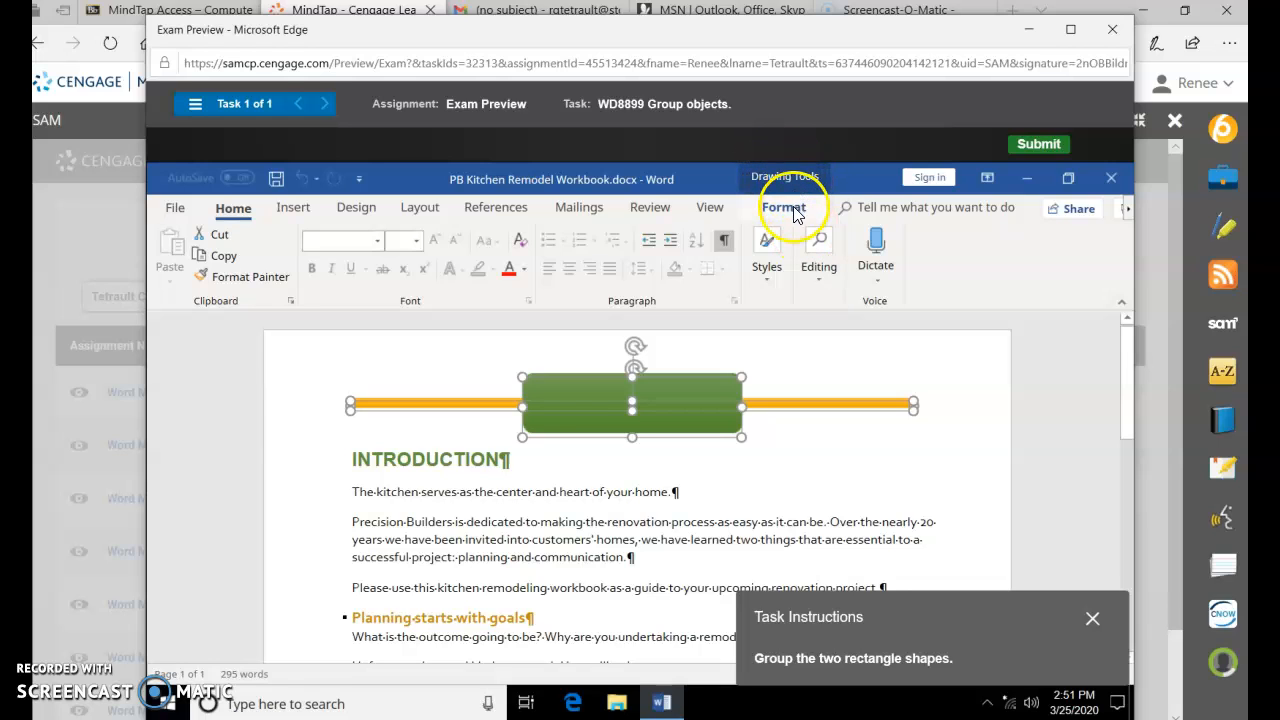
Step: Group the two selected rectangles into one object via Arrange > Group
{"action": "left_click", "coordinate": [784, 206]}
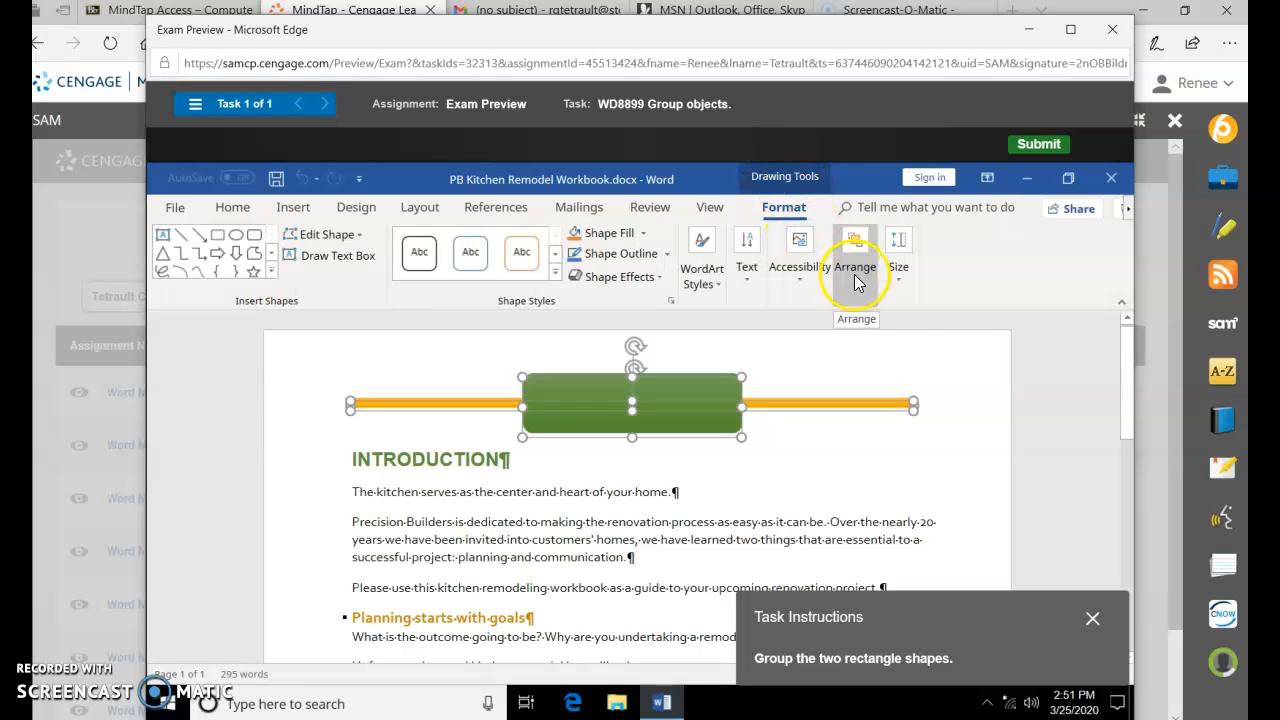
{"action": "left_click", "coordinate": [856, 250]}
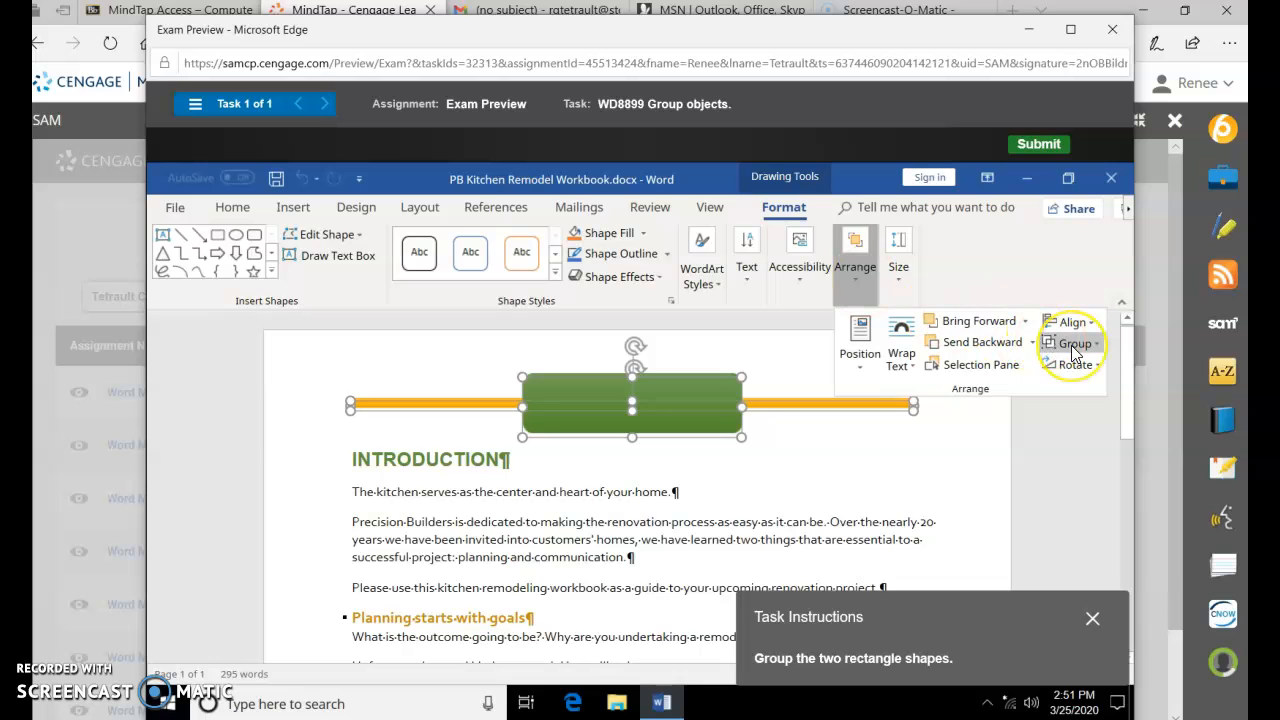
{"action": "left_click", "coordinate": [1076, 344]}
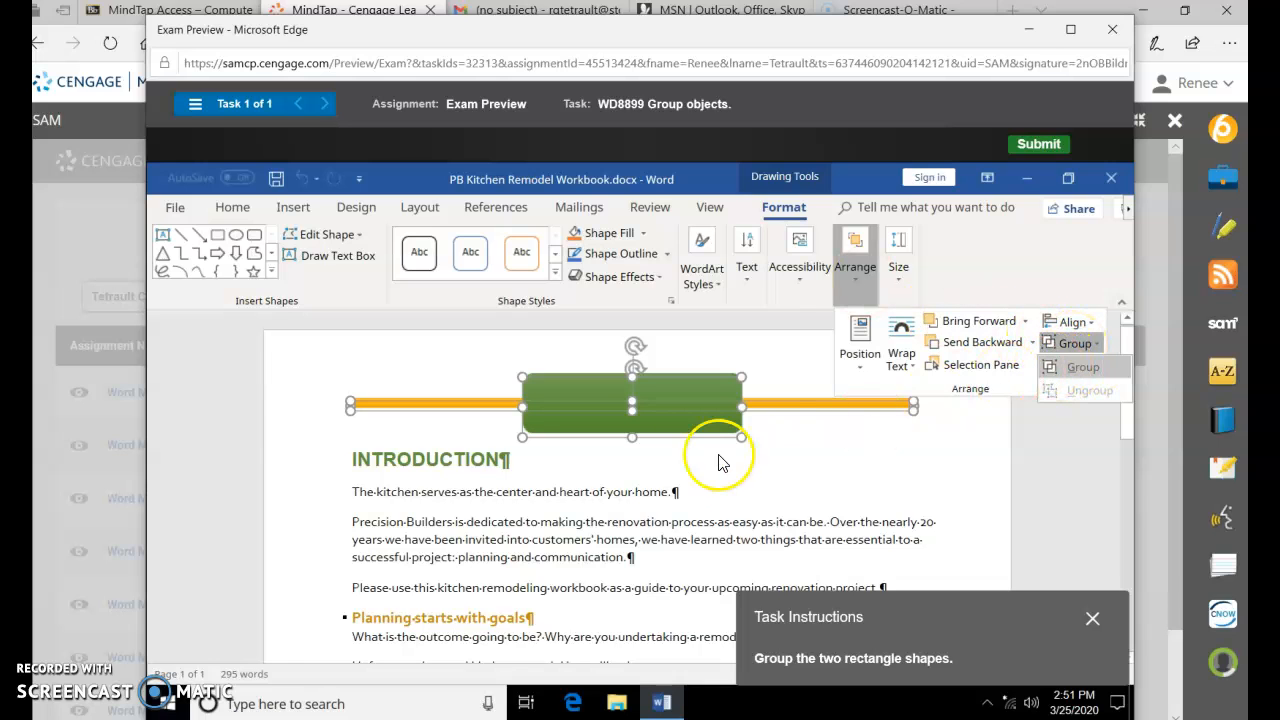
{"action": "left_click", "coordinate": [1076, 366]}
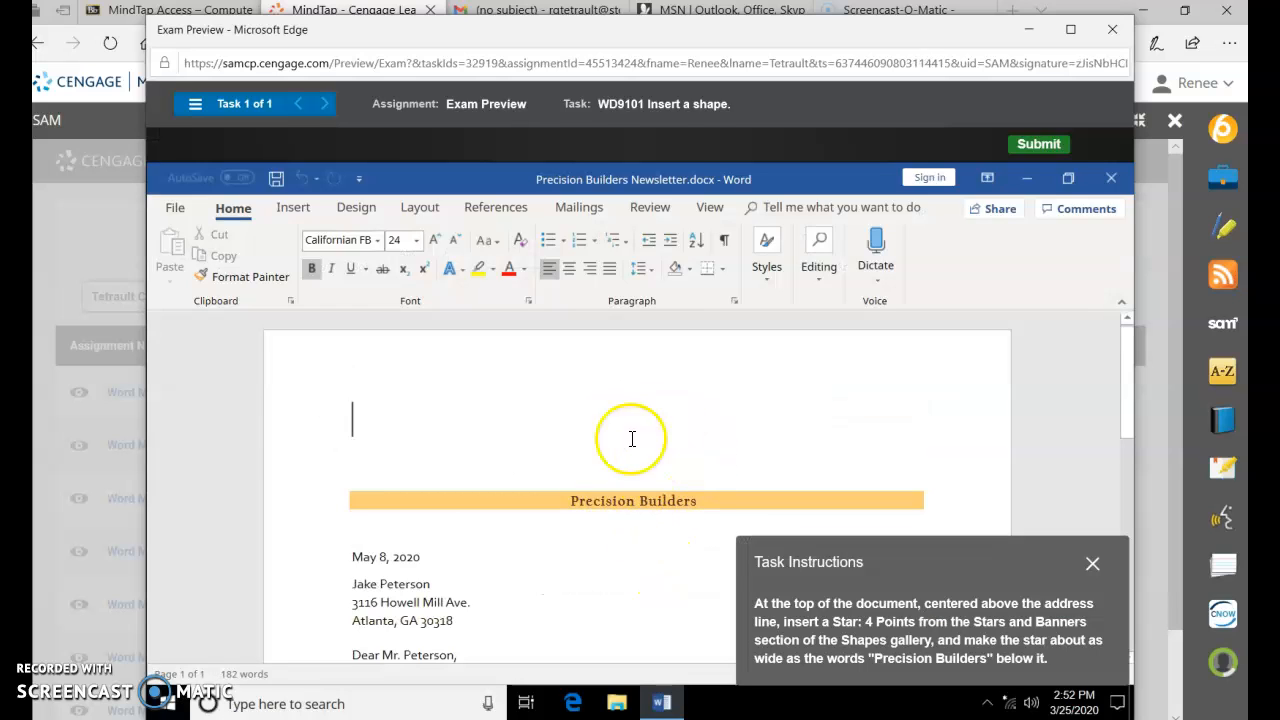
Step: Pick the Star: 4 Points shape from the Stars and Banners gallery, ready to draw
{"action": "left_click", "coordinate": [292, 206]}
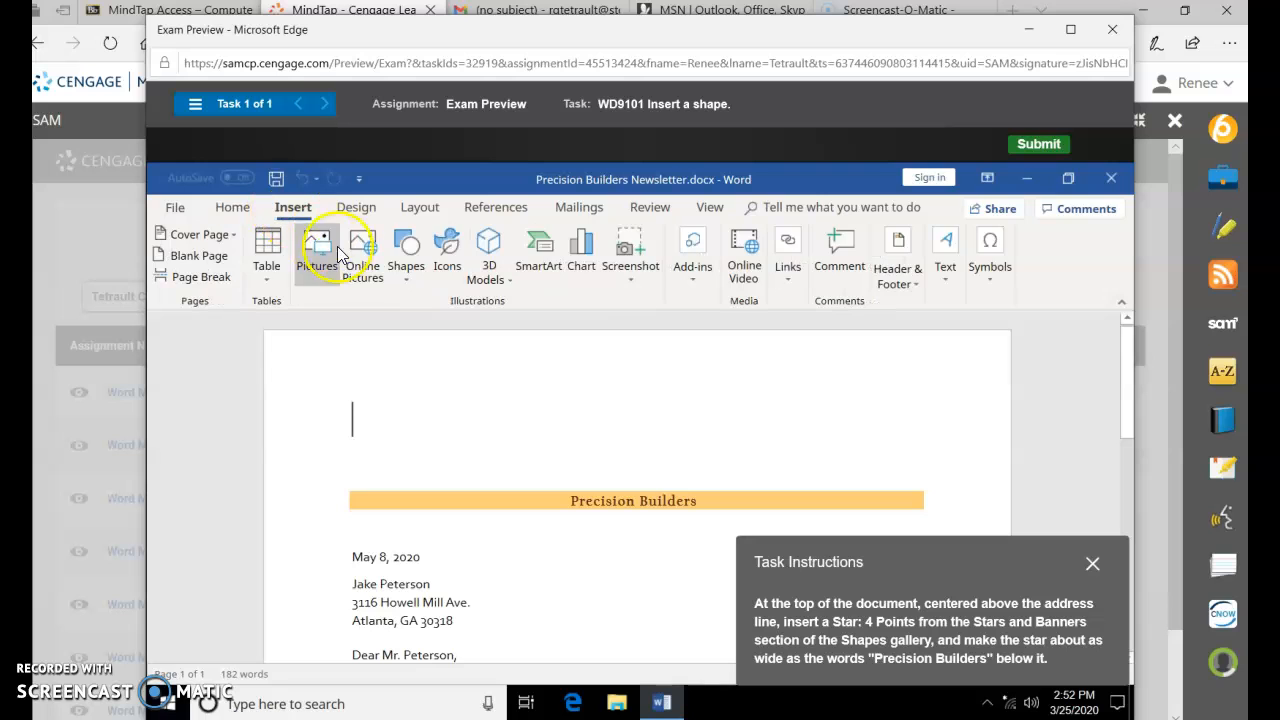
{"action": "left_click", "coordinate": [404, 250]}
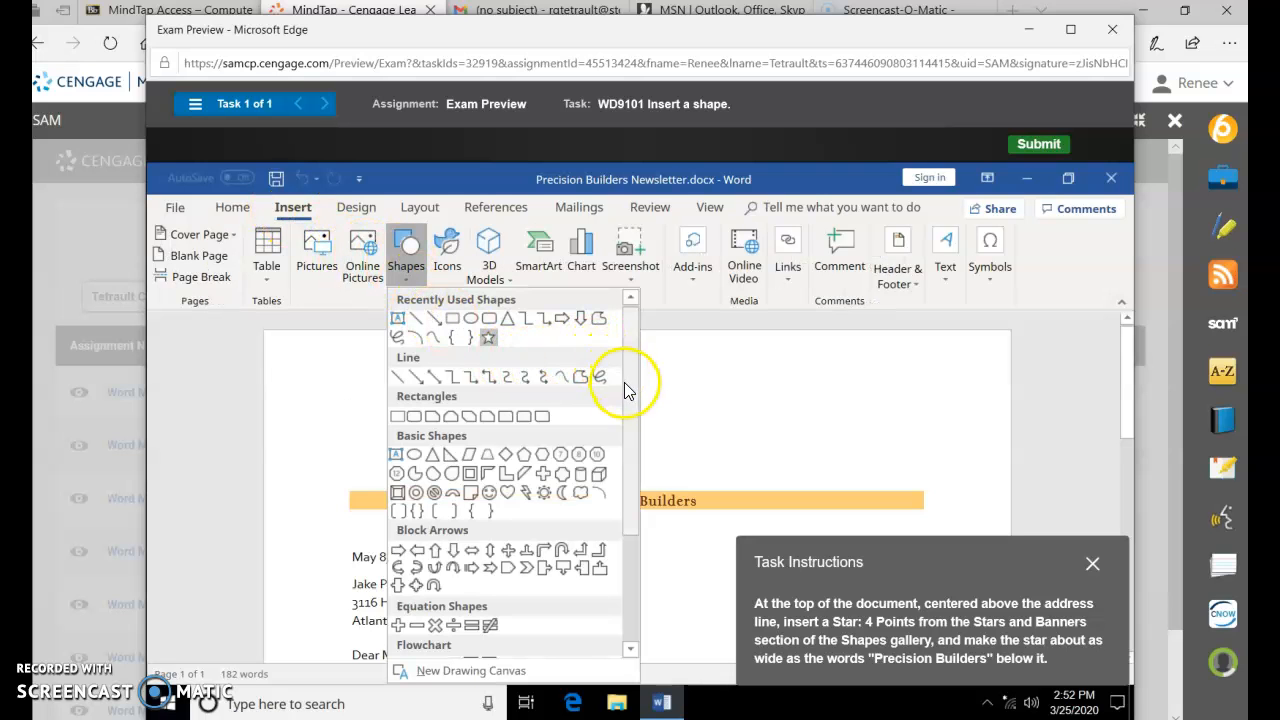
{"action": "scroll", "scroll_direction": "down", "scroll_amount": 3}
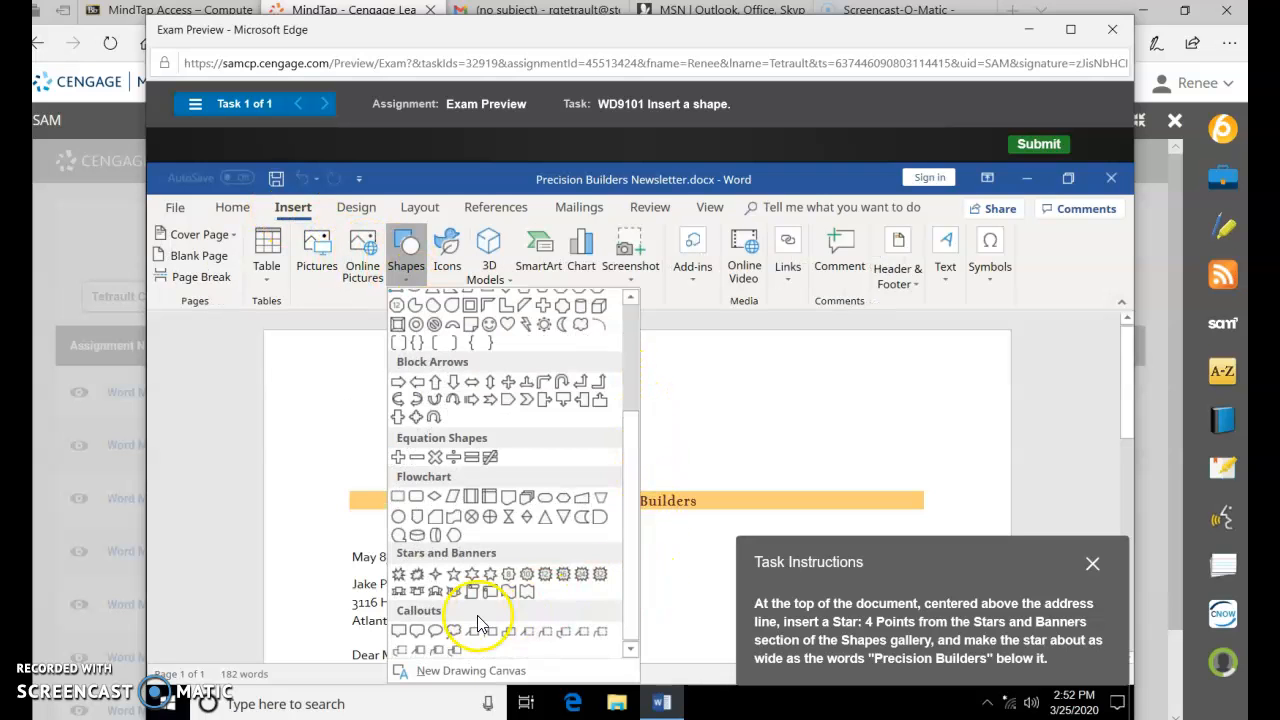
{"action": "mouse_move", "coordinate": [434, 572]}
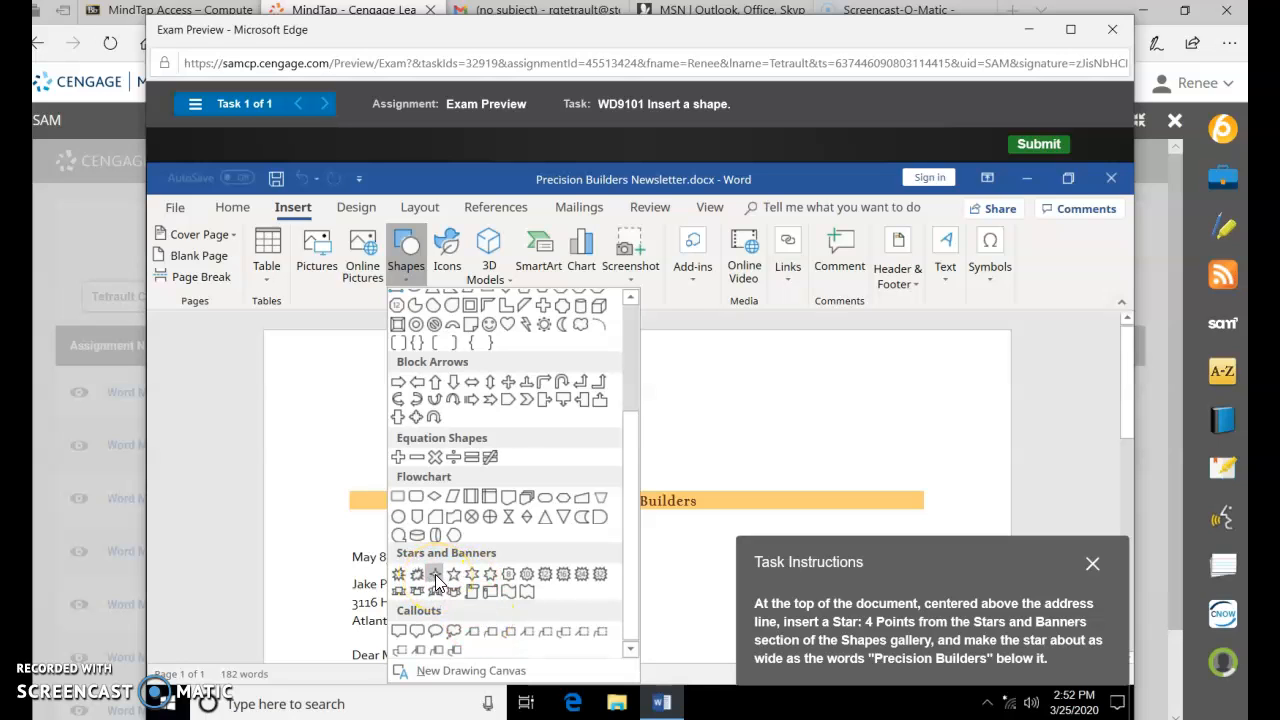
{"action": "left_click", "coordinate": [434, 572]}
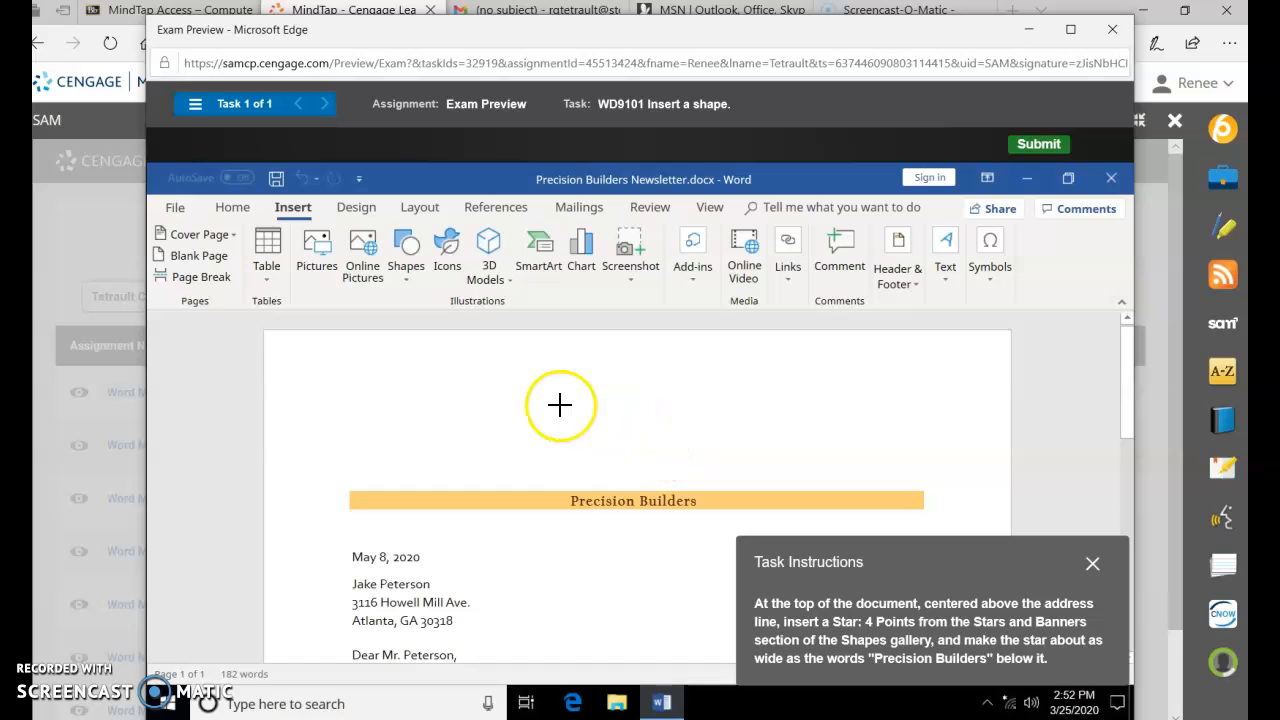
{"action": "mouse_move", "coordinate": [568, 408]}
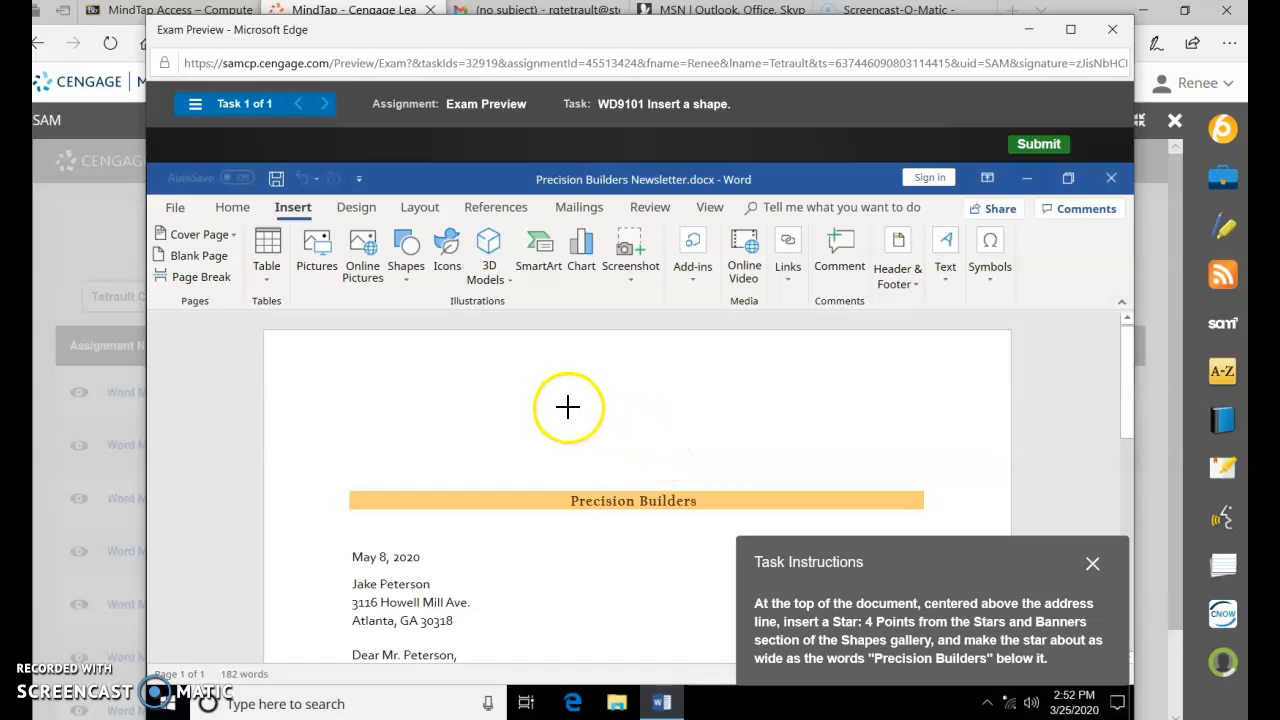
{"action": "mouse_move", "coordinate": [592, 440]}
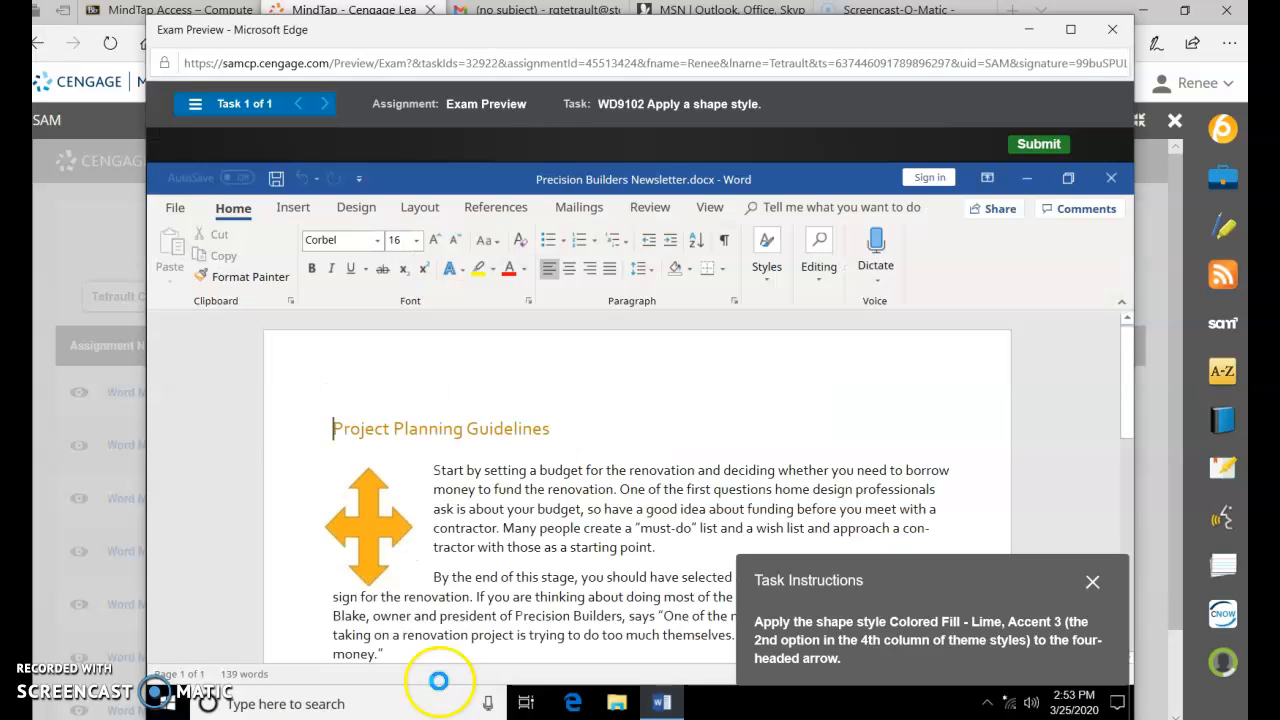
Step: Apply the Colored Fill - Lime, Accent 3 shape style to the four-headed arrow
{"action": "left_click", "coordinate": [368, 524]}
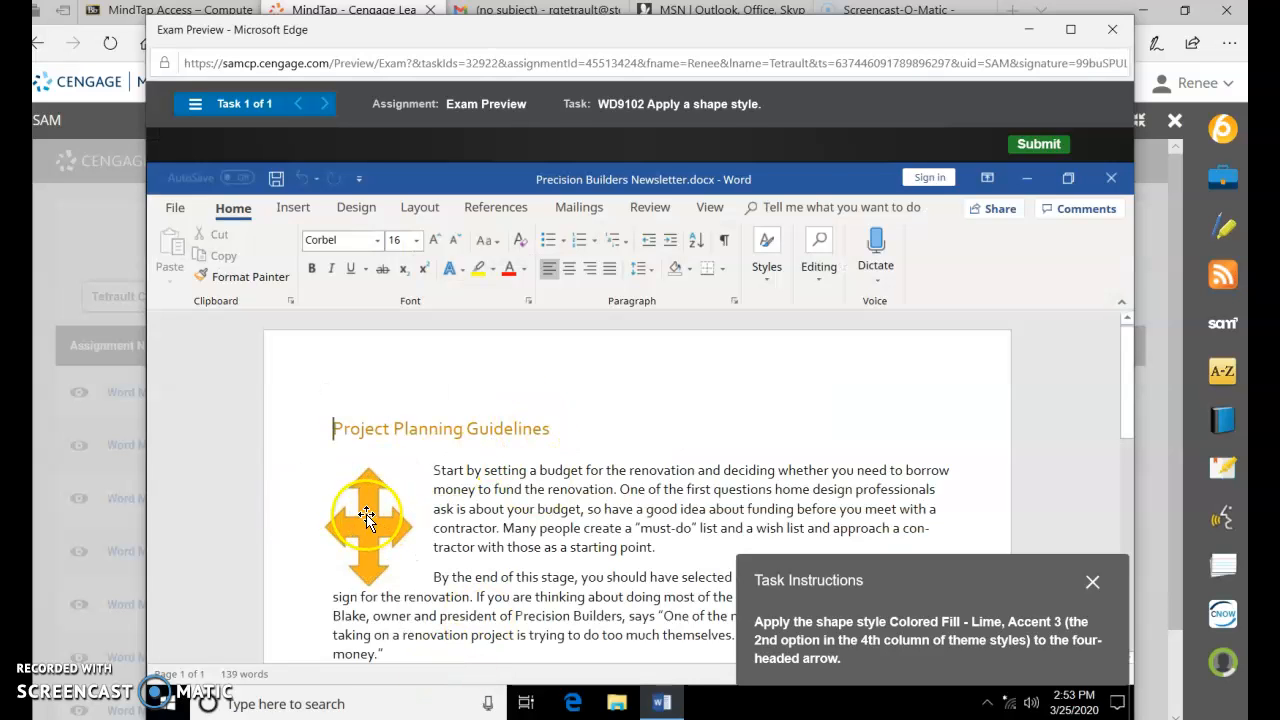
{"action": "left_click", "coordinate": [368, 524]}
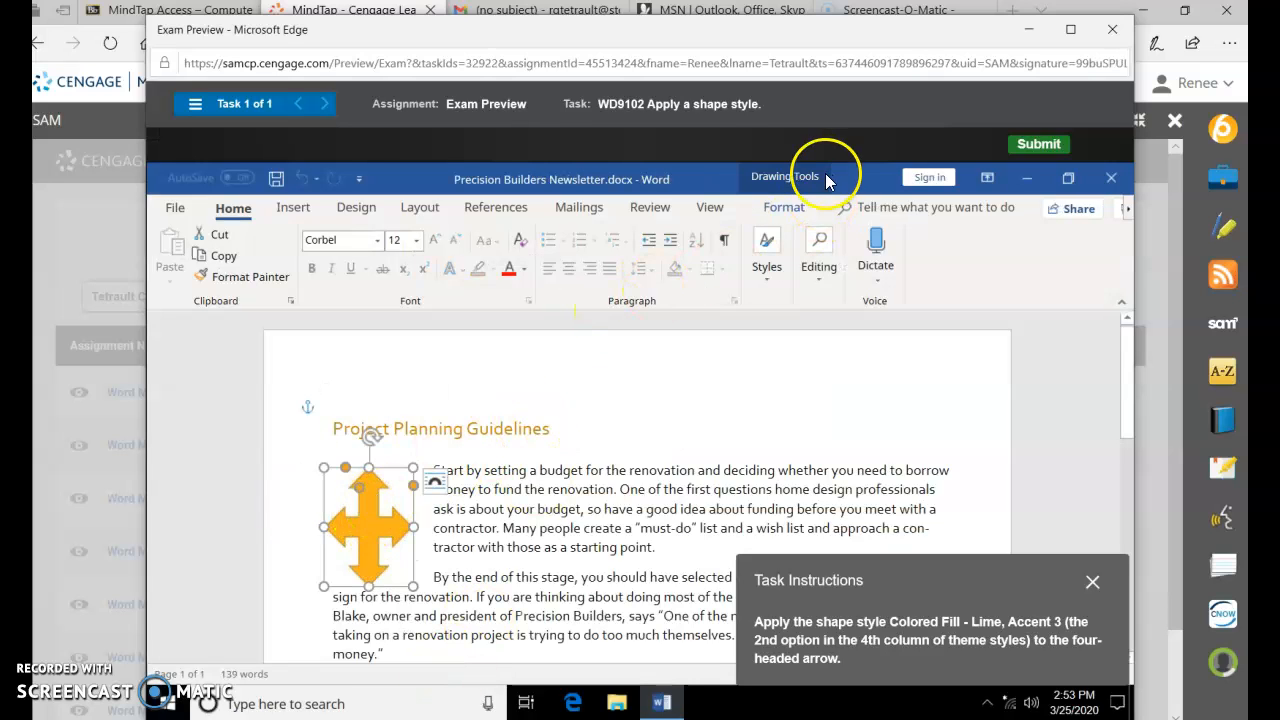
{"action": "left_click", "coordinate": [784, 206]}
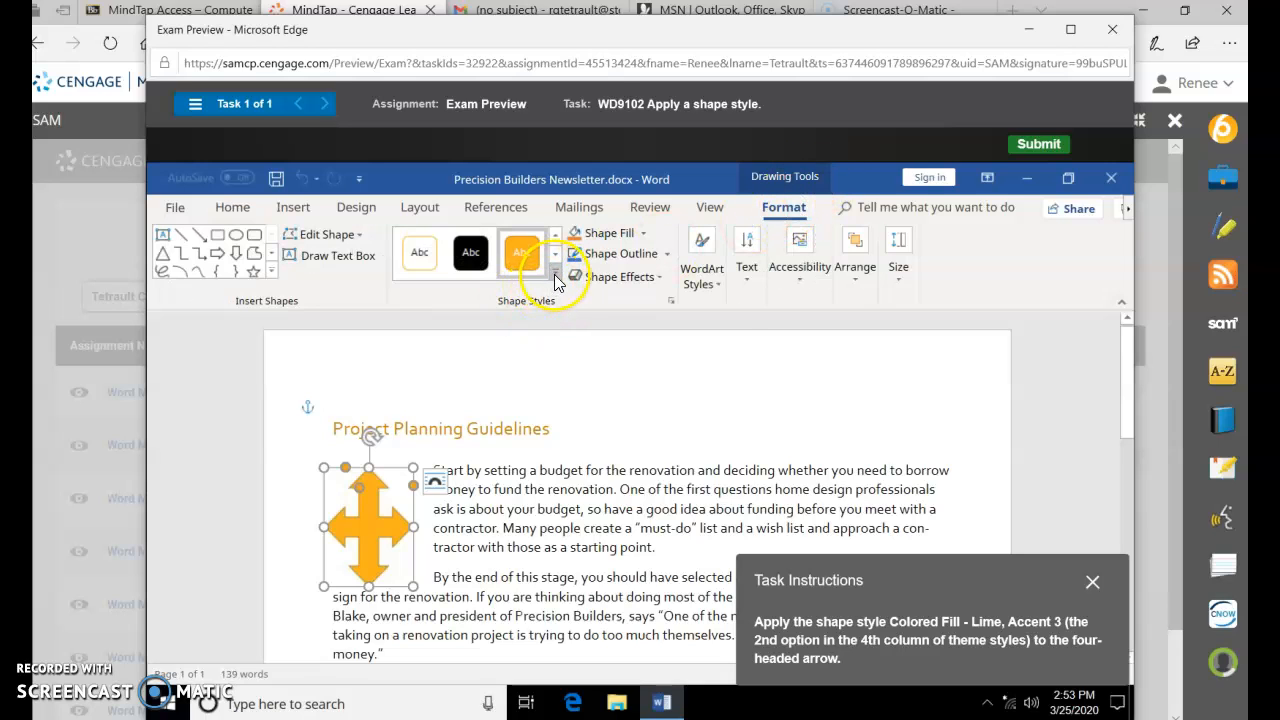
{"action": "left_click", "coordinate": [556, 276]}
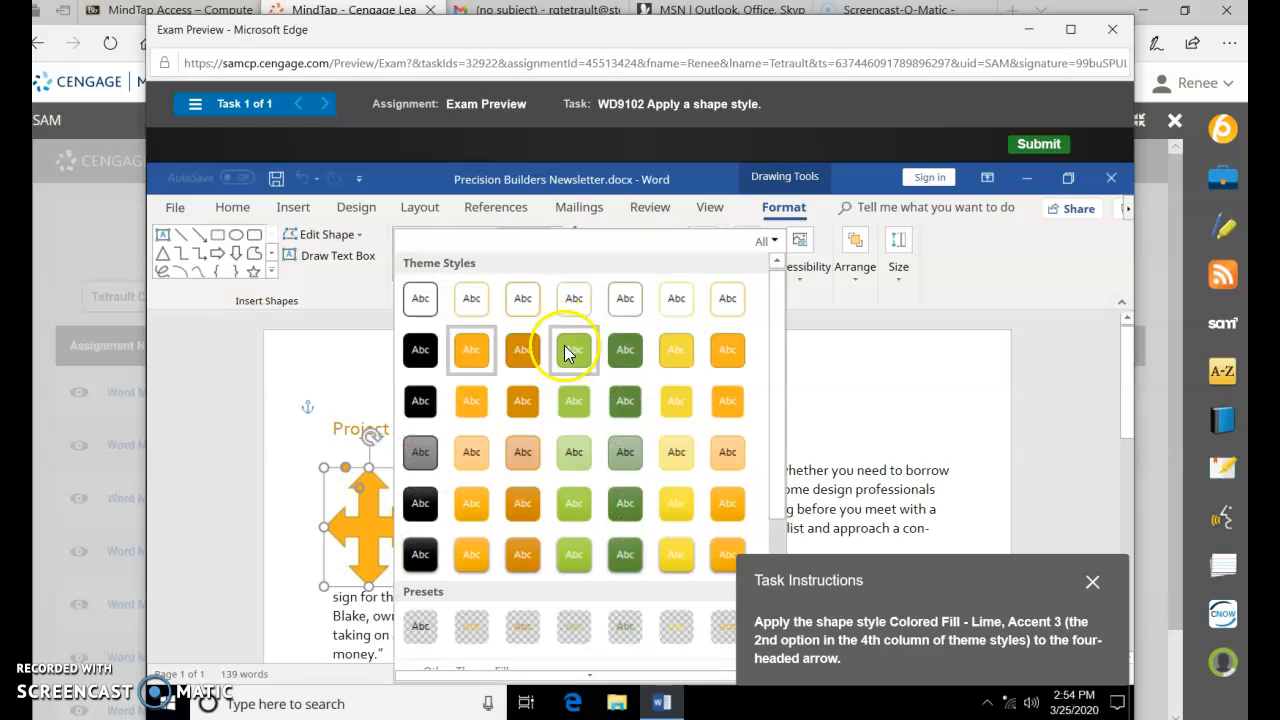
{"action": "mouse_move", "coordinate": [572, 348]}
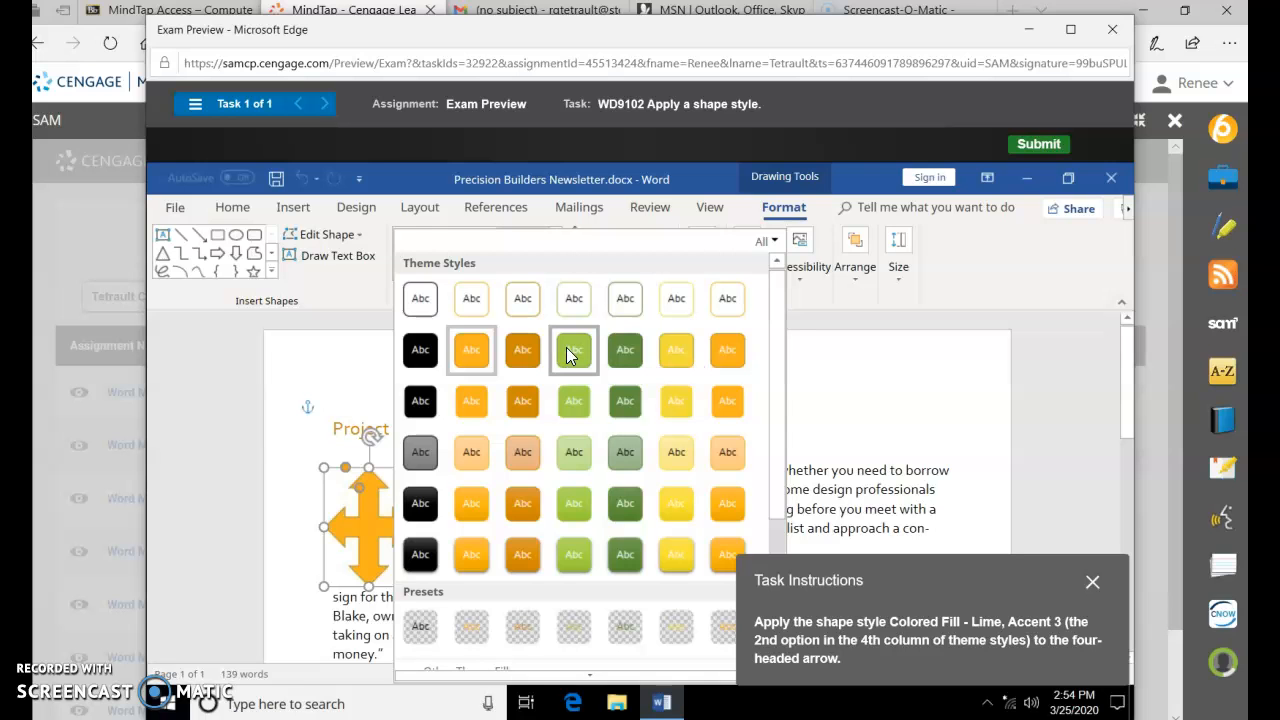
{"action": "left_click", "coordinate": [324, 104]}
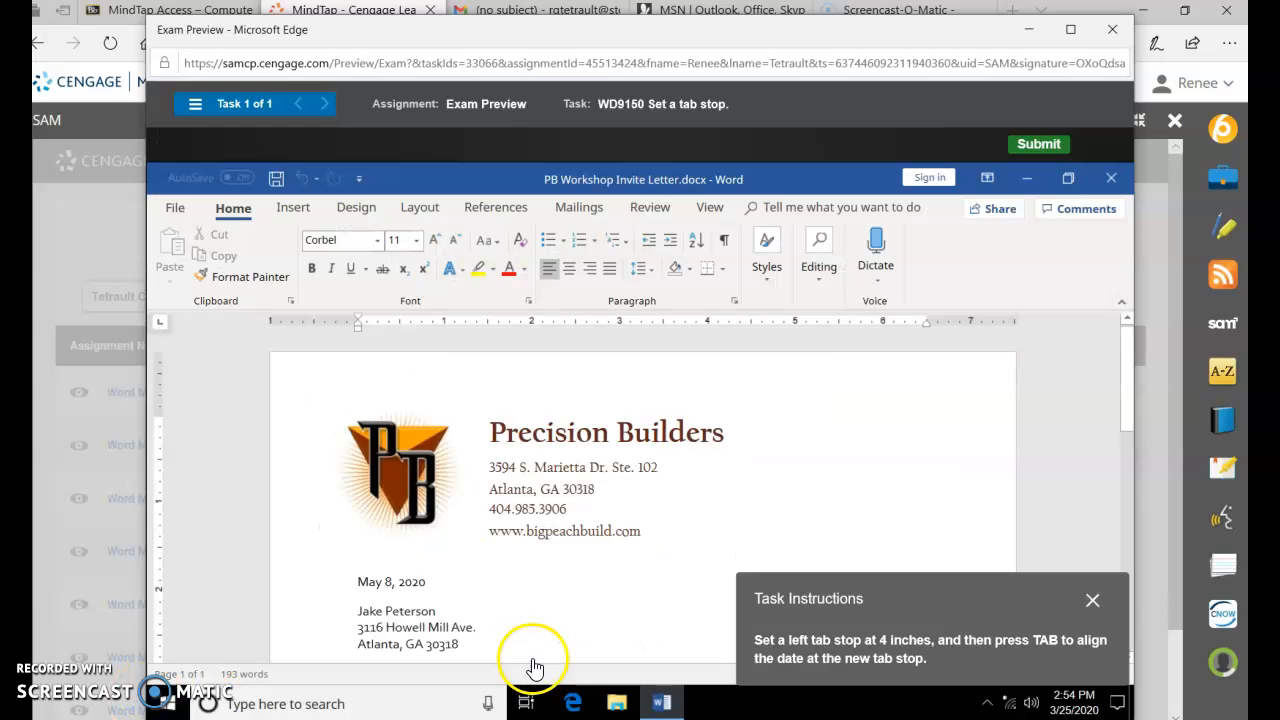
{"action": "mouse_move", "coordinate": [878, 658]}
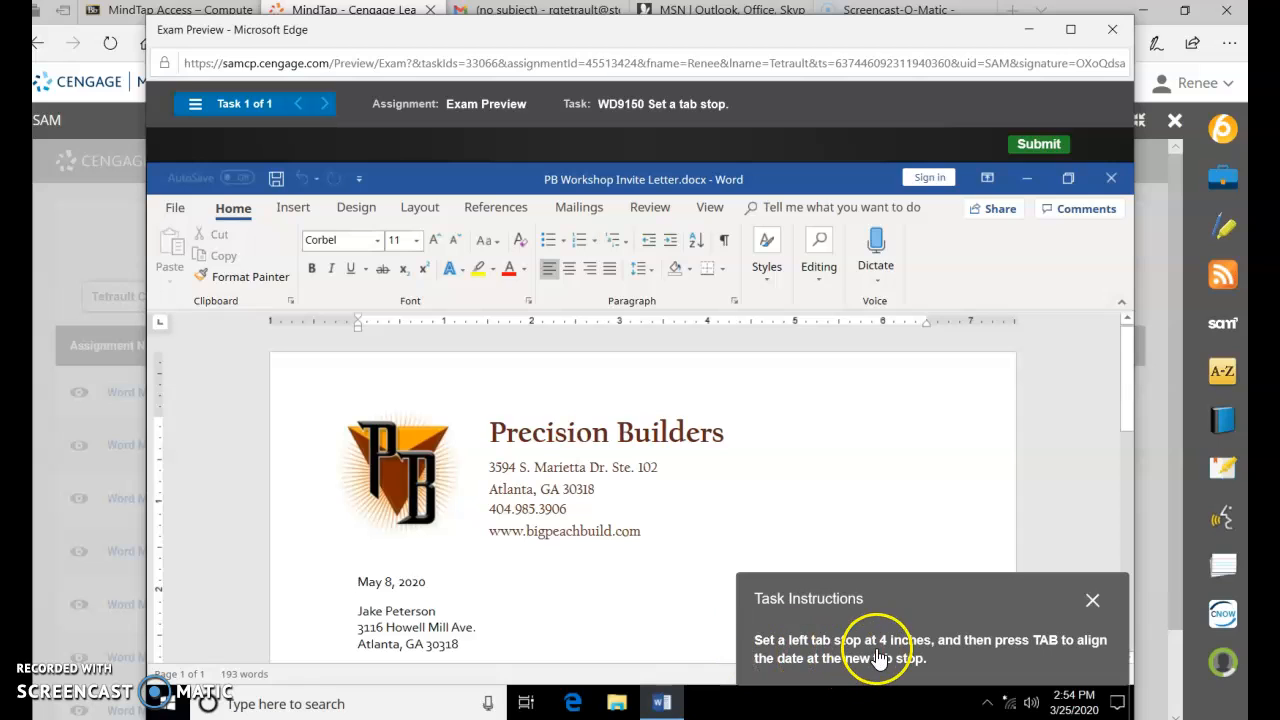
{"action": "mouse_move", "coordinate": [710, 330]}
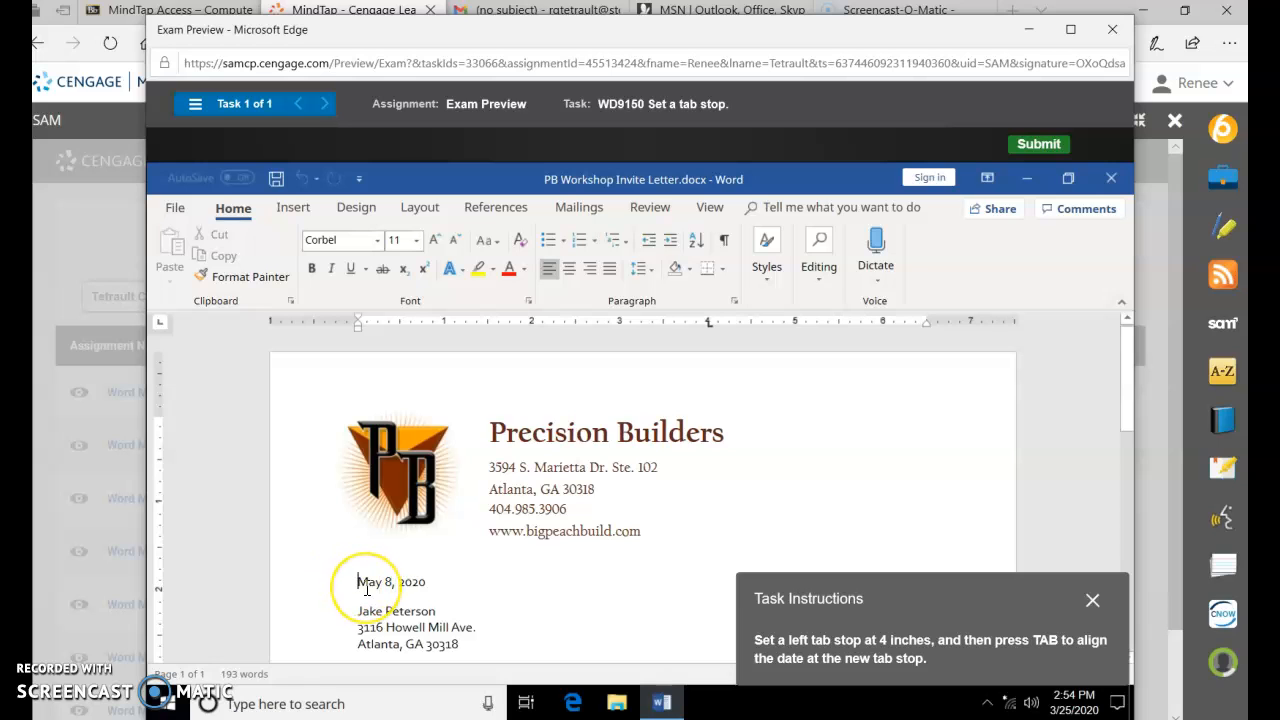
{"action": "mouse_move", "coordinate": [270, 630]}
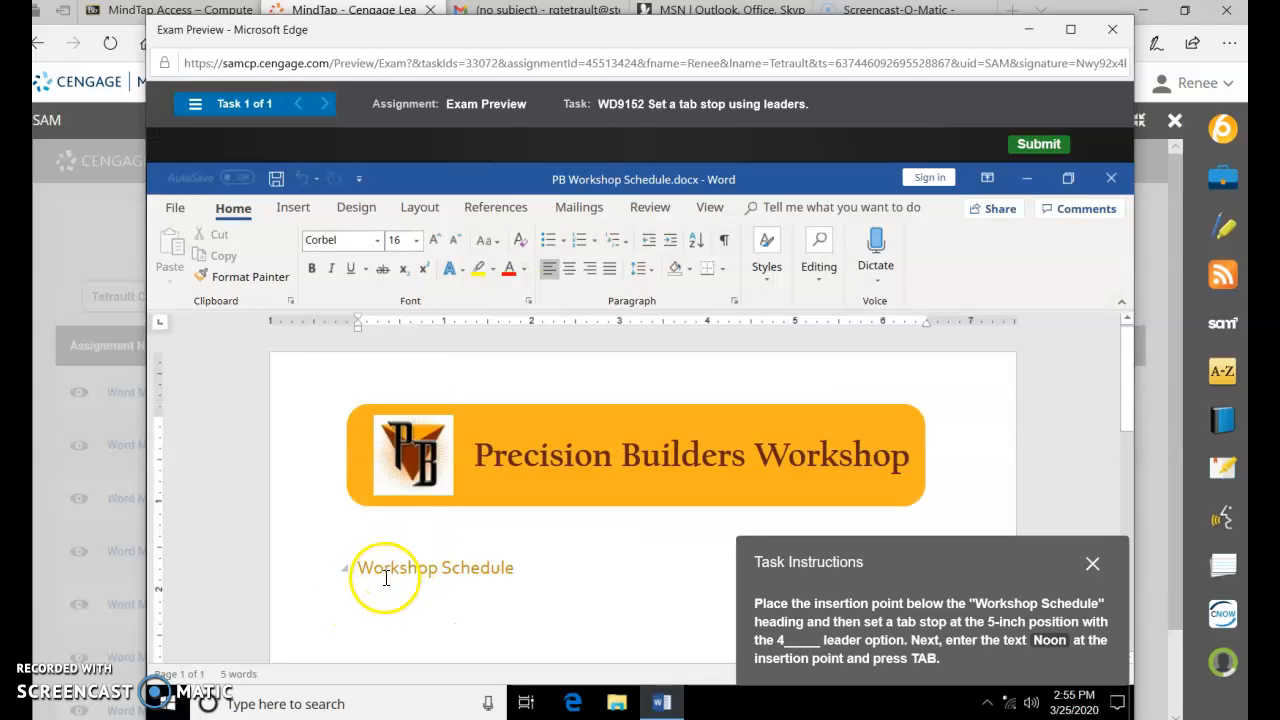
Step: Set a 5-inch leader tab stop below Workshop Schedule, enter Noon on that line, and submit
{"action": "left_click", "coordinate": [358, 590]}
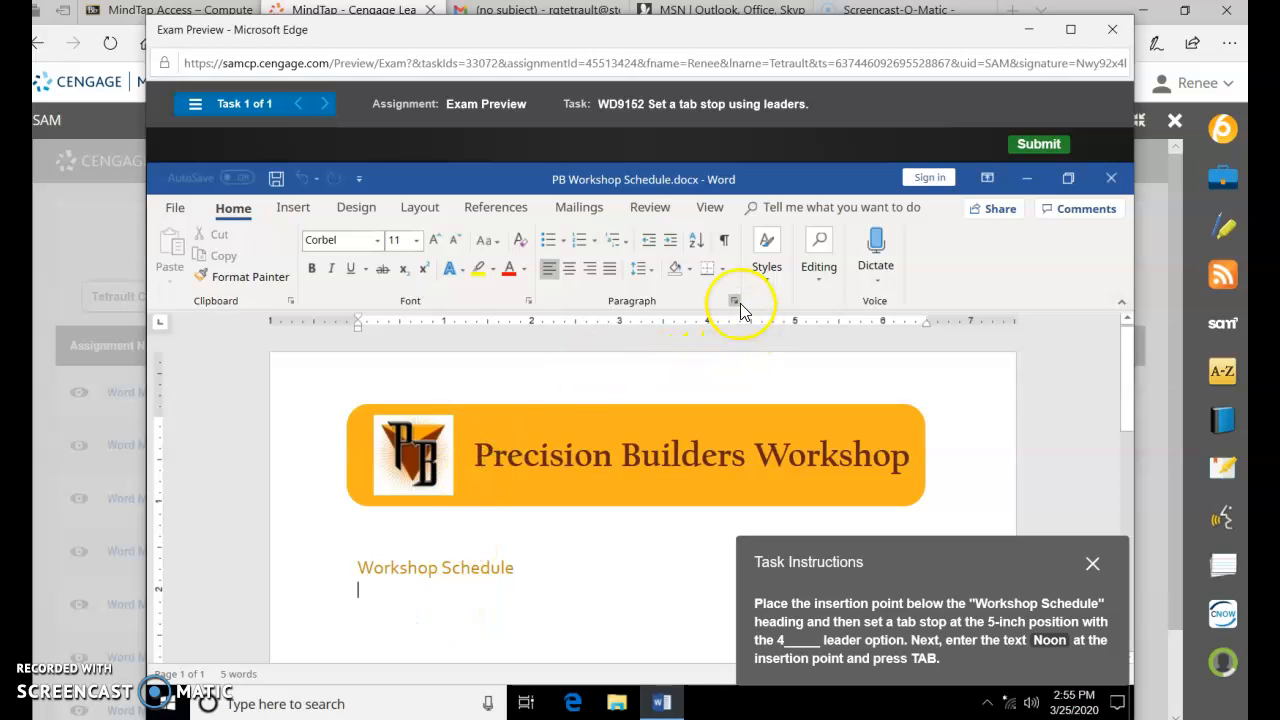
{"action": "left_click", "coordinate": [736, 300]}
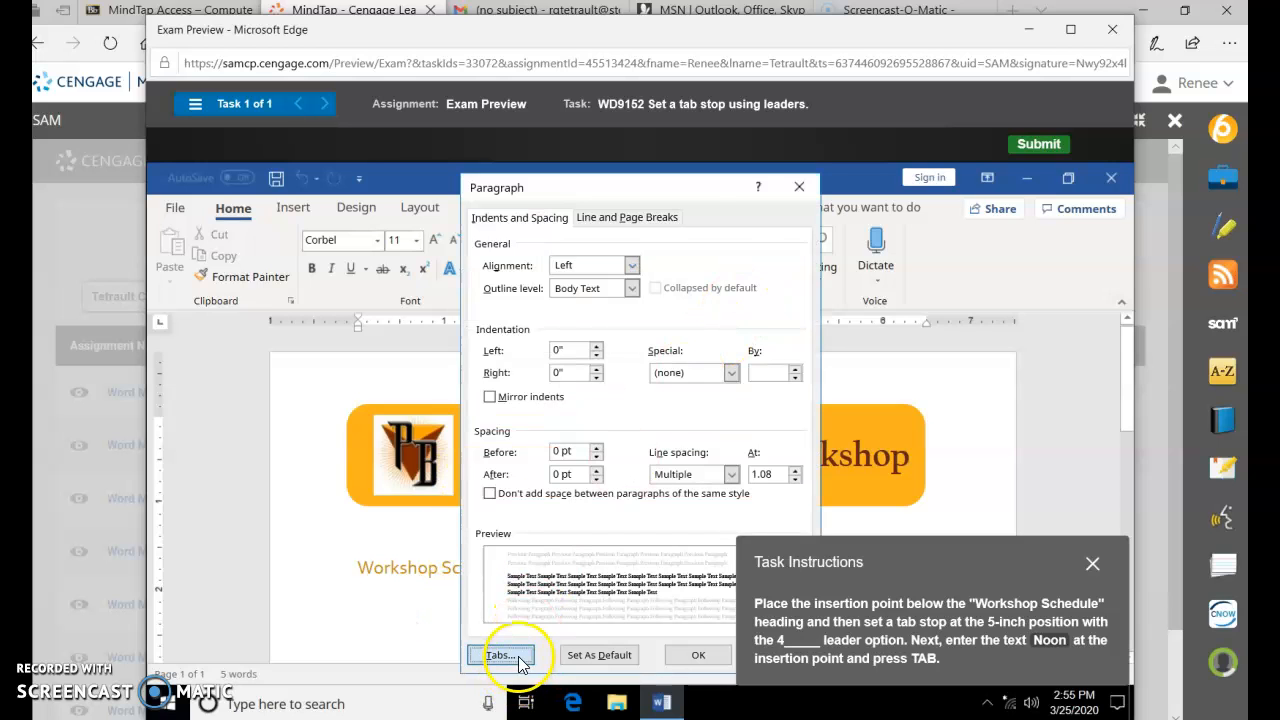
{"action": "left_click", "coordinate": [504, 656]}
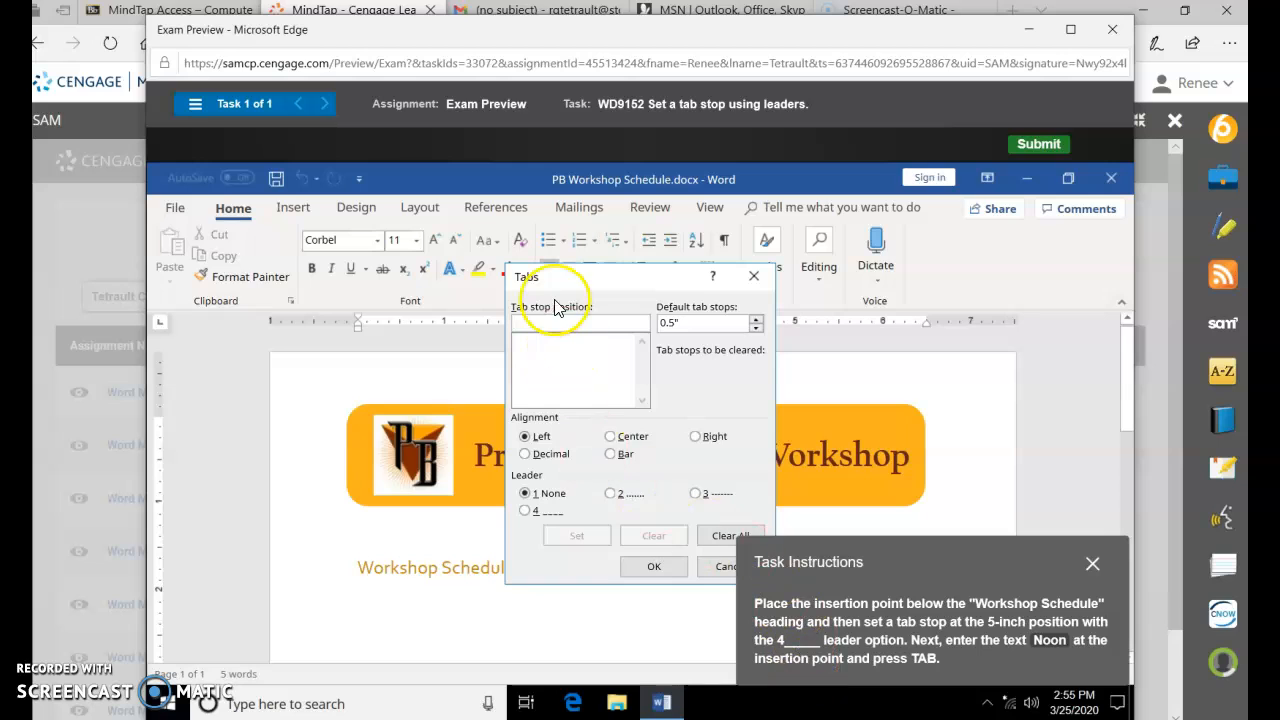
{"action": "type", "text": "5"}
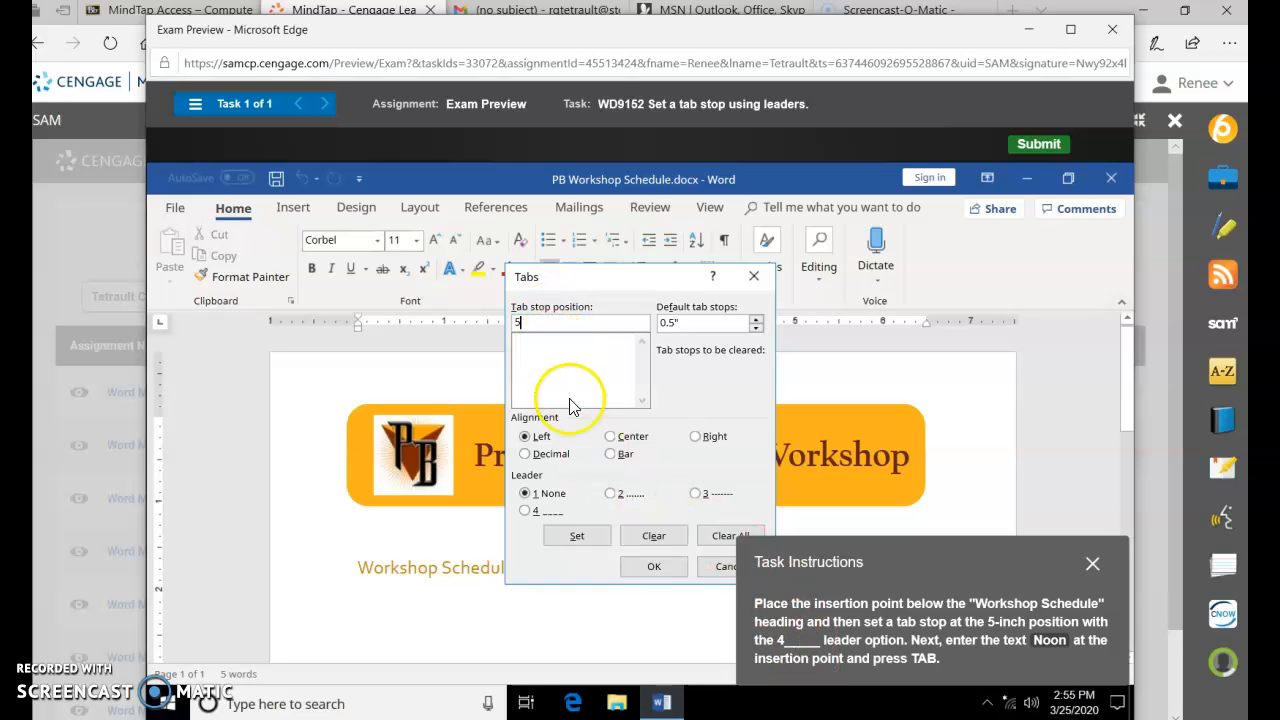
{"action": "mouse_move", "coordinate": [572, 472]}
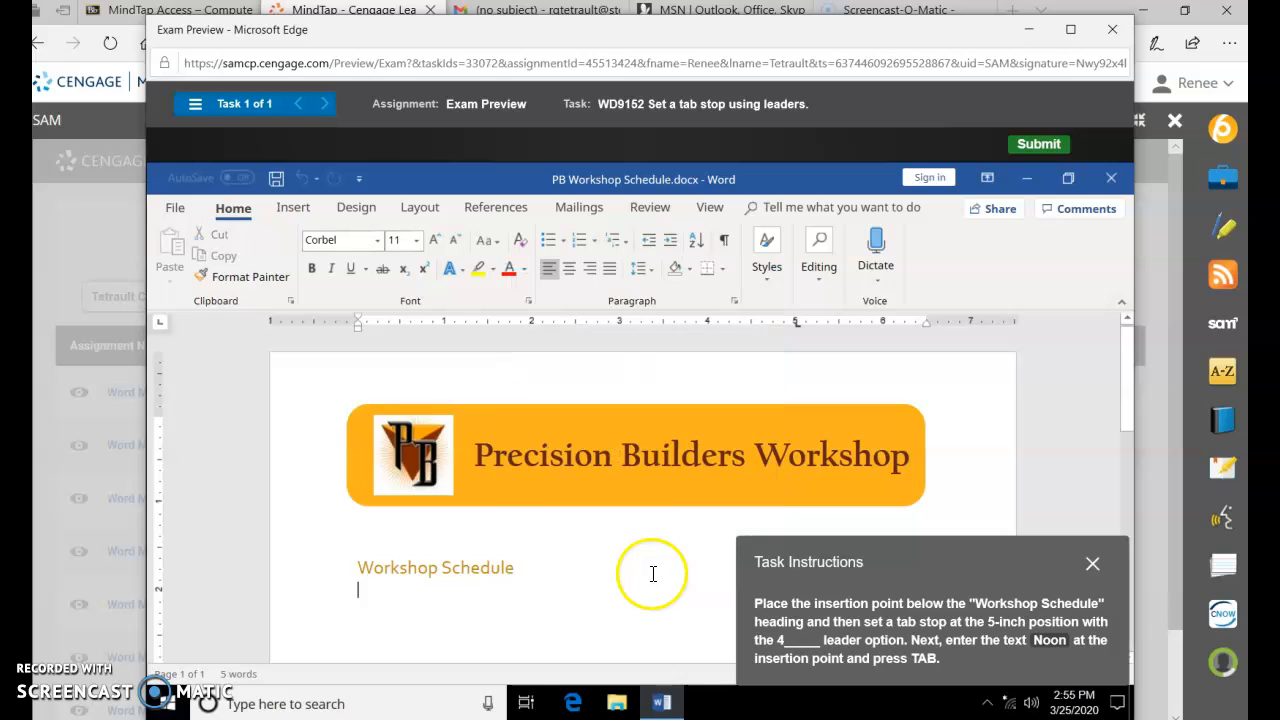
{"action": "type", "text": "N"}
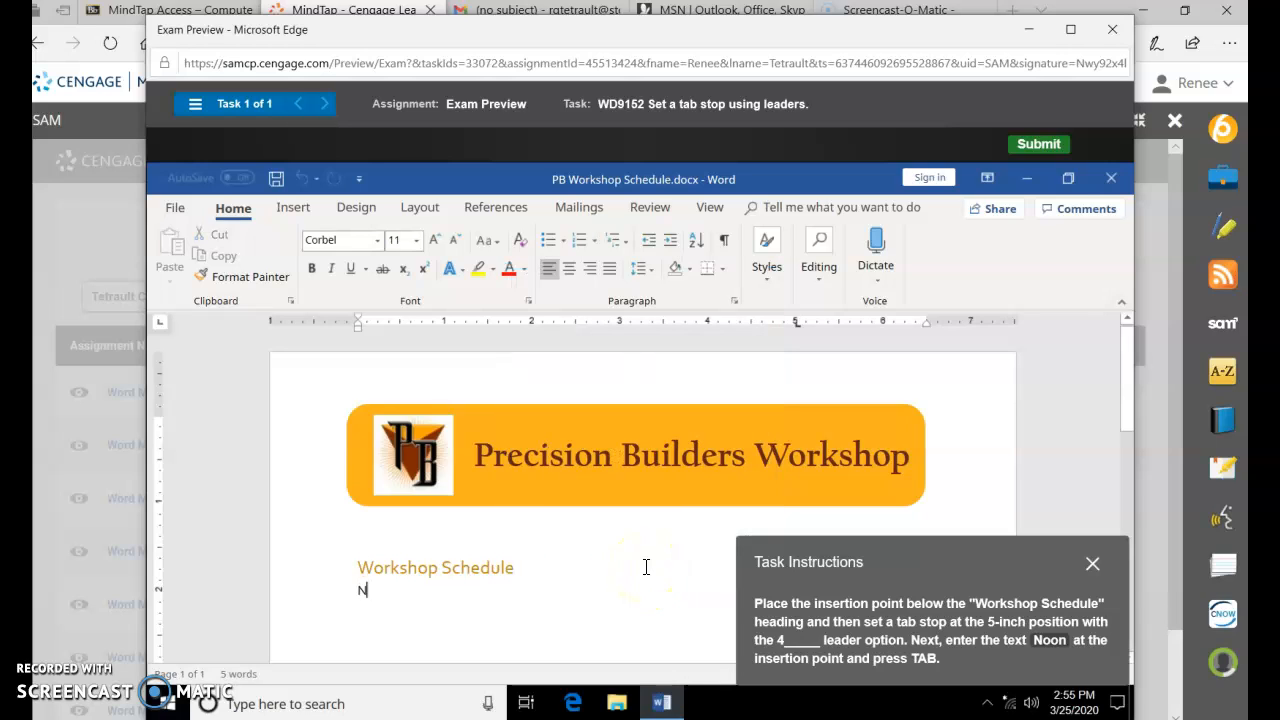
{"action": "type", "text": "oon"}
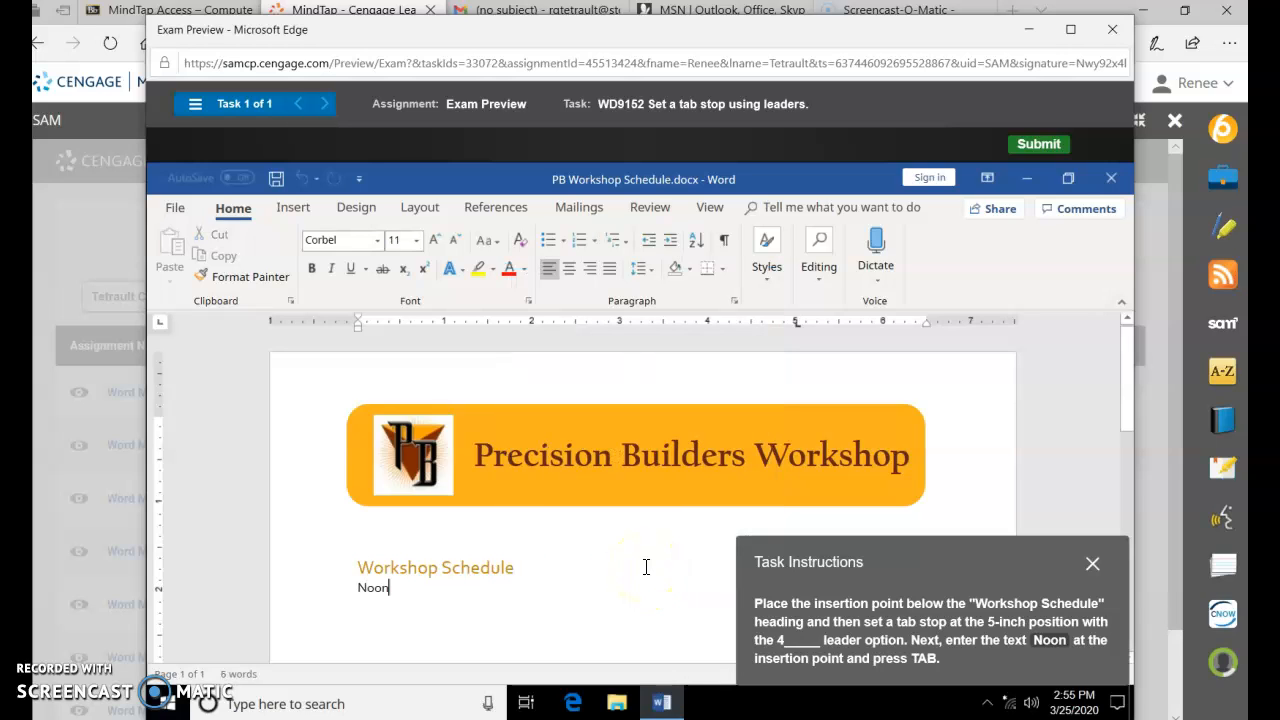
{"action": "left_click", "coordinate": [1038, 144]}
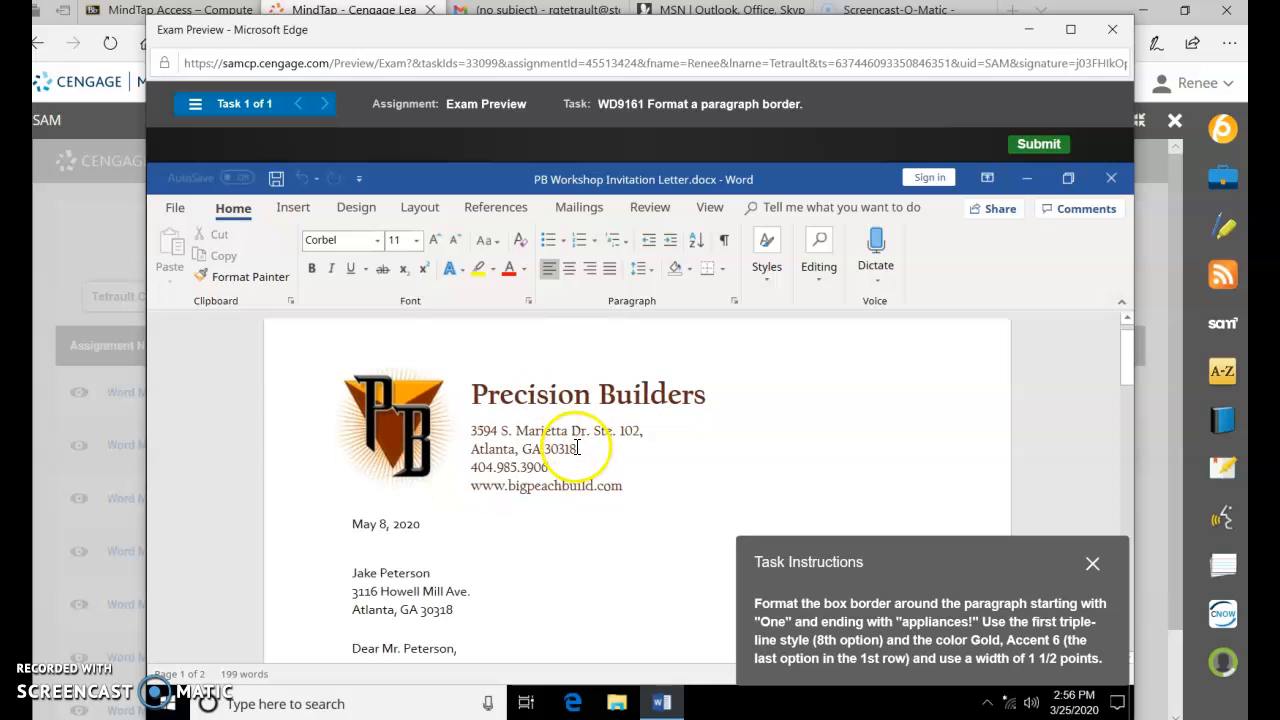
Step: In Borders and Shading, choose a gold, 1½ pt triple-line box border for the One lucky winner paragraph
{"action": "scroll", "scroll_direction": "down", "scroll_amount": 3}
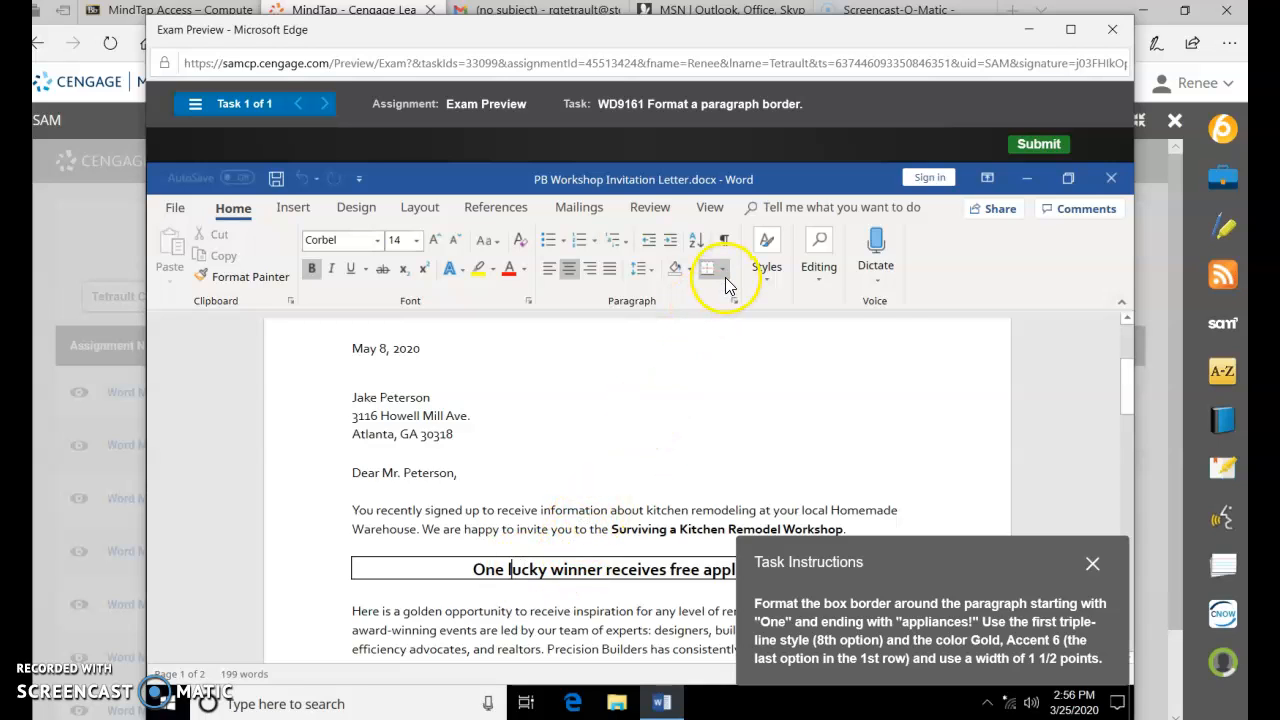
{"action": "mouse_move", "coordinate": [708, 270]}
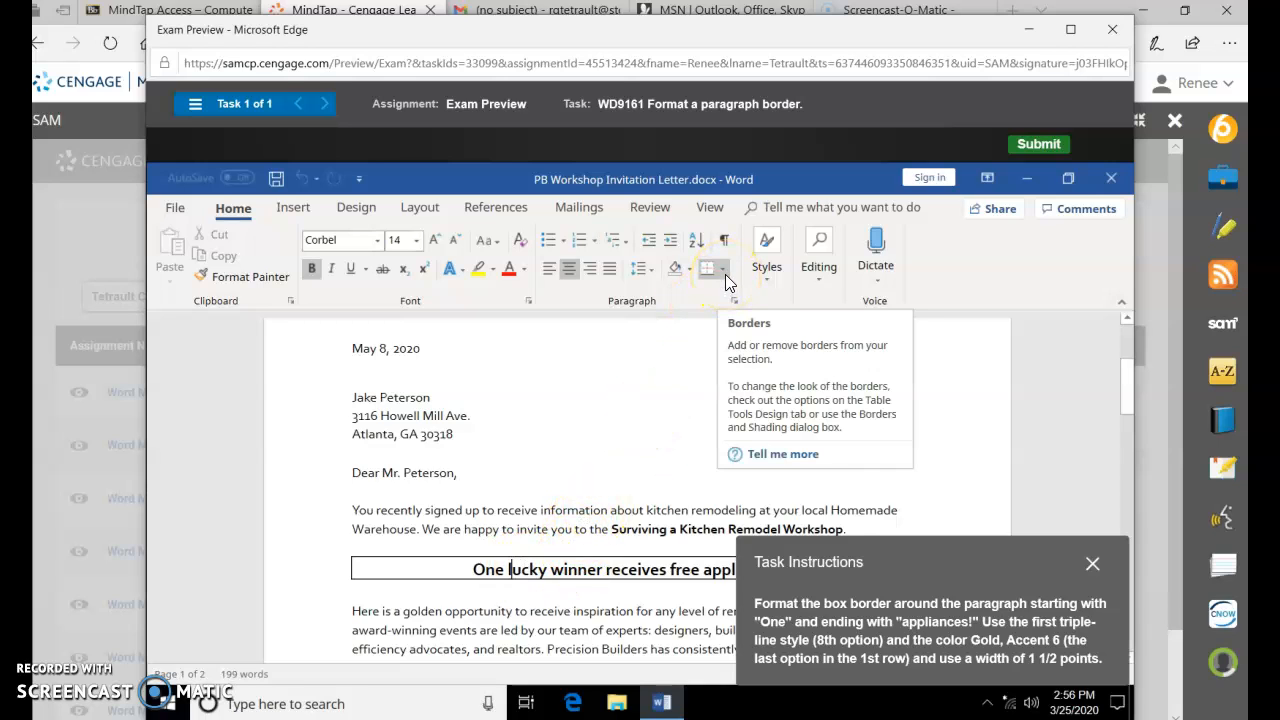
{"action": "left_click", "coordinate": [724, 270]}
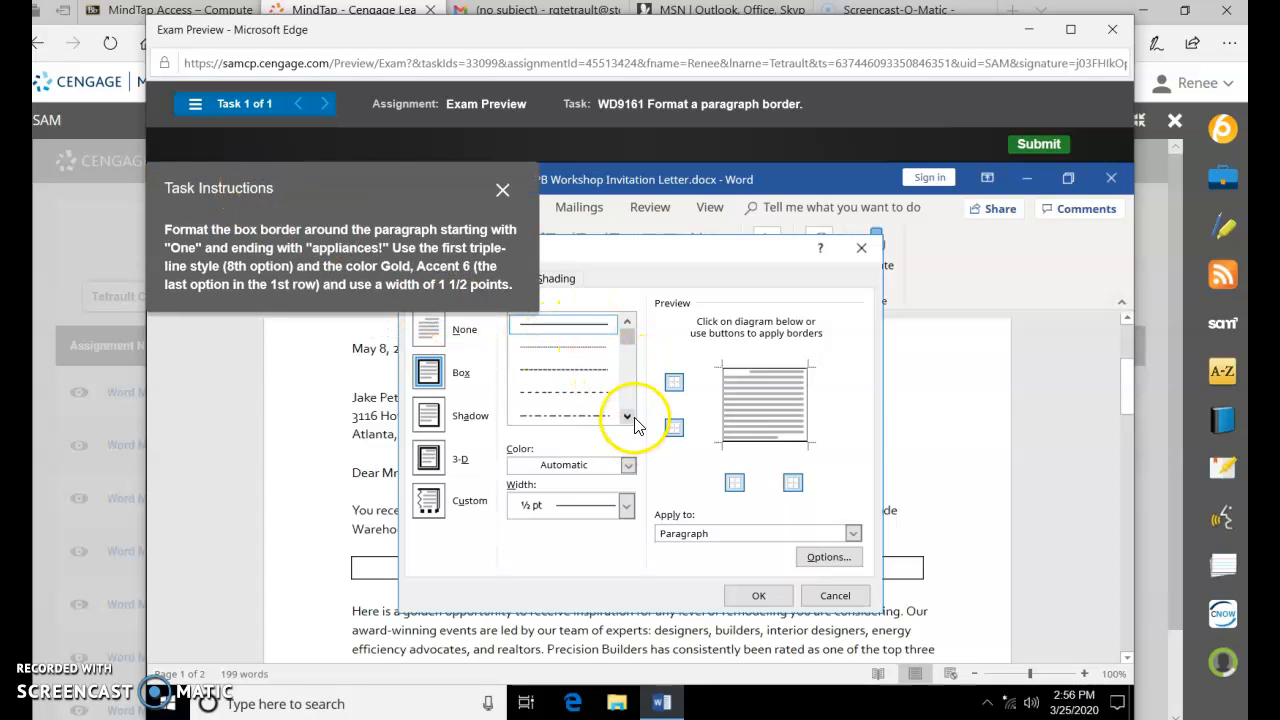
{"action": "scroll", "scroll_direction": "down", "scroll_amount": 3}
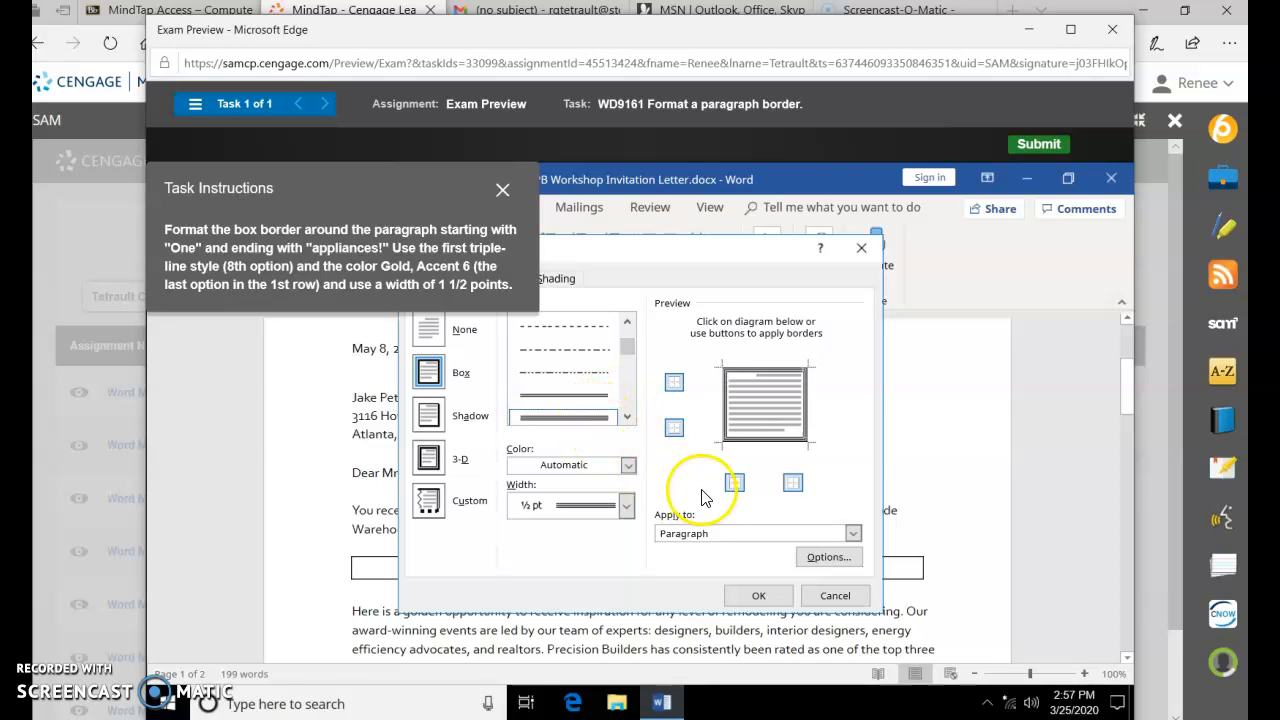
{"action": "mouse_move", "coordinate": [616, 508]}
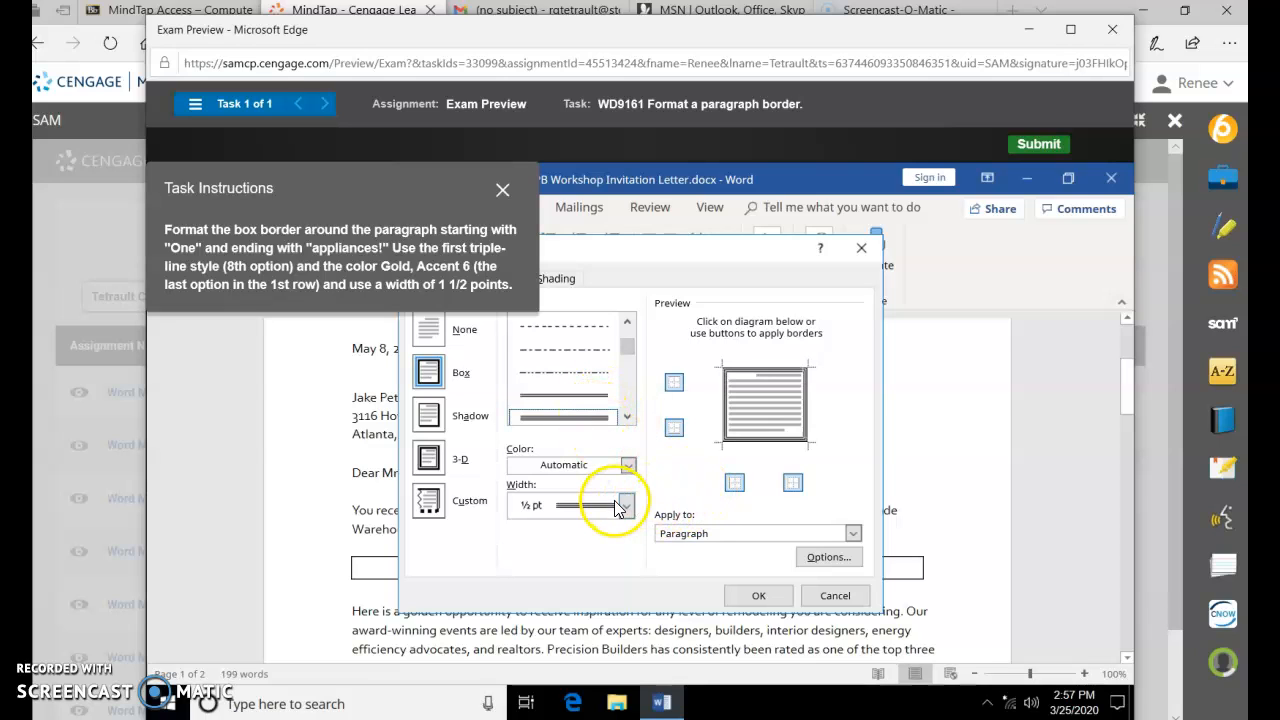
{"action": "left_click", "coordinate": [624, 504]}
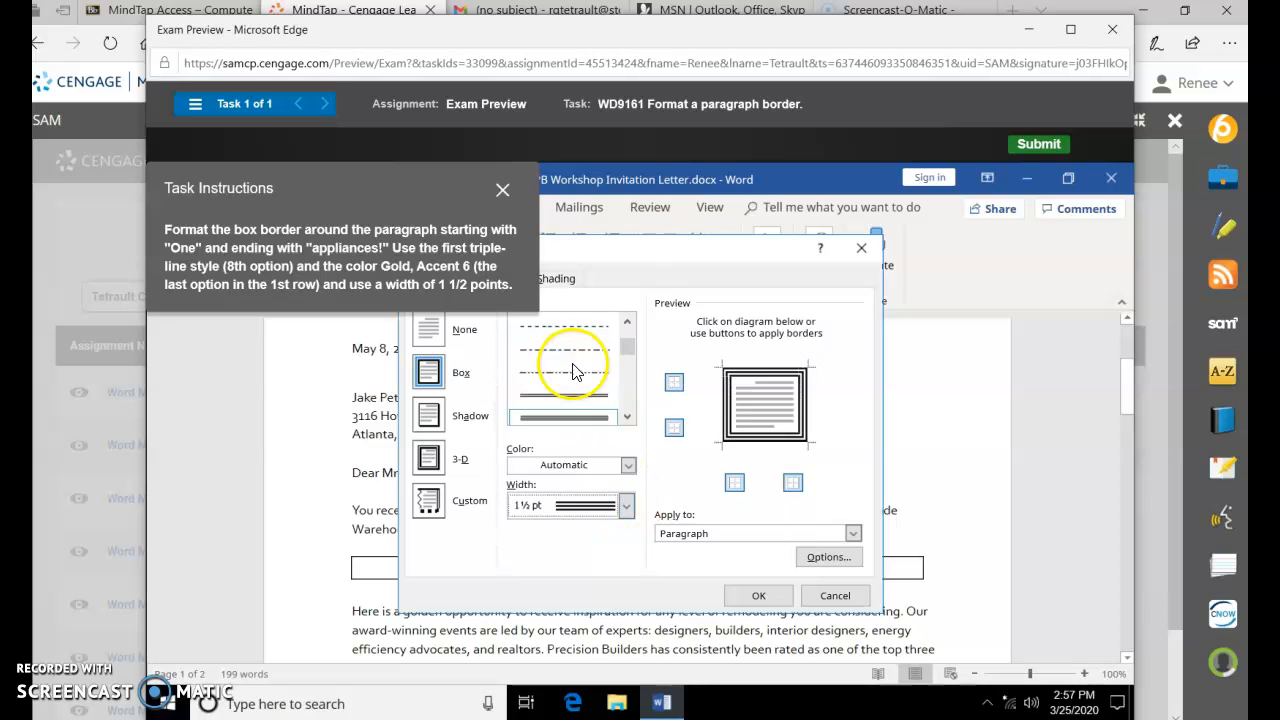
{"action": "left_click", "coordinate": [628, 464]}
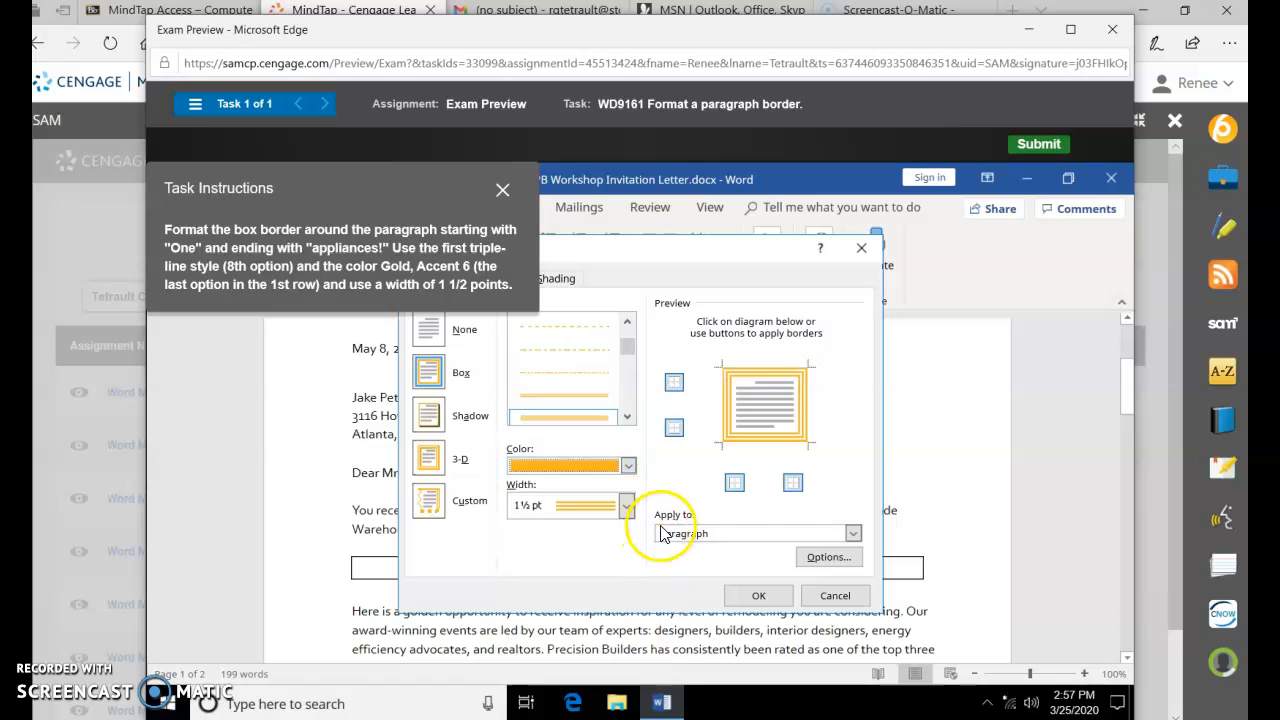
{"action": "mouse_move", "coordinate": [848, 580]}
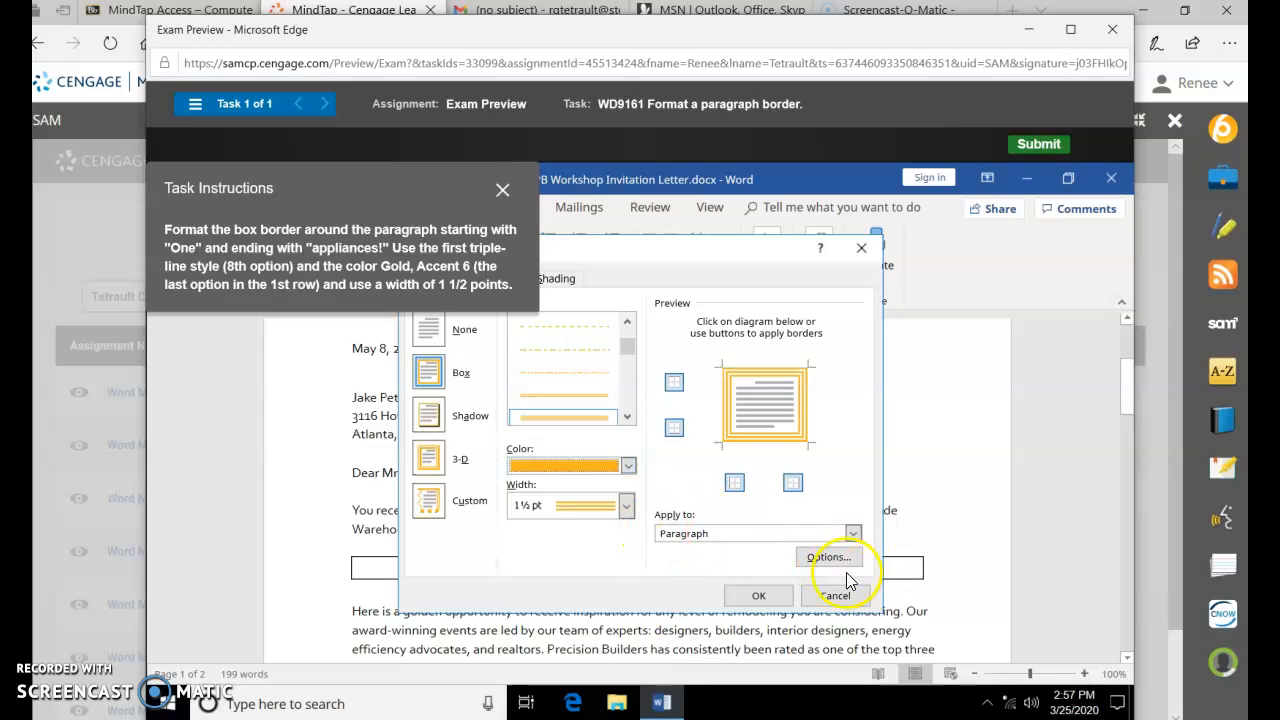